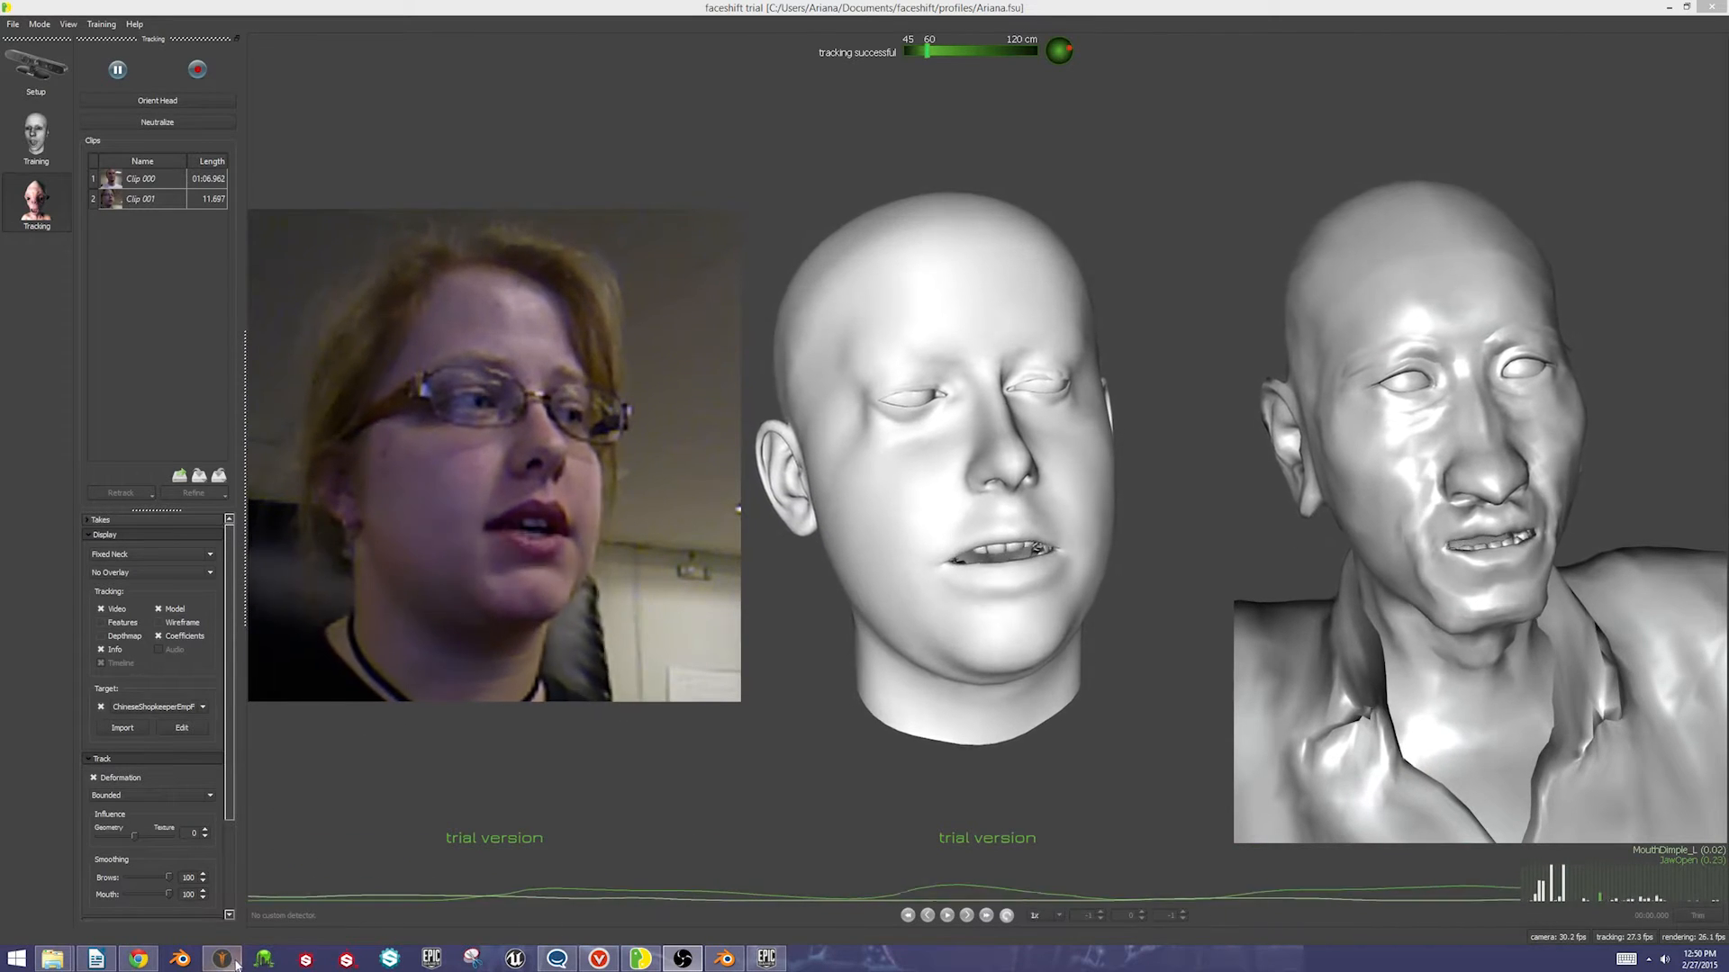
Switch from Faceshift's tracked clip to MakeHuman's export options
left_click(219, 958)
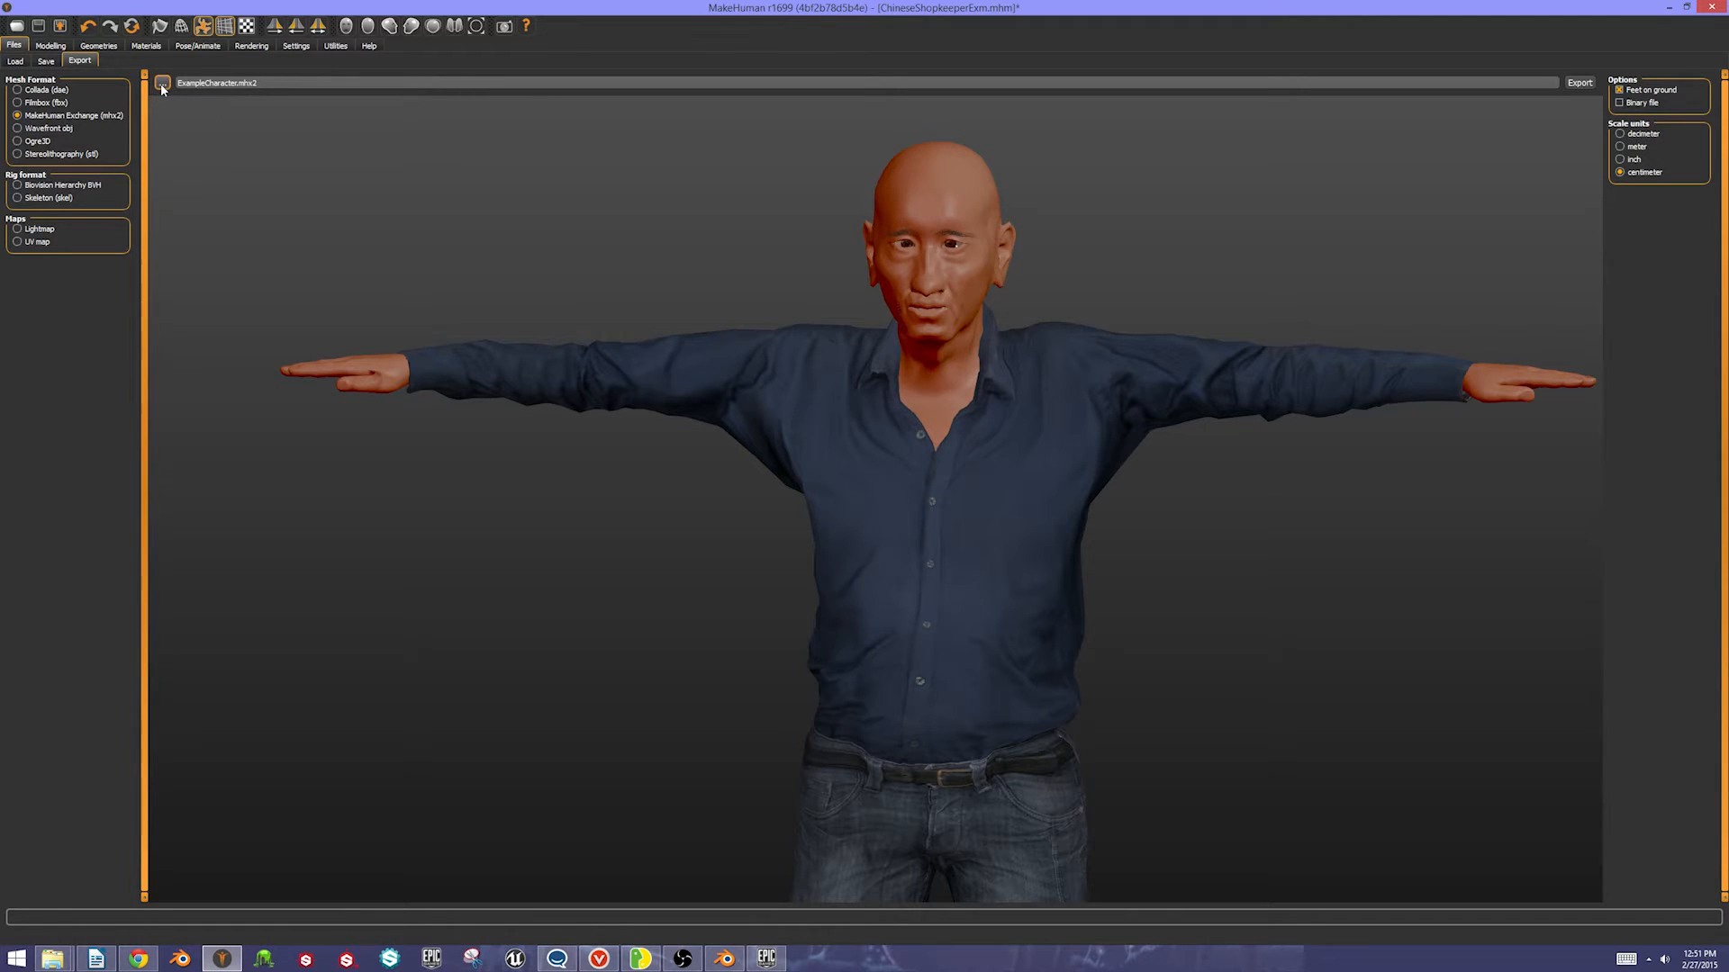
Save the MHX2 export as Desktop\ExampleCharacter\ExampleCharacter.mhx2, replacing the existing file
left_click(160, 83)
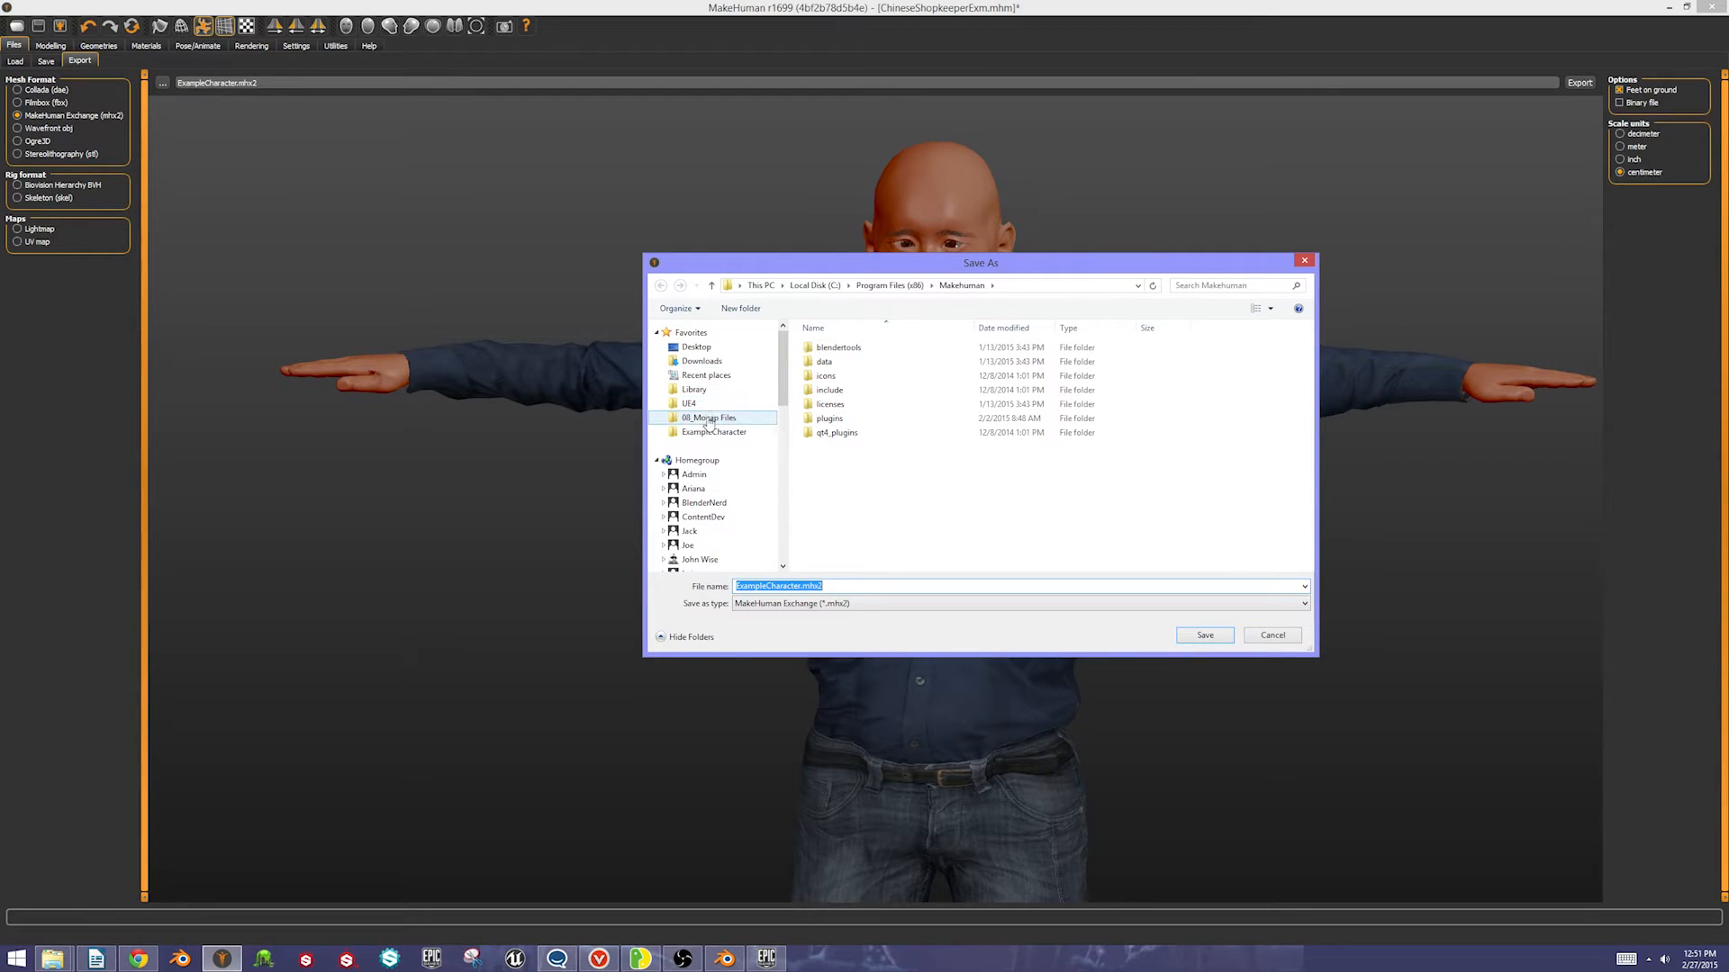
left_click(695, 346)
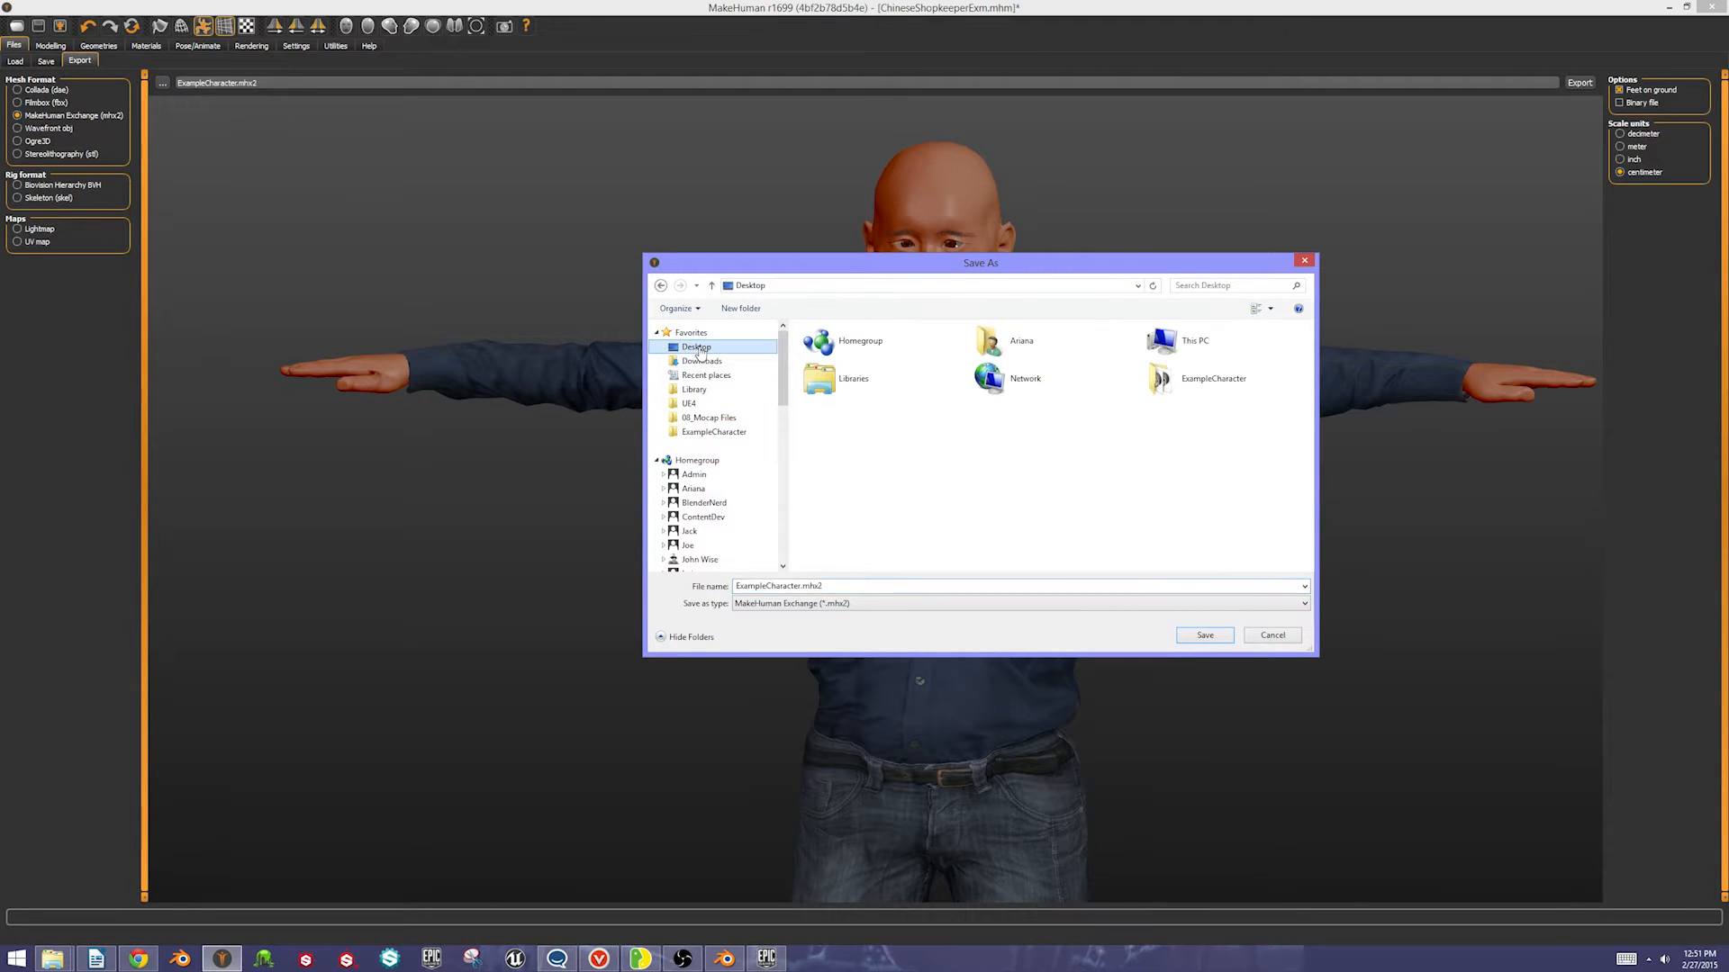
double_click(1211, 379)
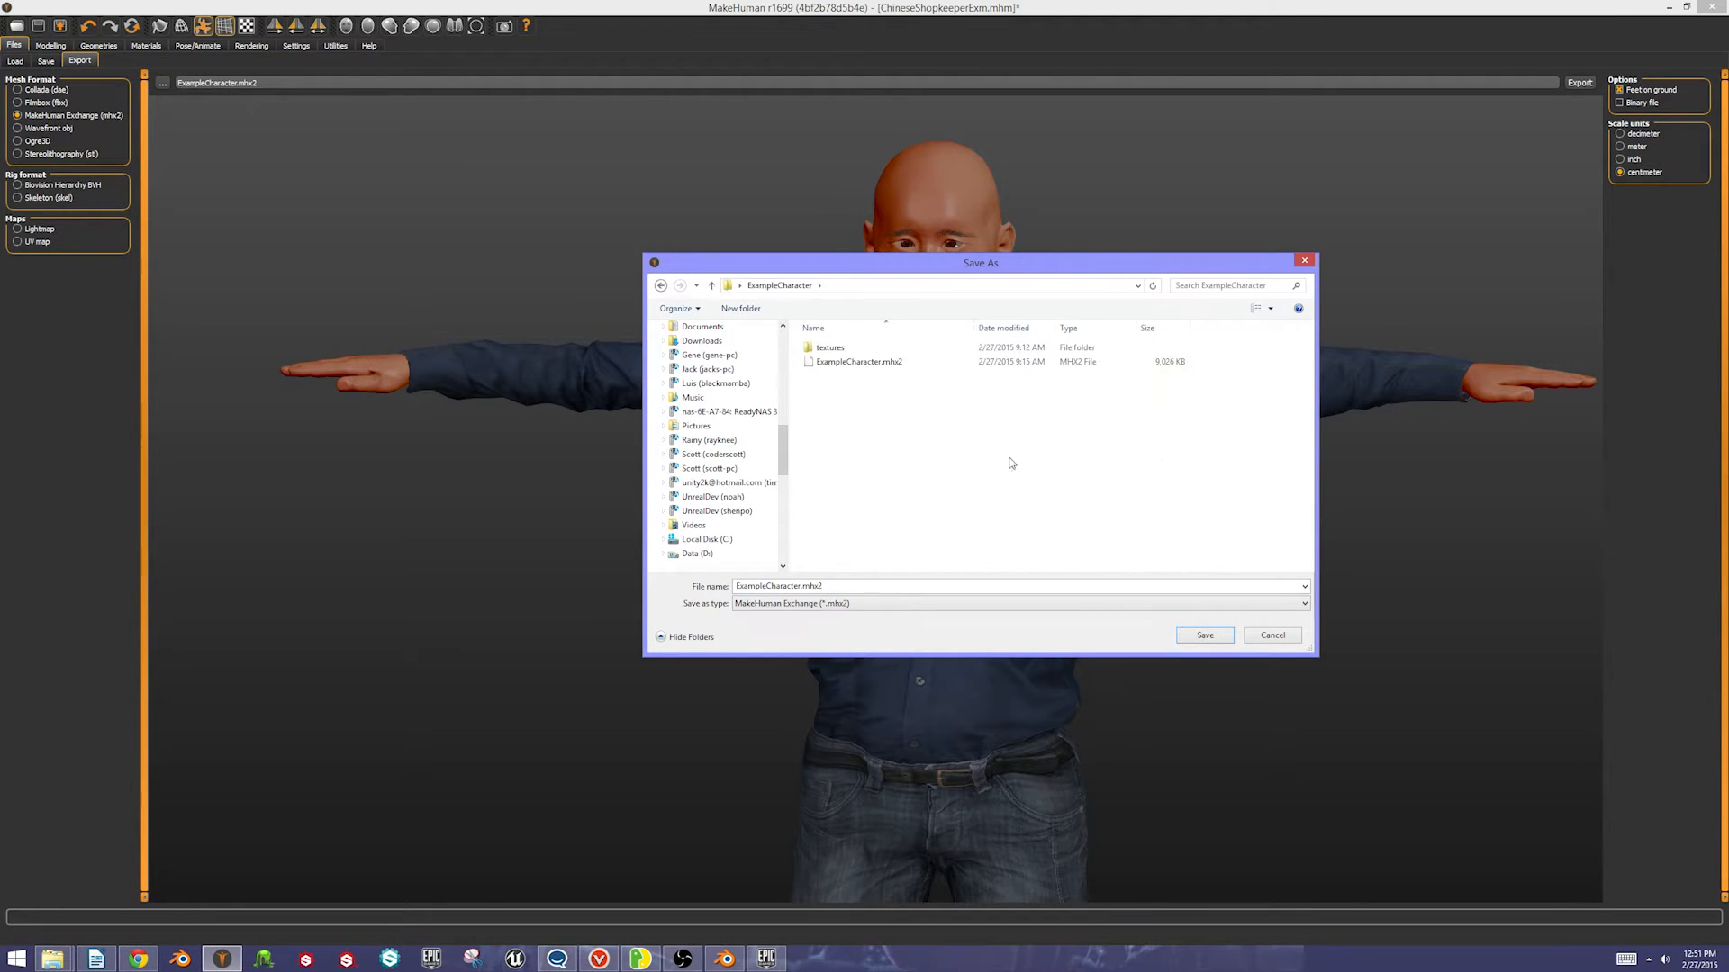
left_click(859, 362)
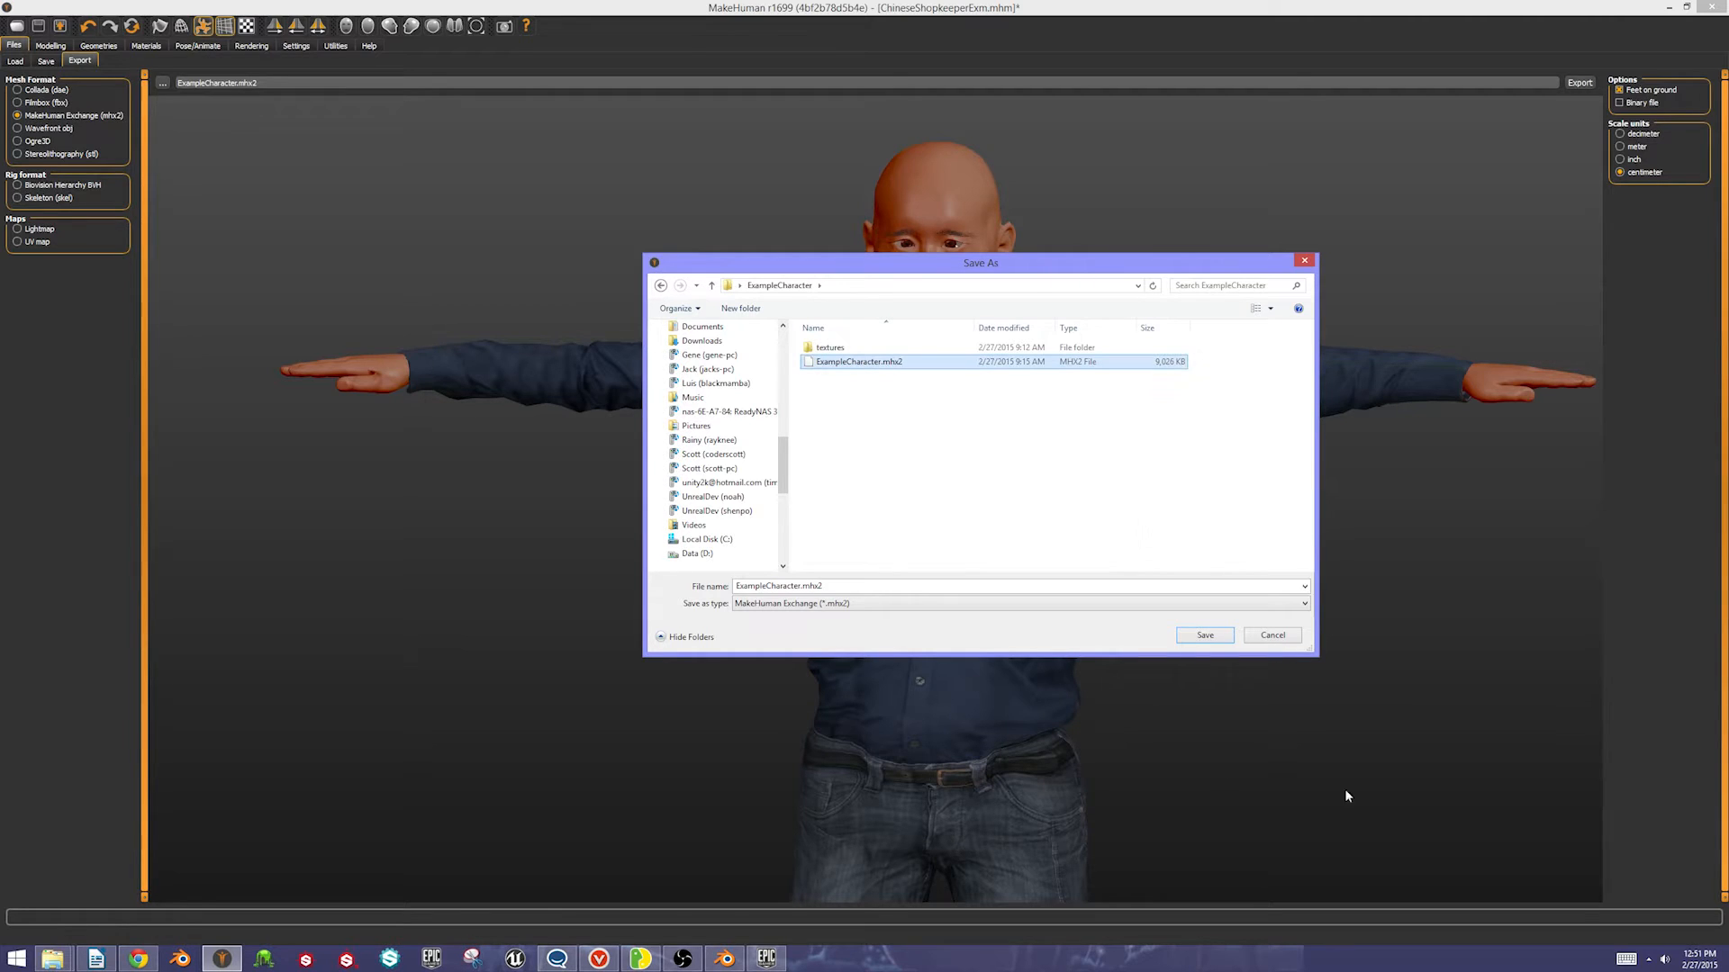
mouse_move(1179, 659)
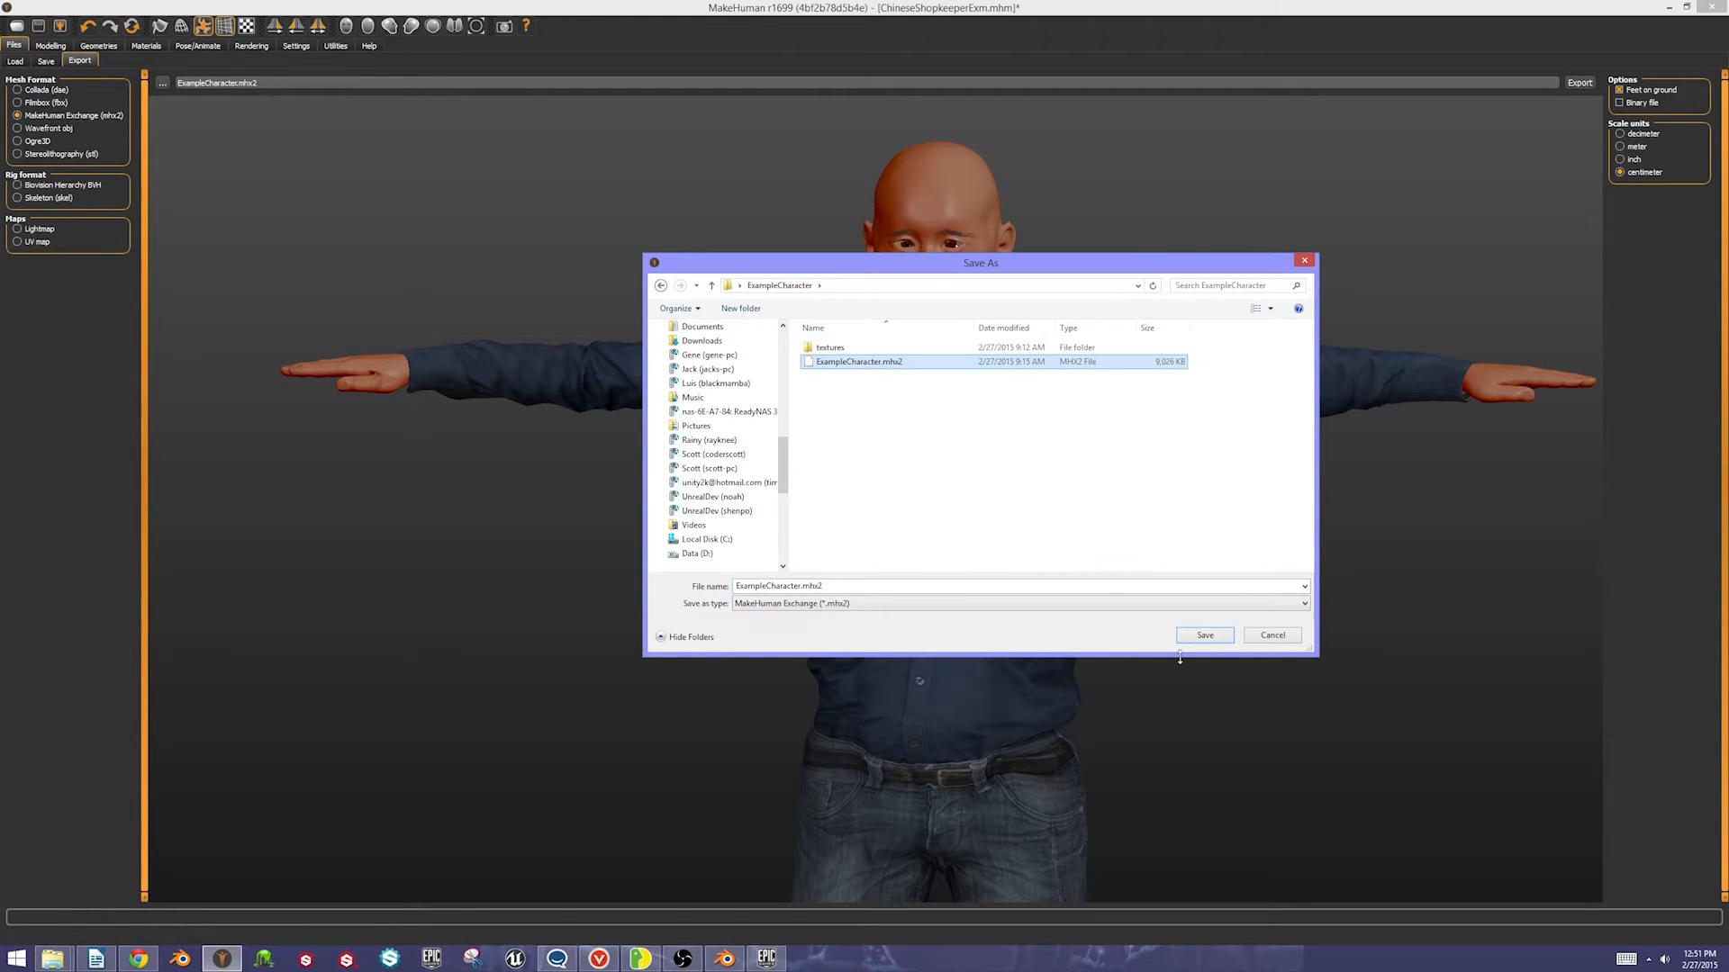
left_click(1204, 636)
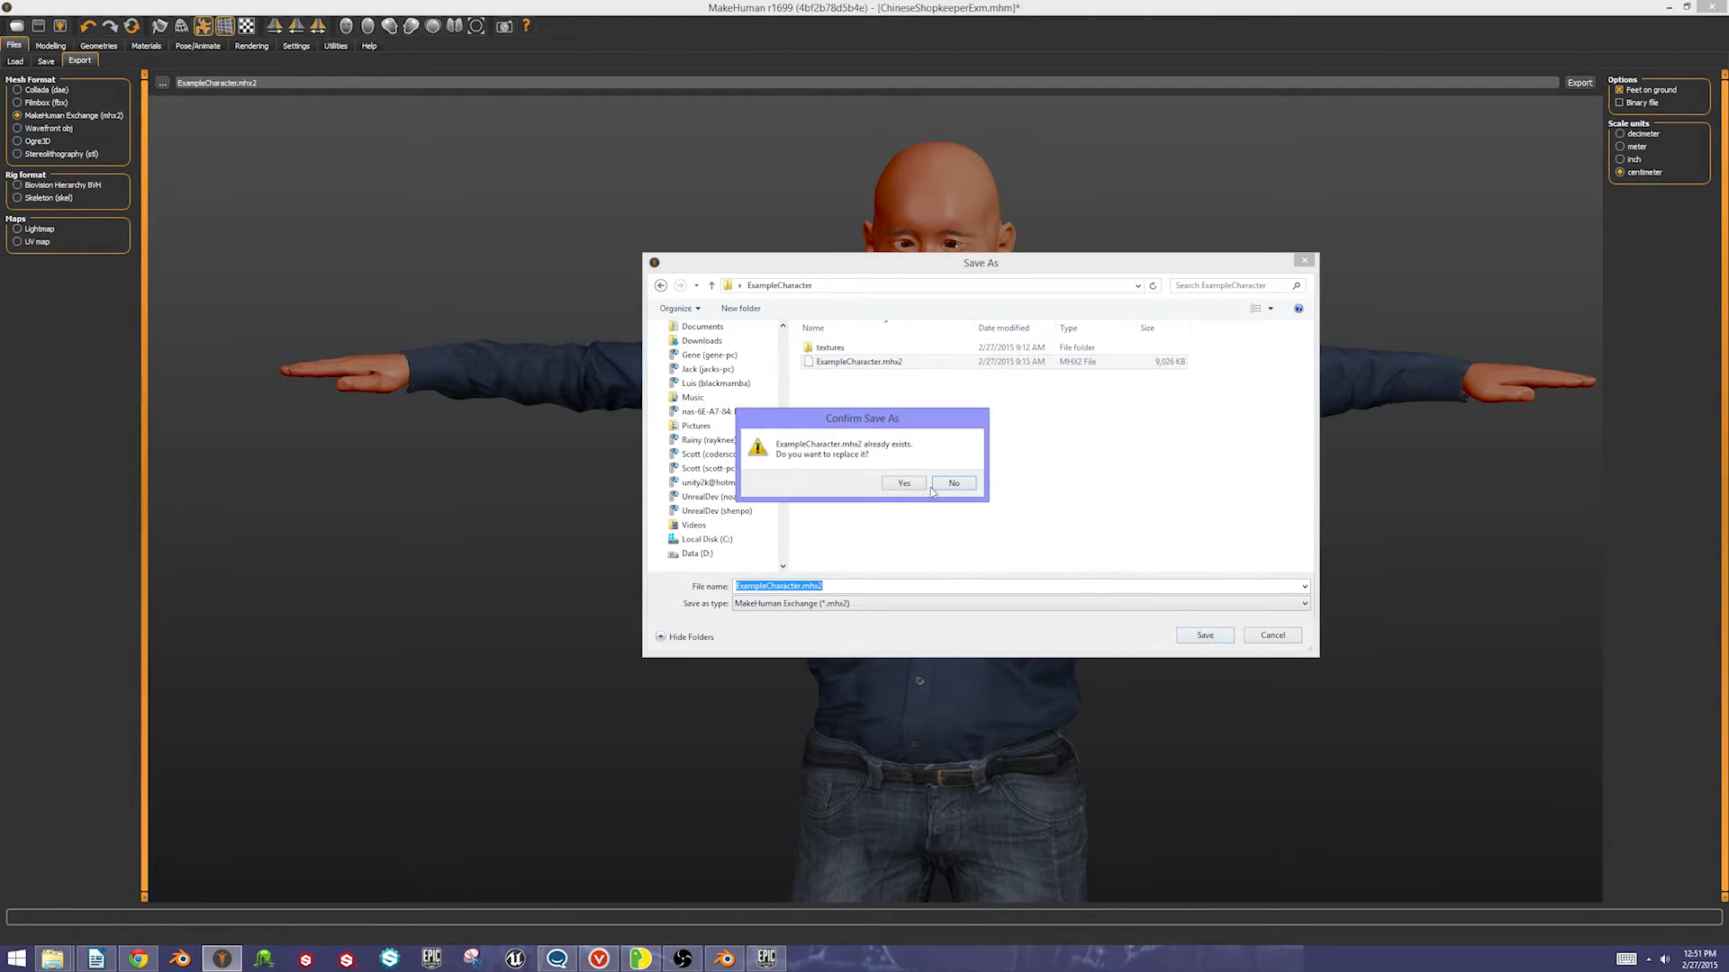
left_click(902, 482)
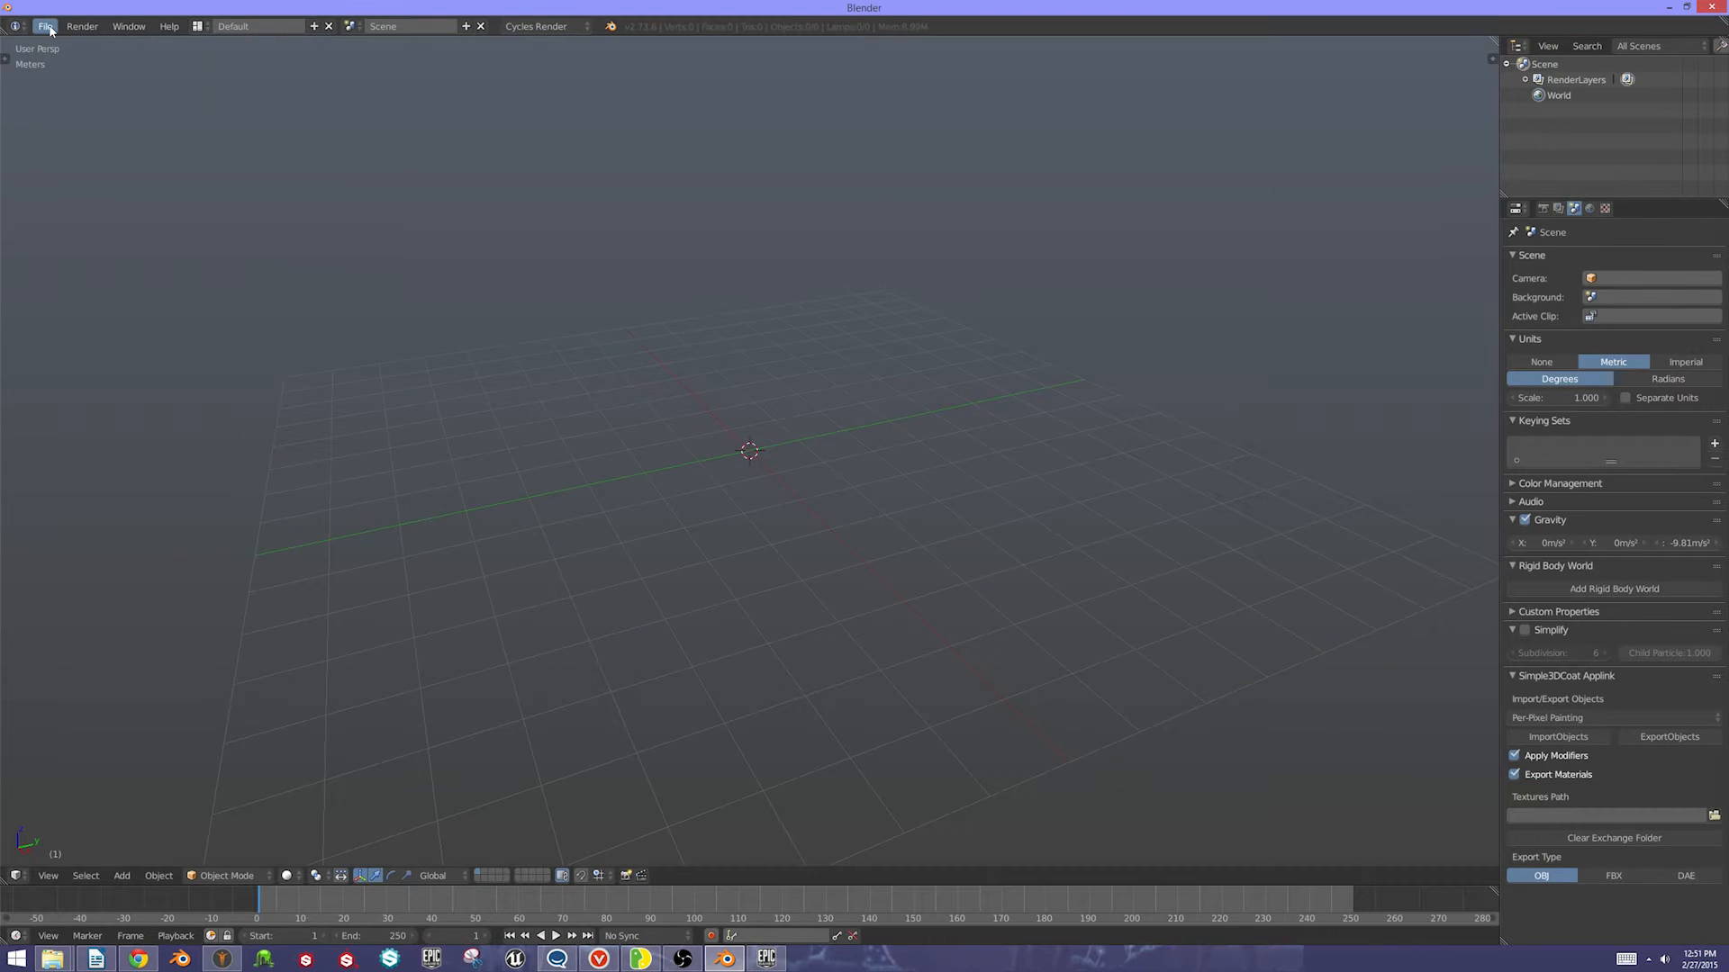
Begin an MHX2 import of ExampleCharacter.mhx2 with Override Exported Data enabled
left_click(45, 26)
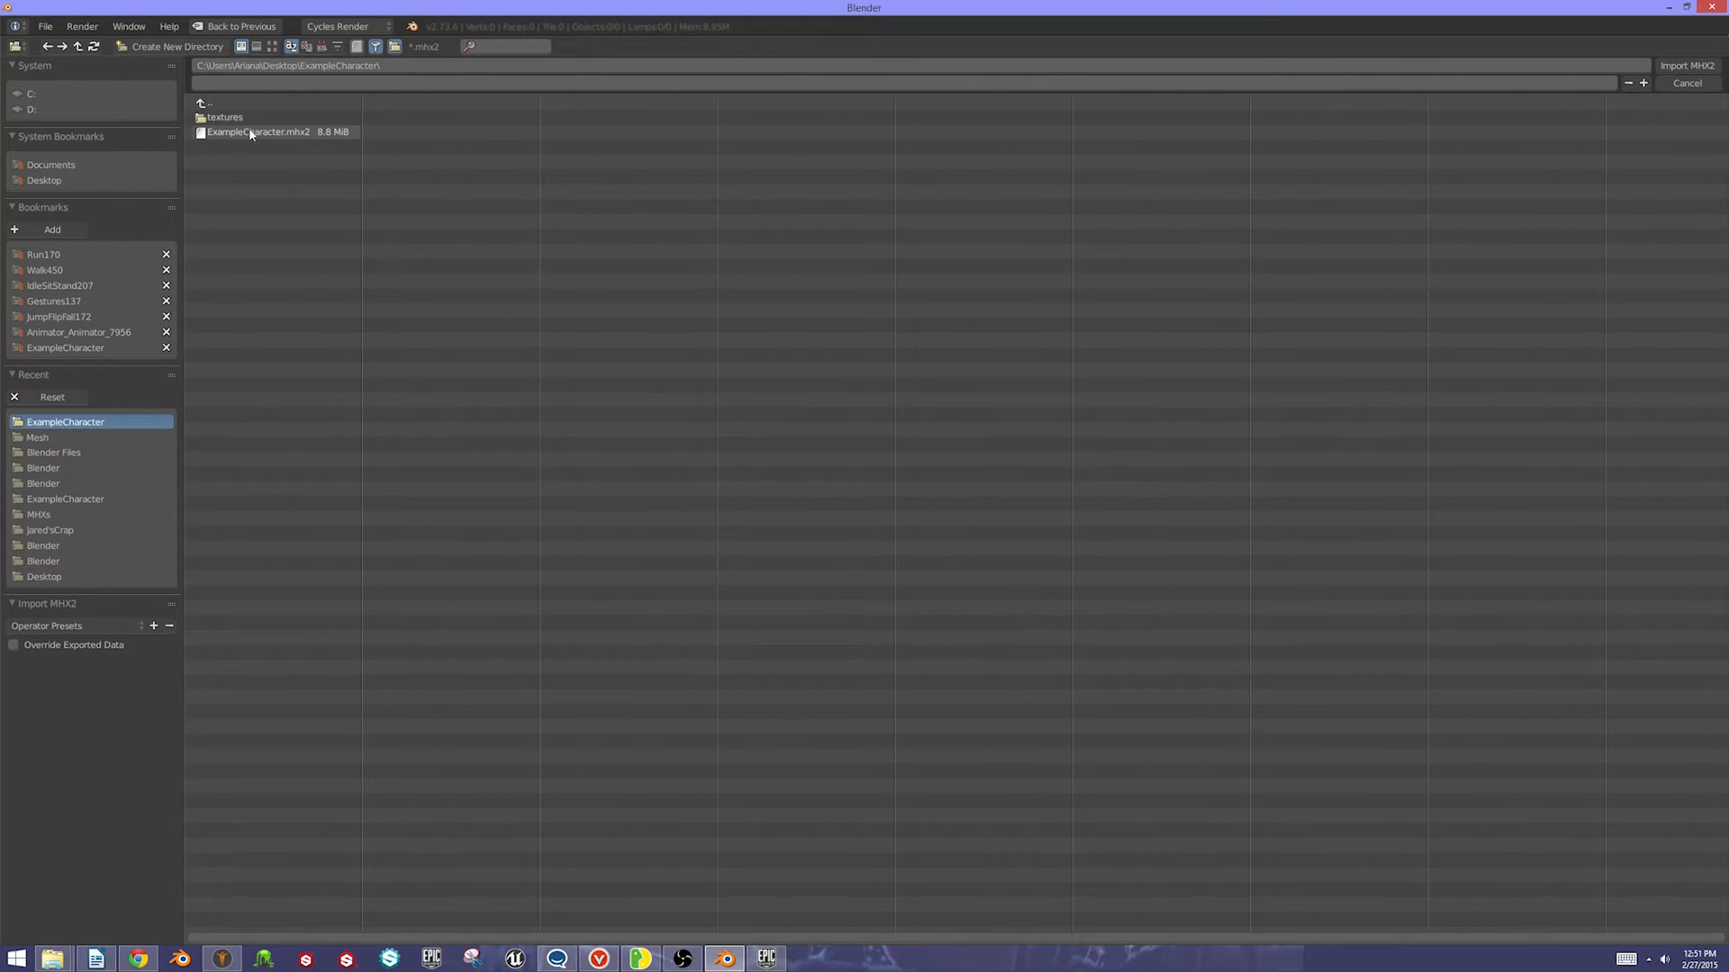
left_click(256, 132)
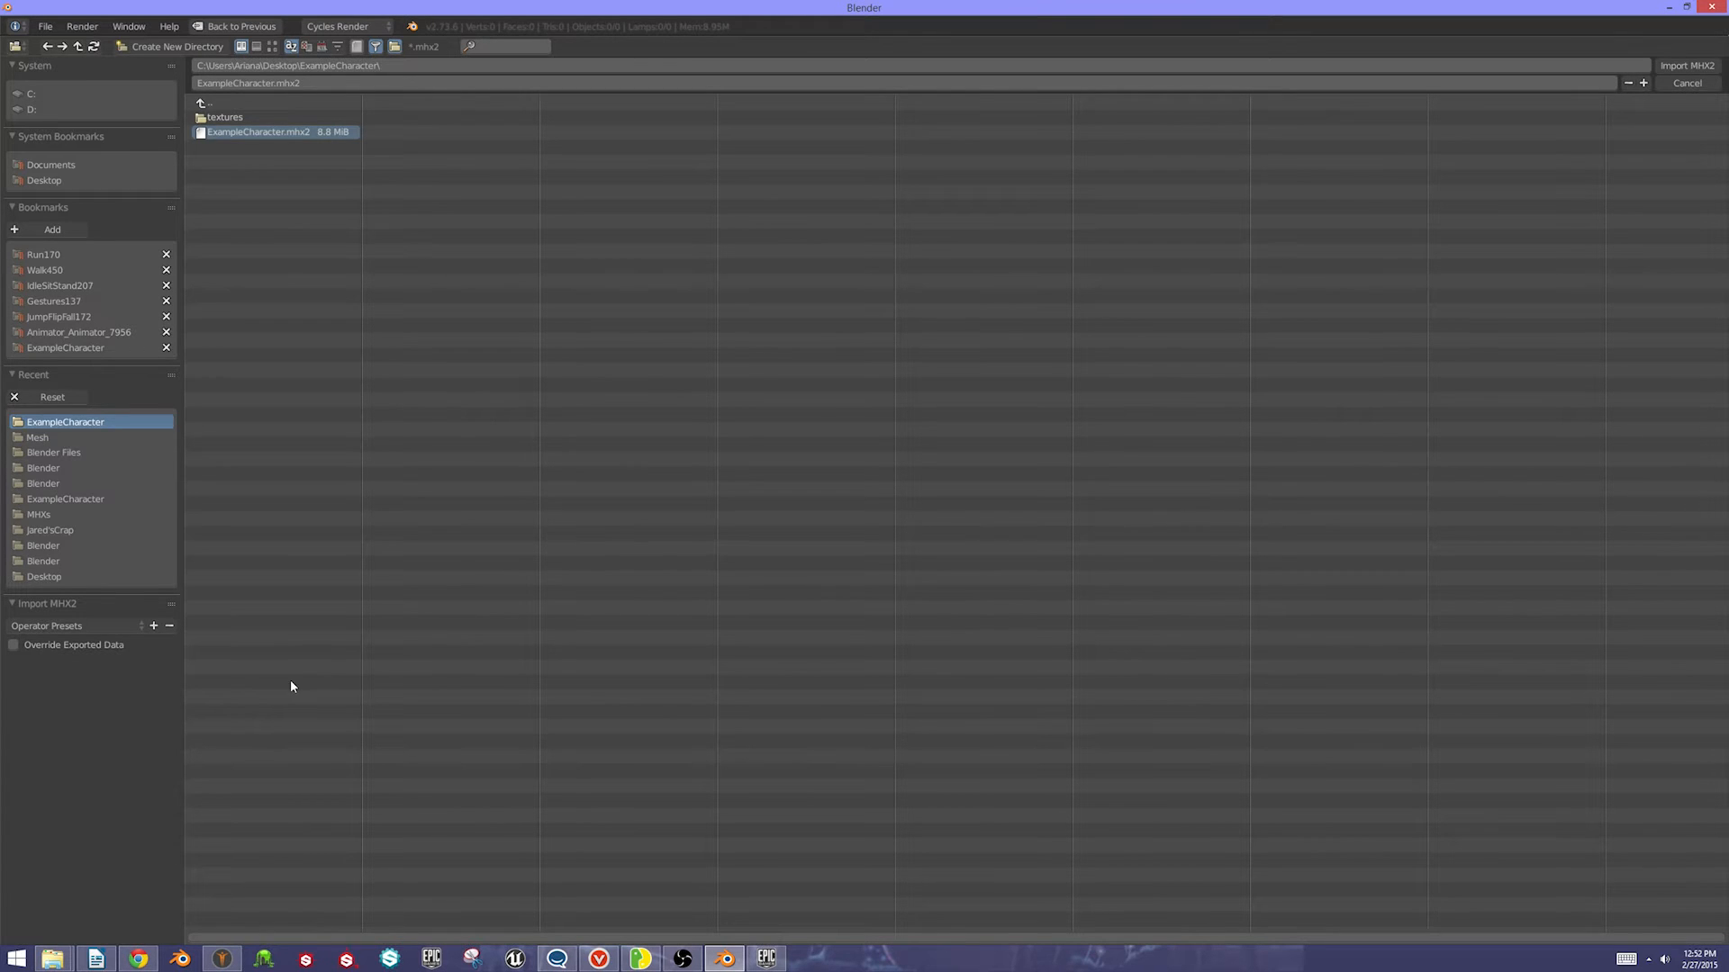
mouse_move(16, 676)
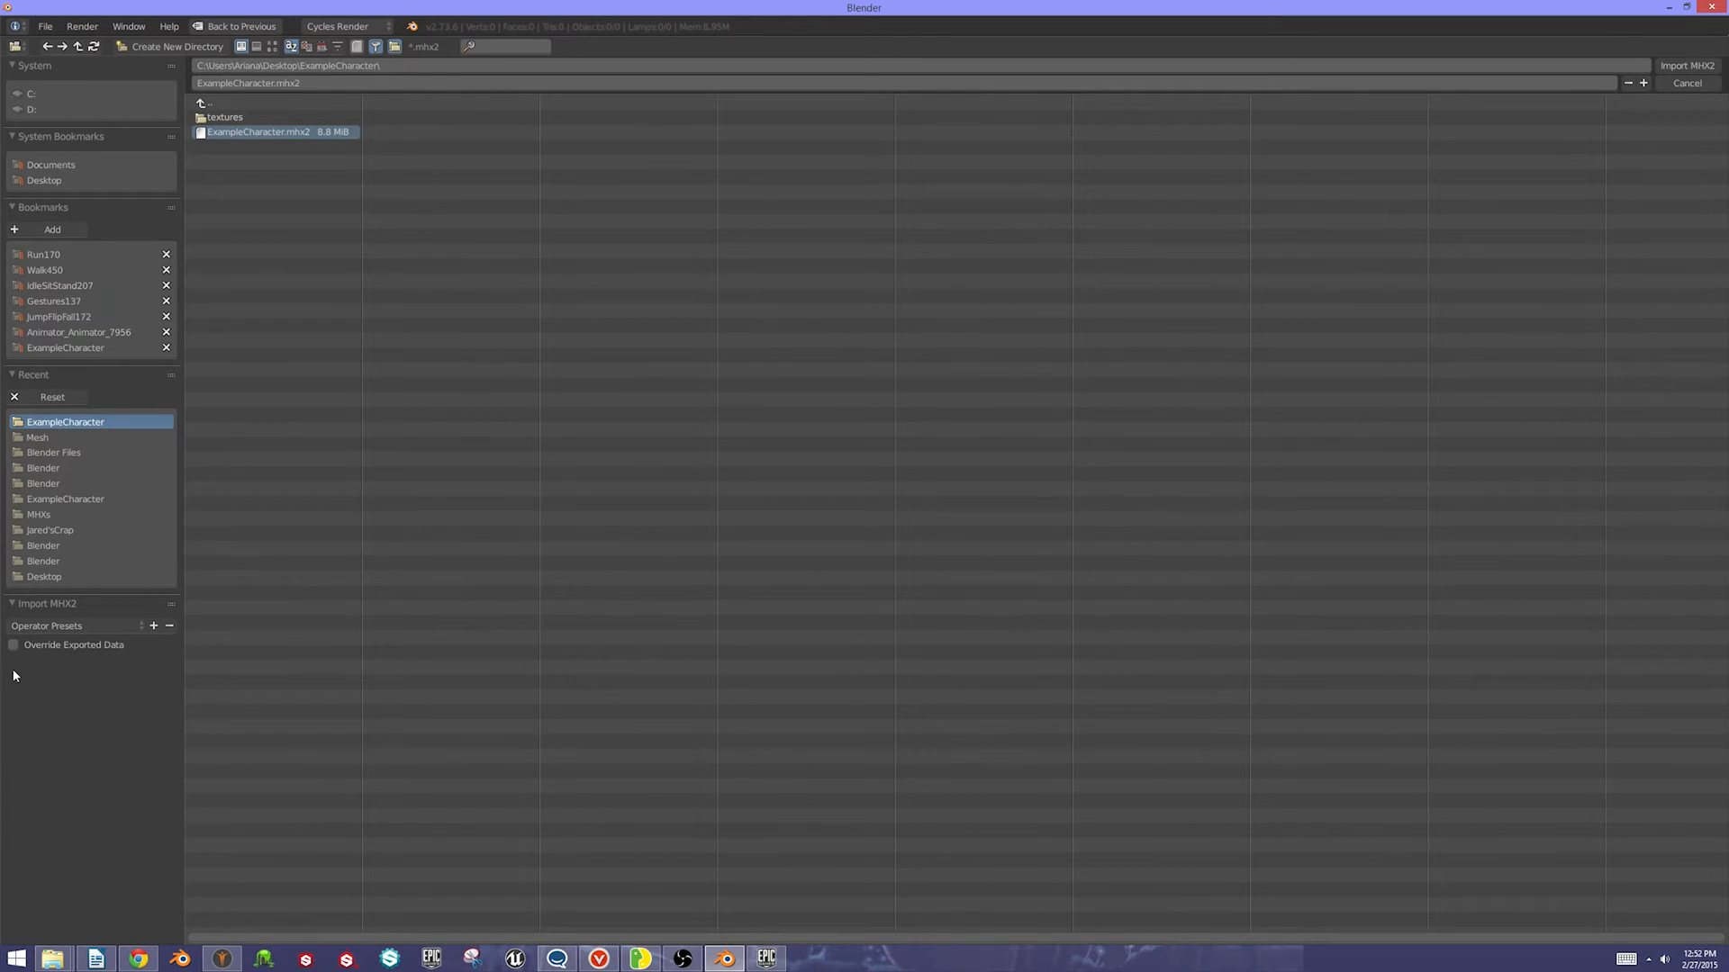
left_click(14, 644)
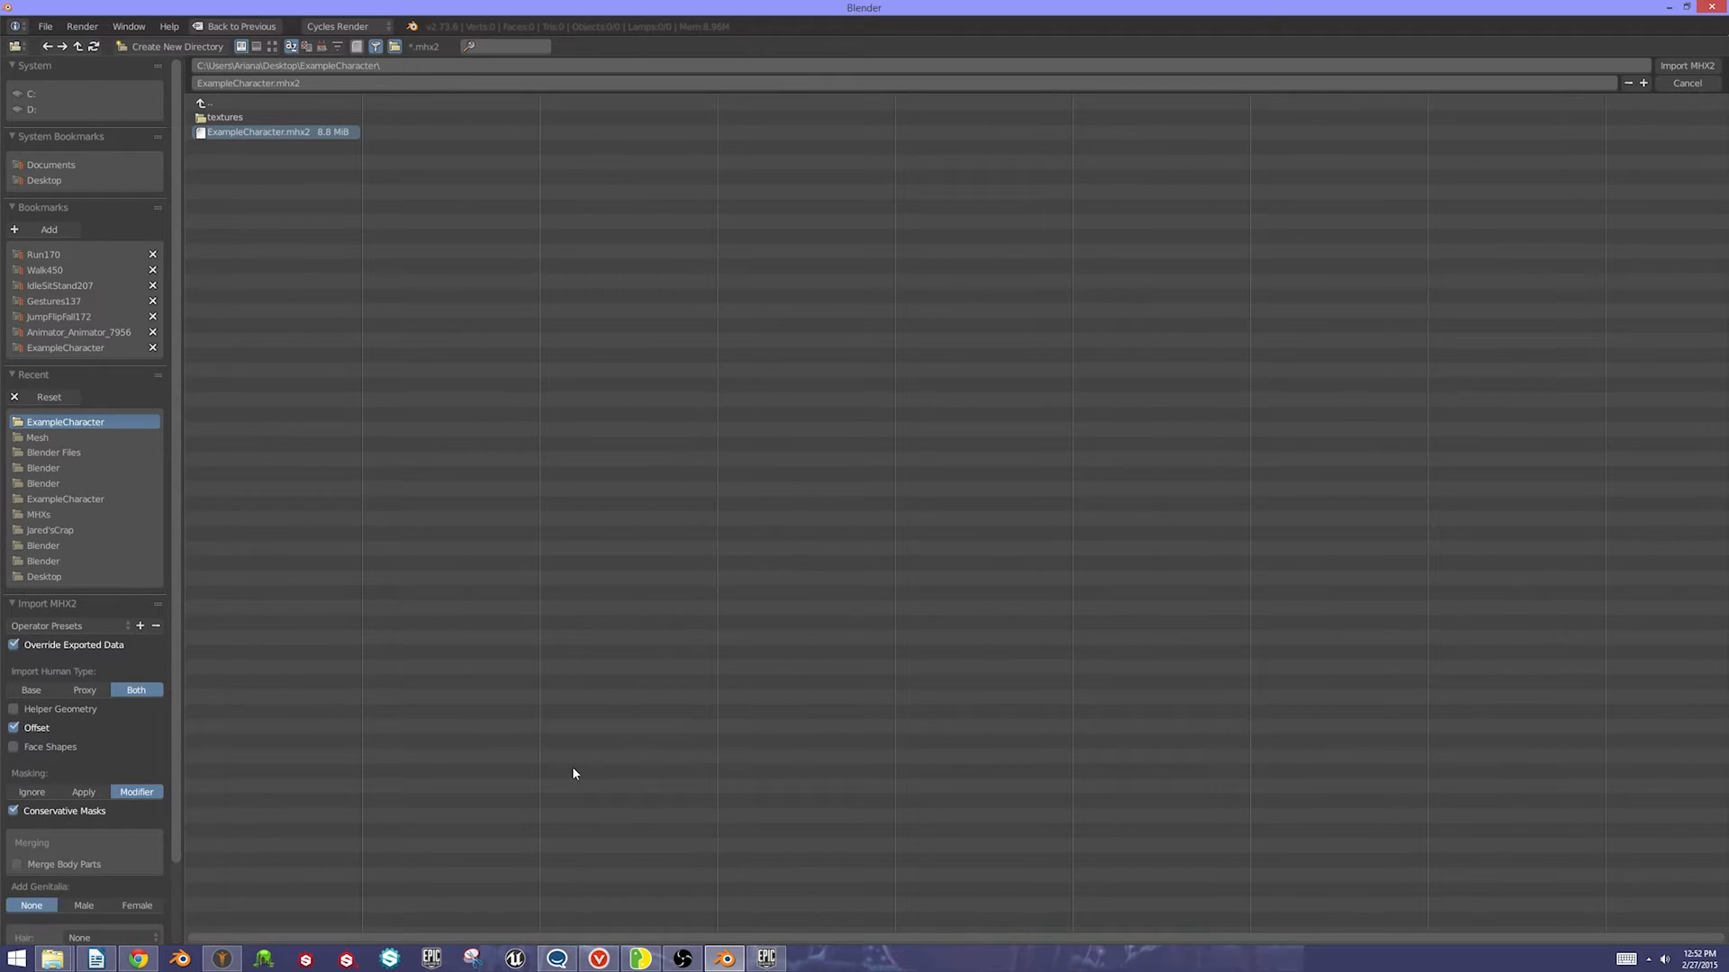
mouse_move(350, 750)
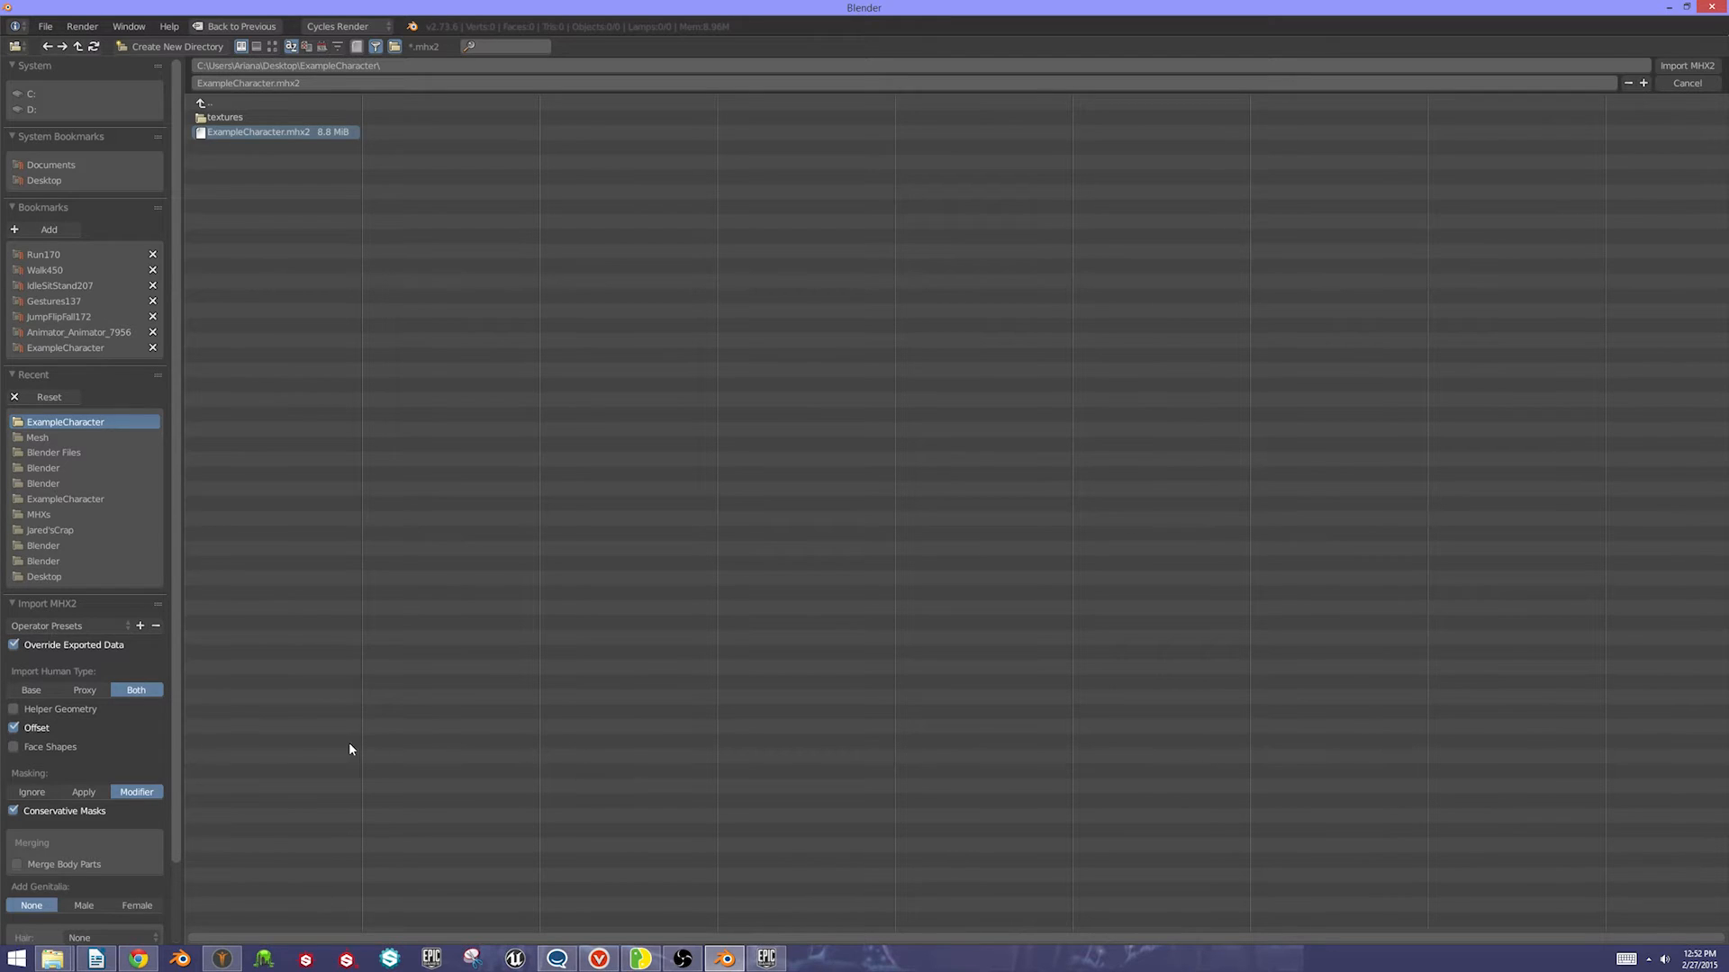
Import the base human mesh with face shapes, applied masking and a rig
left_click(14, 746)
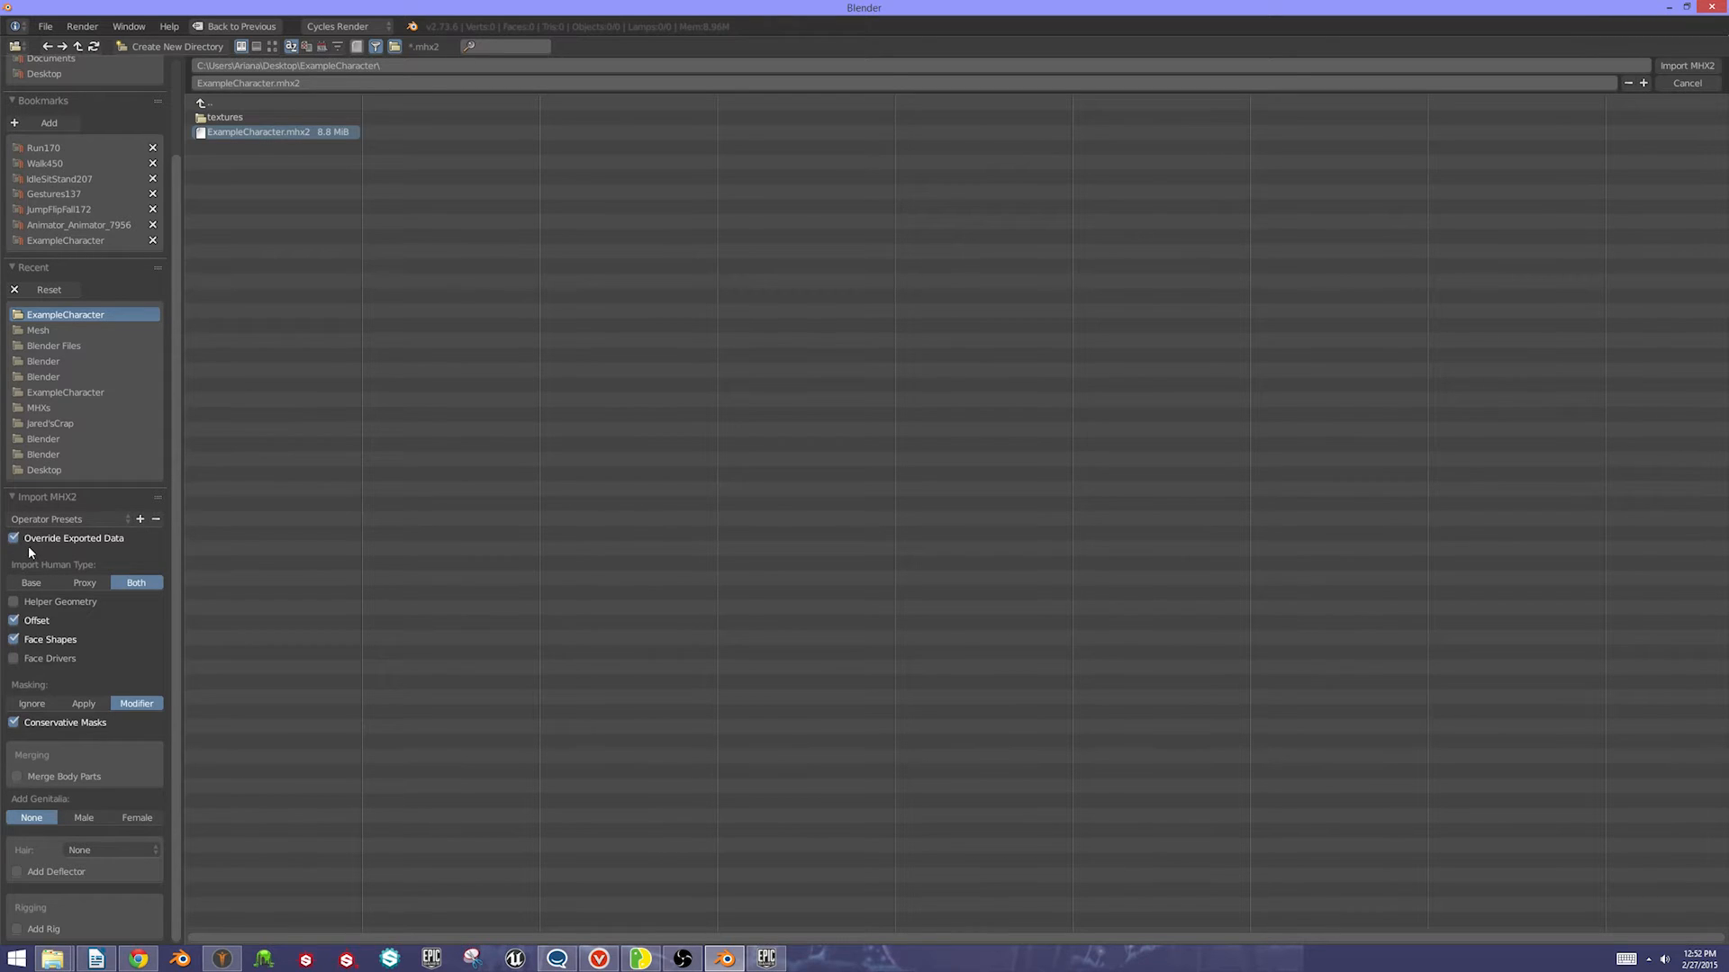
mouse_move(31, 582)
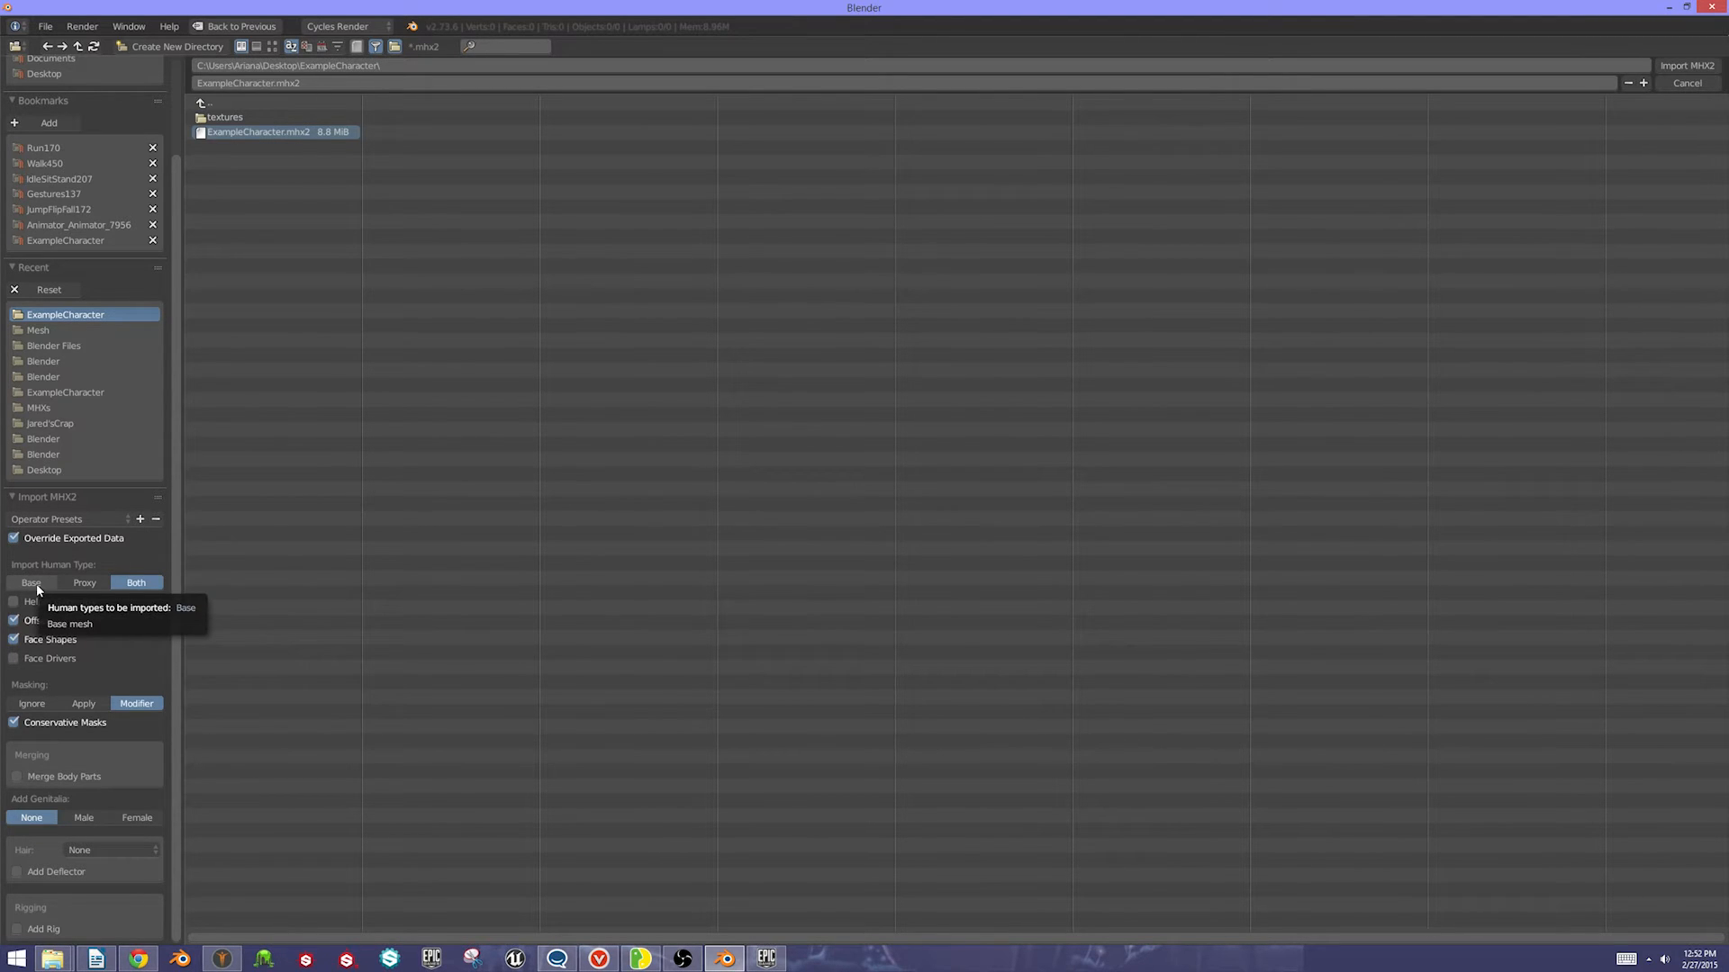
left_click(31, 582)
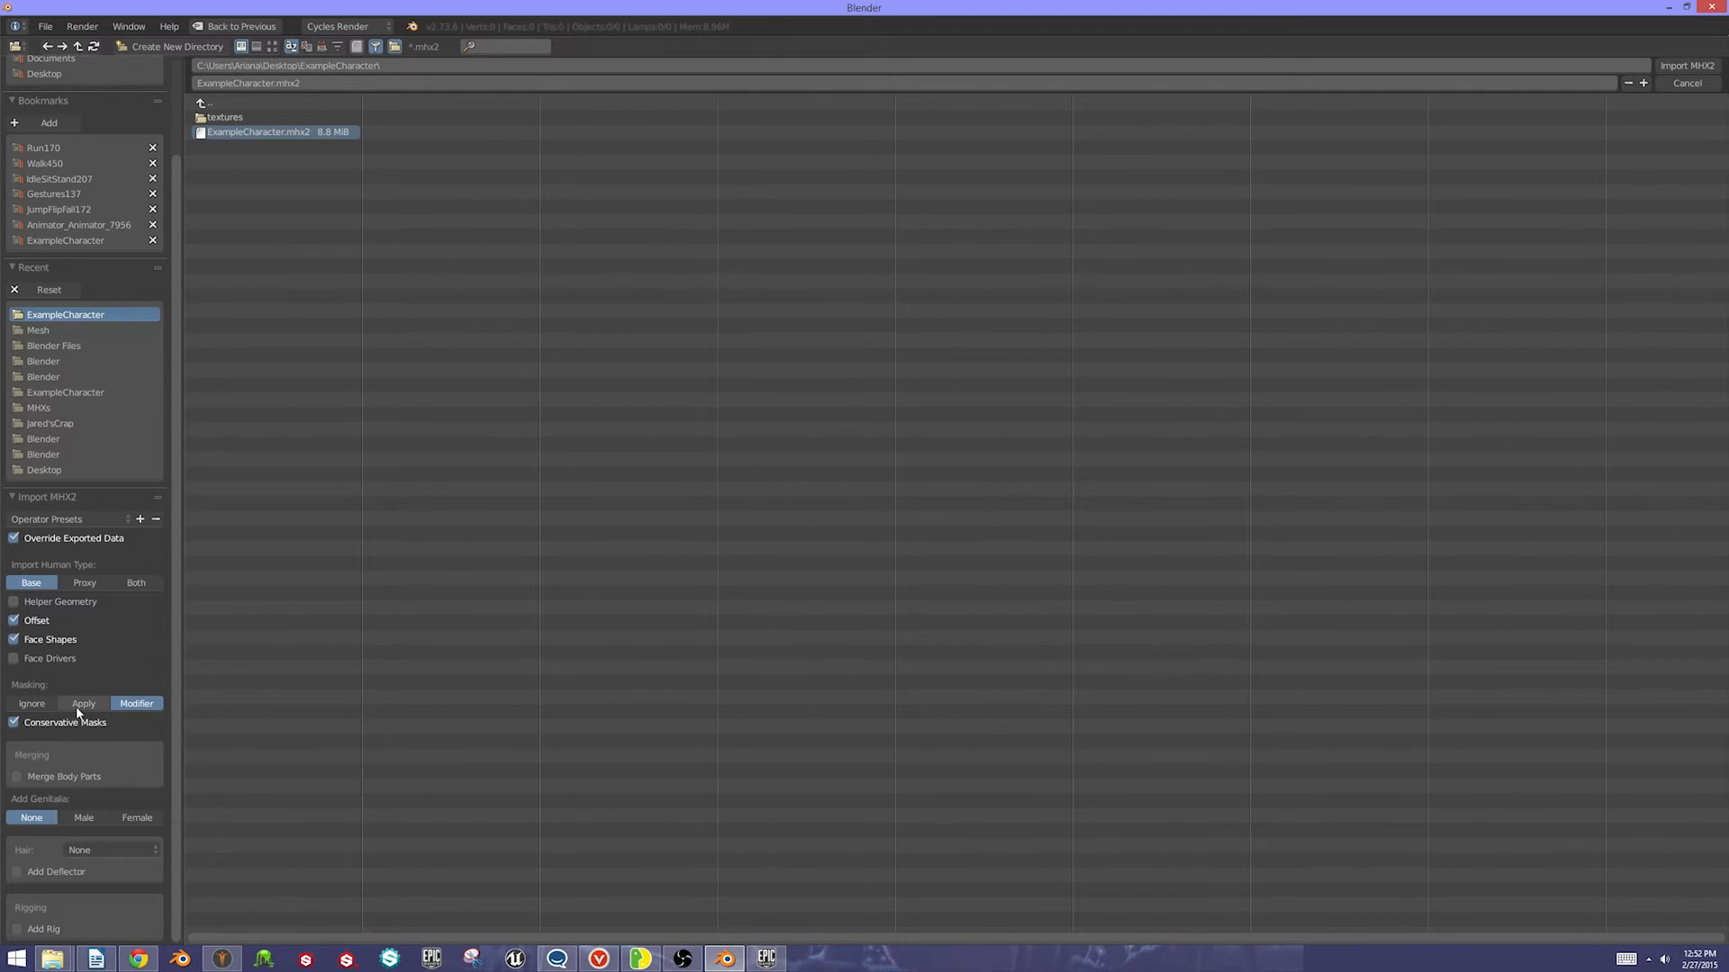
left_click(83, 704)
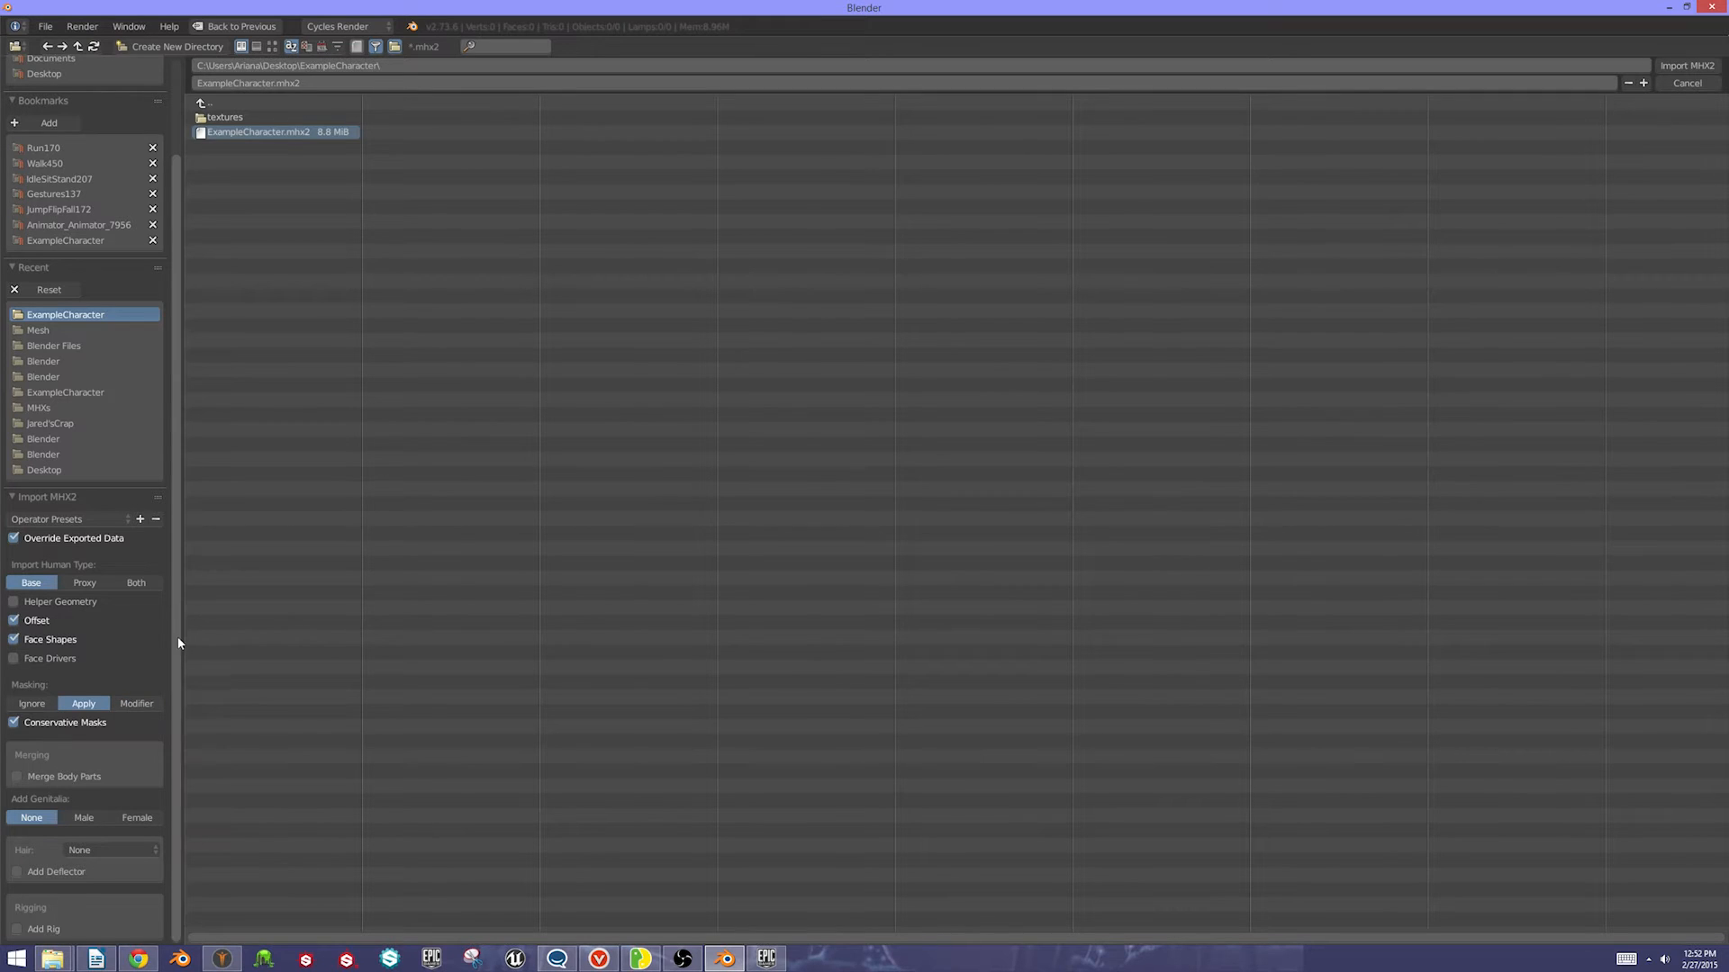
mouse_move(16, 934)
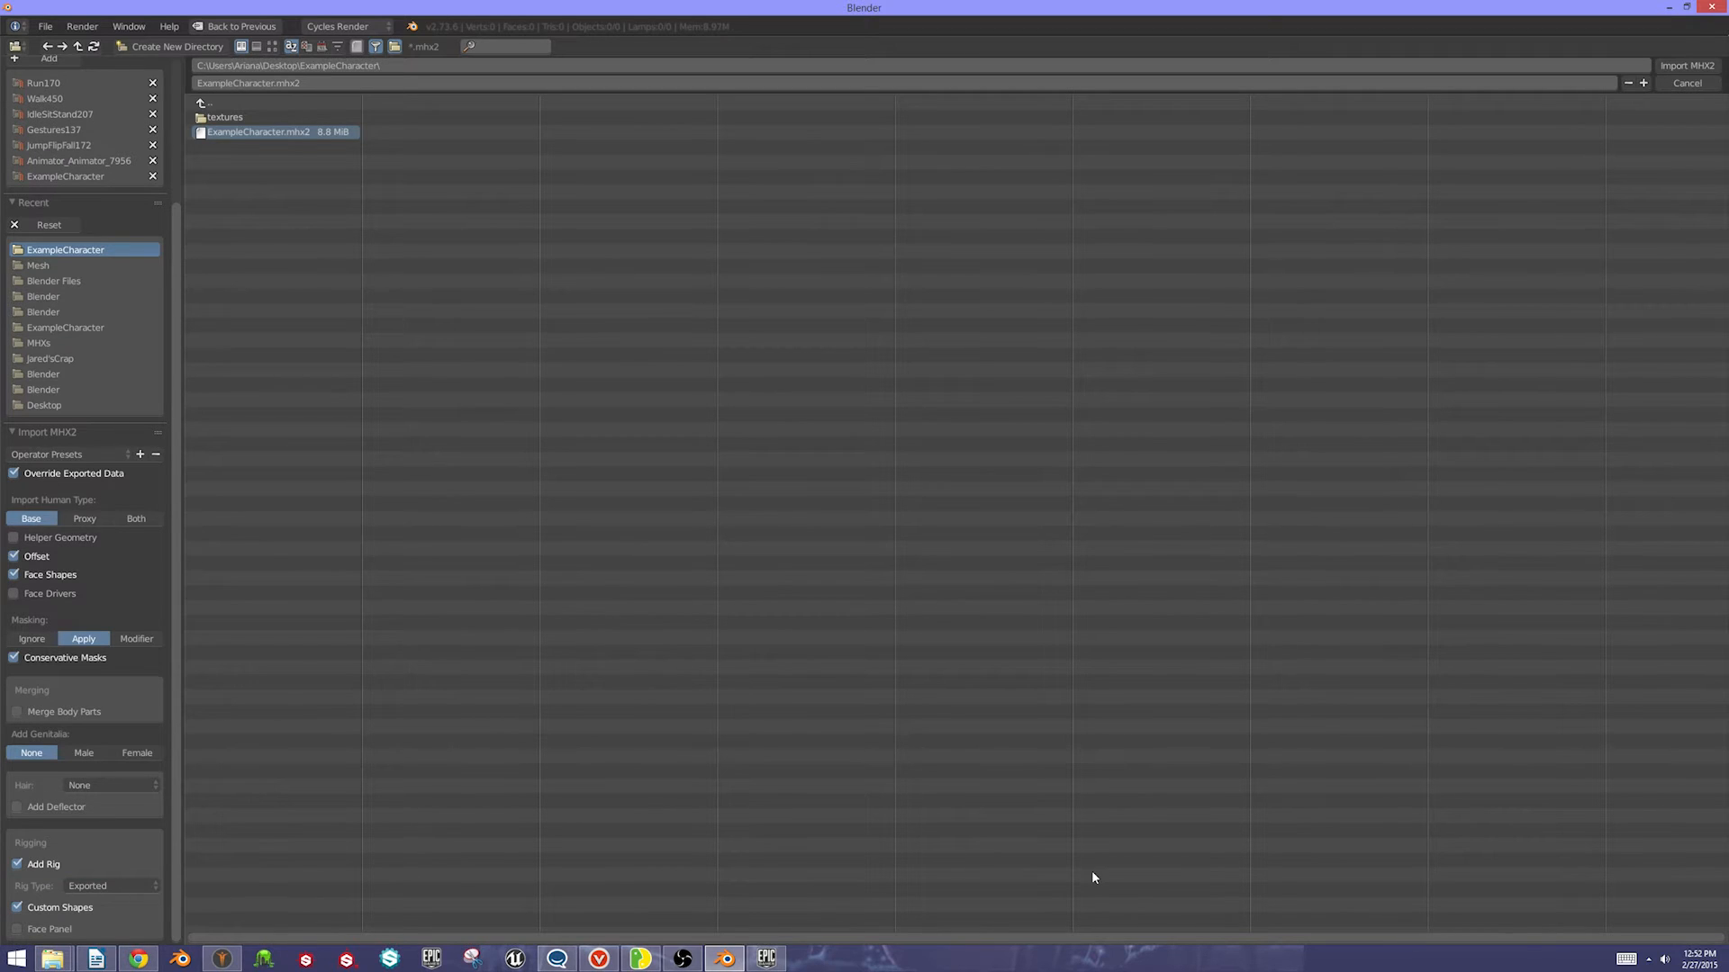
mouse_move(1522, 175)
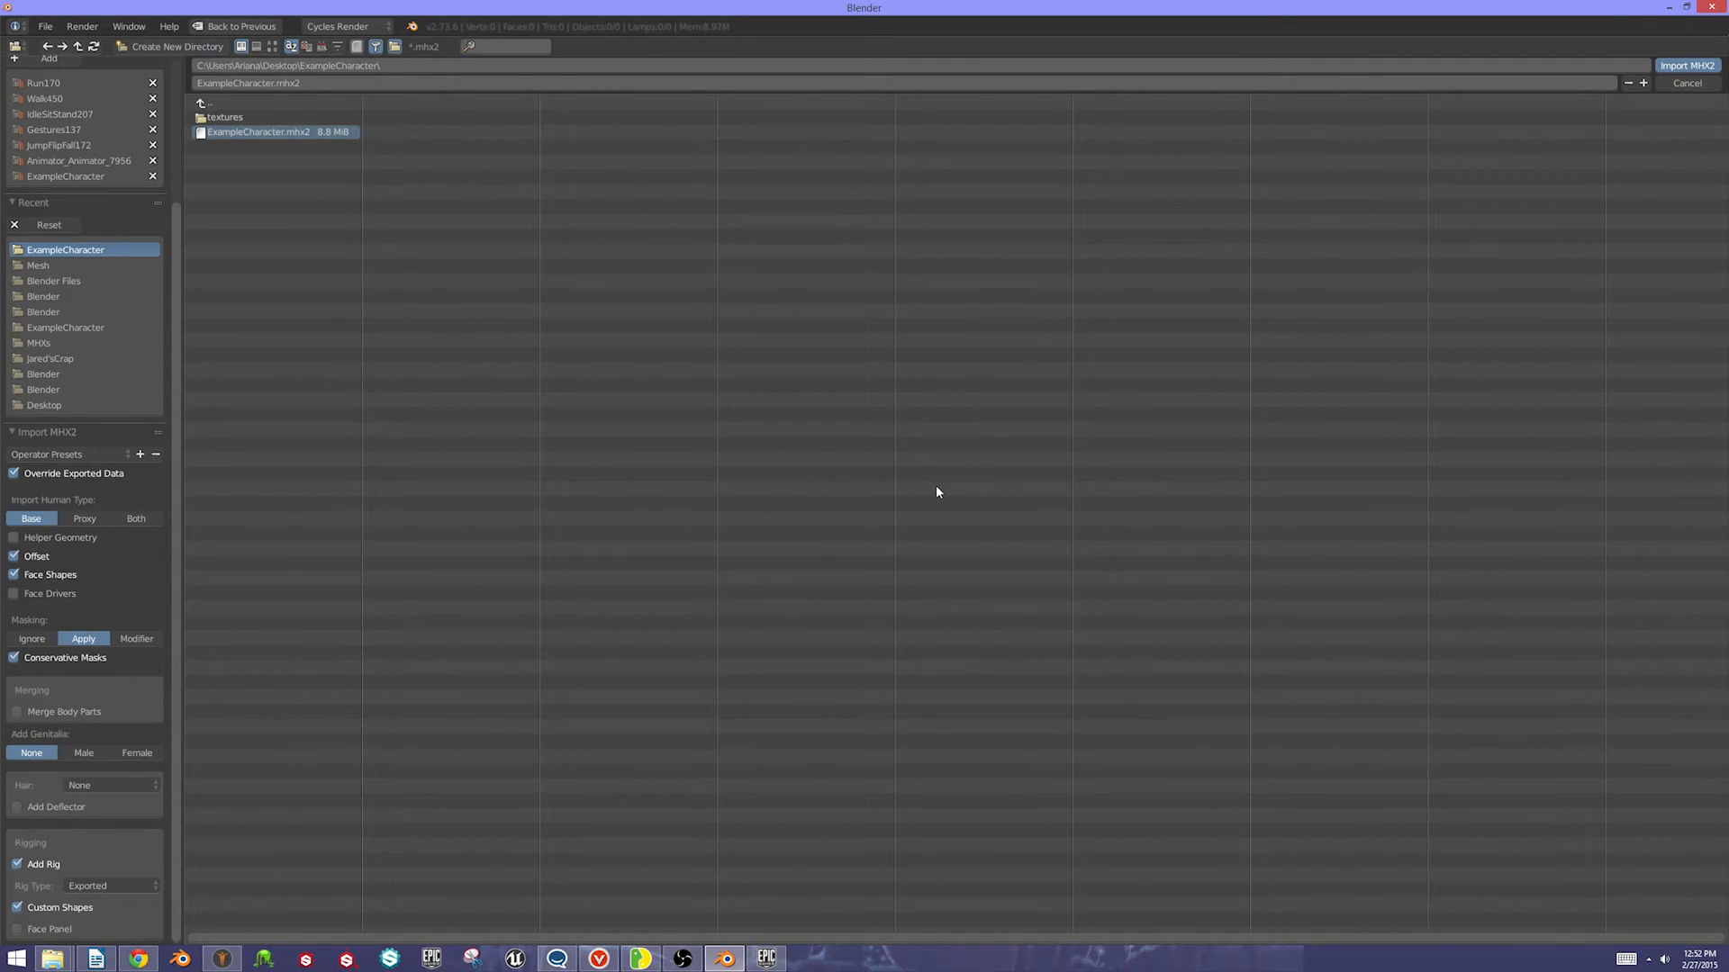
left_click(1686, 65)
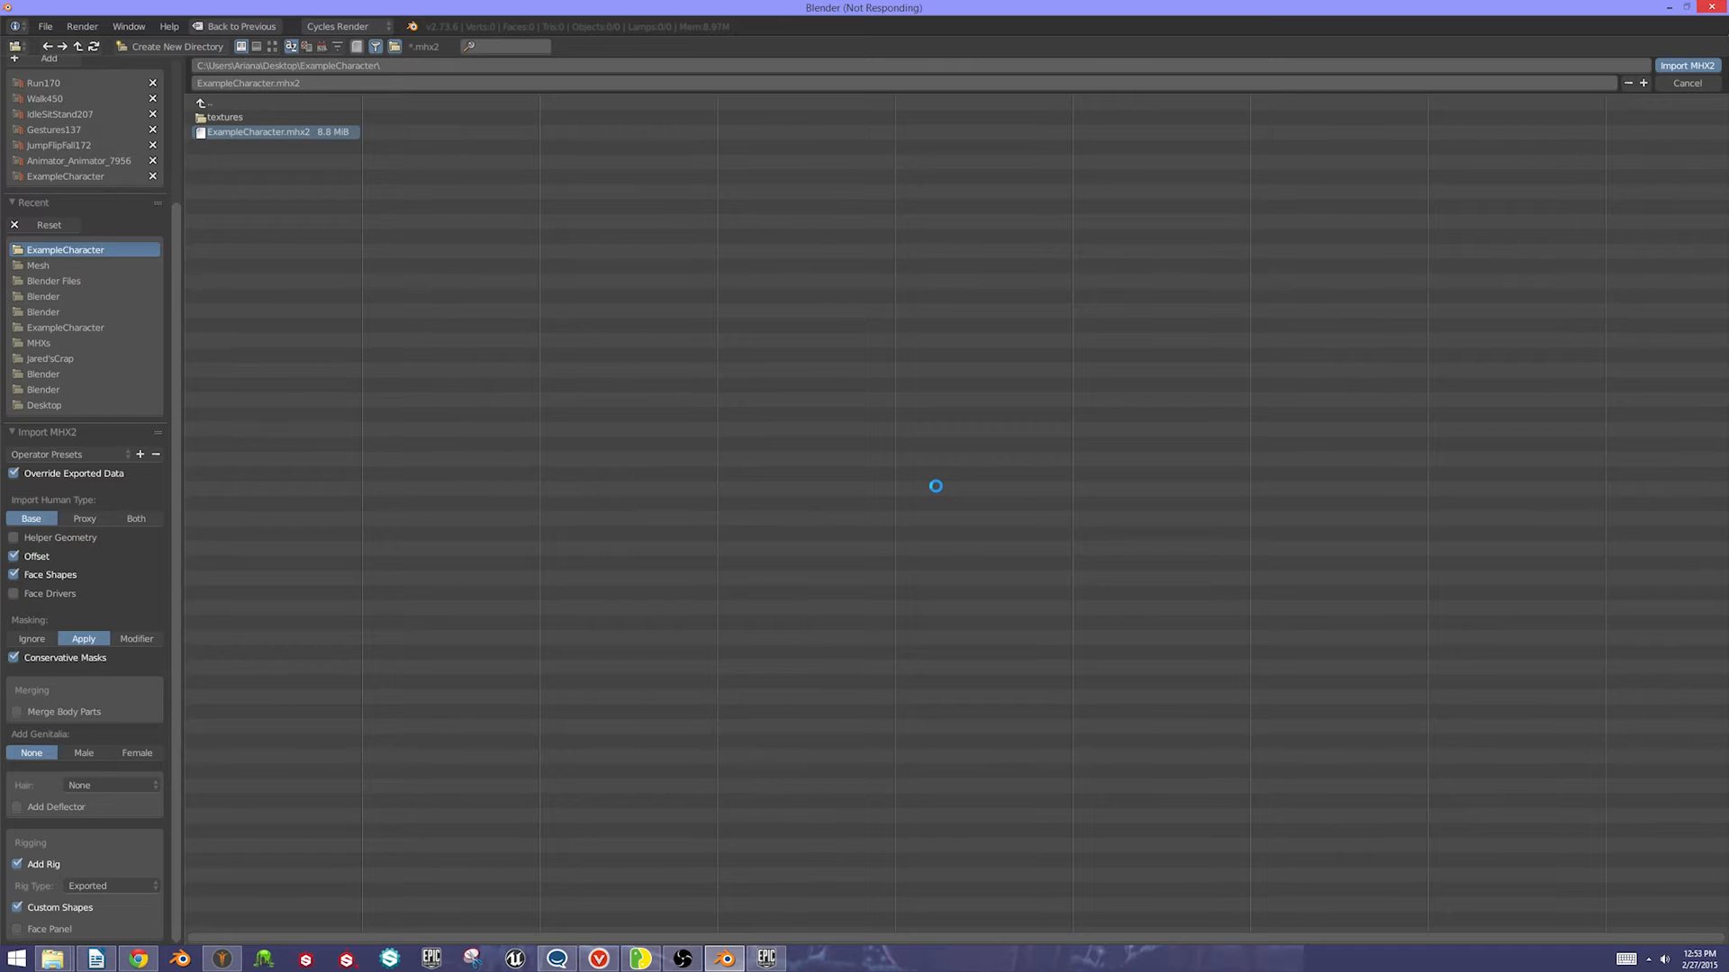
Frame the imported character and test-drive the lips_mid_lower_down_left shape key value
left_click(1685, 65)
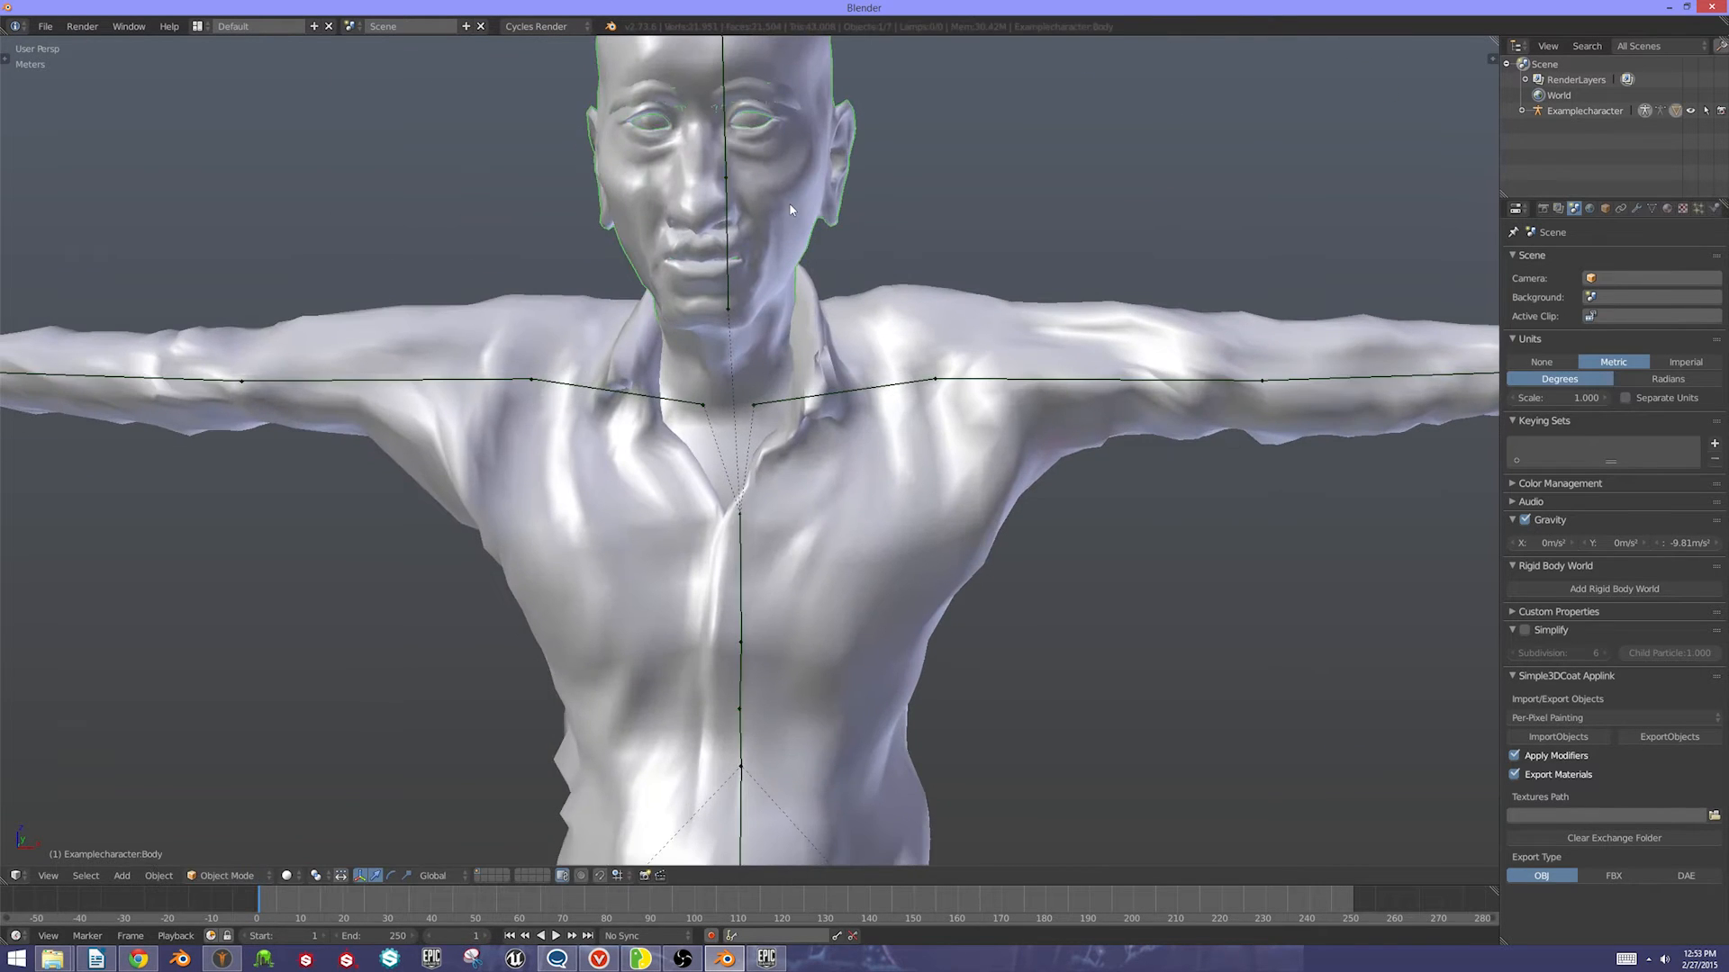
scroll("down", 3)
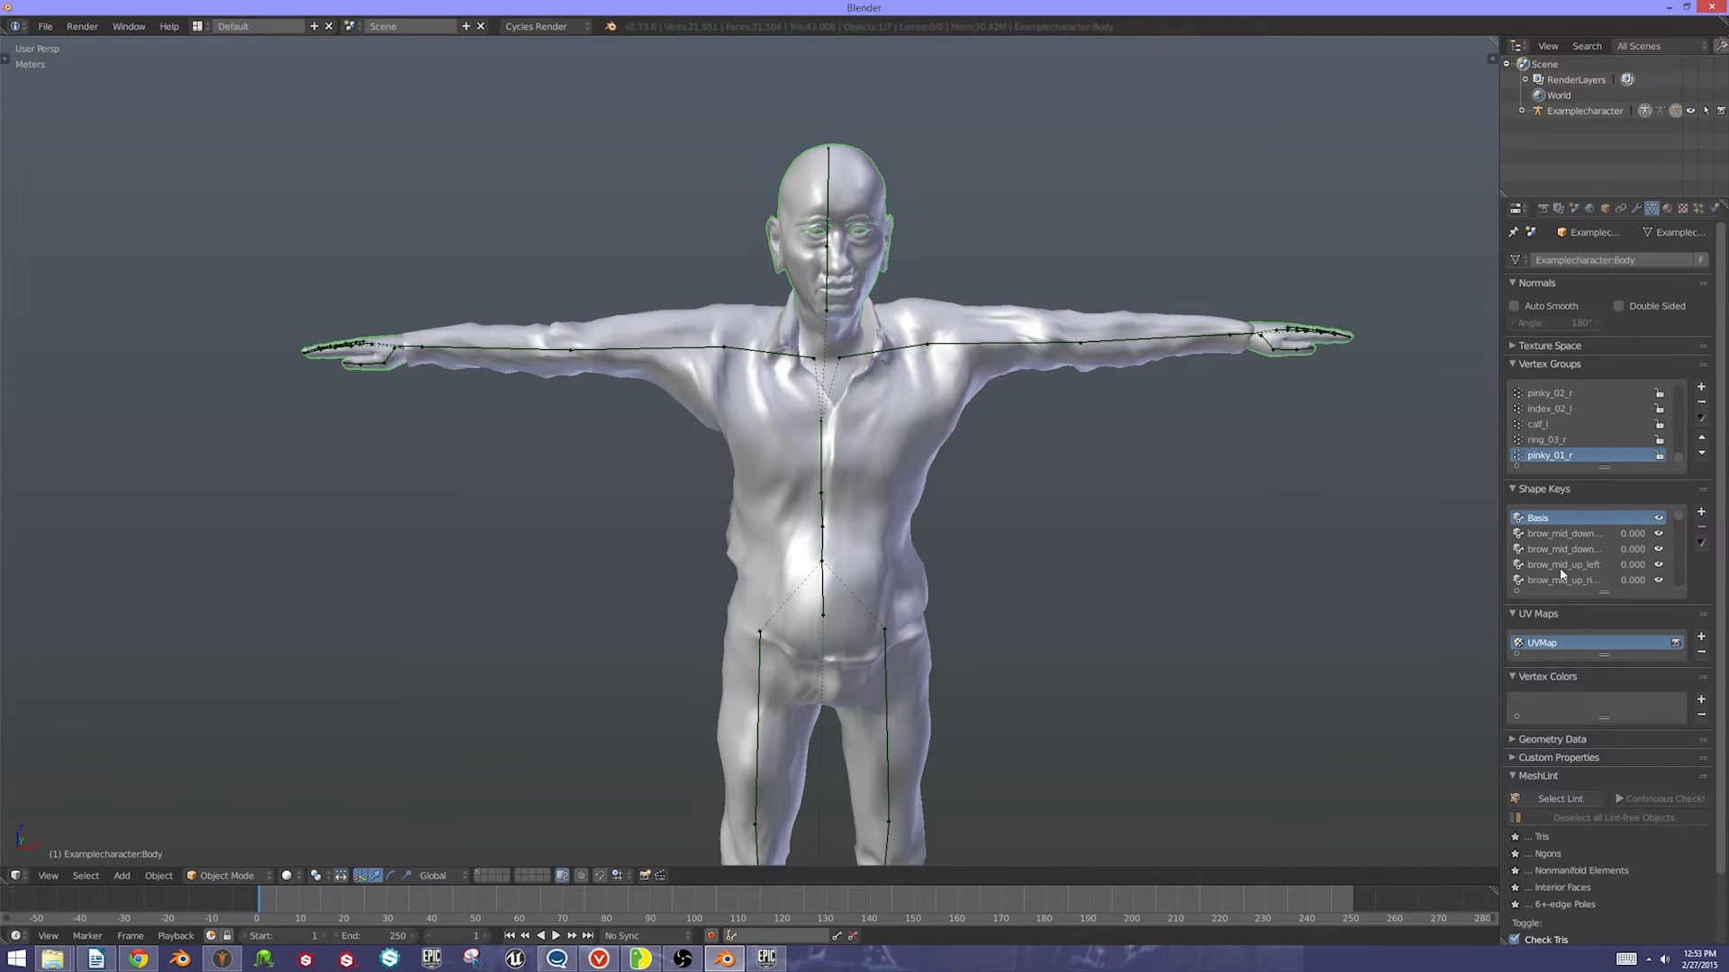
left_click(1565, 564)
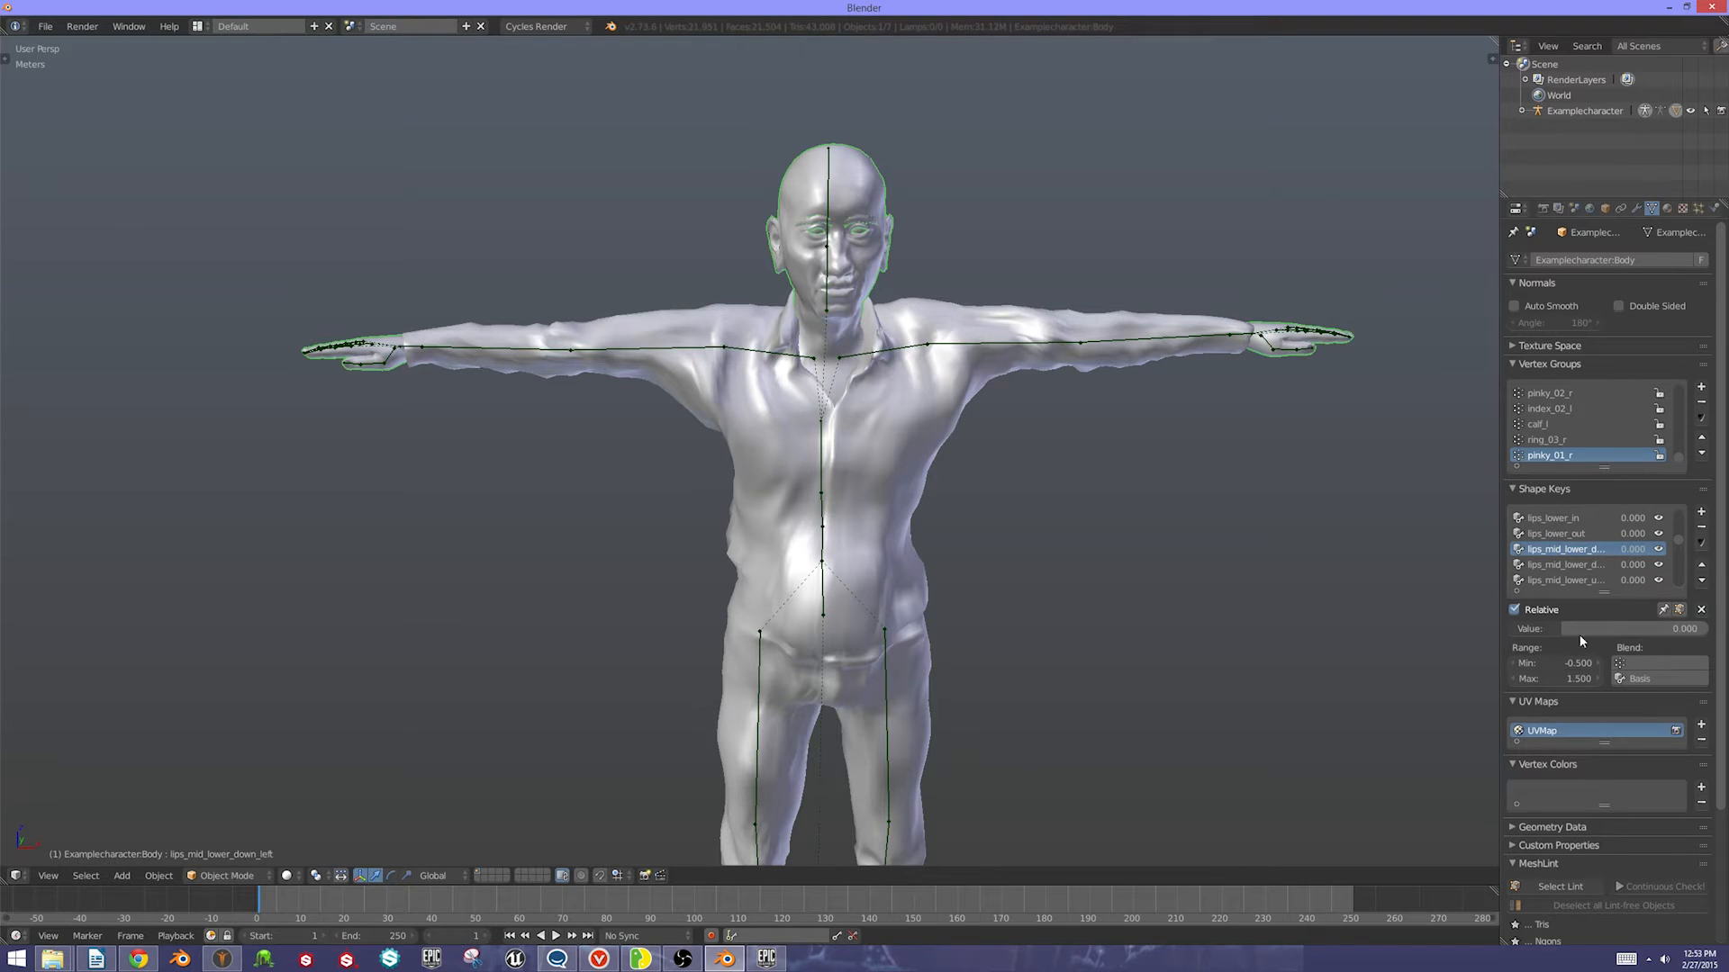
left_click_drag(1577, 628, 1677, 629)
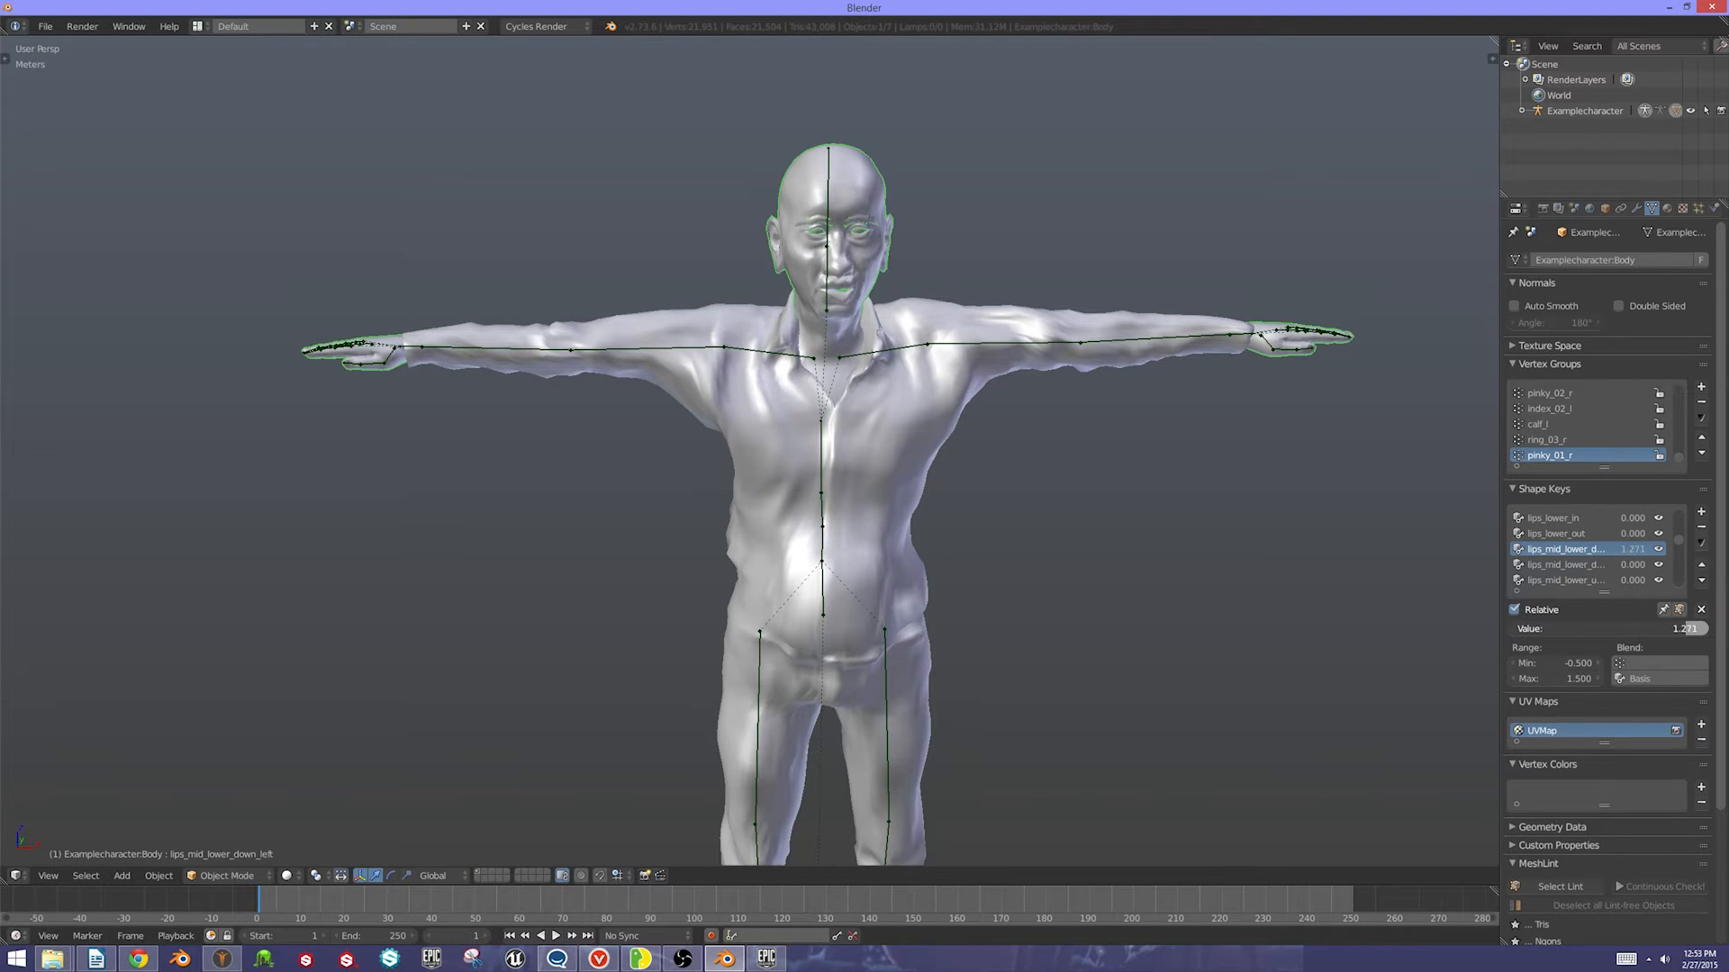
left_click_drag(1653, 629, 1610, 629)
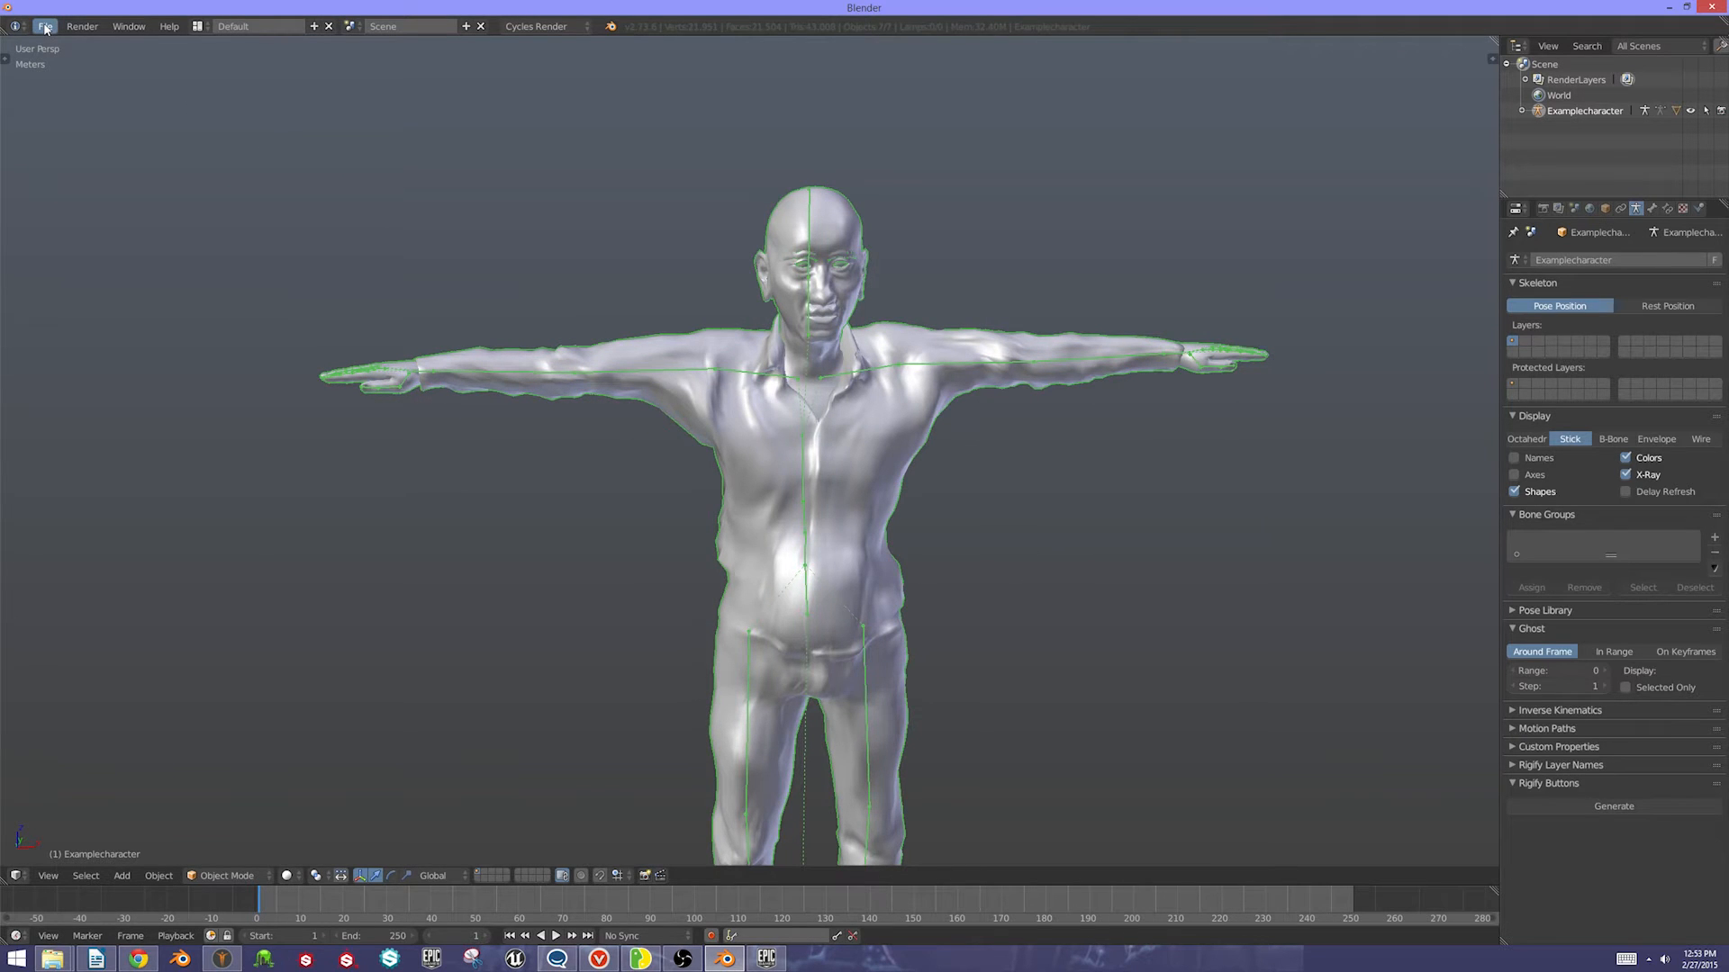
Export the scene as FBX into Desktop\ExampleCharacter and return to Faceshift
left_click(45, 25)
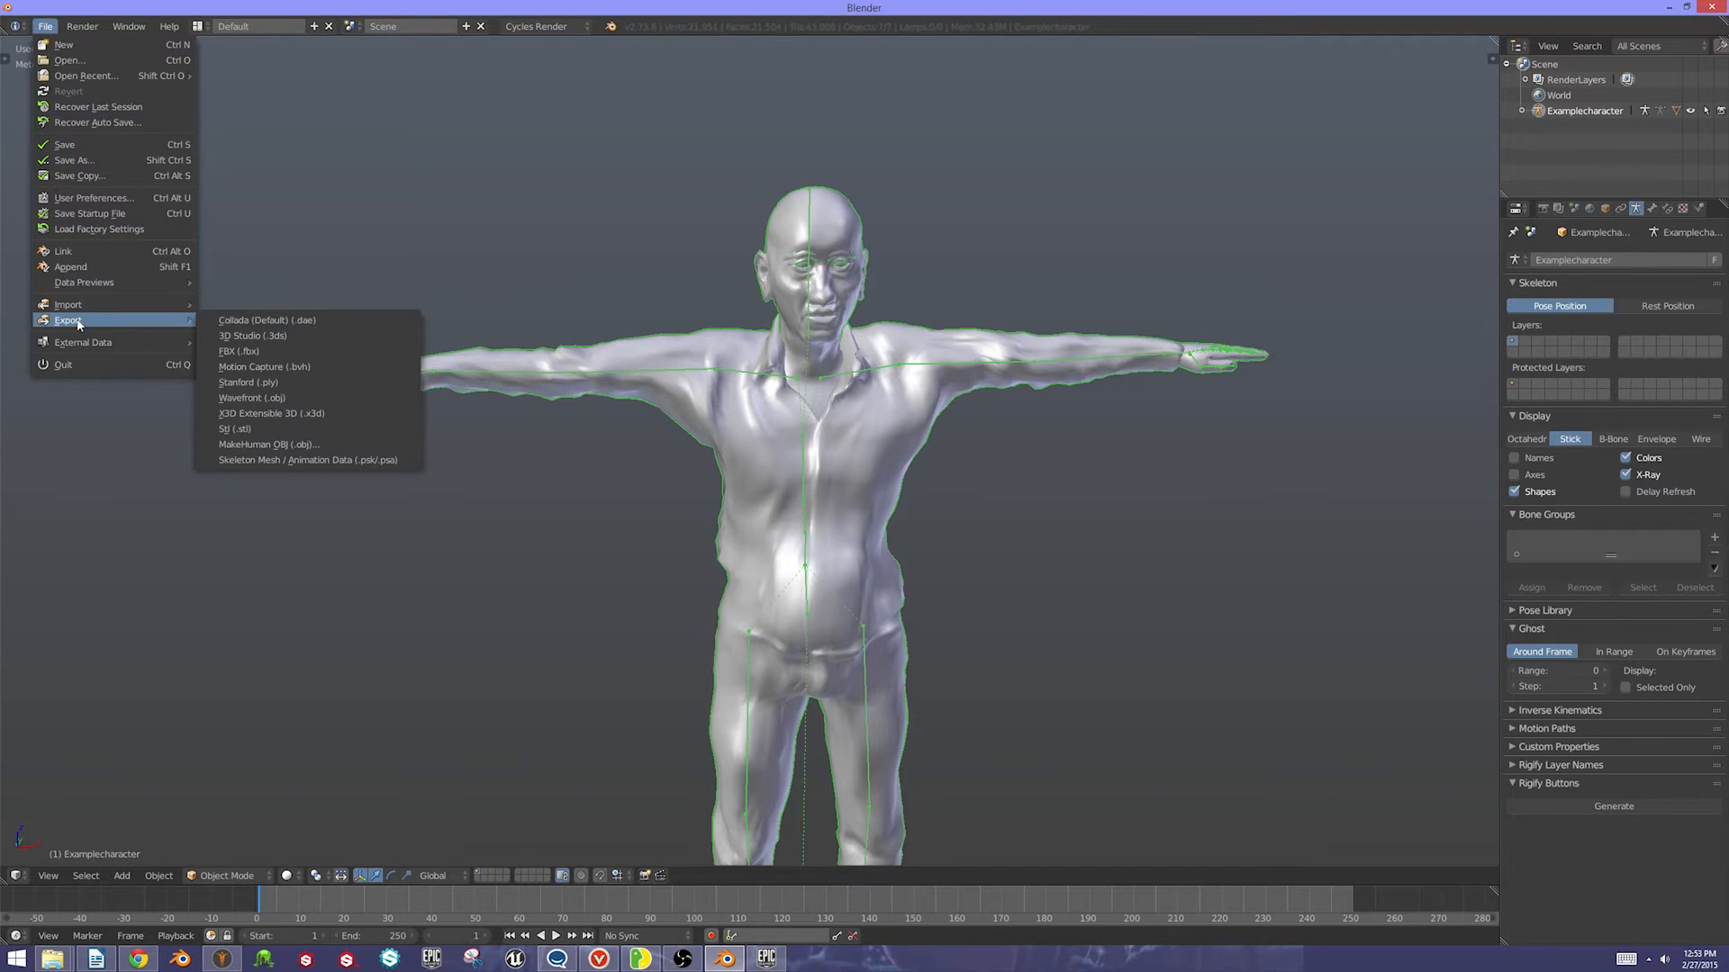
left_click(240, 351)
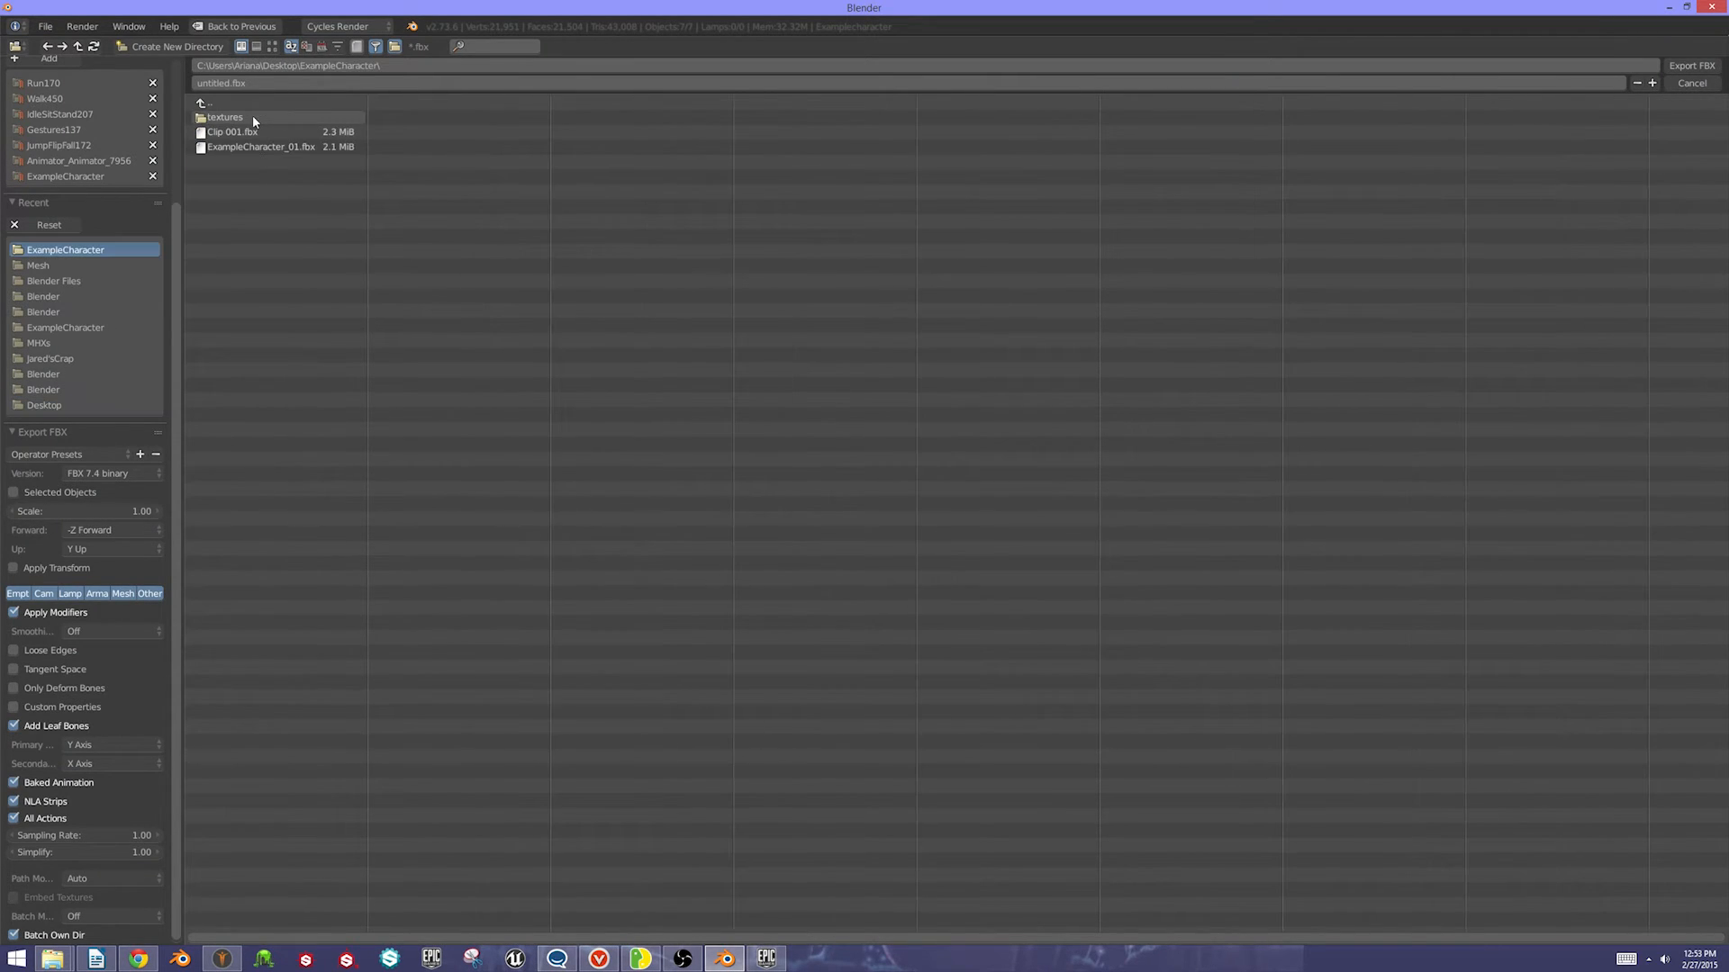
left_click(259, 146)
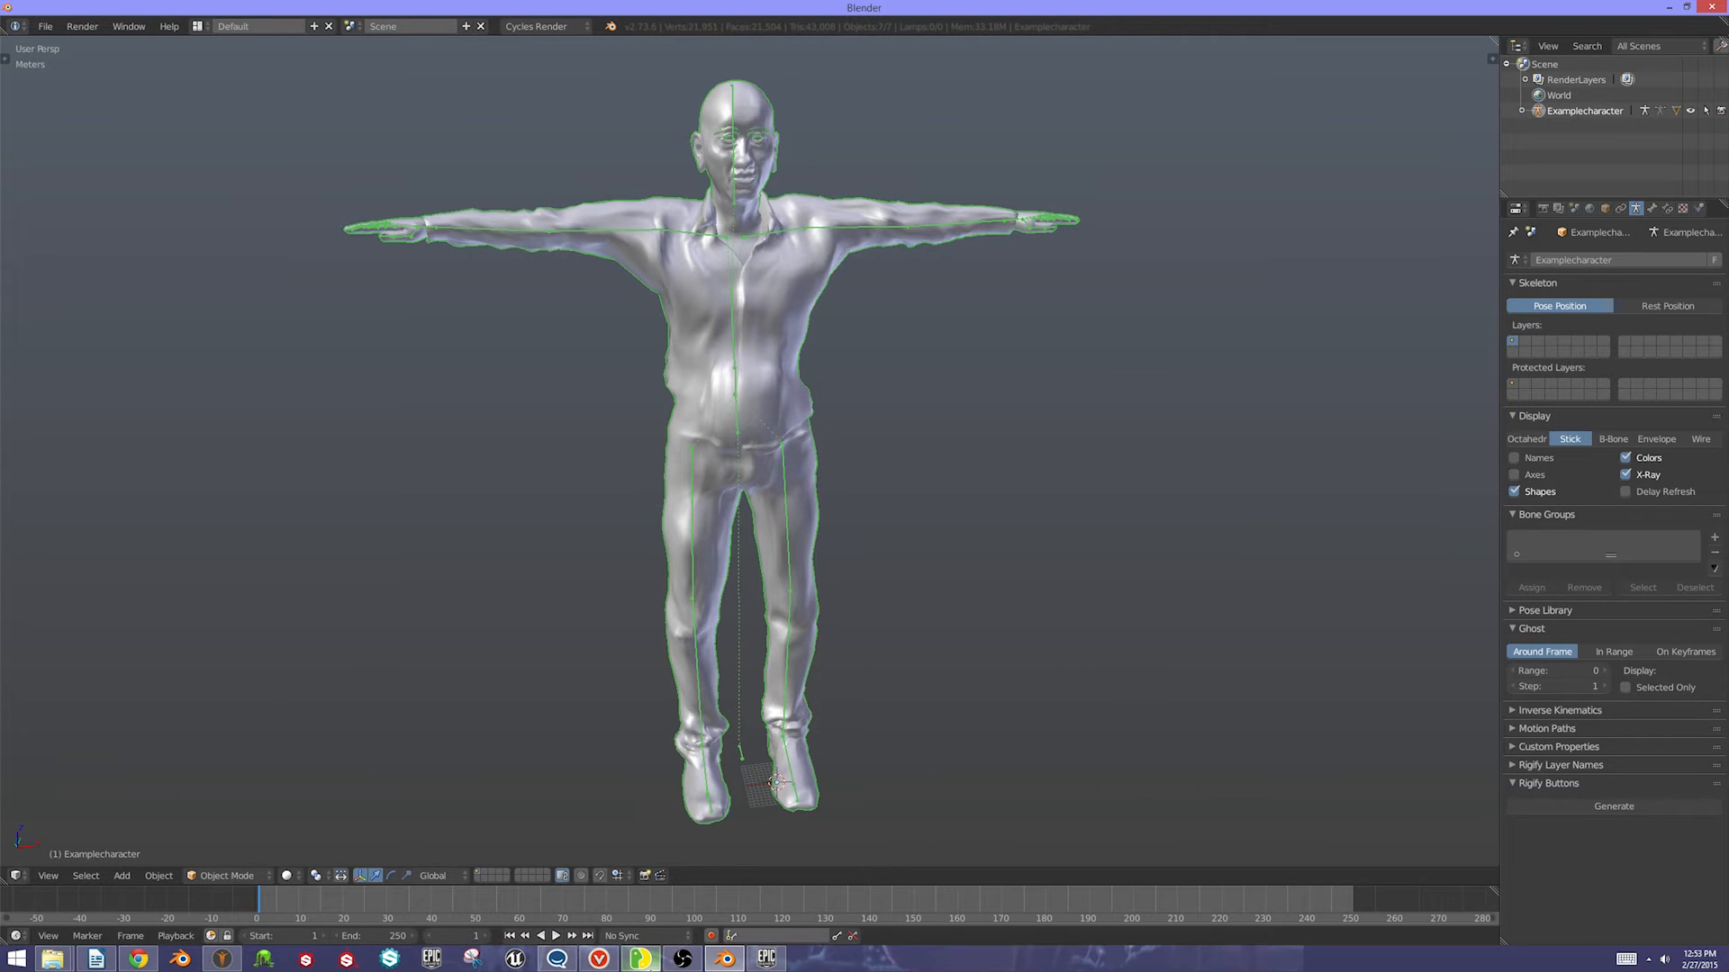
left_click(722, 958)
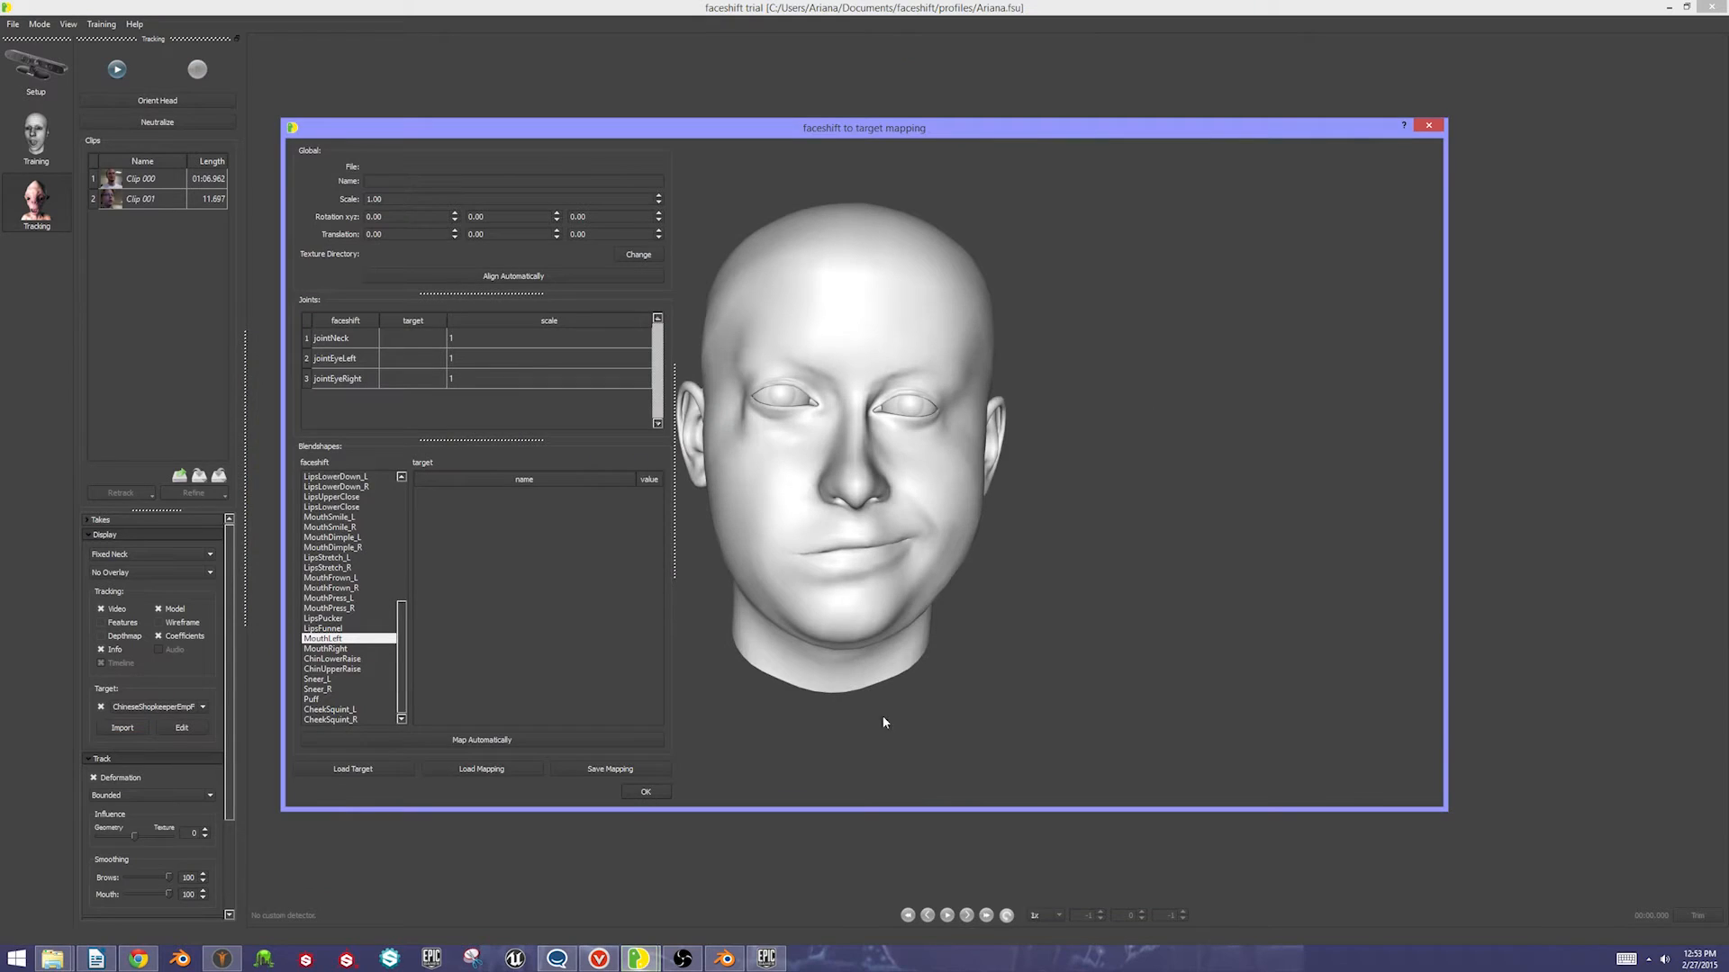
mouse_move(113, 695)
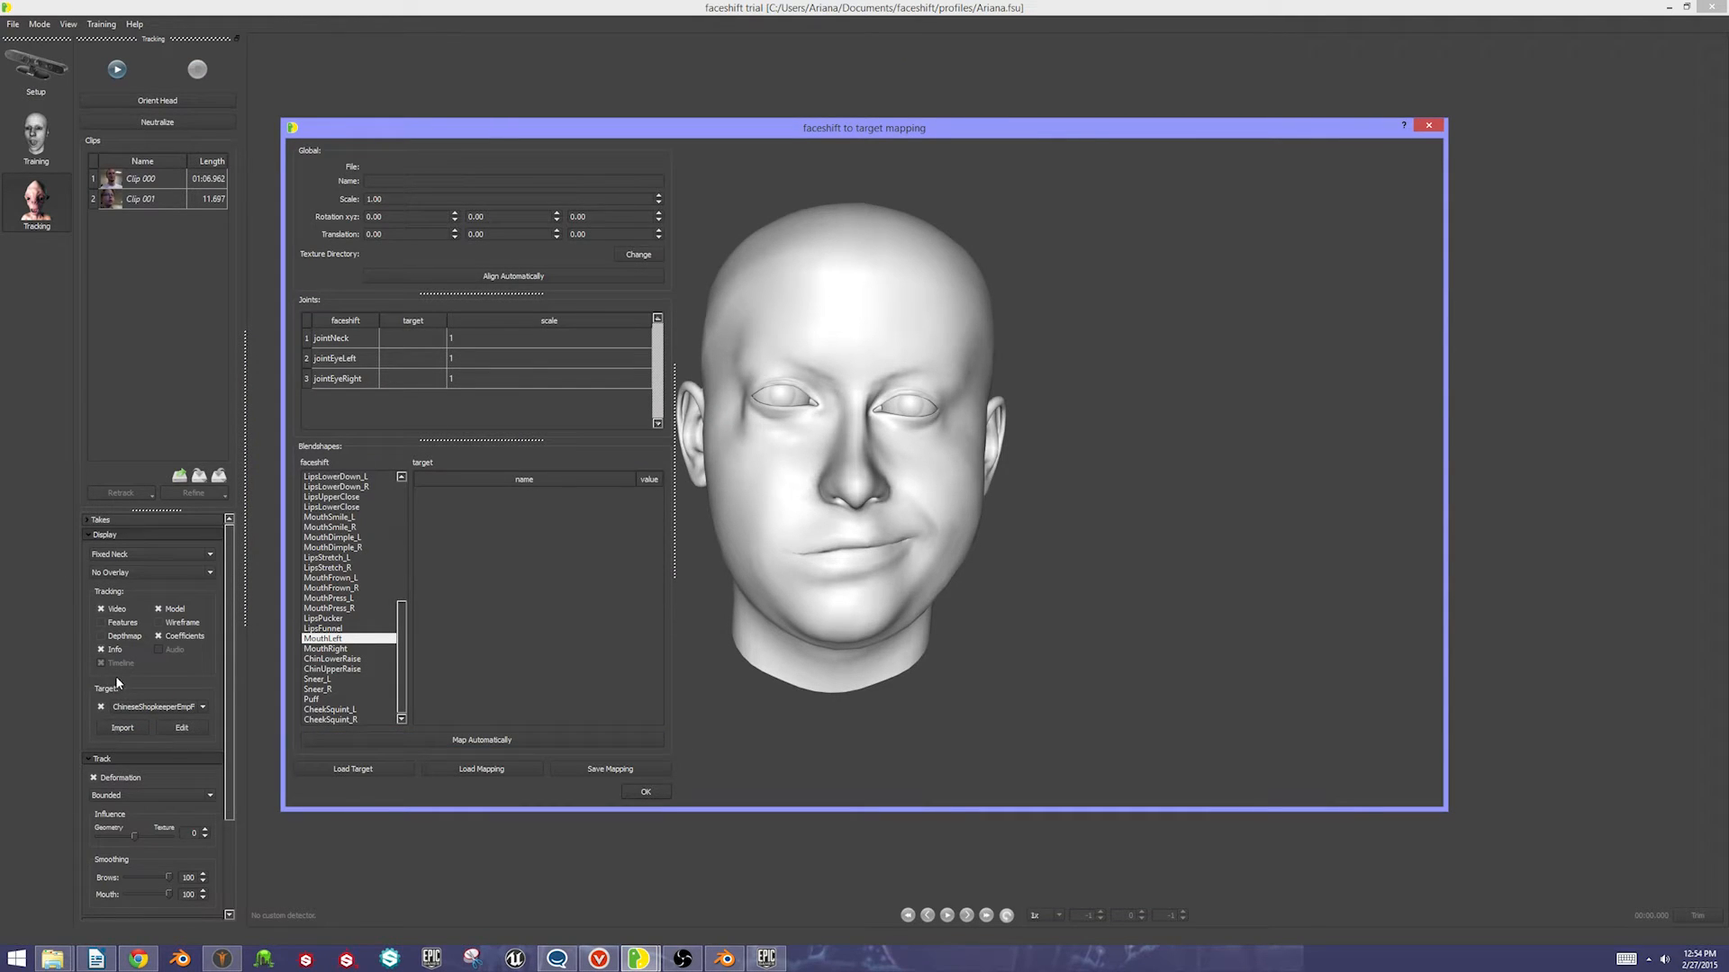
Load Desktop\ExampleCharacter\ExampleCharacter_01.fbx as the mapping target
left_click(353, 769)
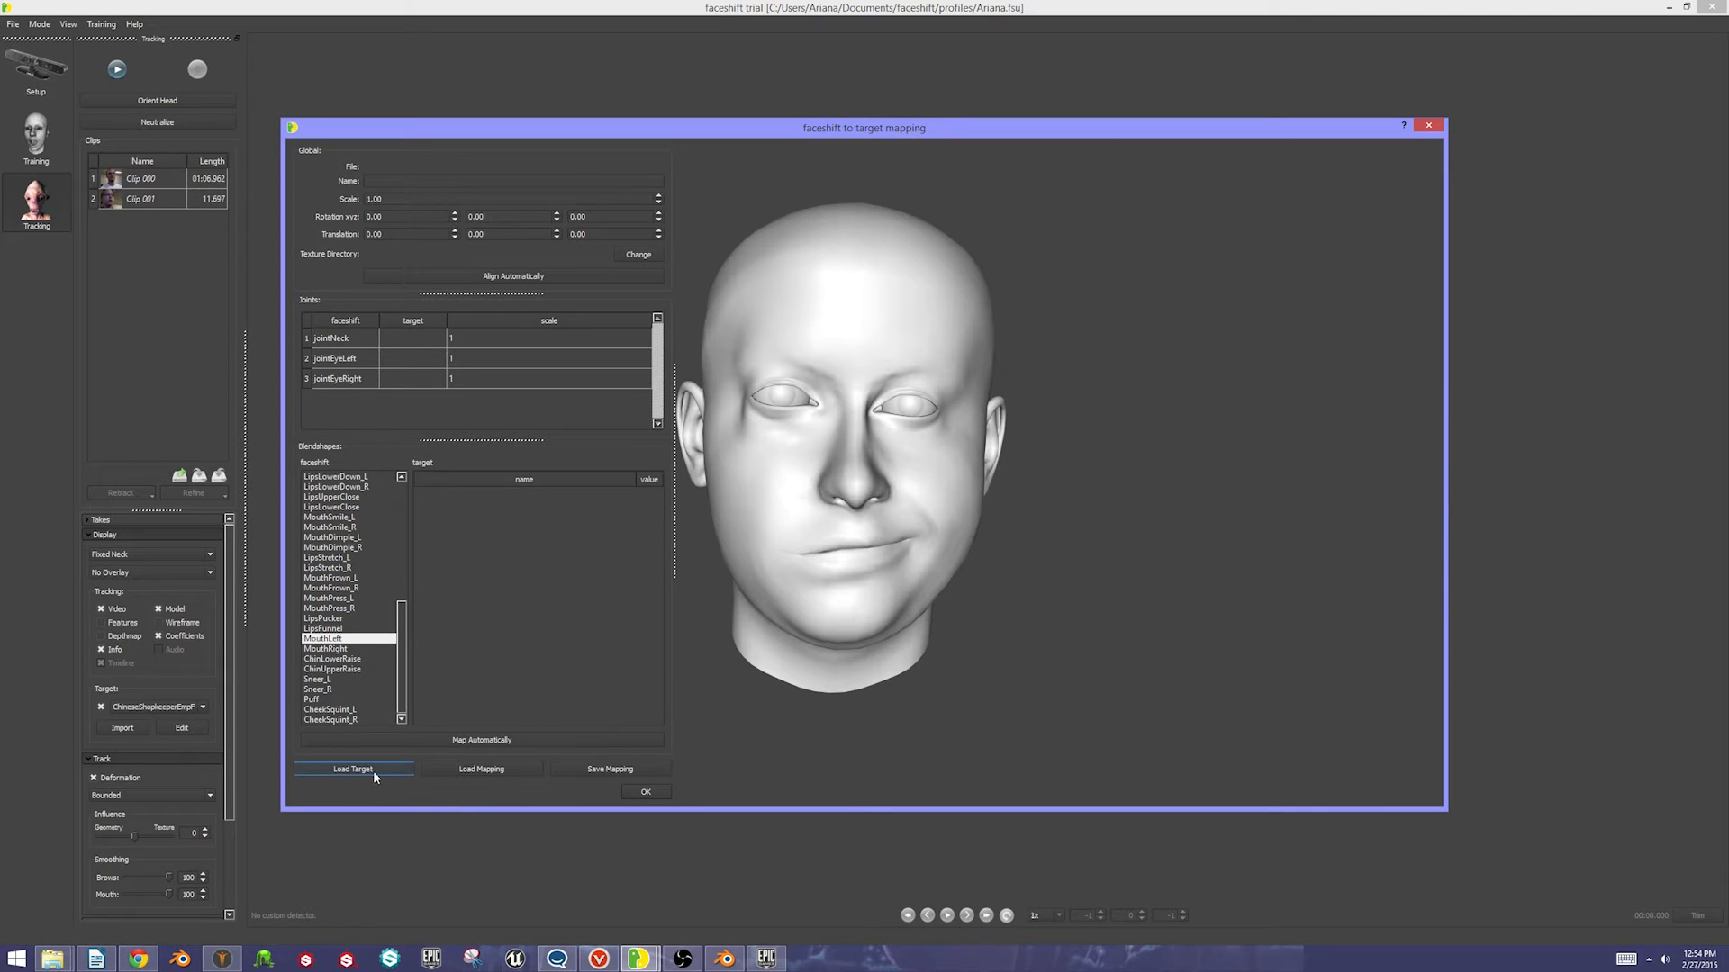
left_click(353, 768)
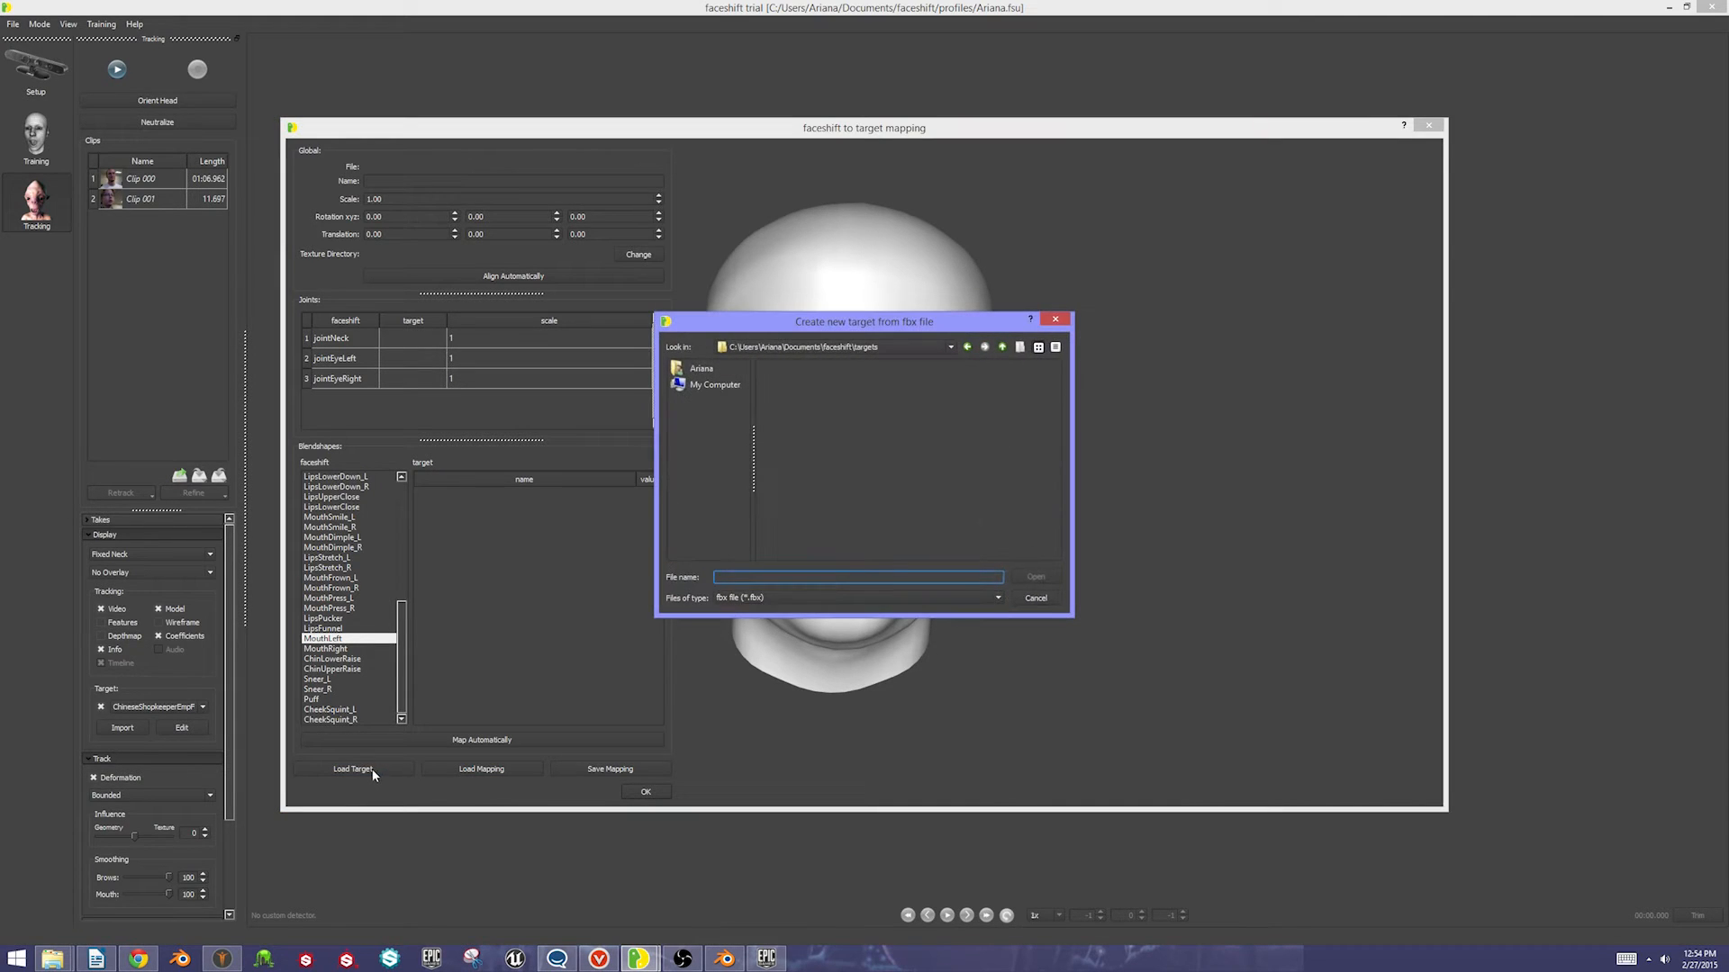
left_click(700, 368)
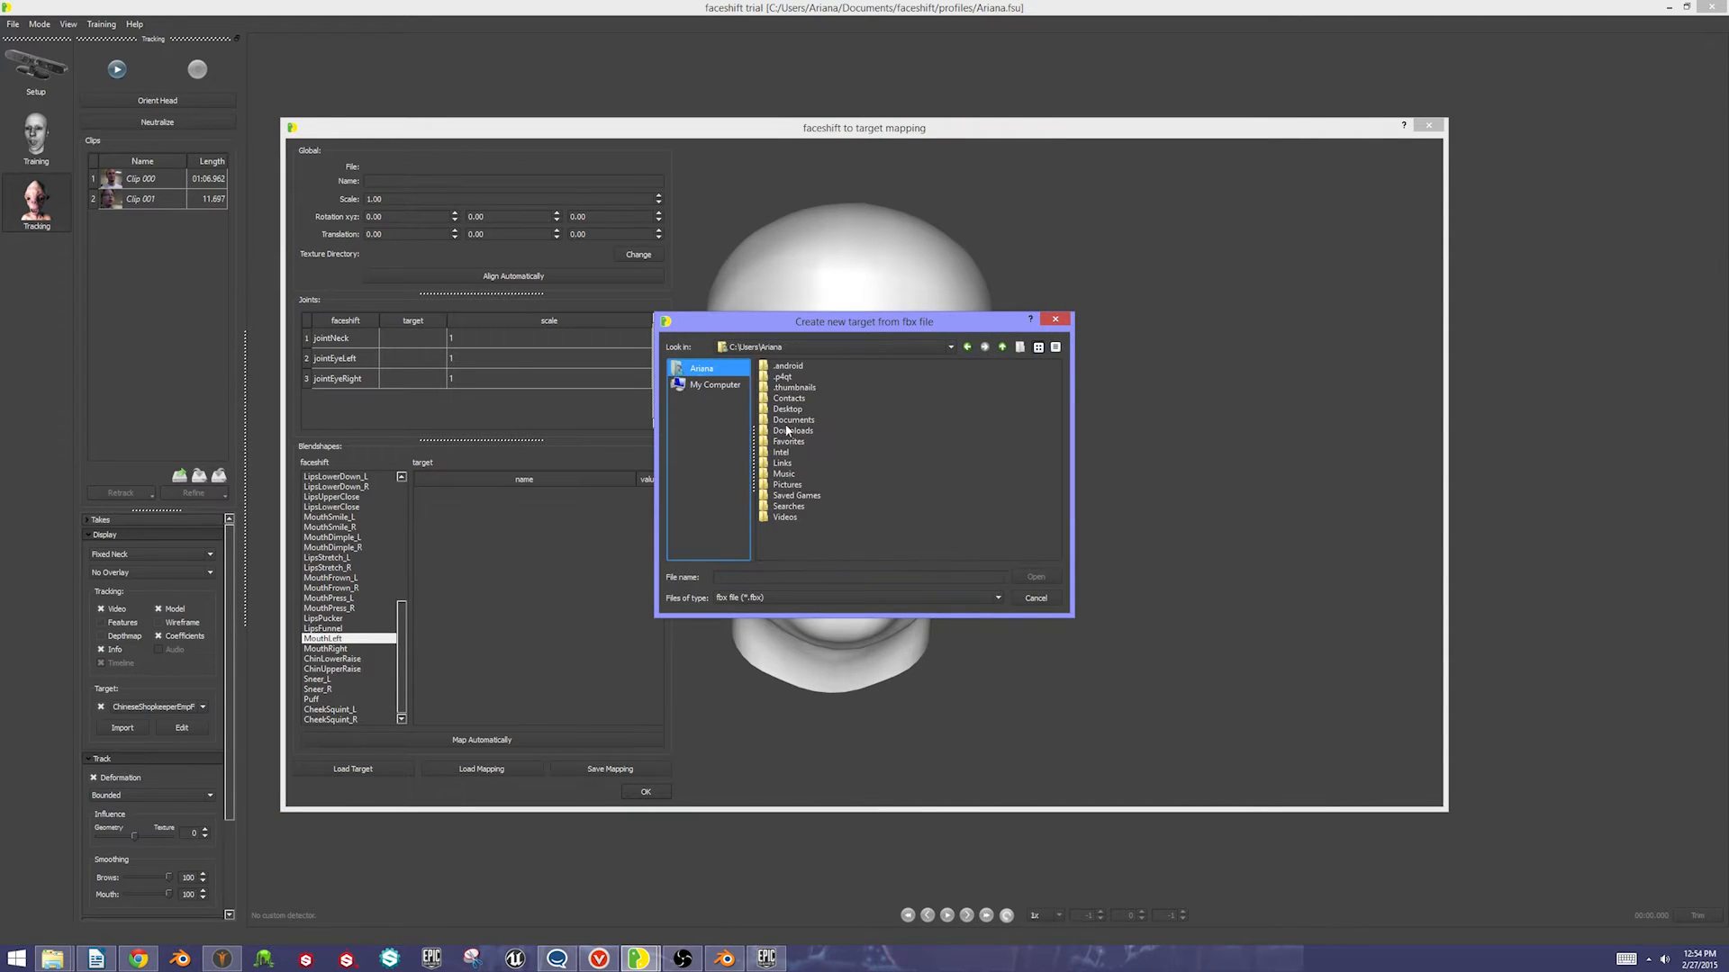
double_click(787, 409)
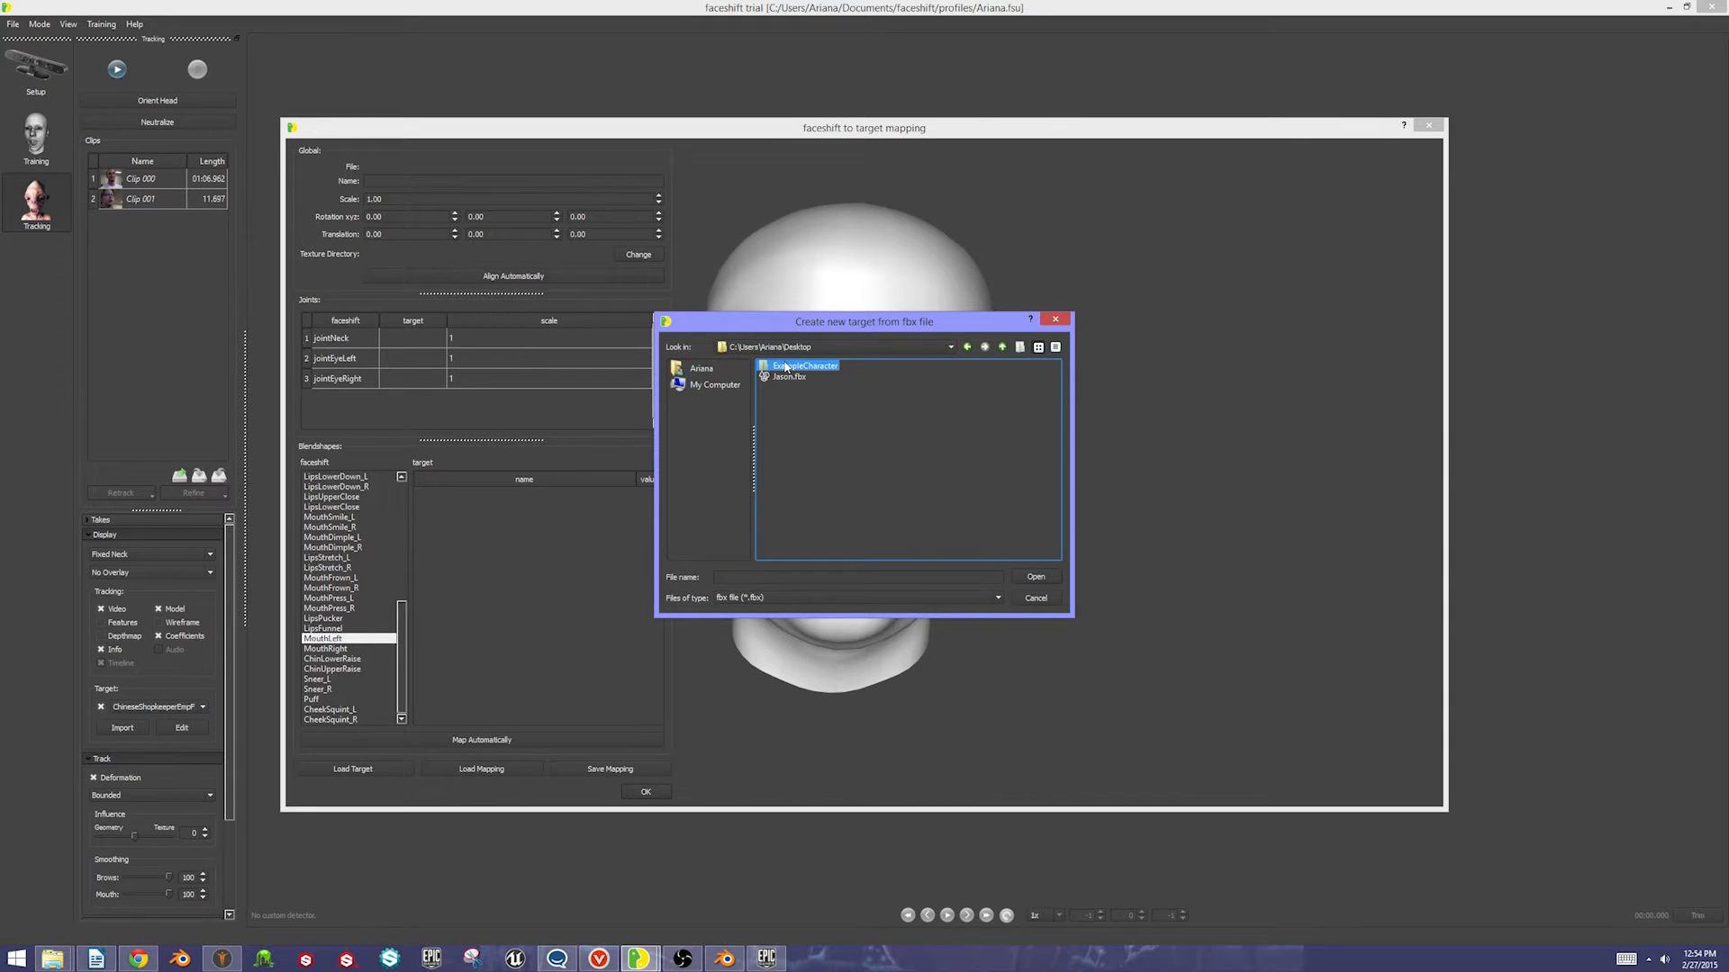
double_click(803, 365)
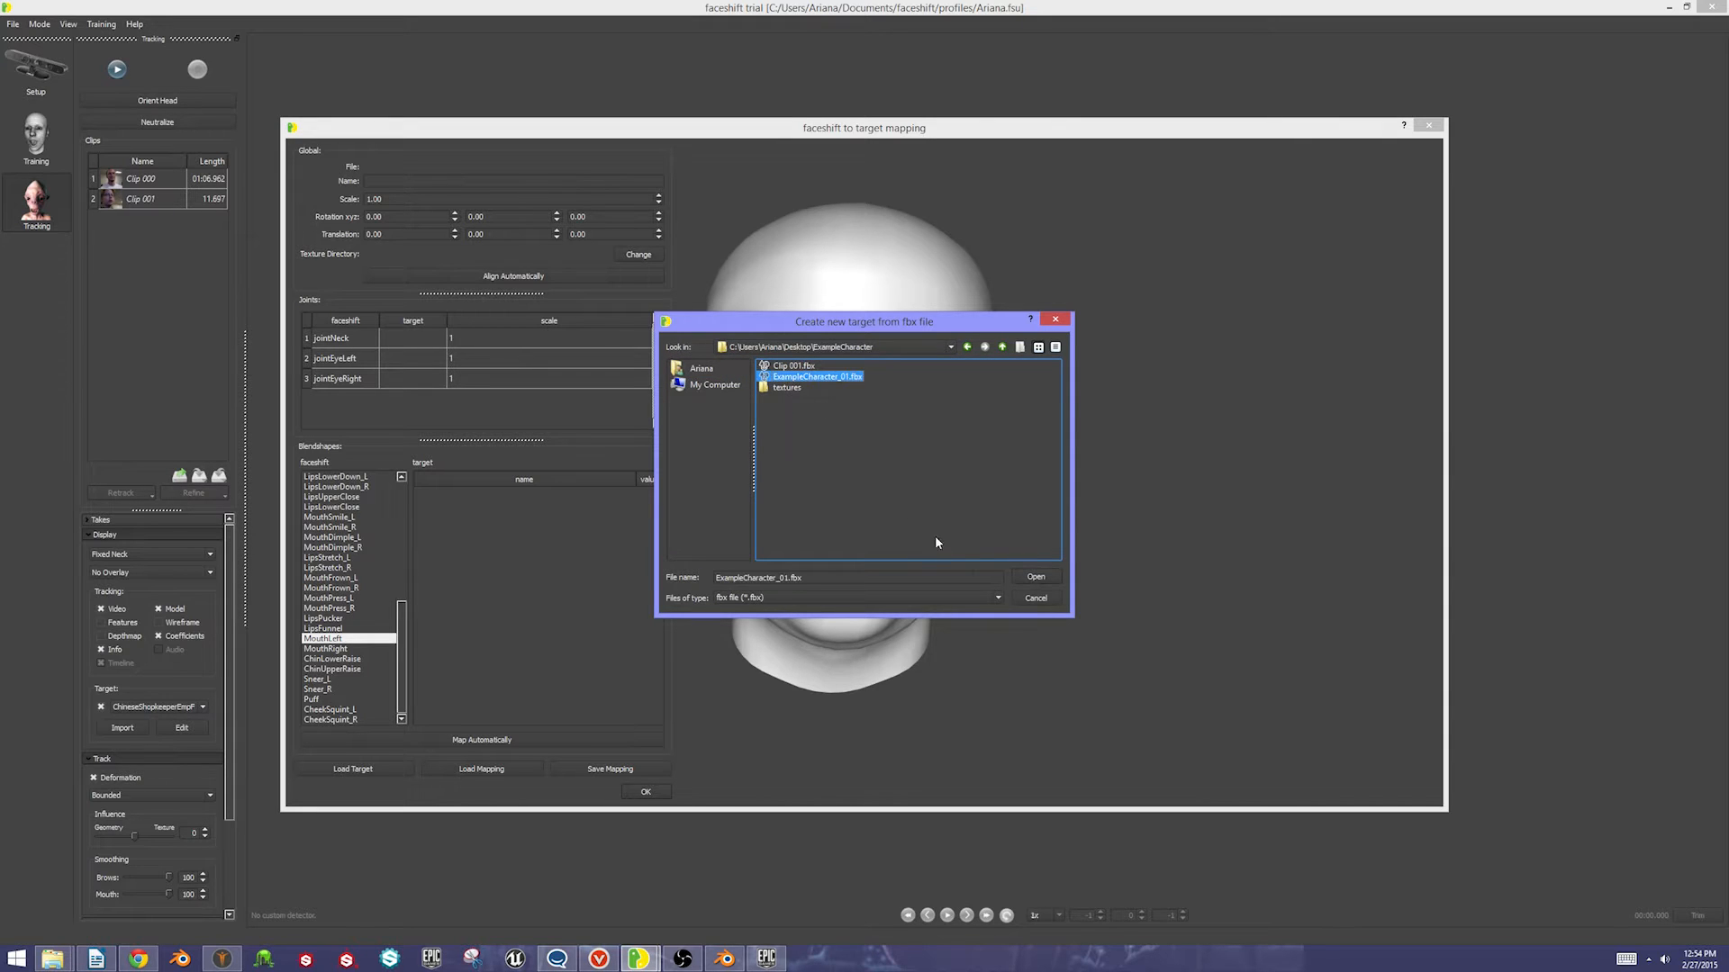
left_click(1033, 576)
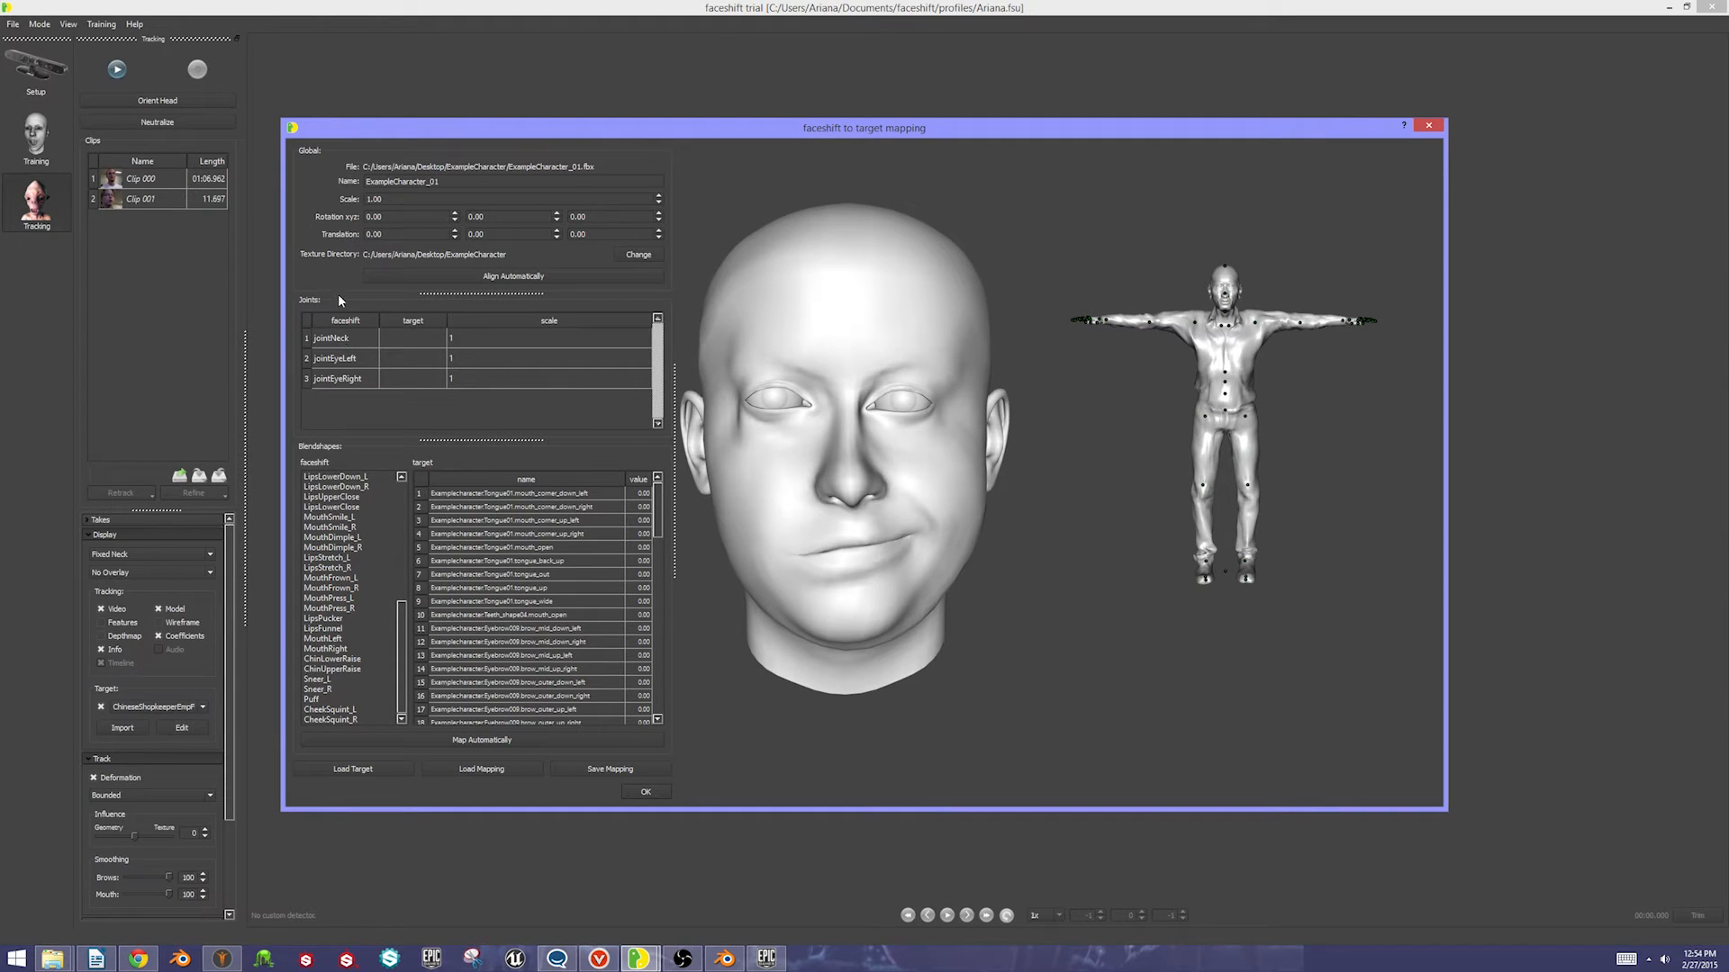
mouse_move(328, 352)
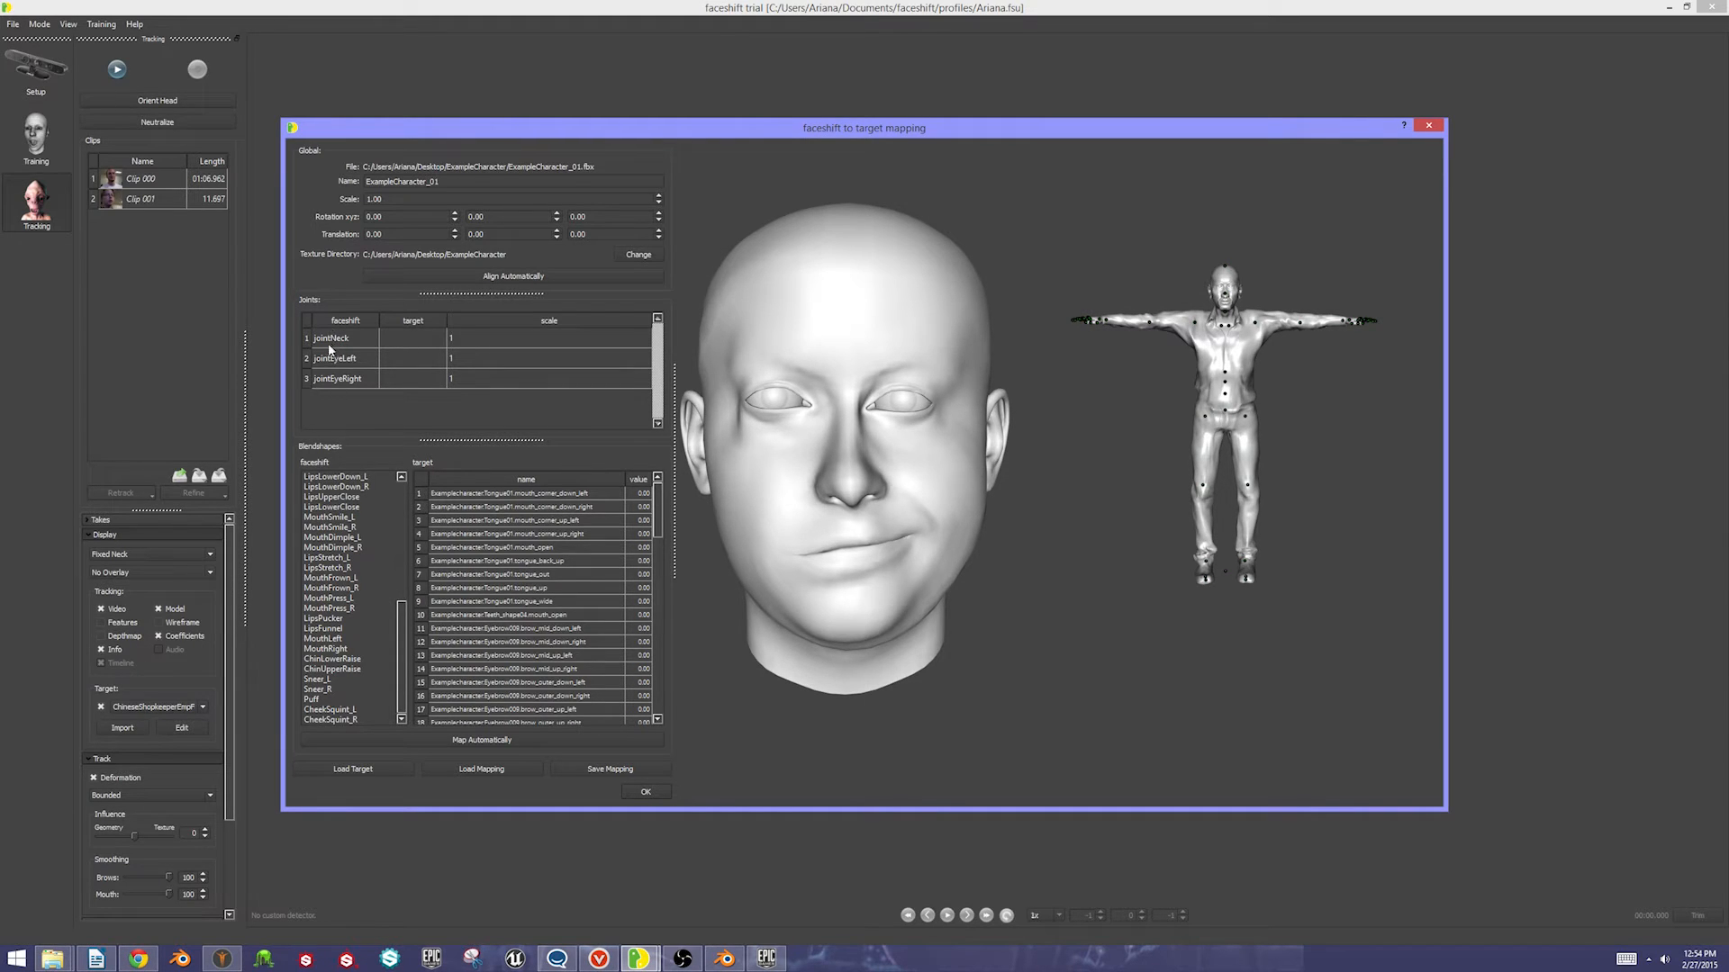
Assign the character's neck_01 bone as the target for jointNeck
left_click(337, 378)
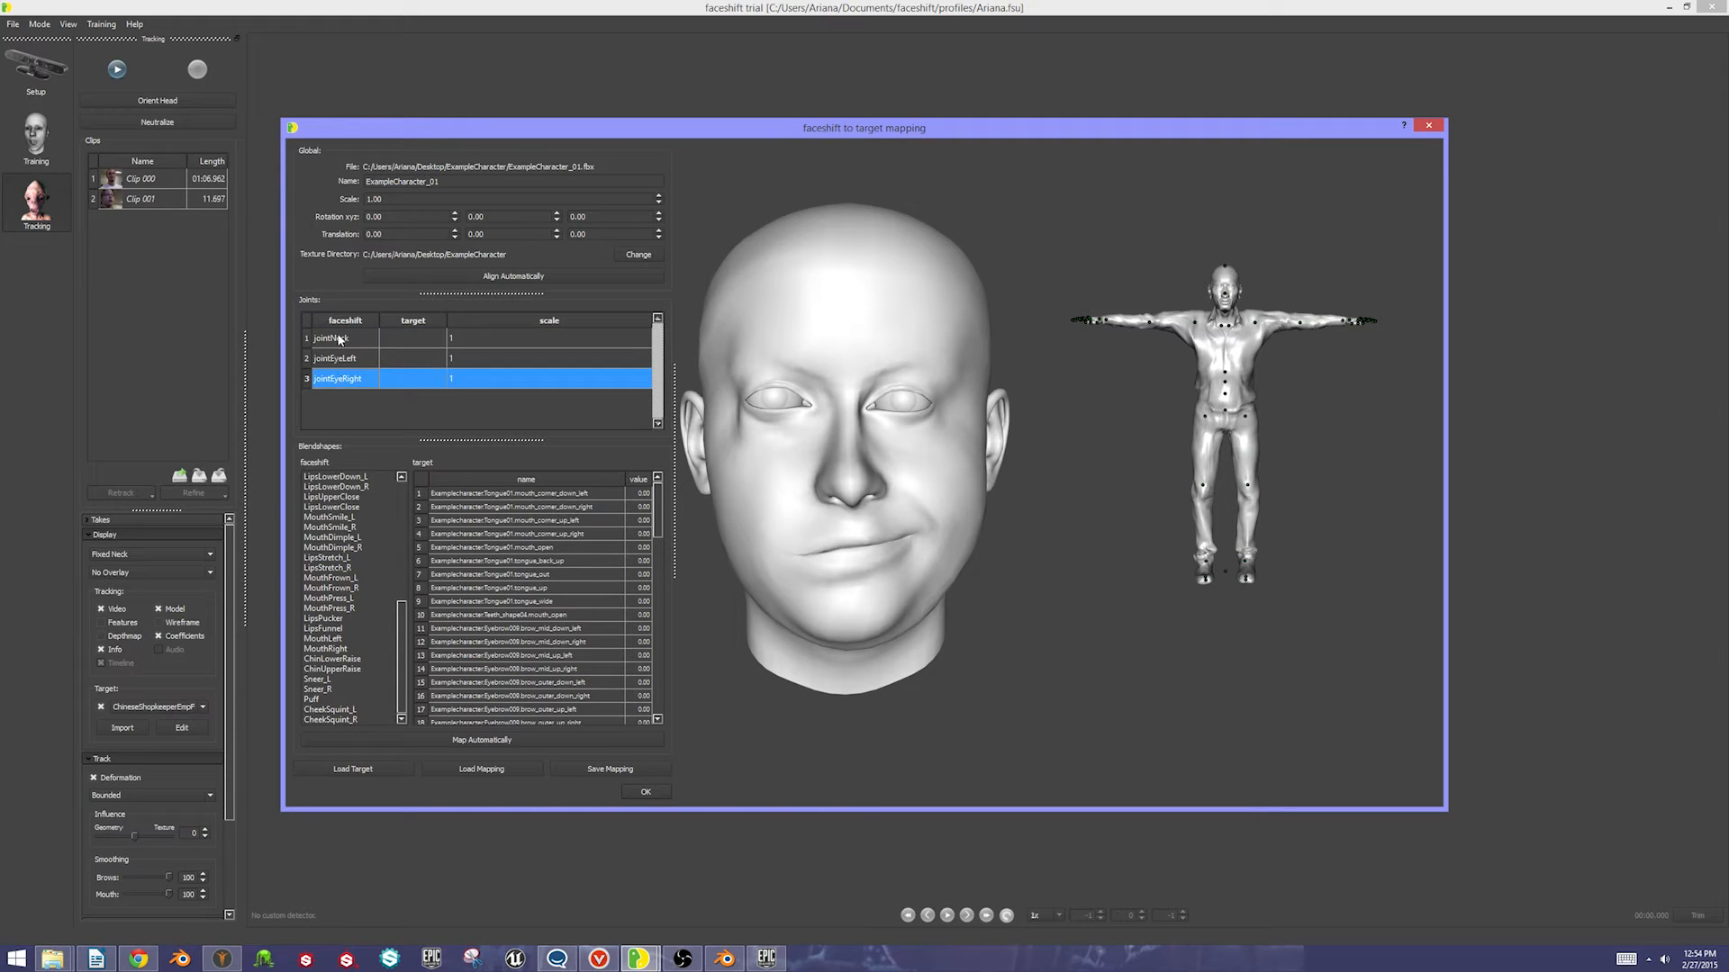
left_click(331, 338)
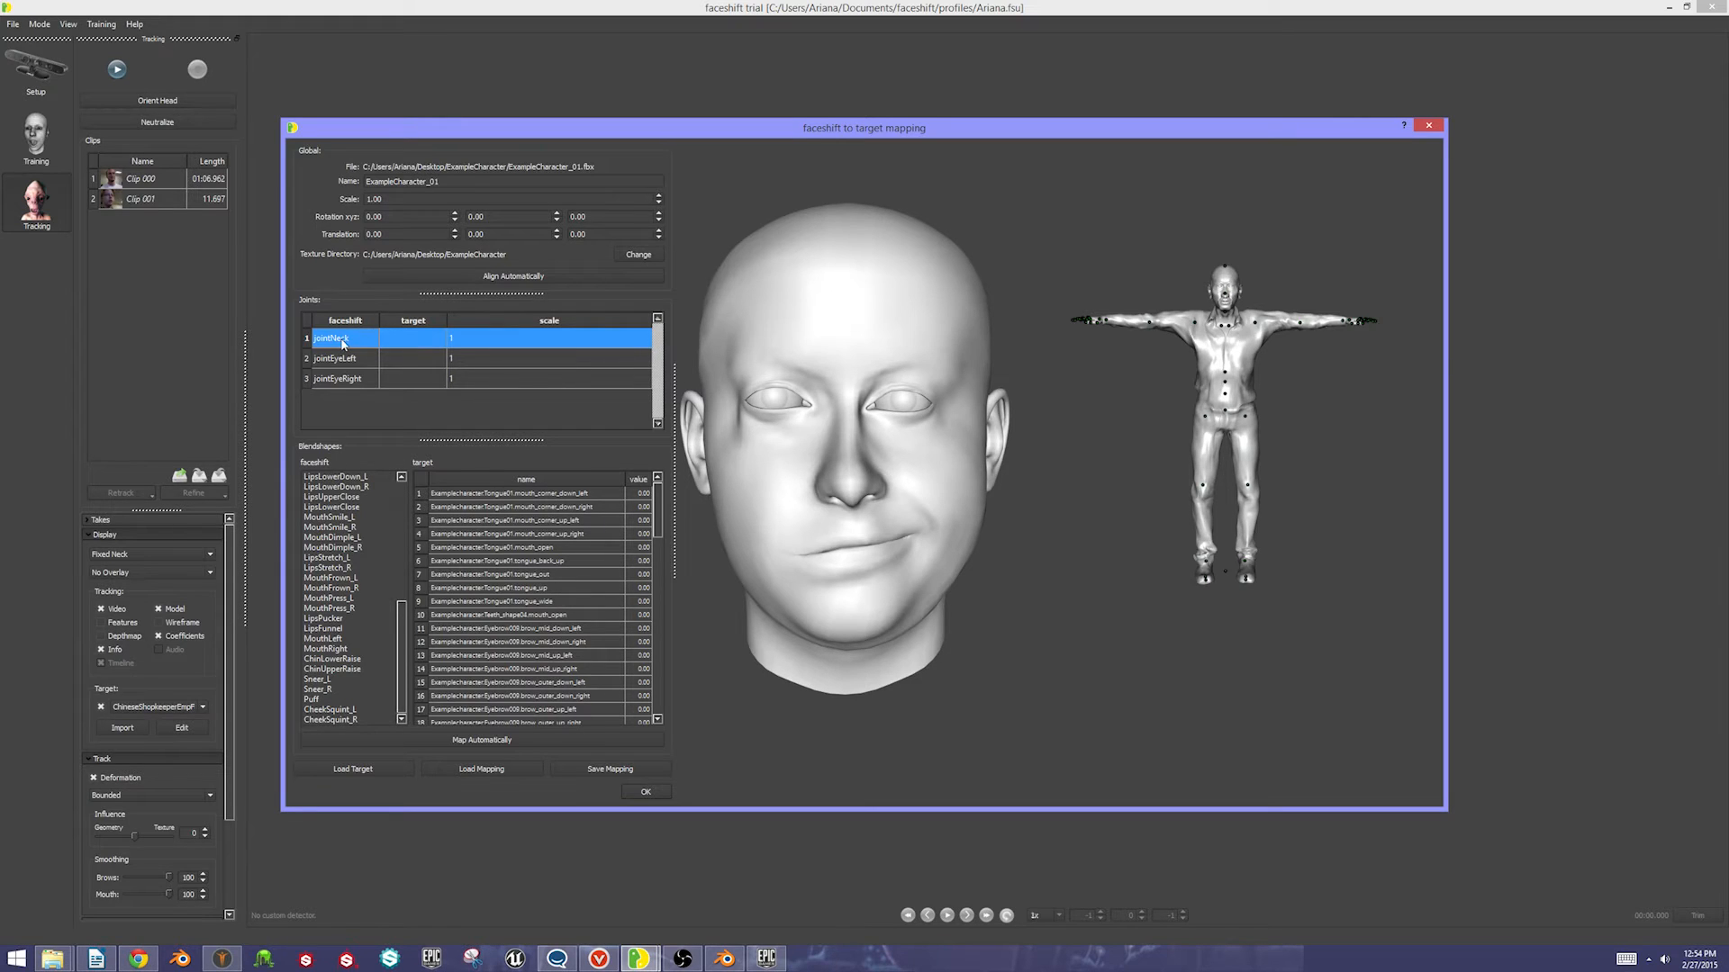
mouse_move(446, 344)
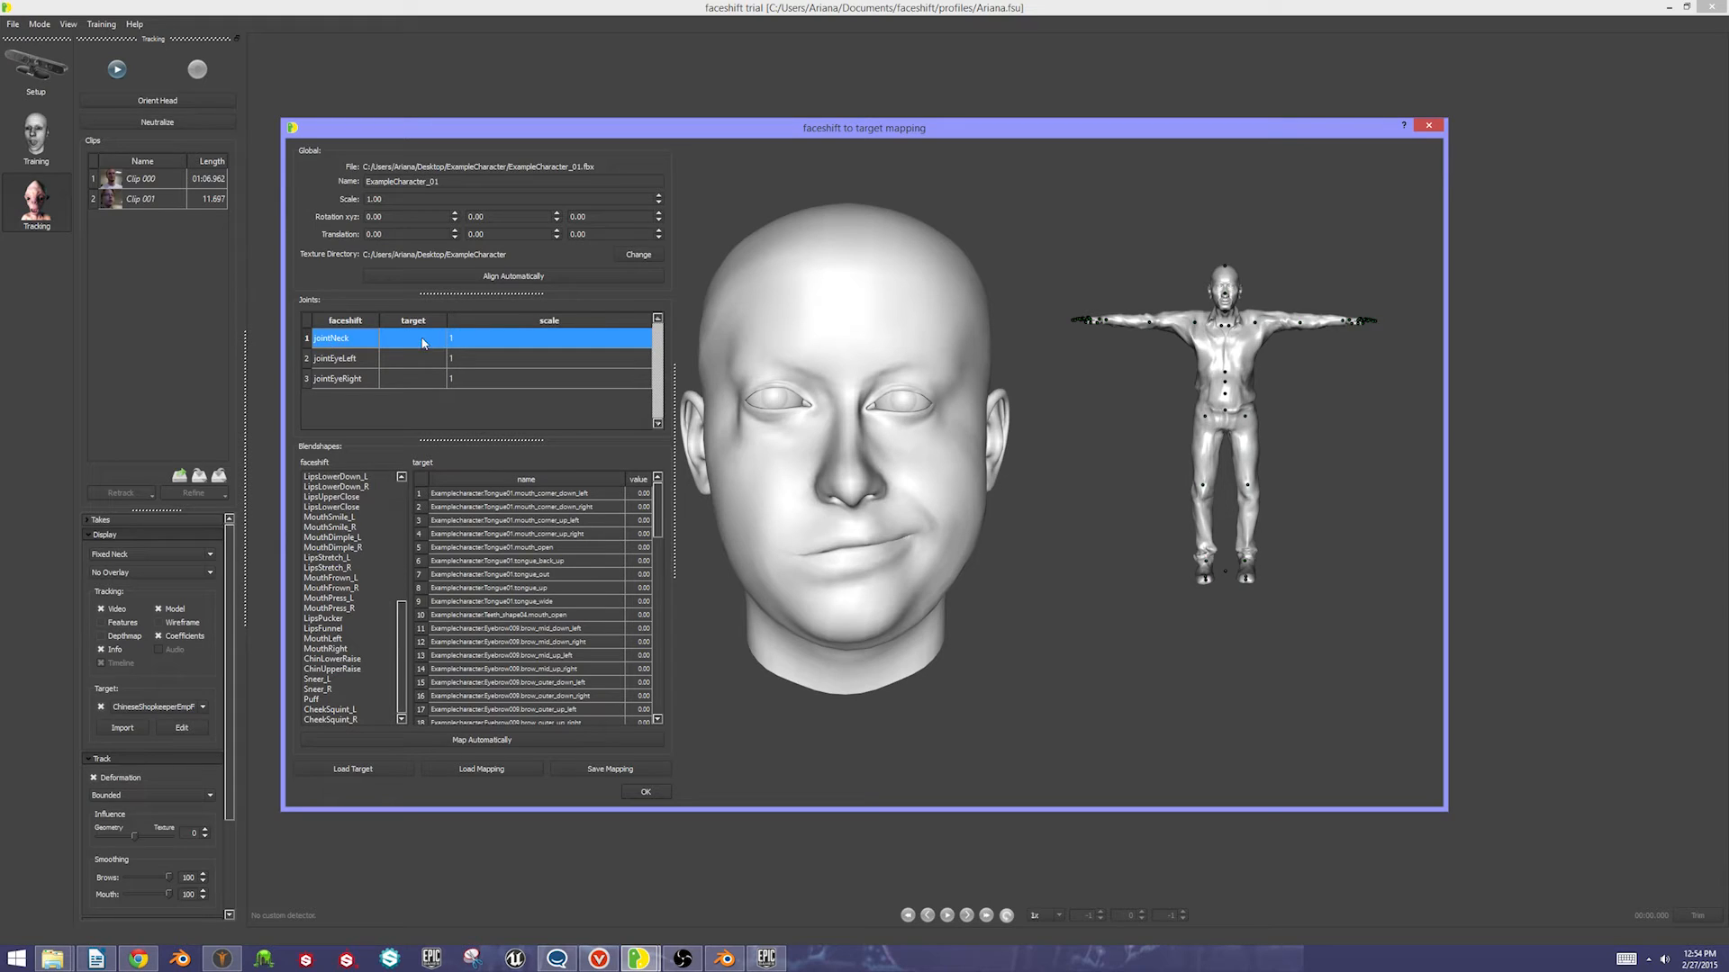
left_click(414, 337)
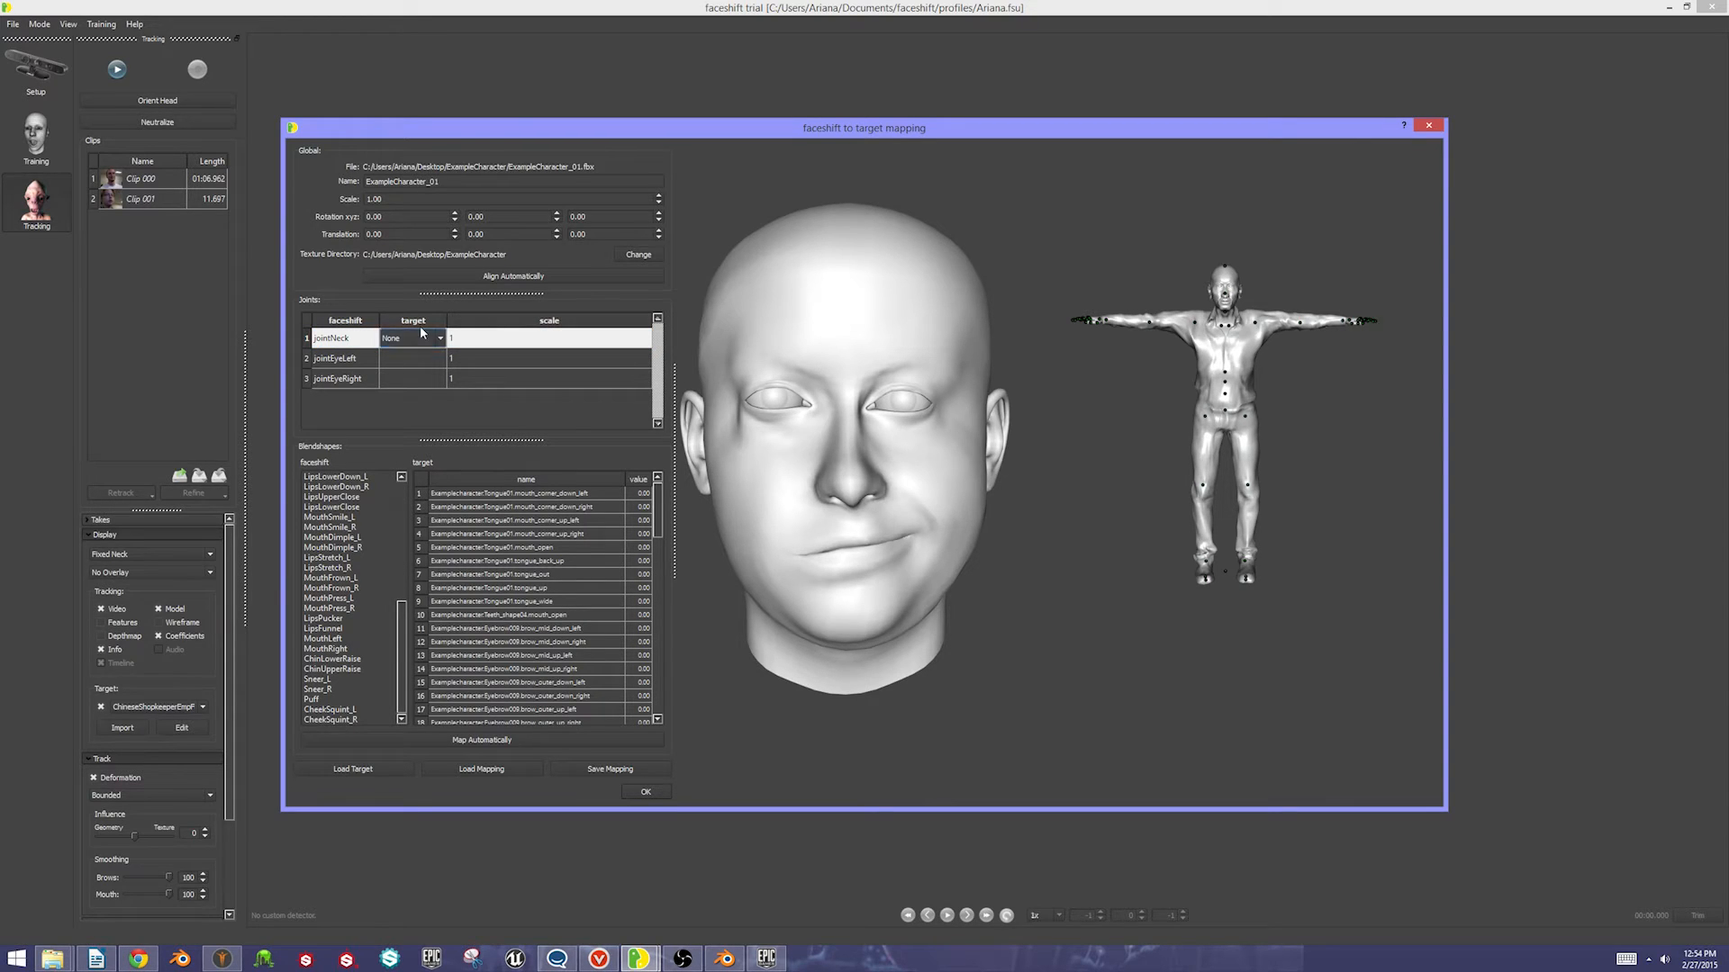
left_click(438, 339)
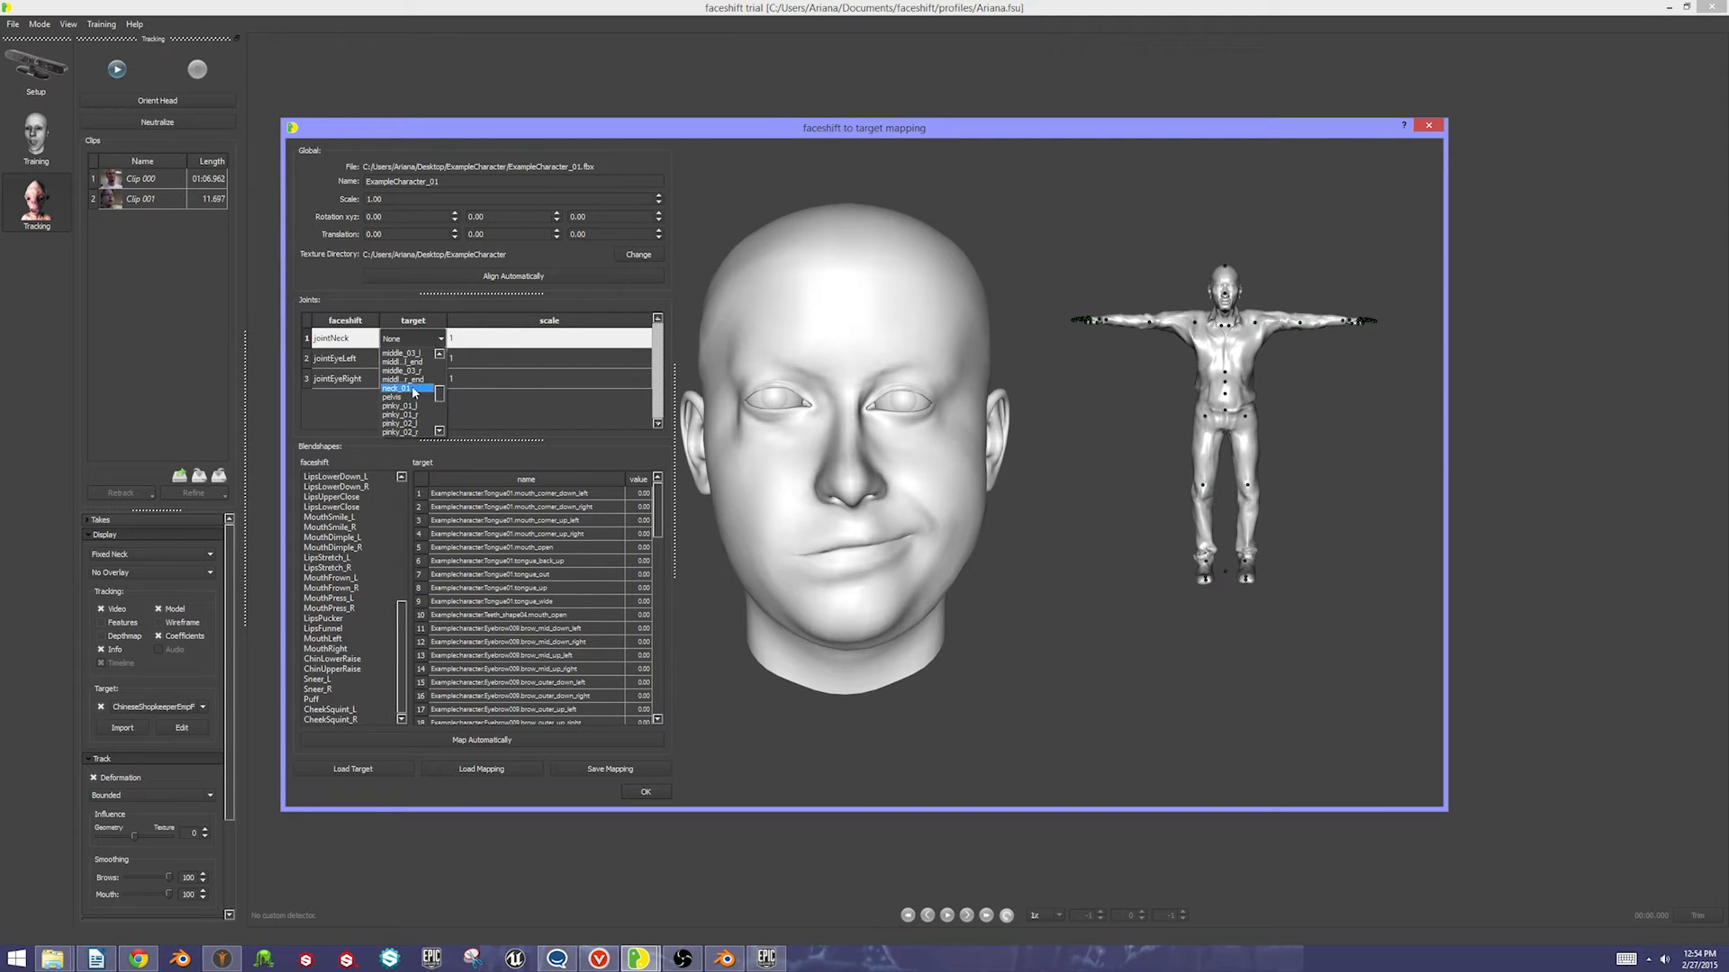
left_click(396, 389)
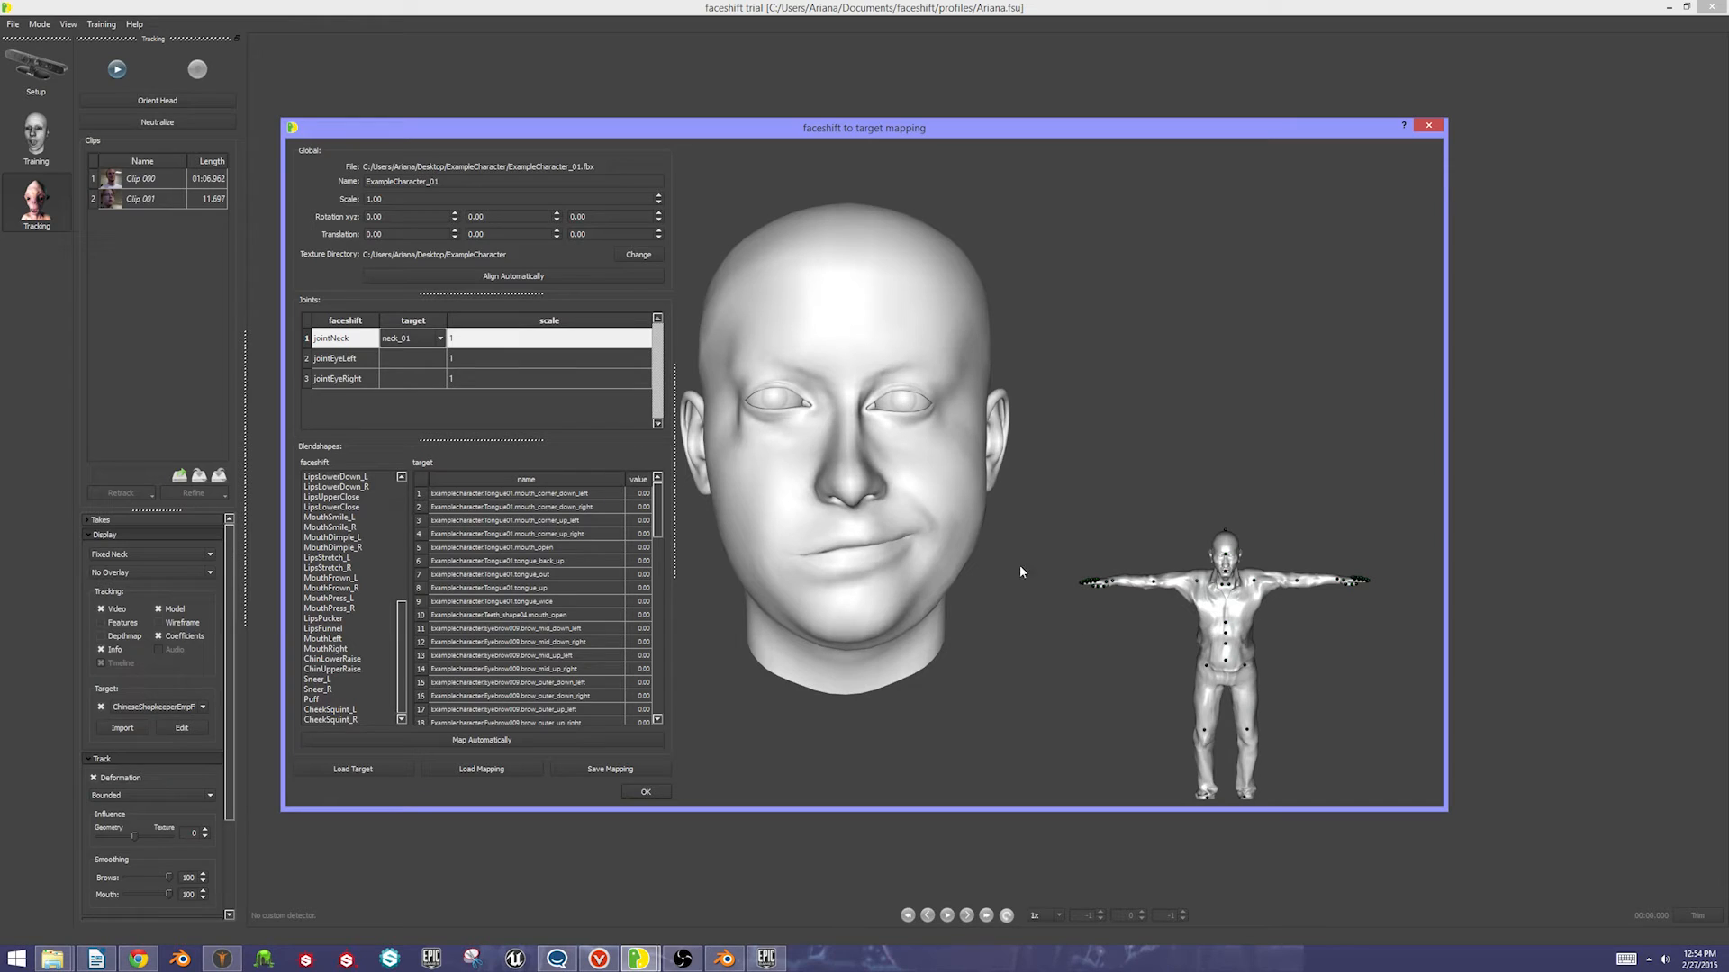
mouse_move(891, 576)
type("7.9")
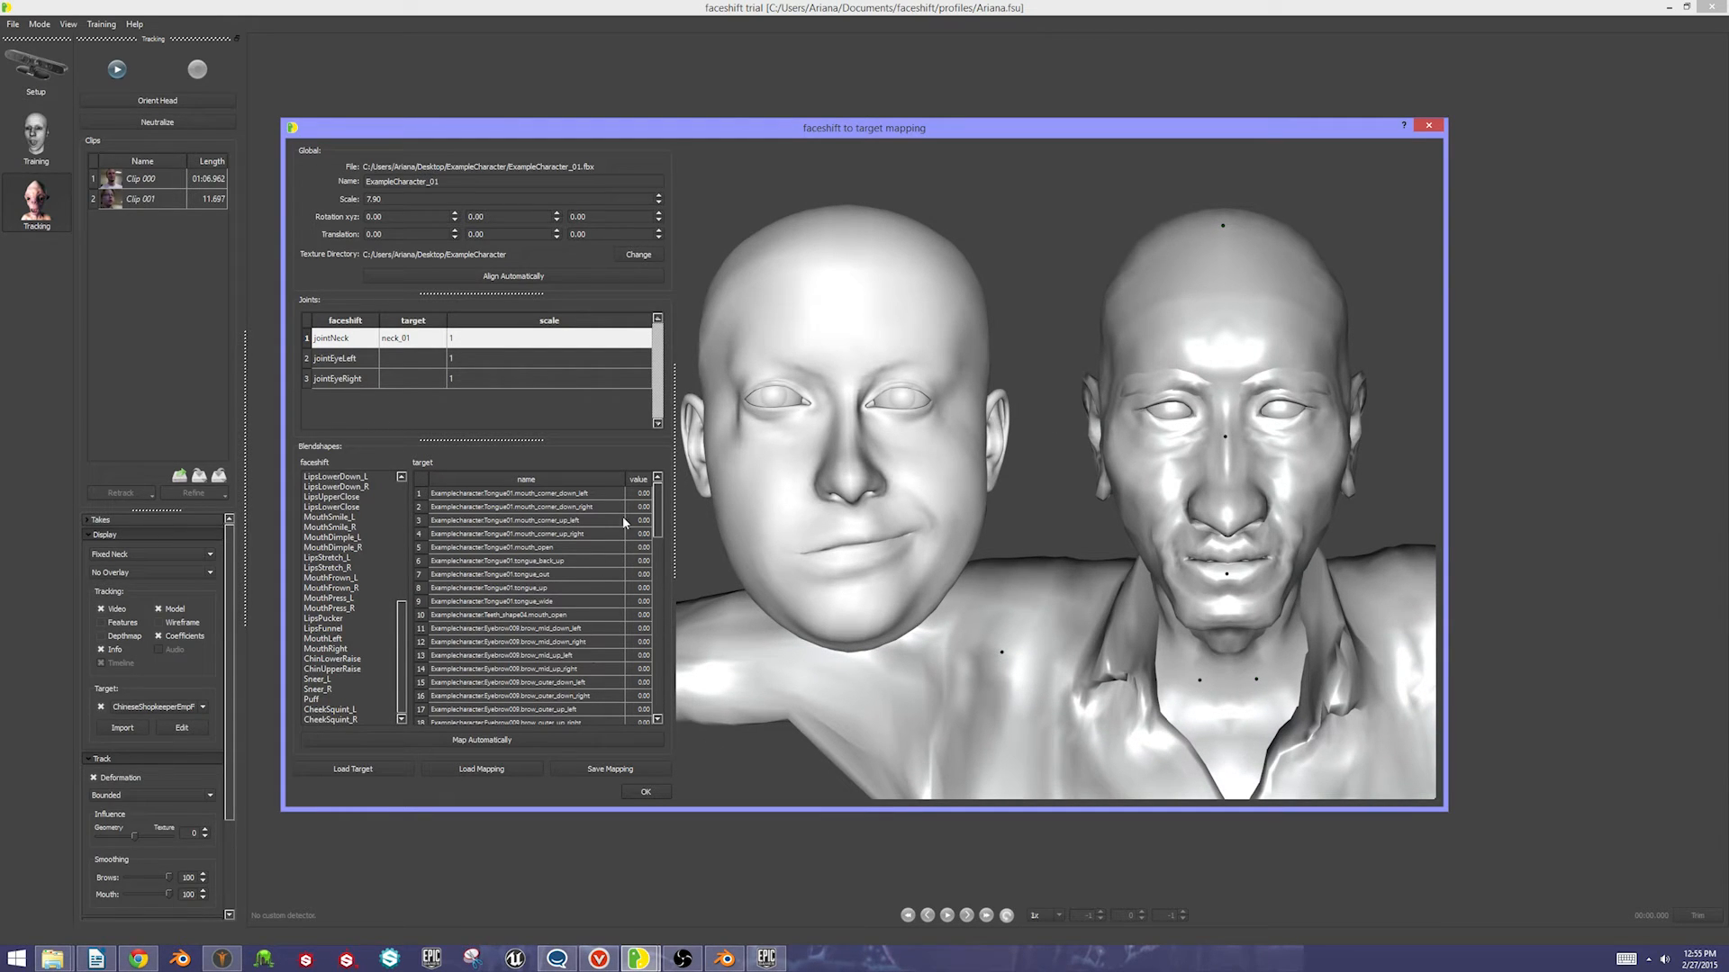
Map Puff to cheek_balloon_left and cheek_balloon_right in the target list
left_click(326, 617)
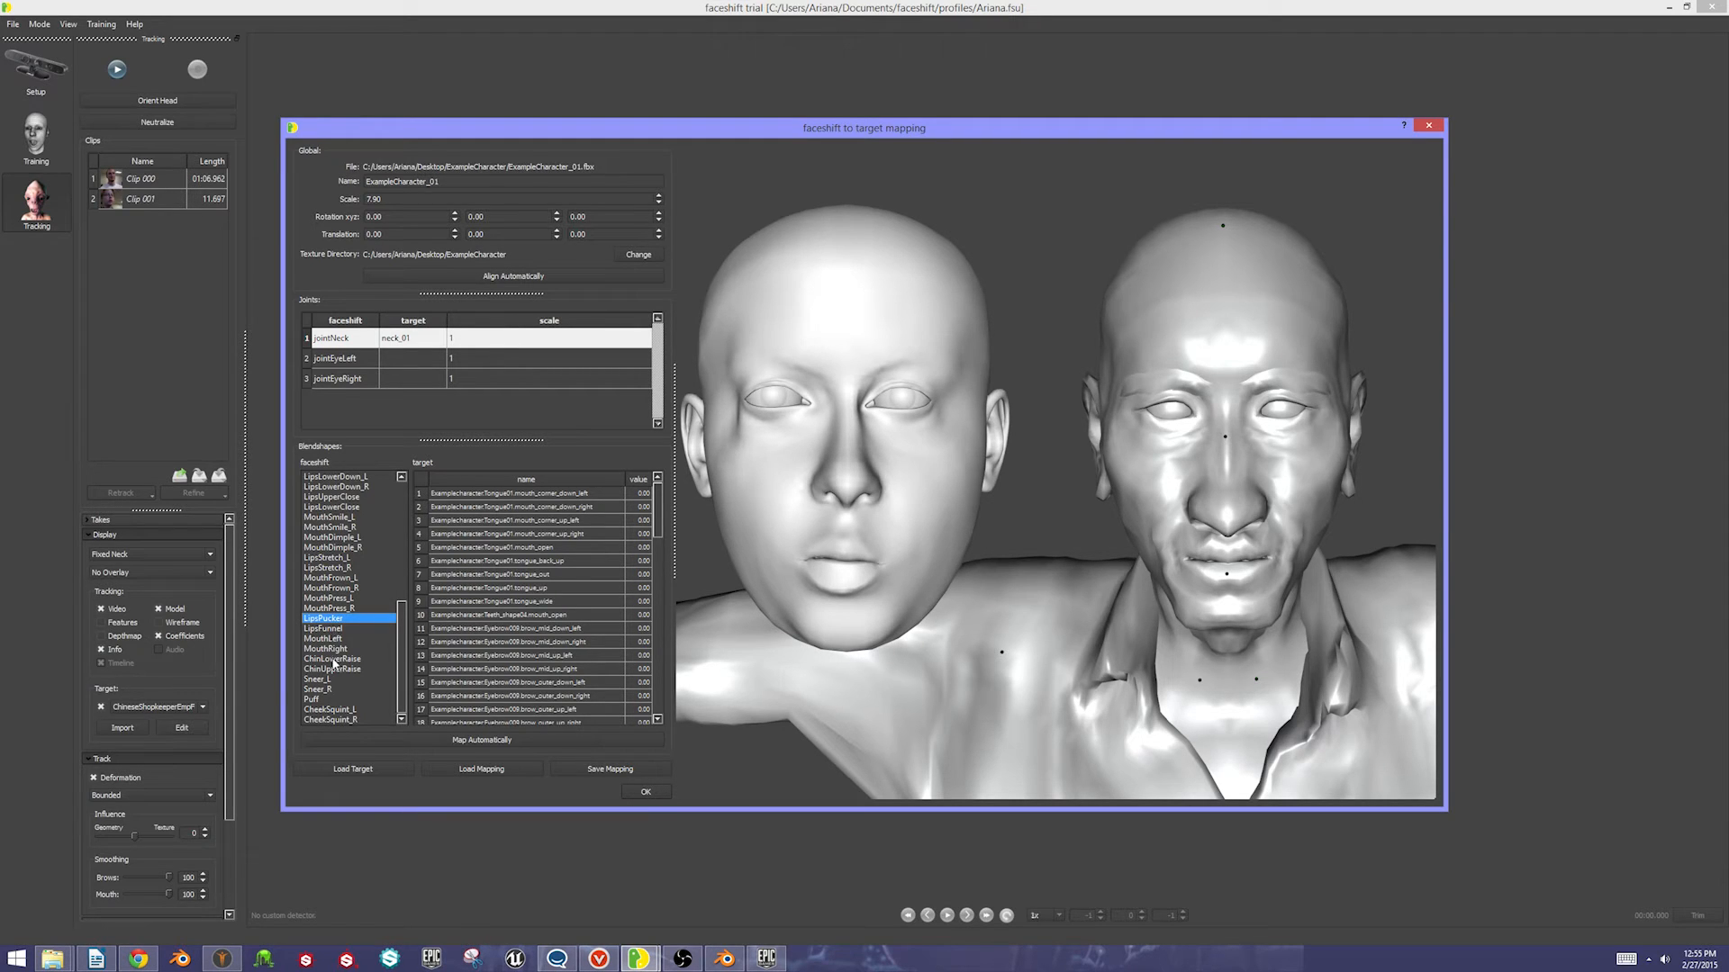
left_click(314, 699)
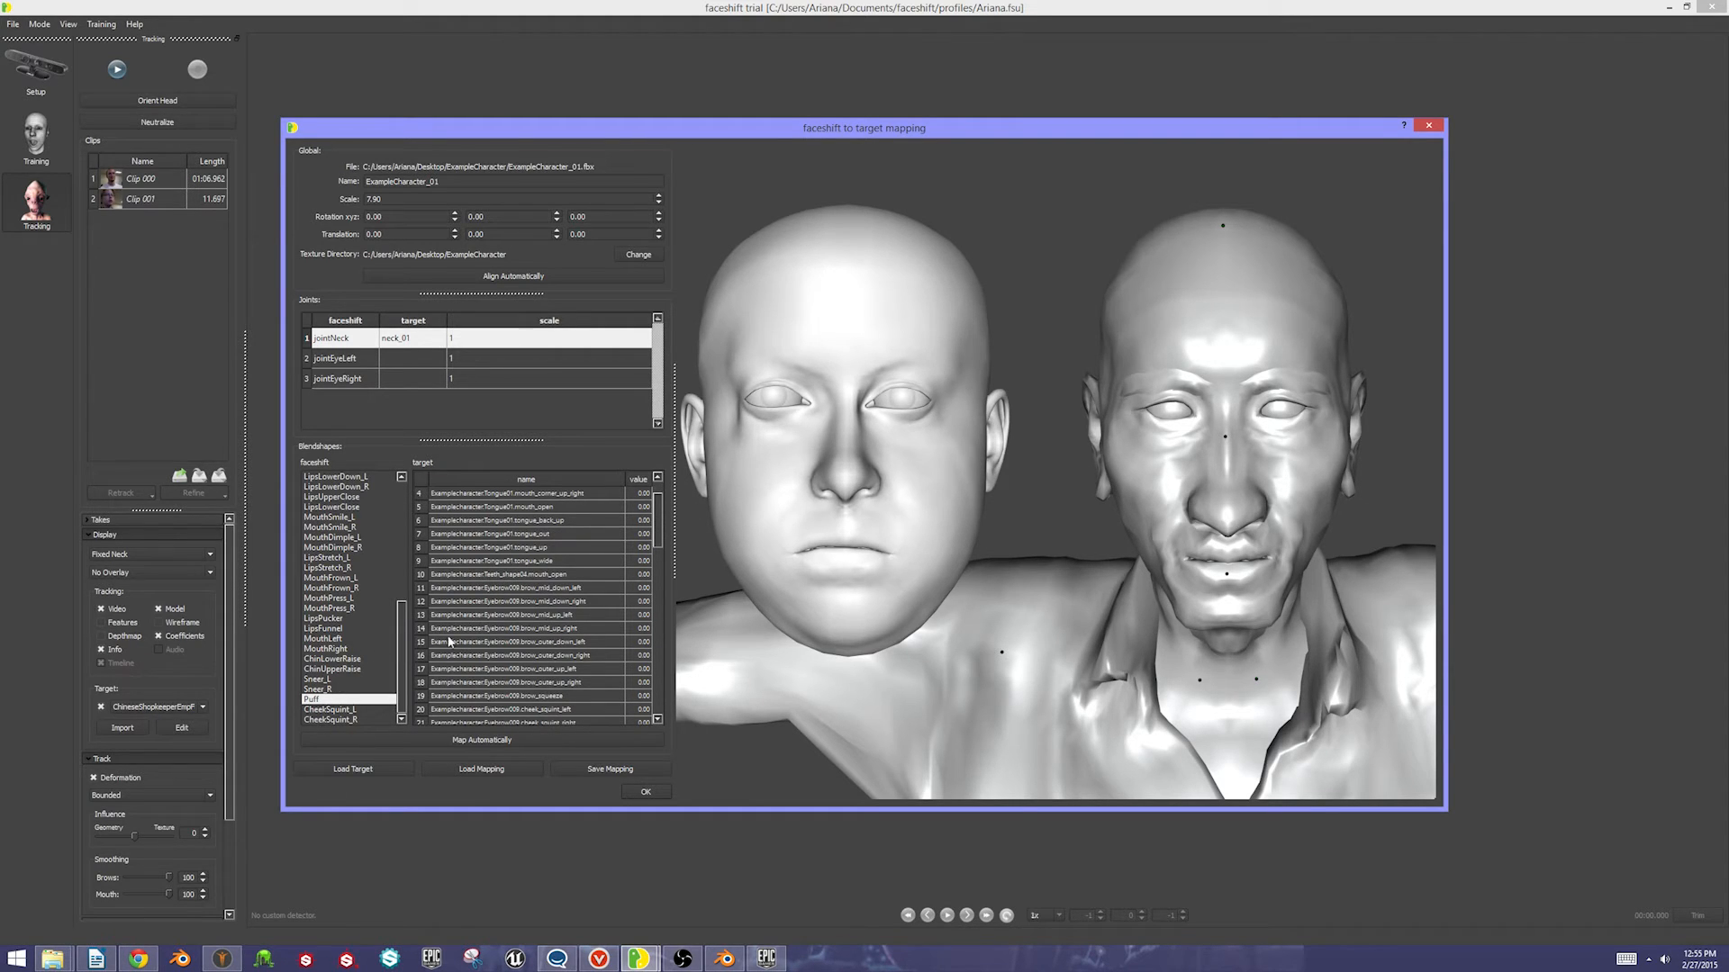
scroll("down", 3)
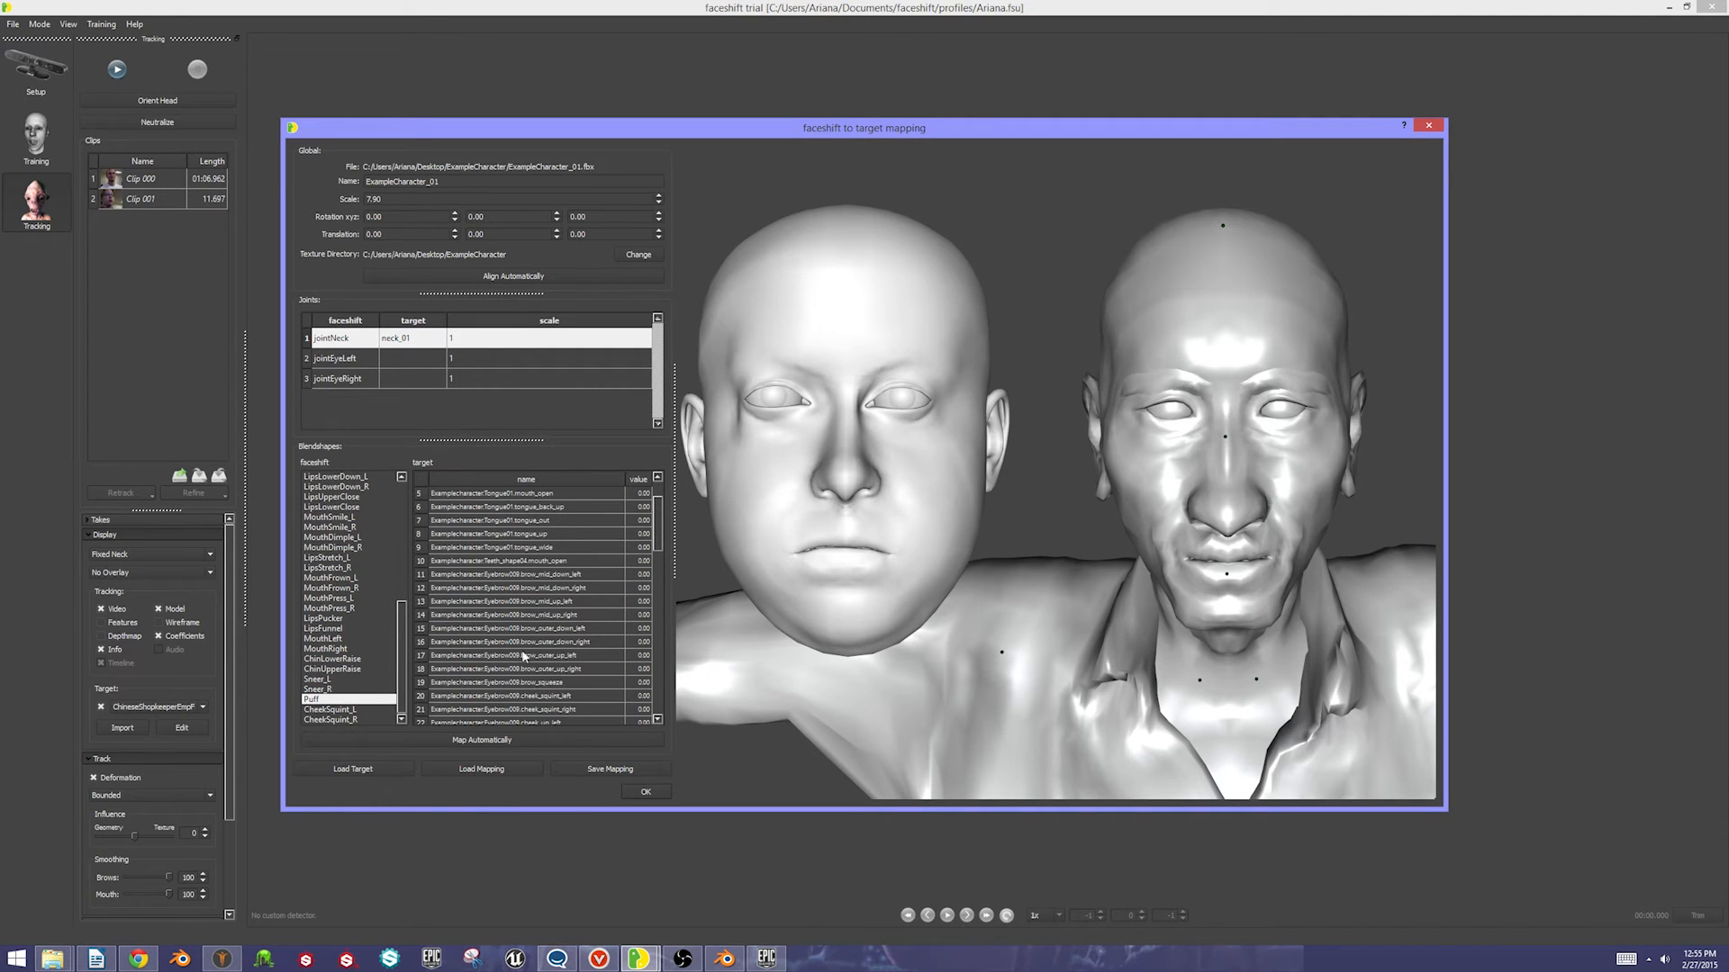
scroll("down", 3)
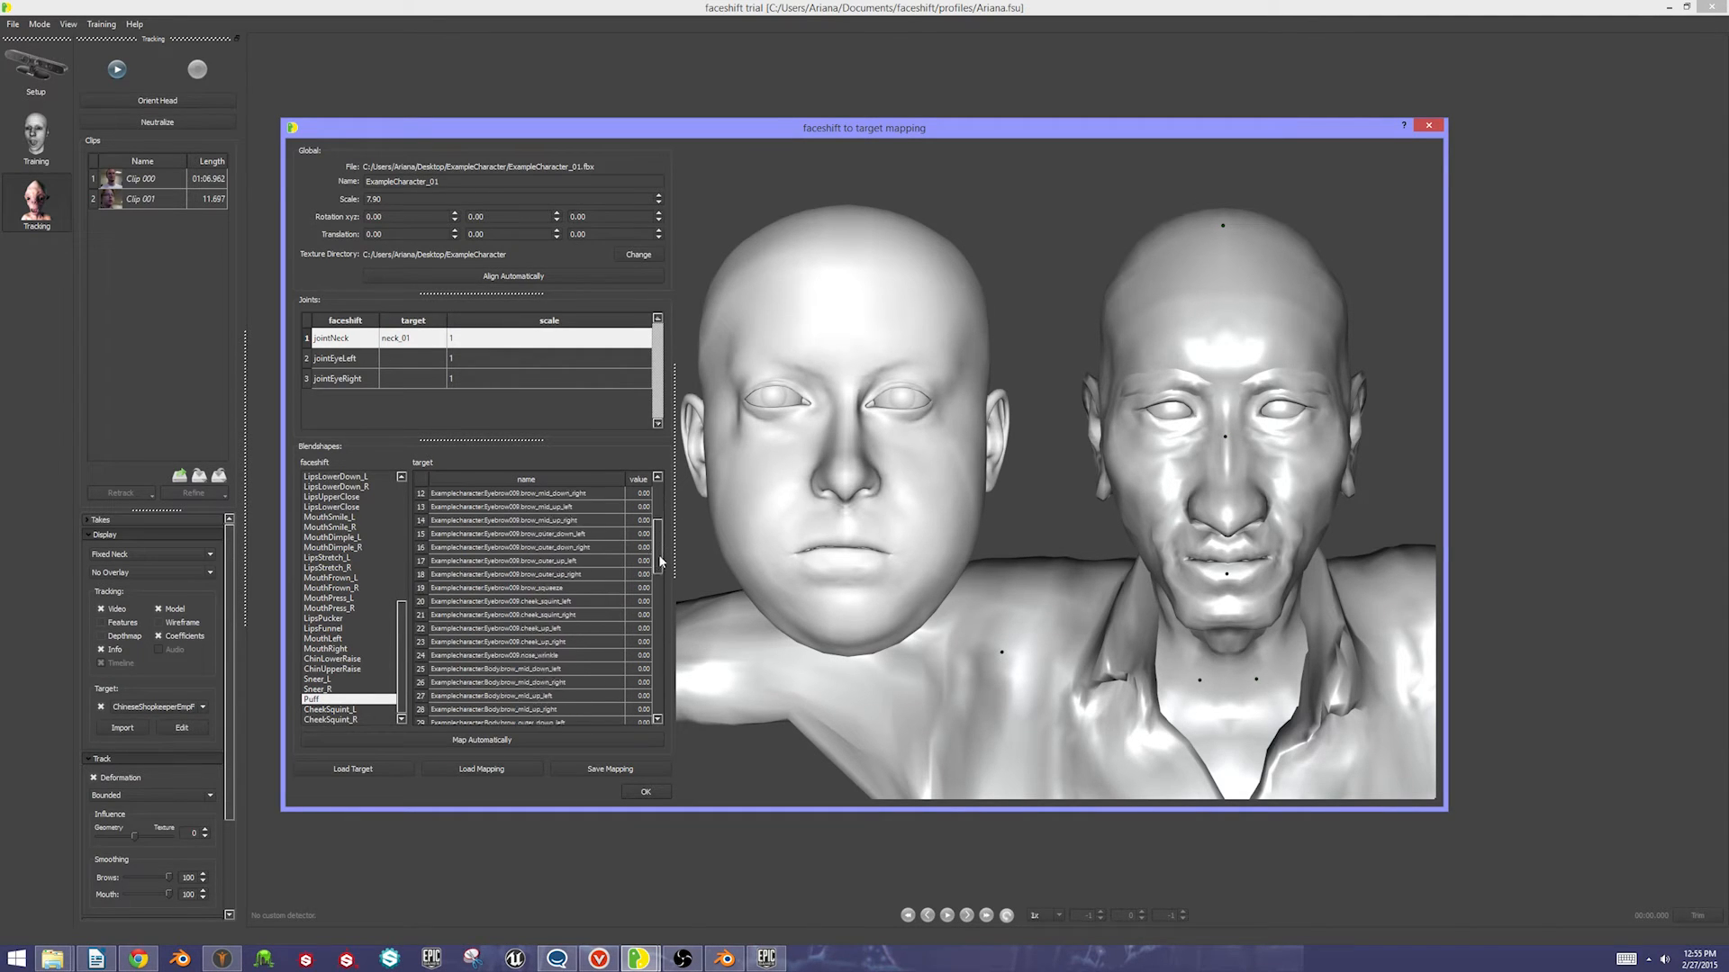
scroll("down", 3)
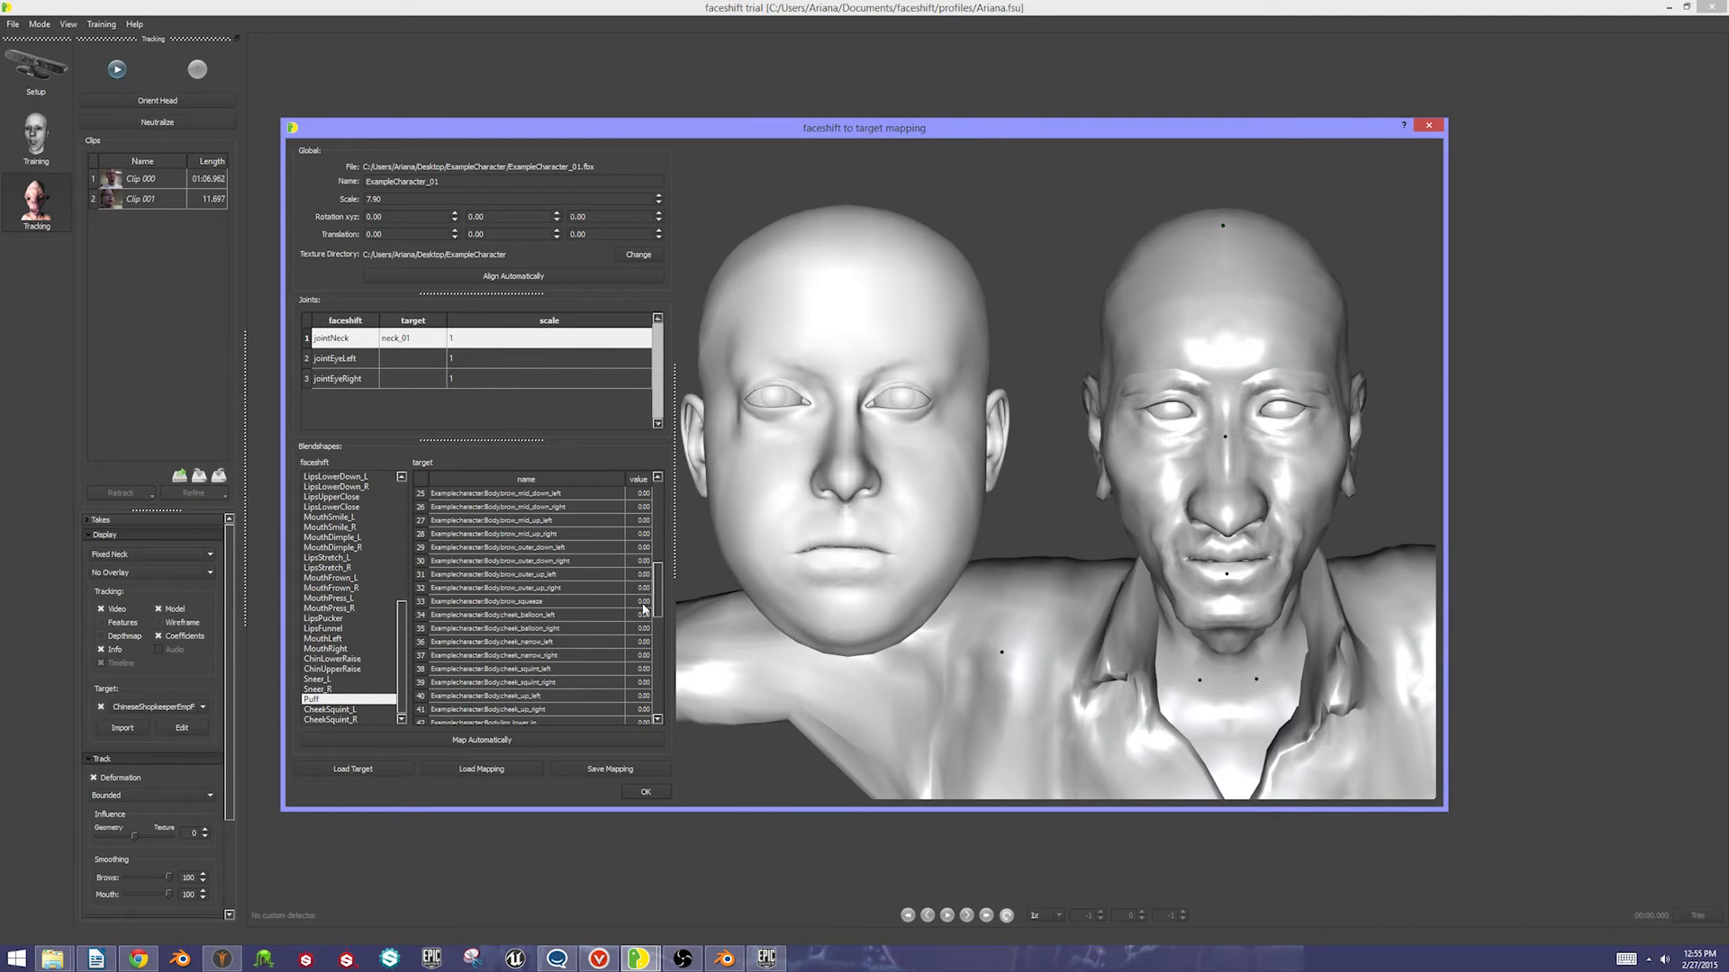
left_click(519, 614)
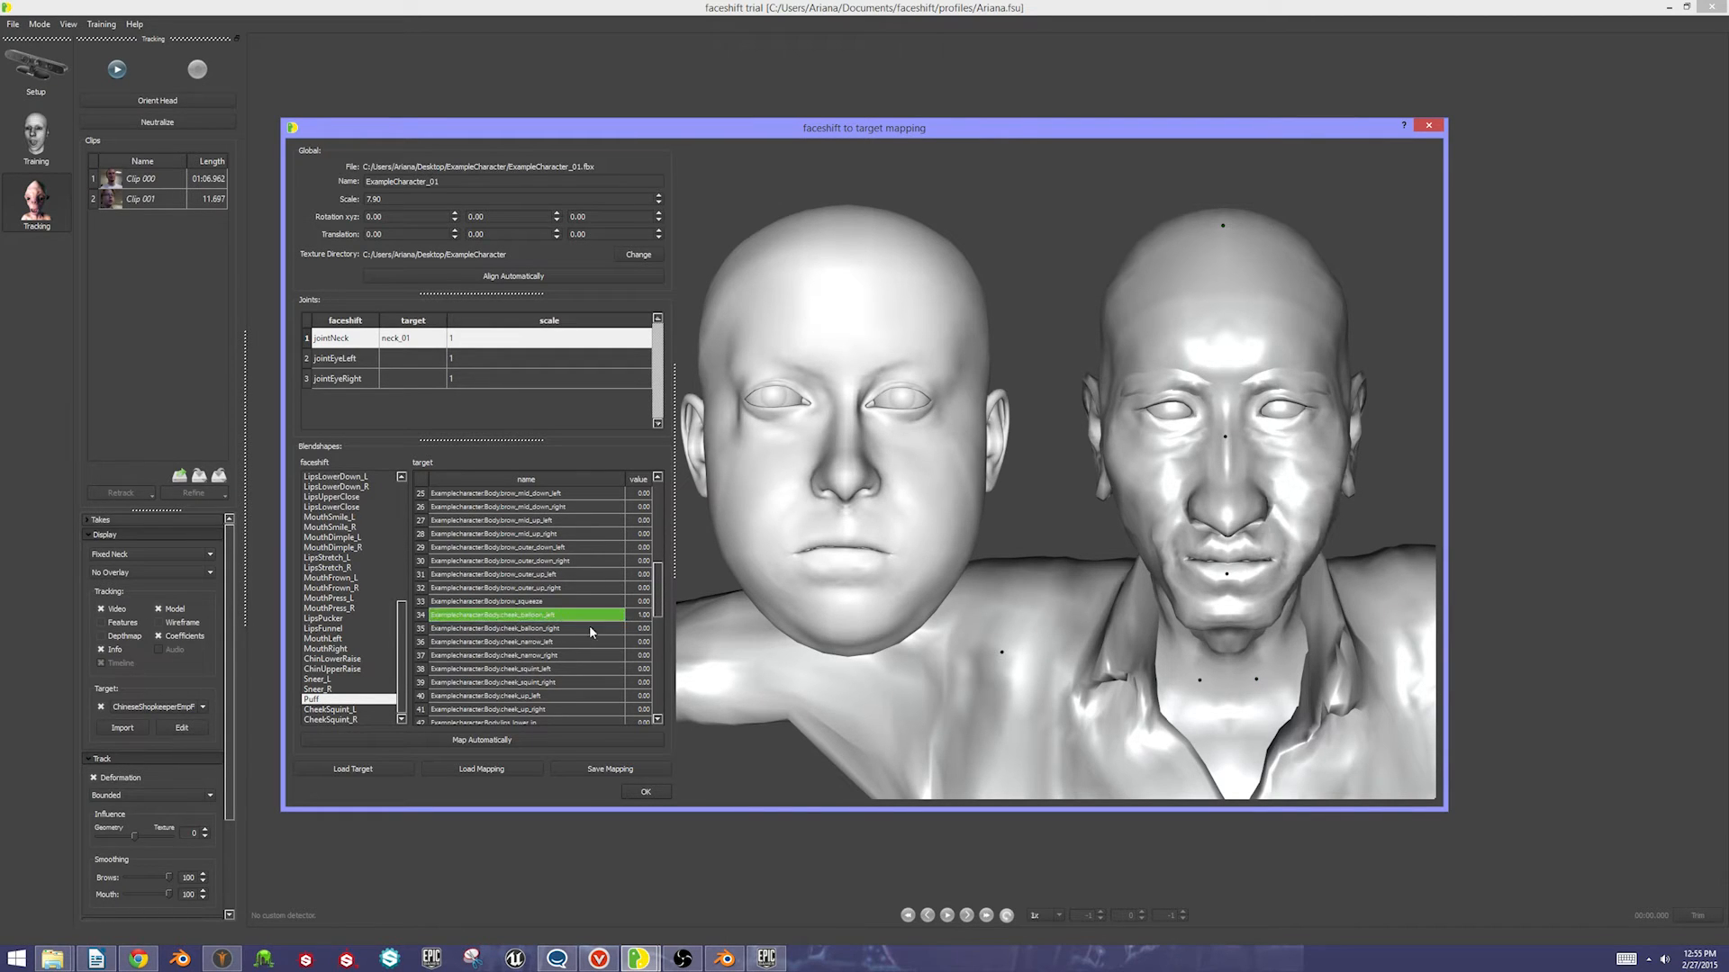
left_click(519, 628)
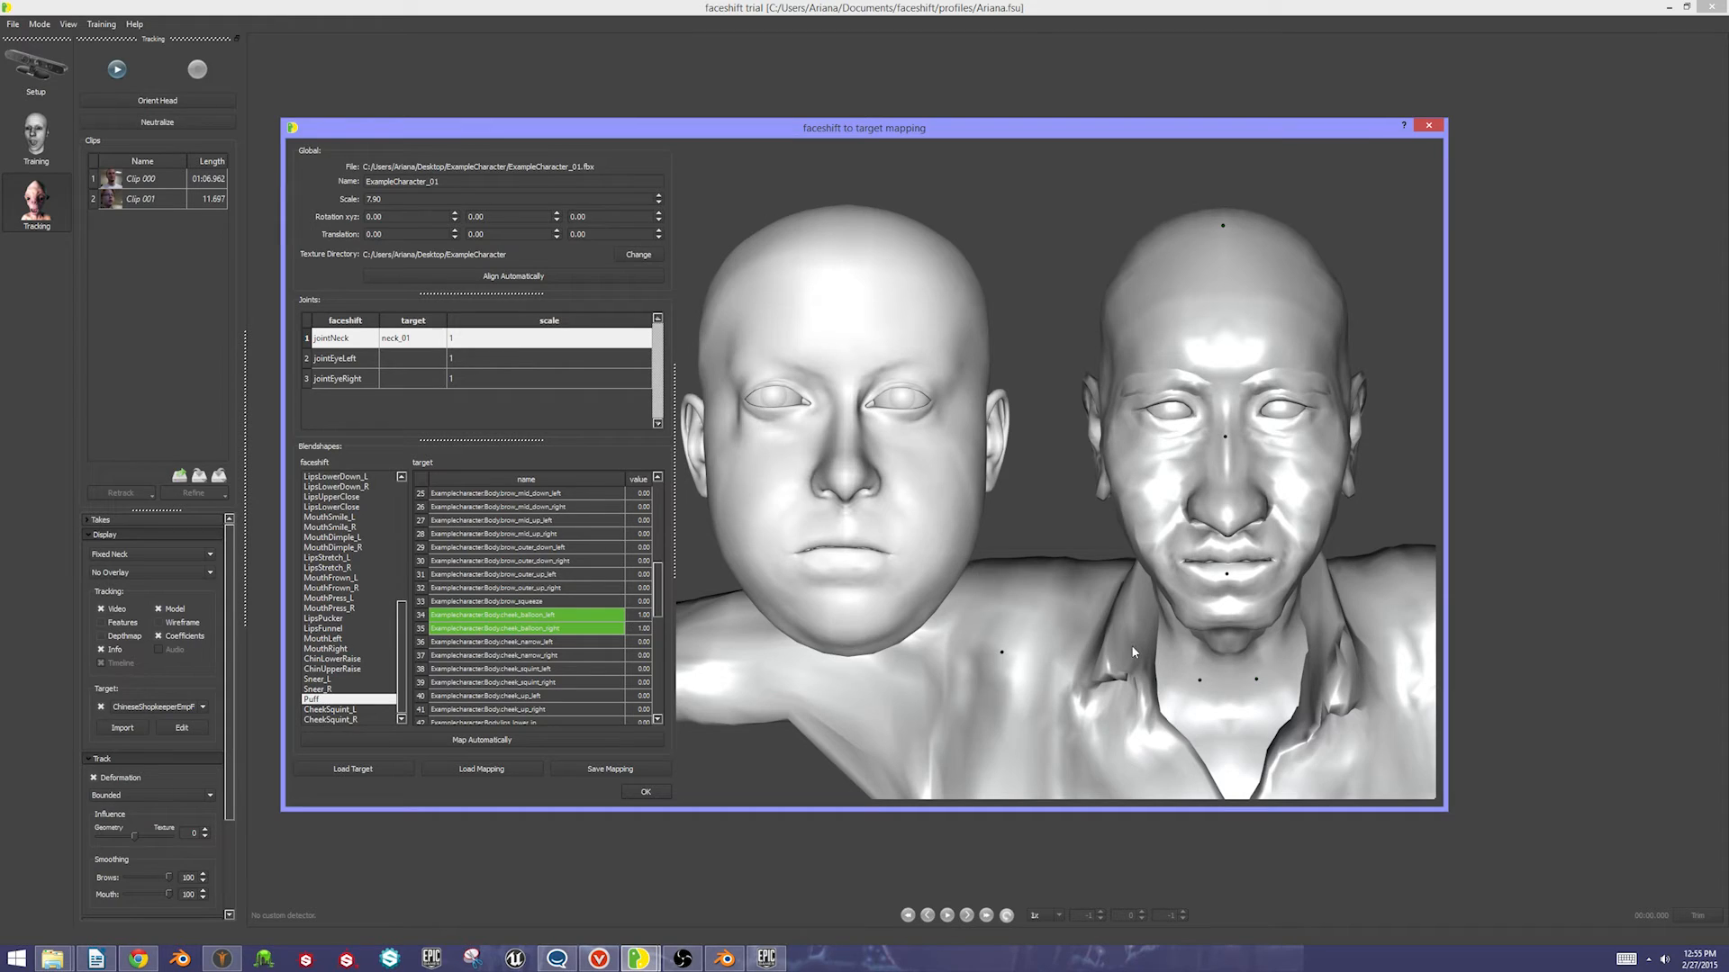
mouse_move(989, 583)
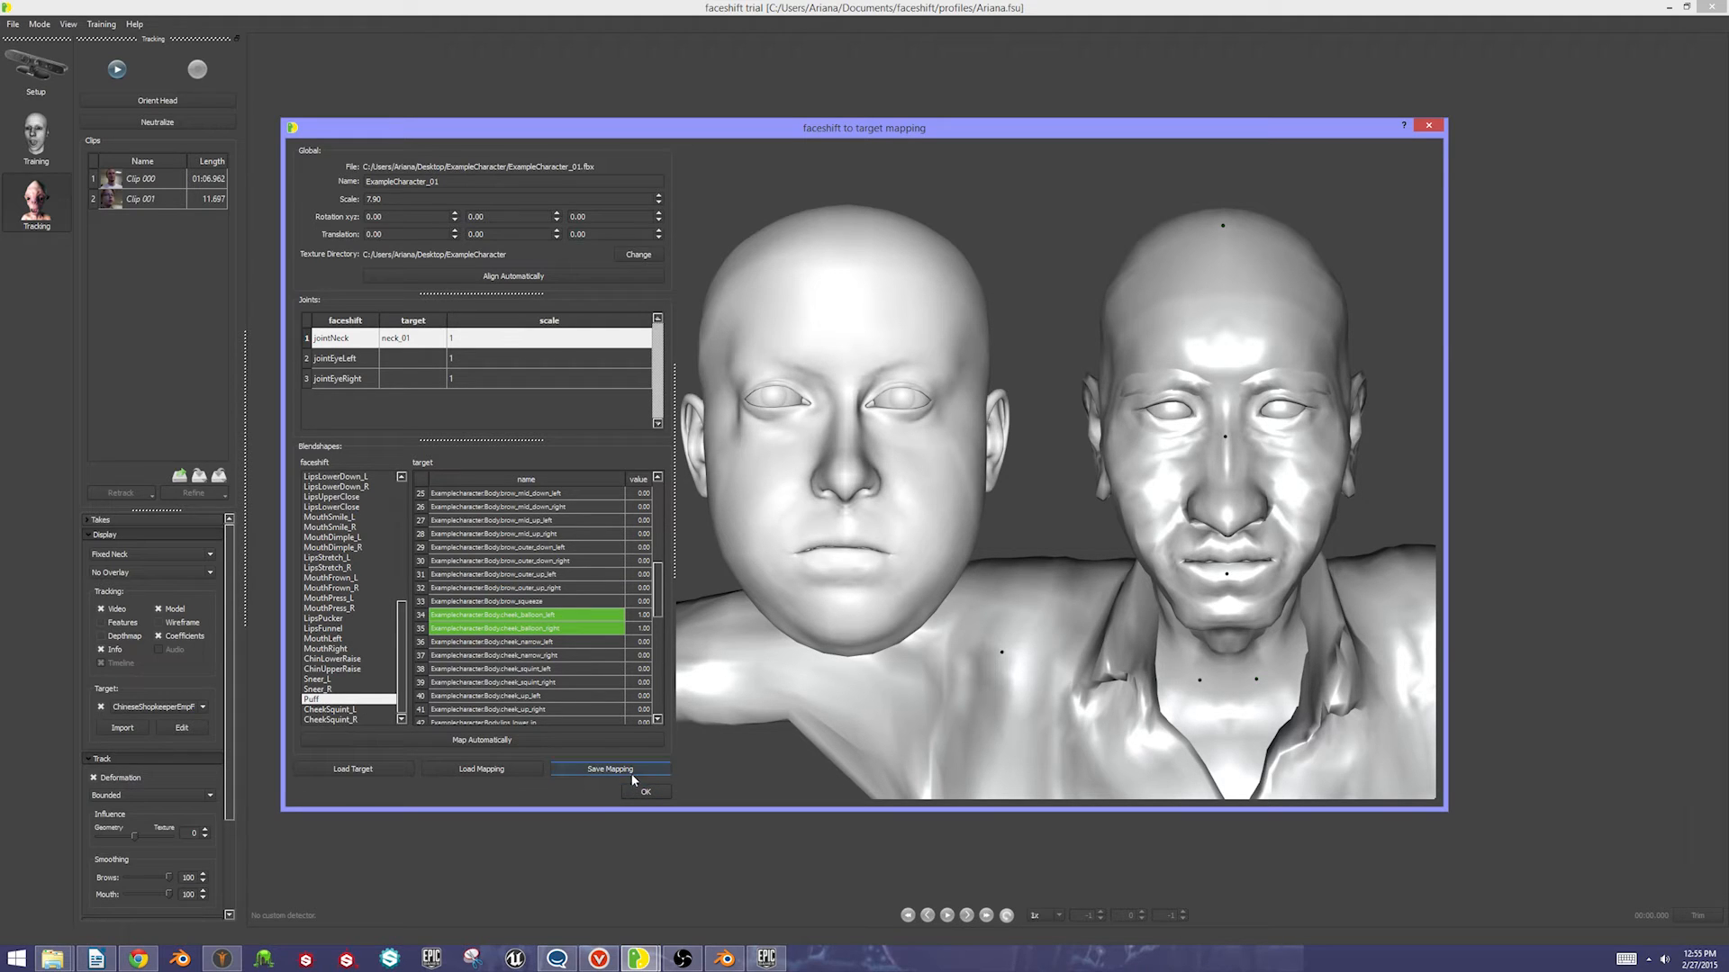
Save the mapping over Example Character.fst, confirming the replace
left_click(610, 769)
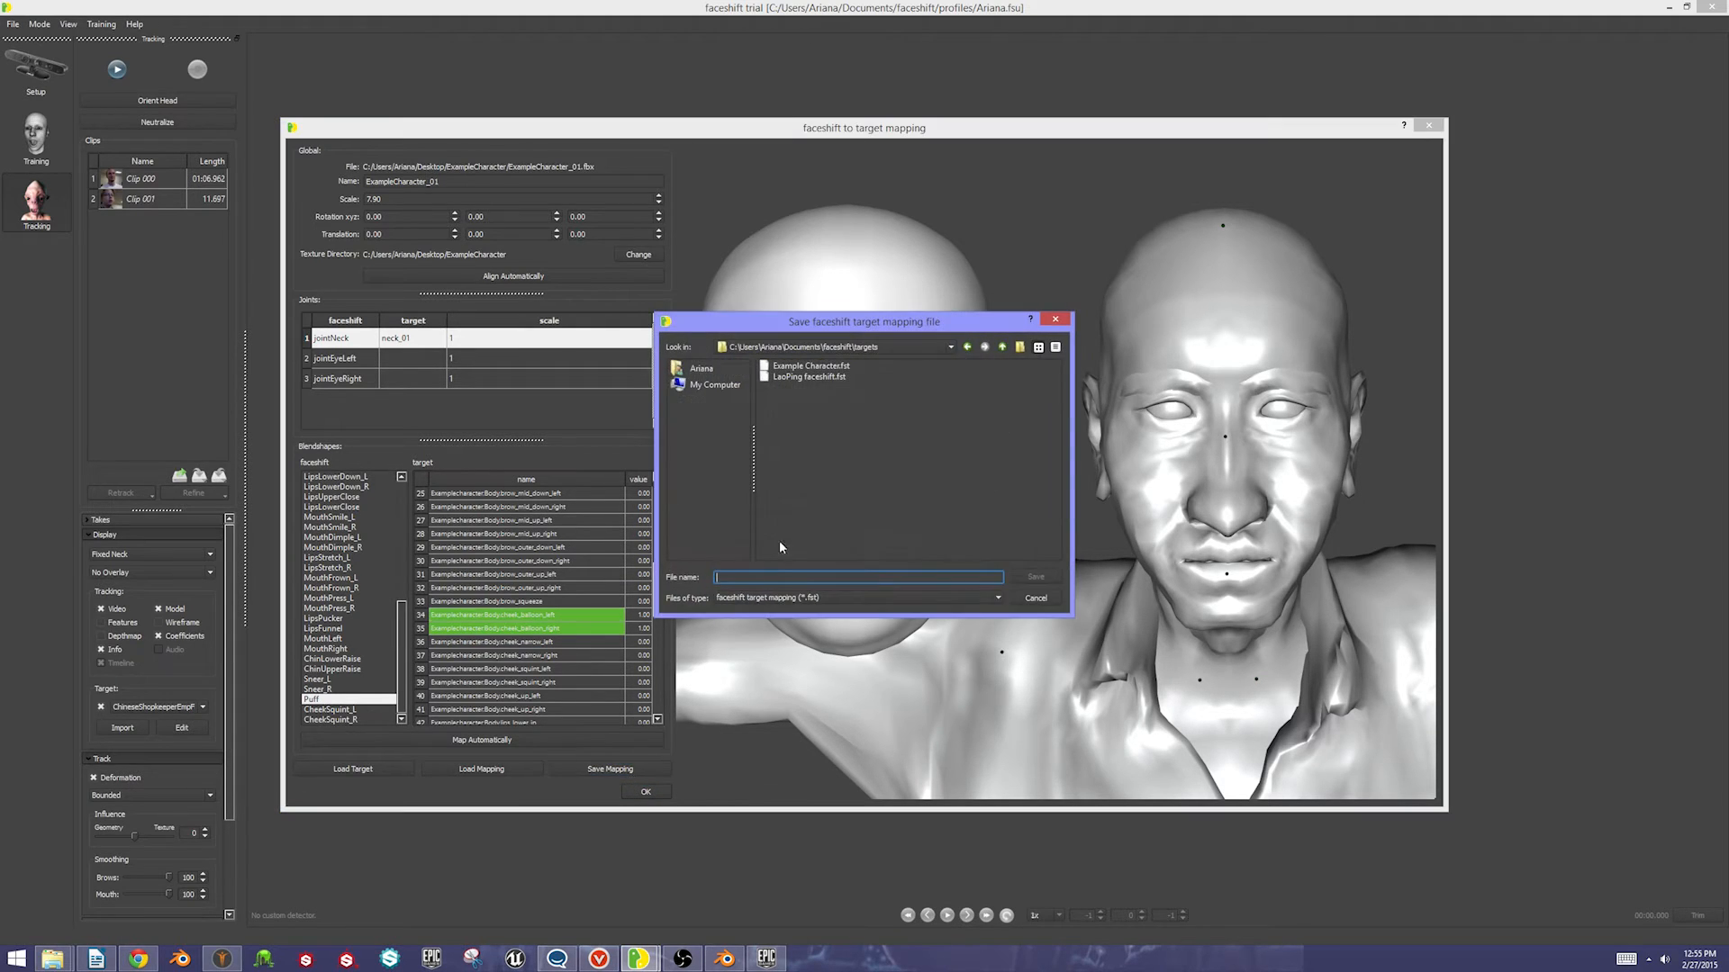
left_click(810, 366)
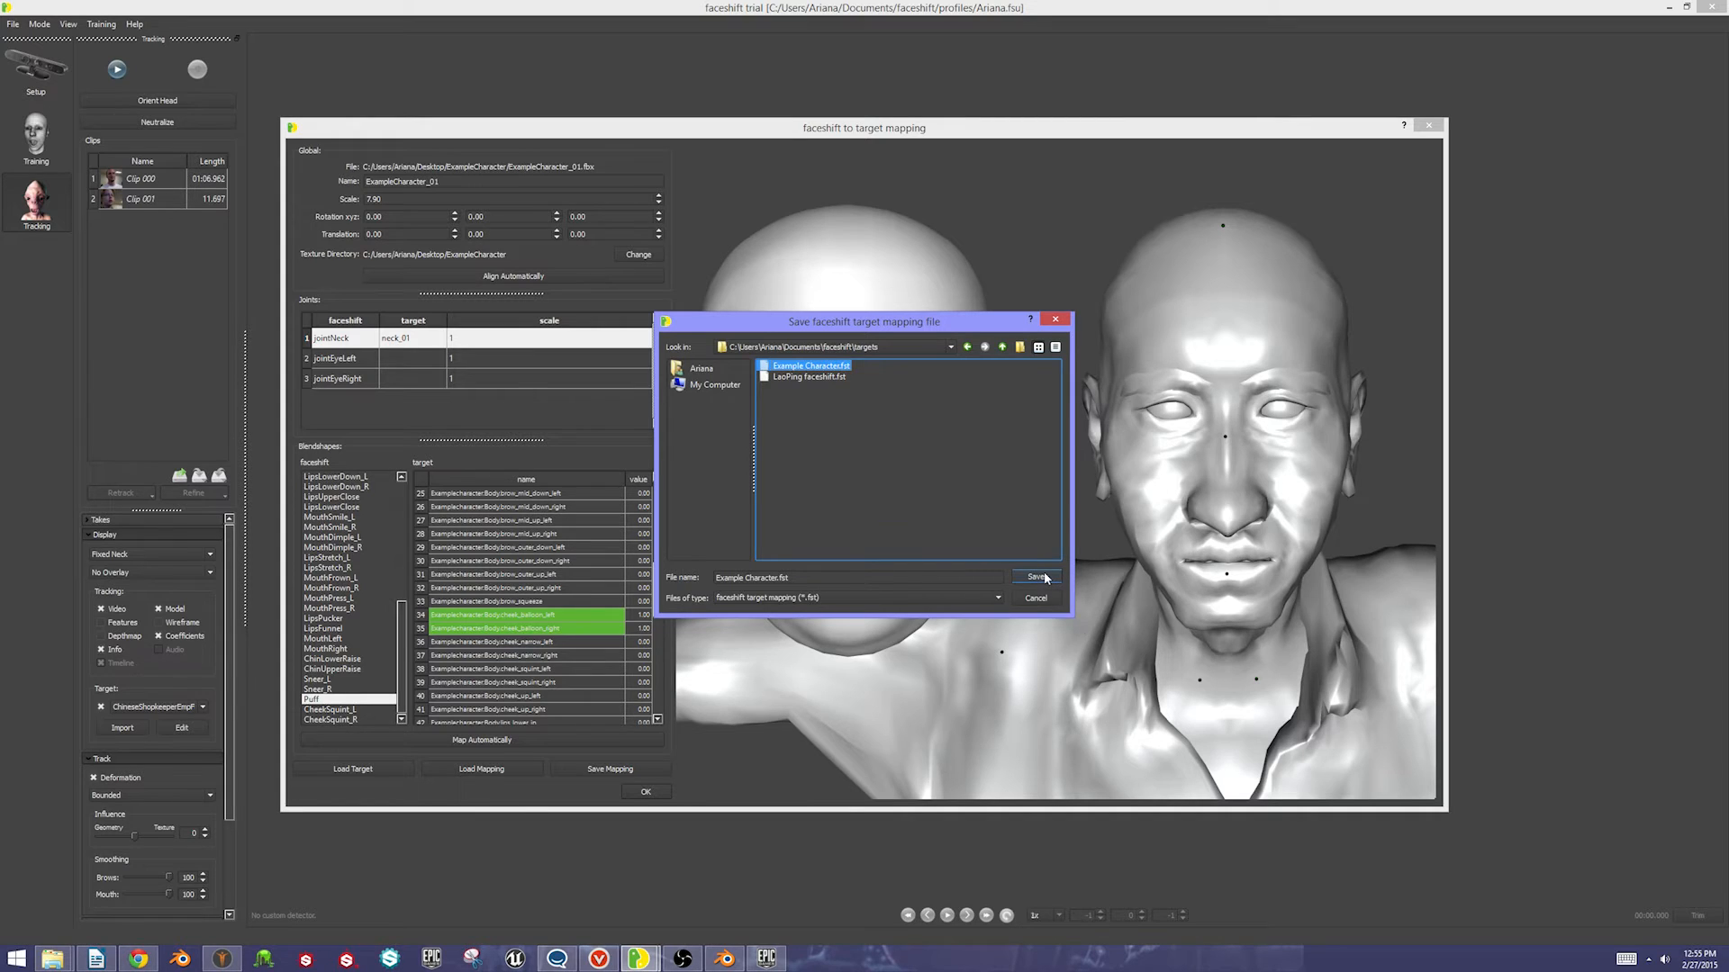
left_click(1037, 576)
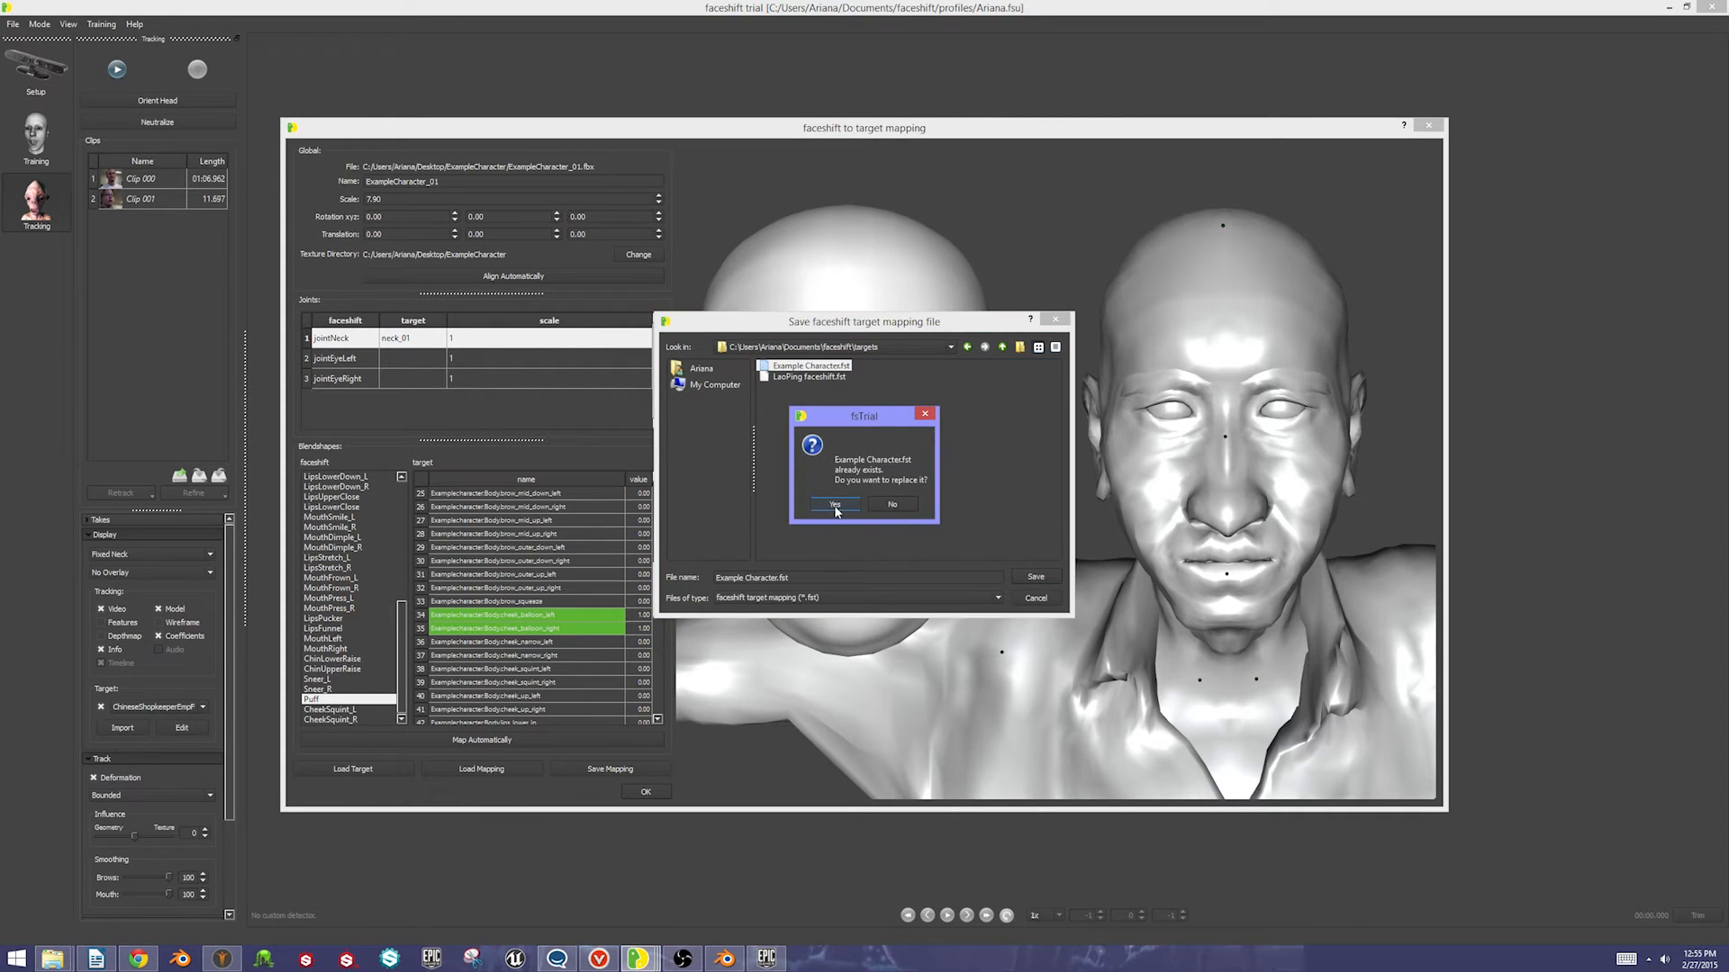
left_click(834, 505)
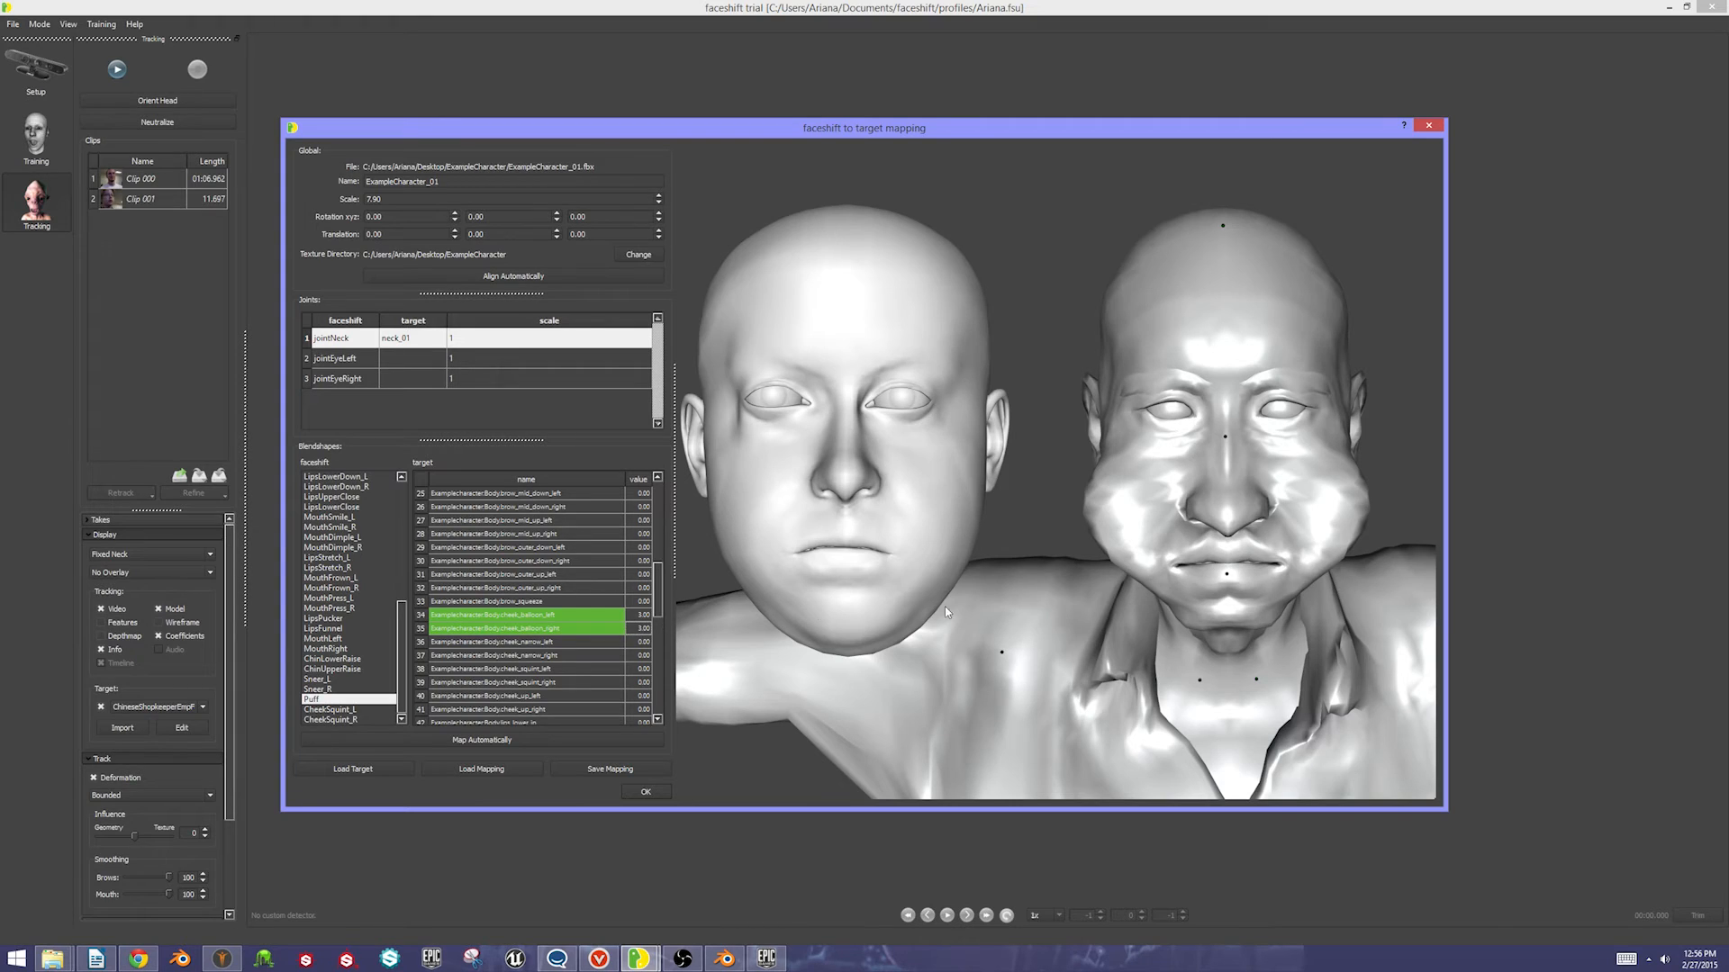
Reset the face to neutral, then weight the cheek_balloon shapes so Puff inflates both cheeks
double_click(643, 614)
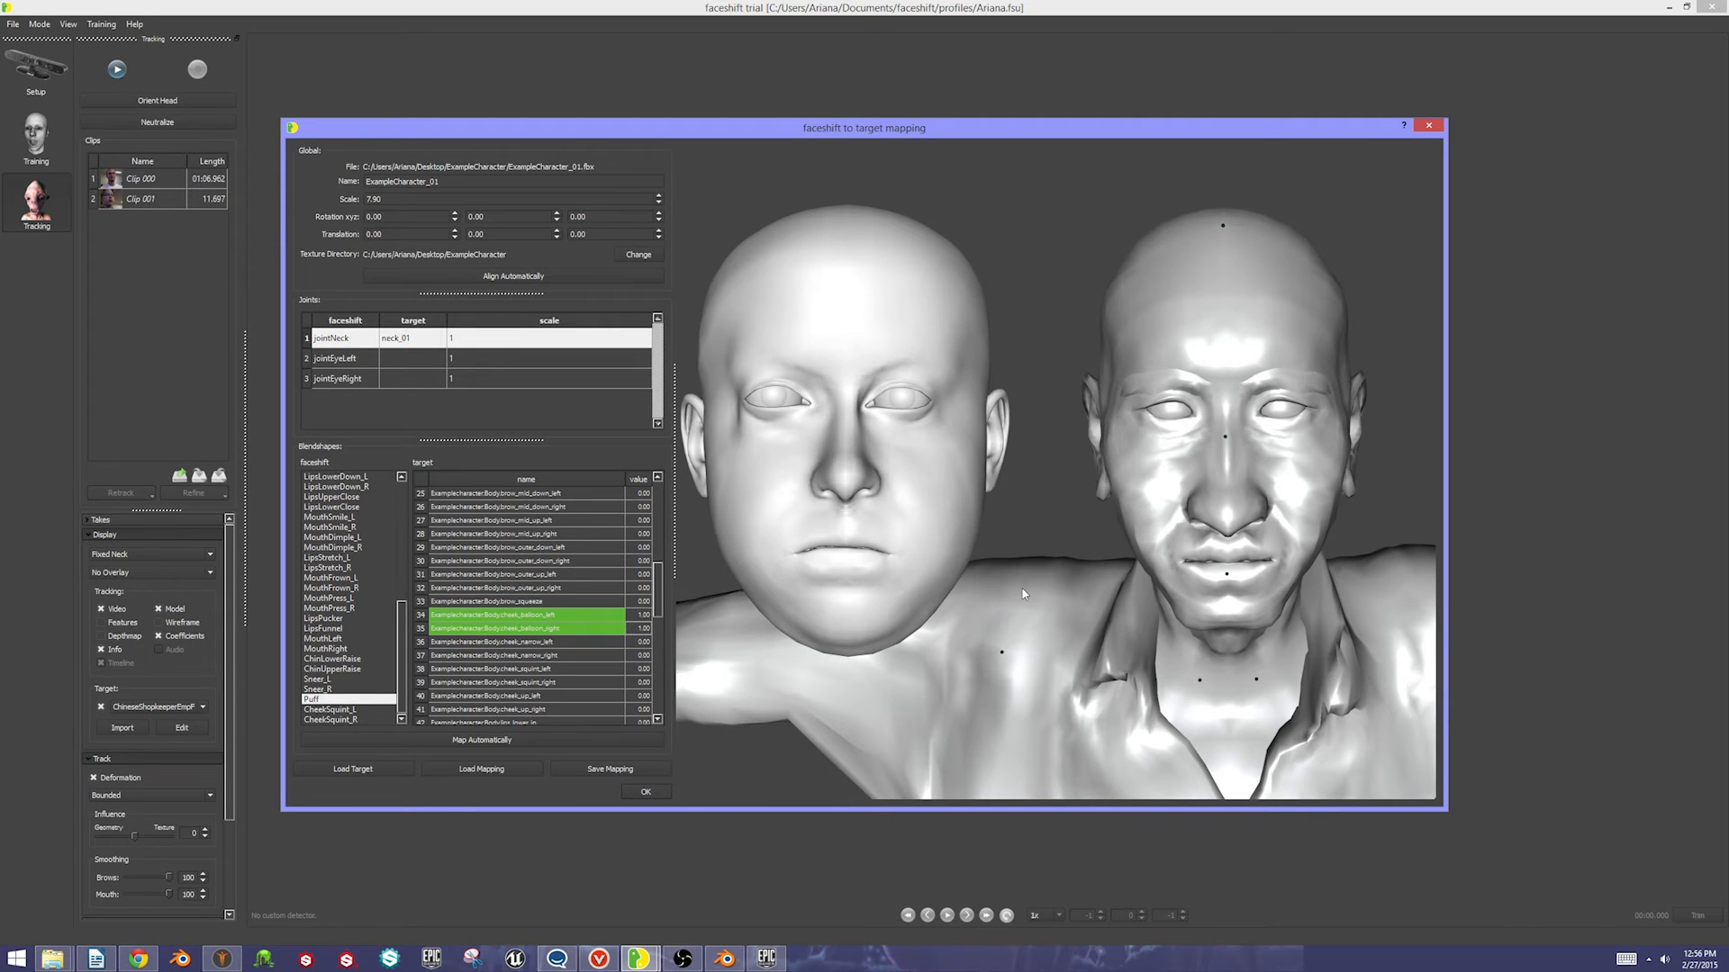
mouse_move(816, 669)
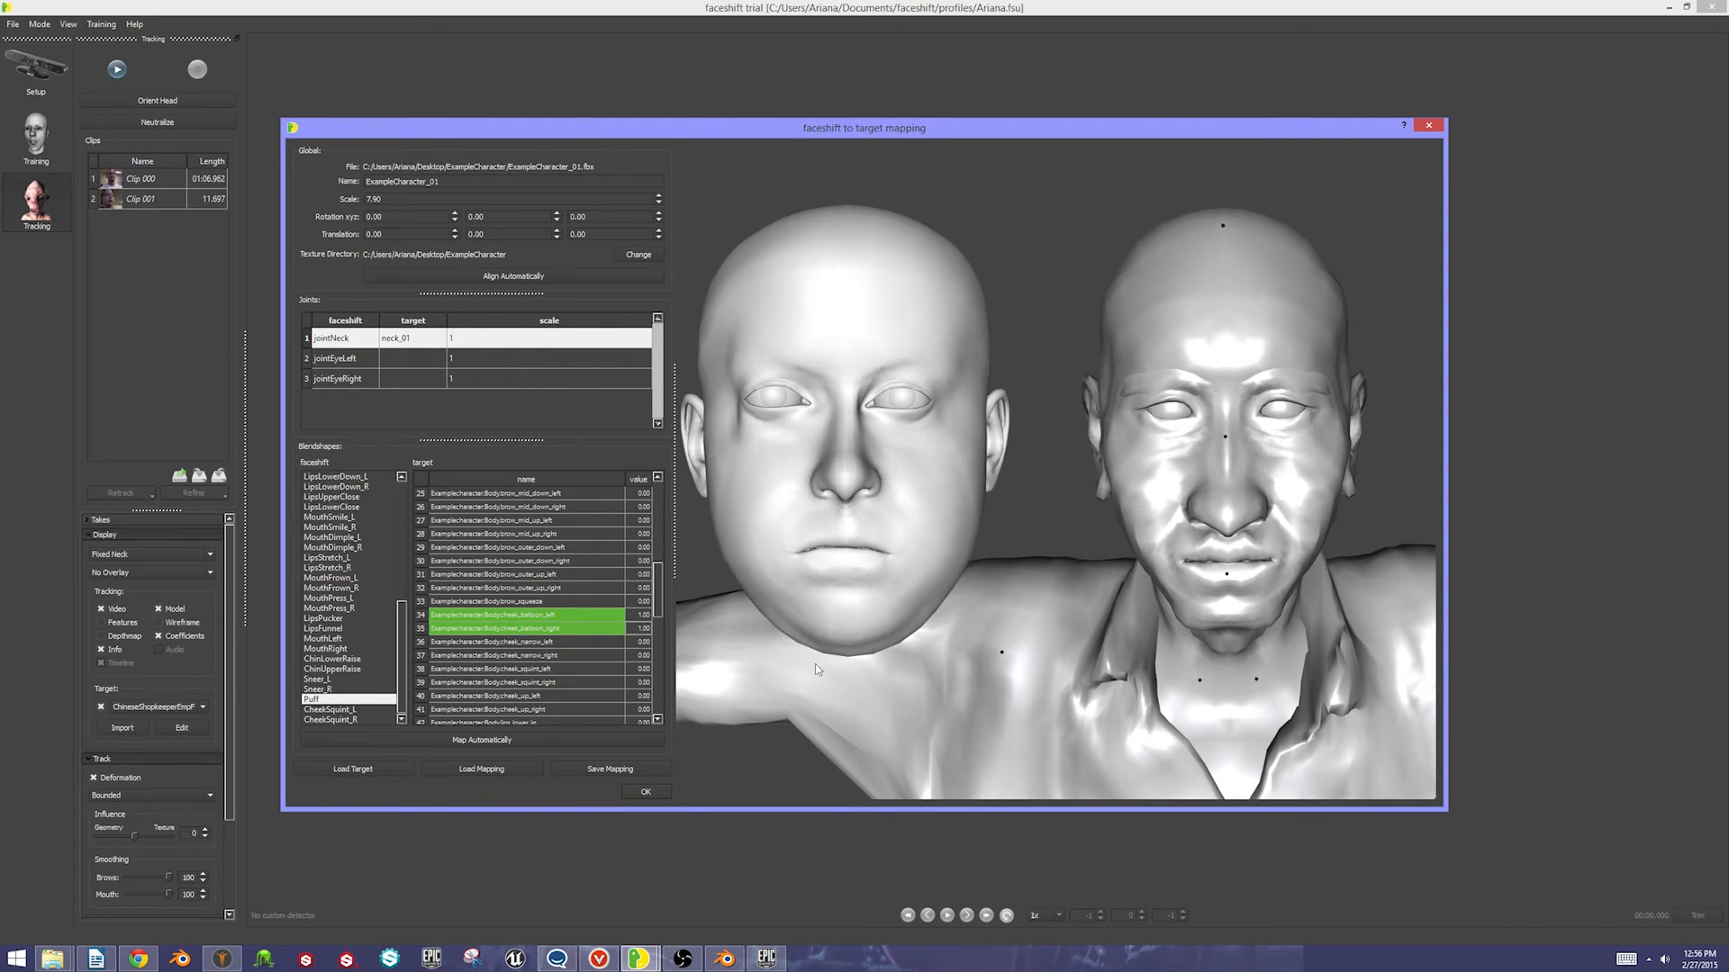
double_click(641, 614)
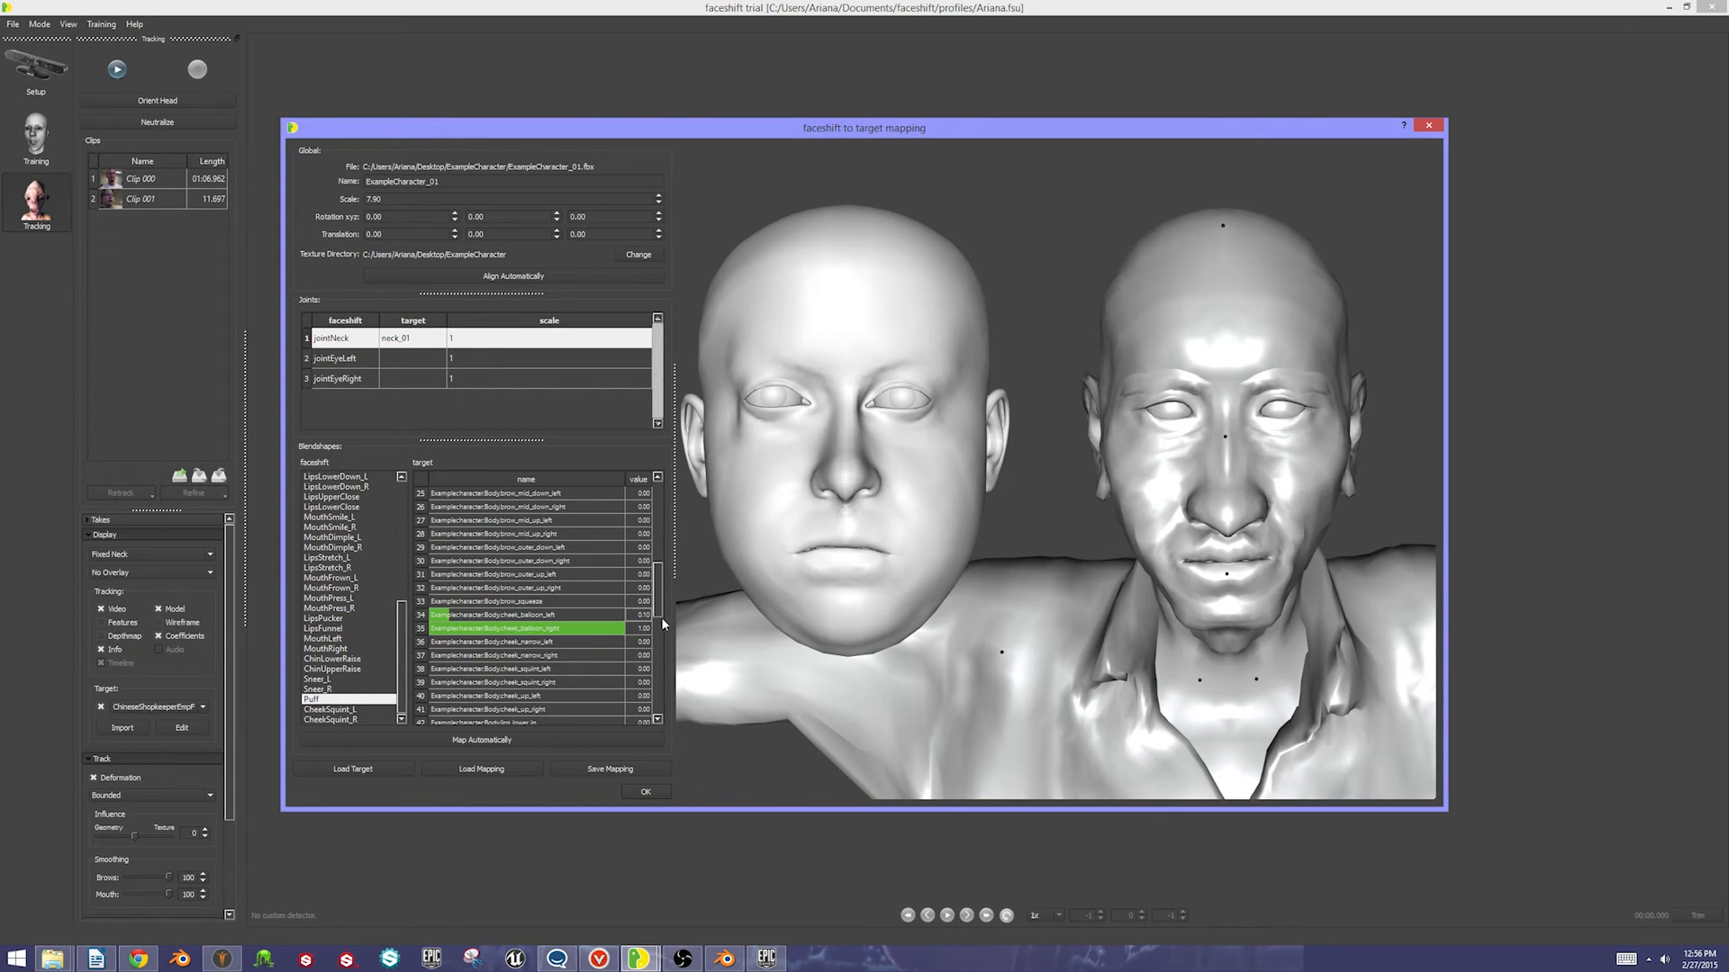
double_click(639, 614)
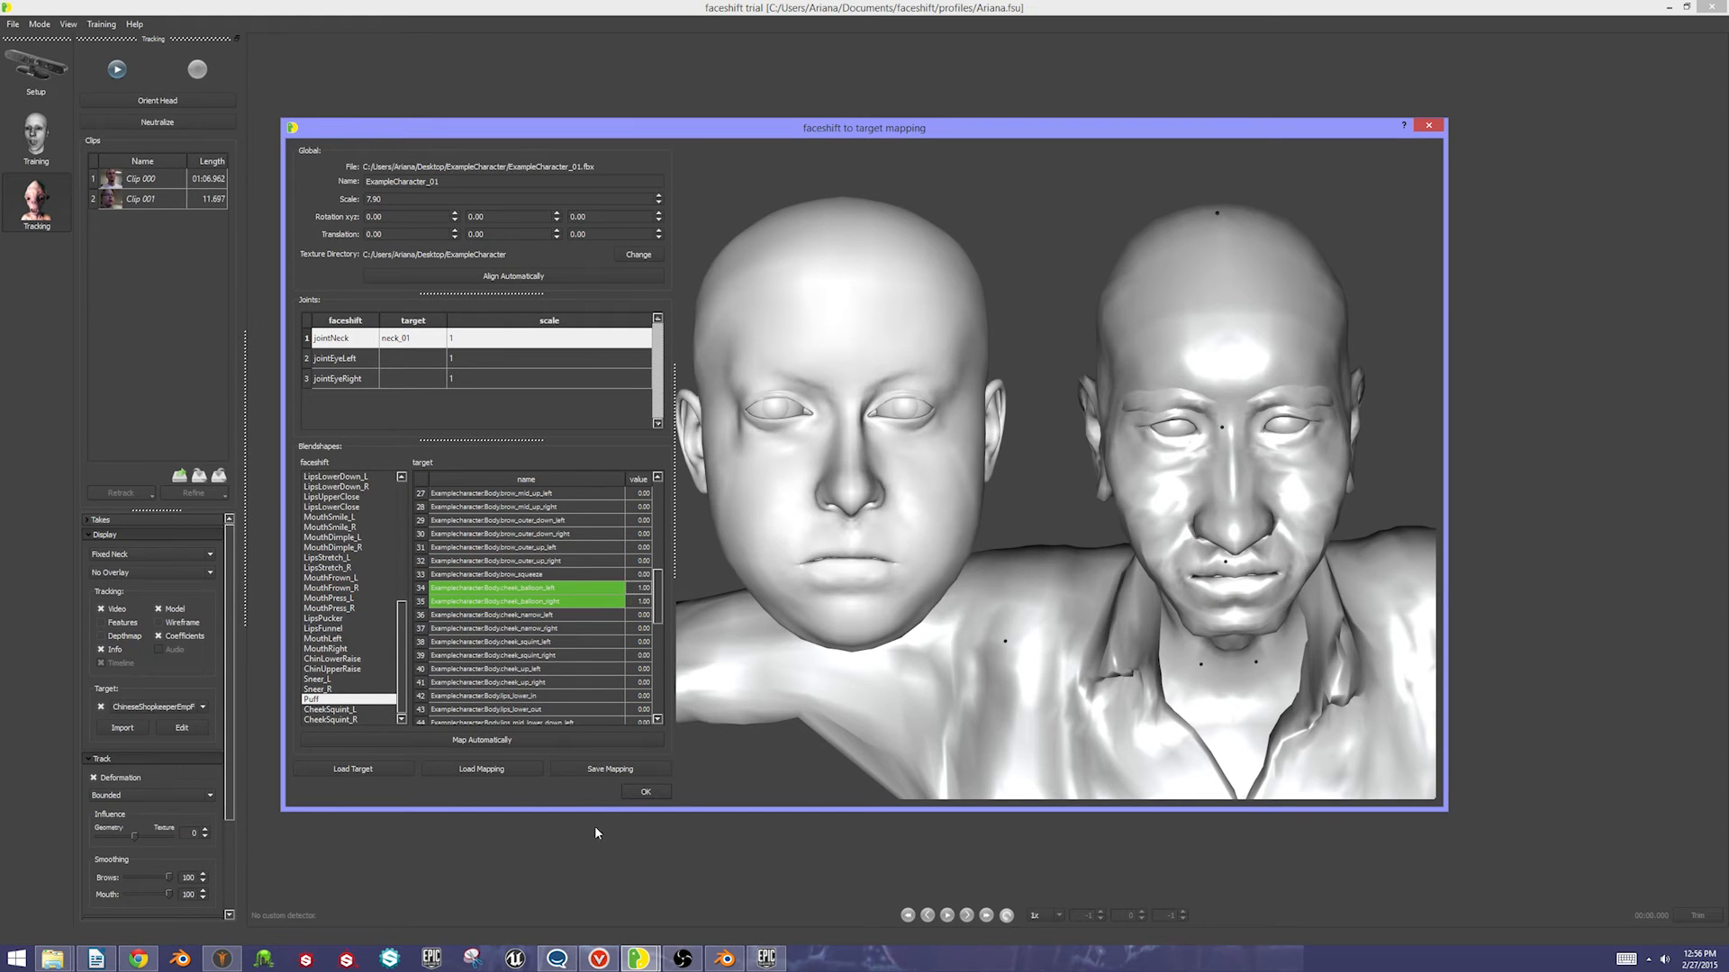
mouse_move(1352, 439)
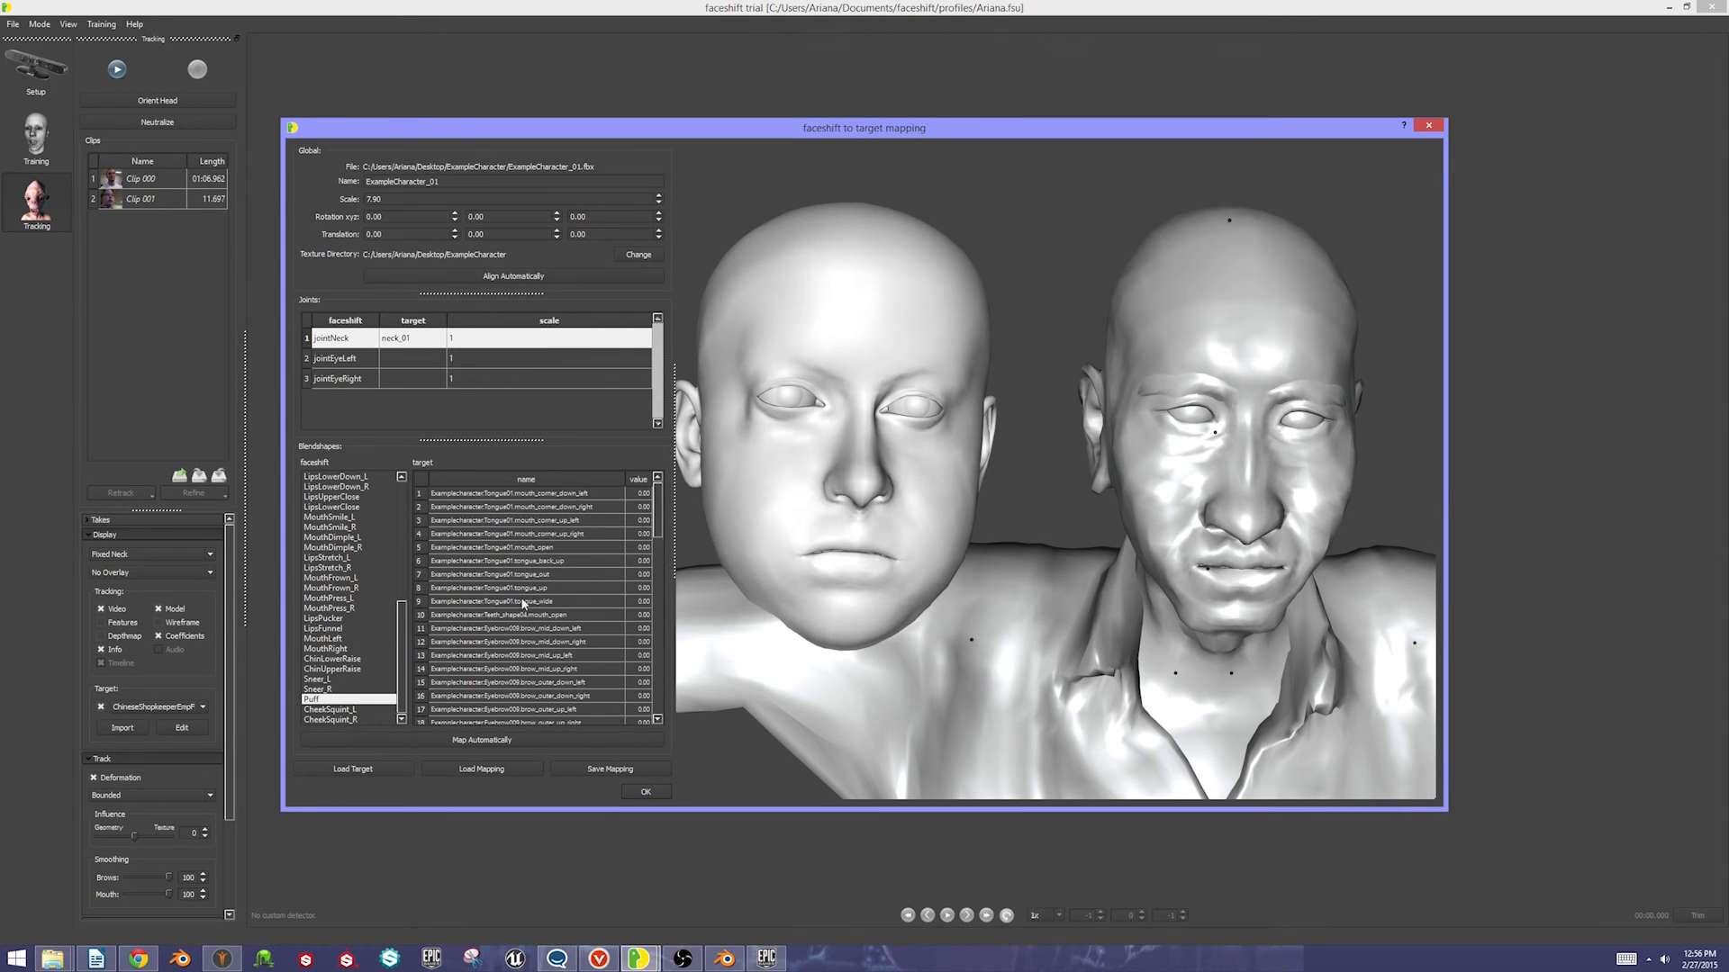
Select ChinLowerRaise, LipsPucker, MouthPress_L and LipStretch_L in turn to inspect their target mappings
scroll("down", 3)
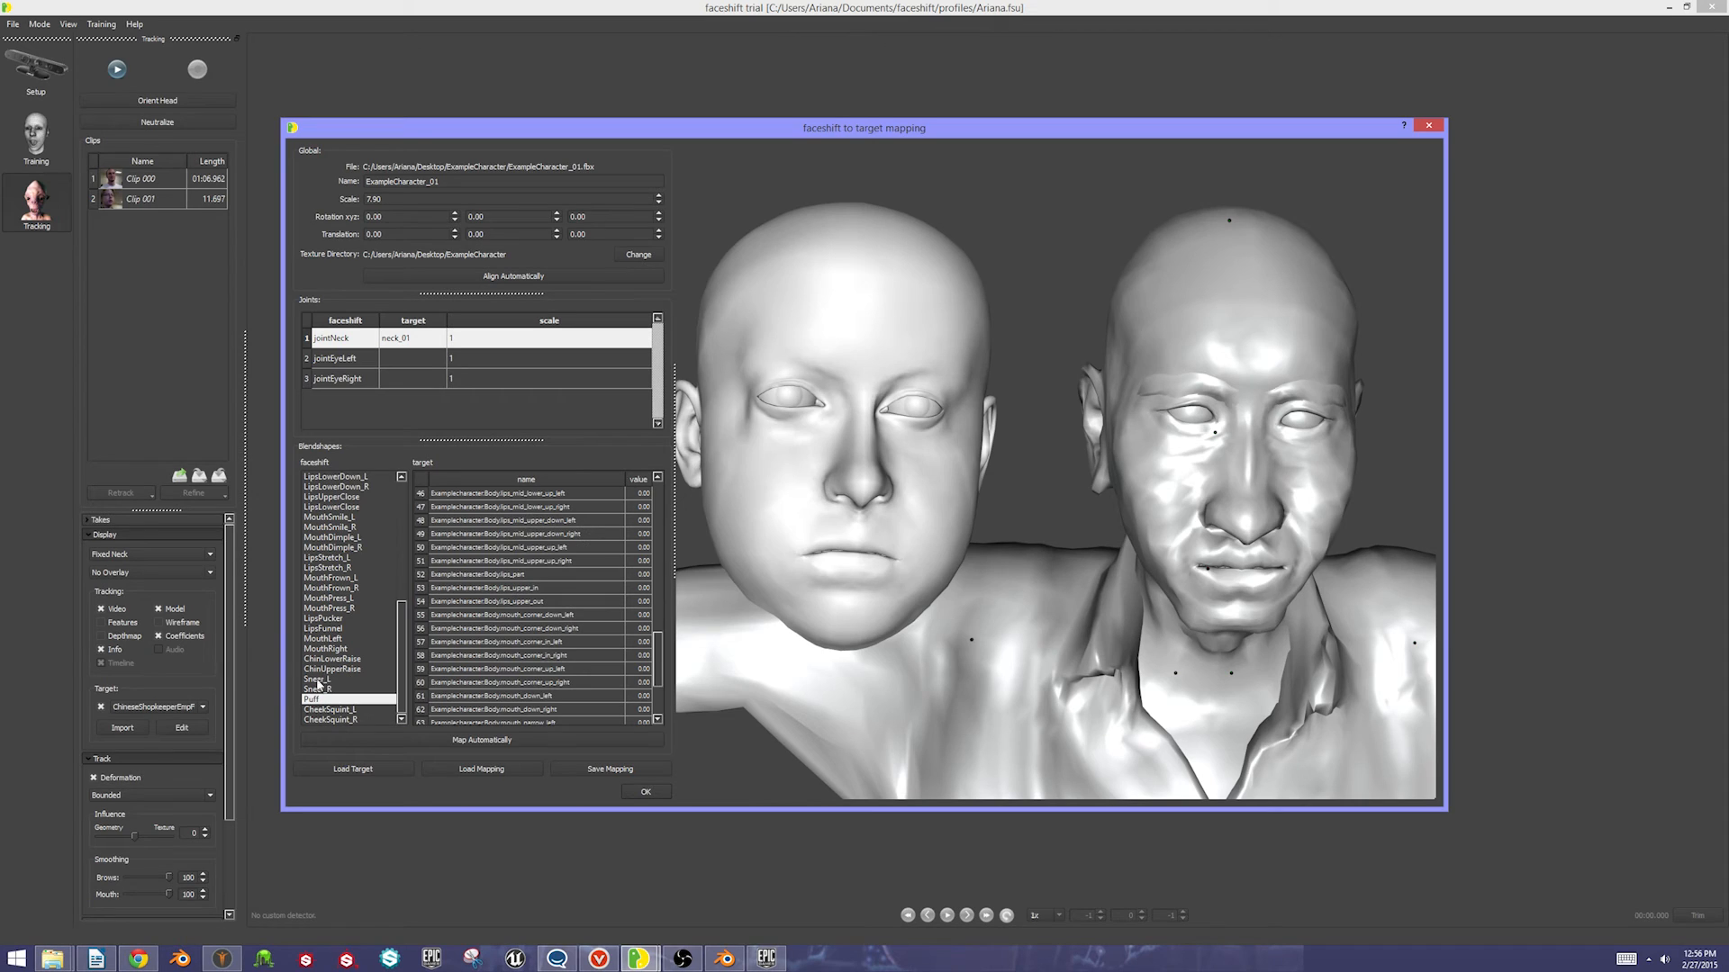
left_click(331, 660)
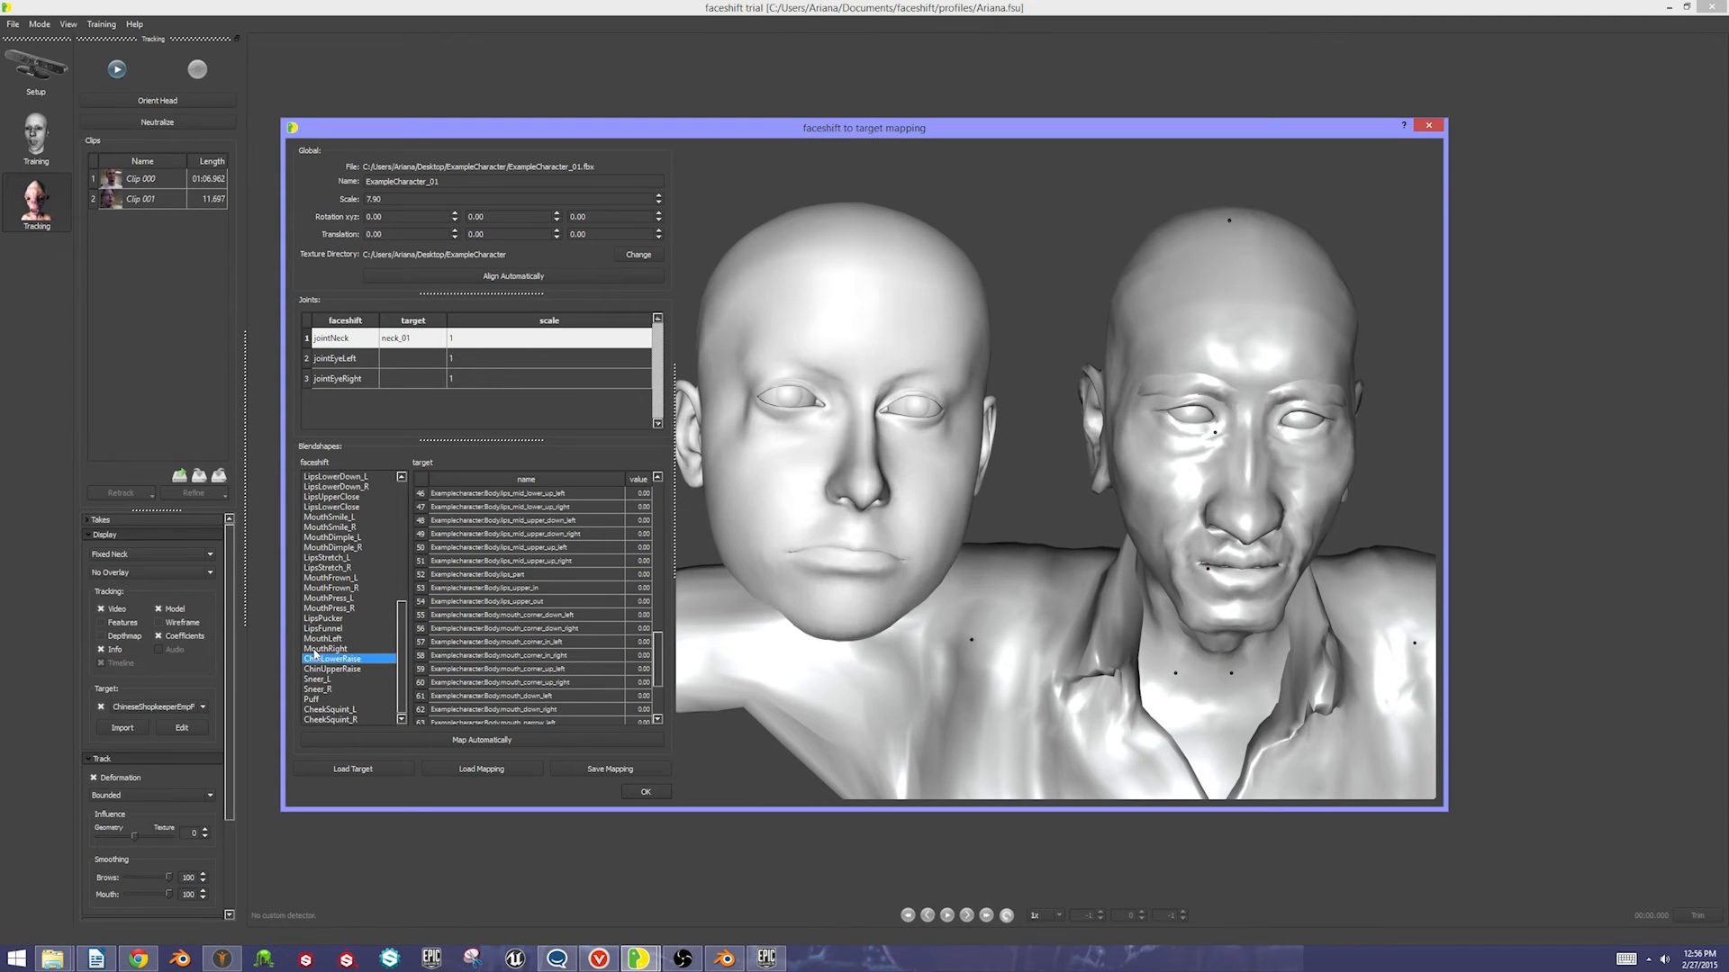
left_click(328, 618)
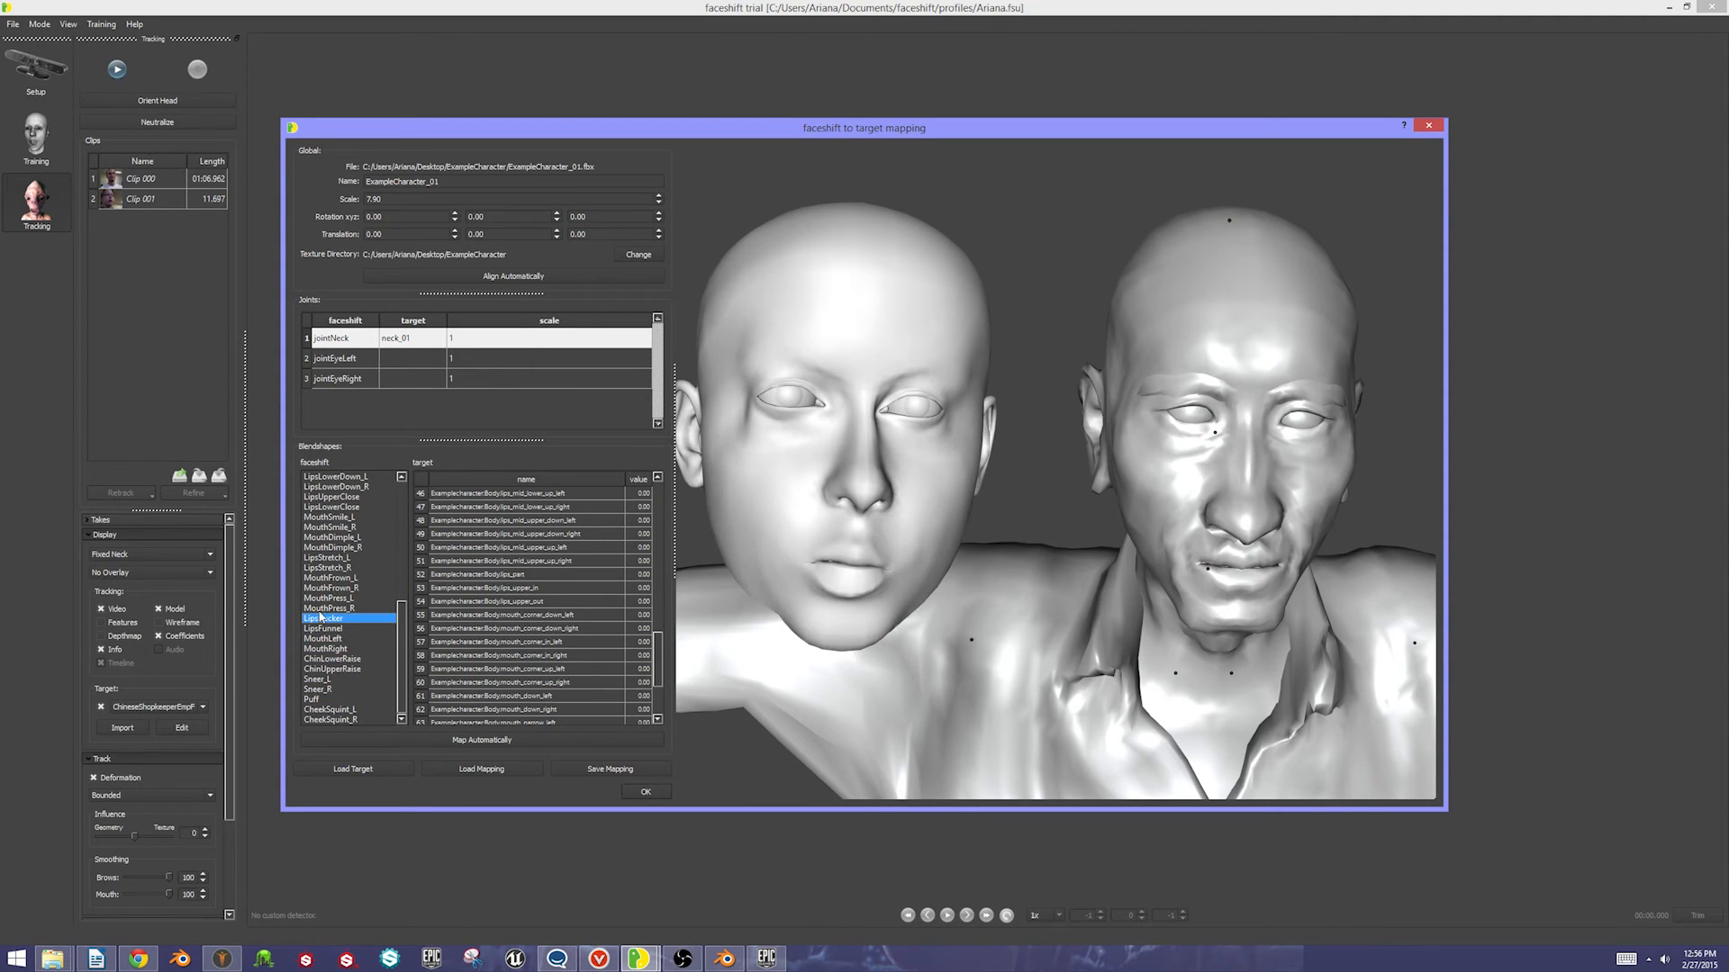
left_click(328, 598)
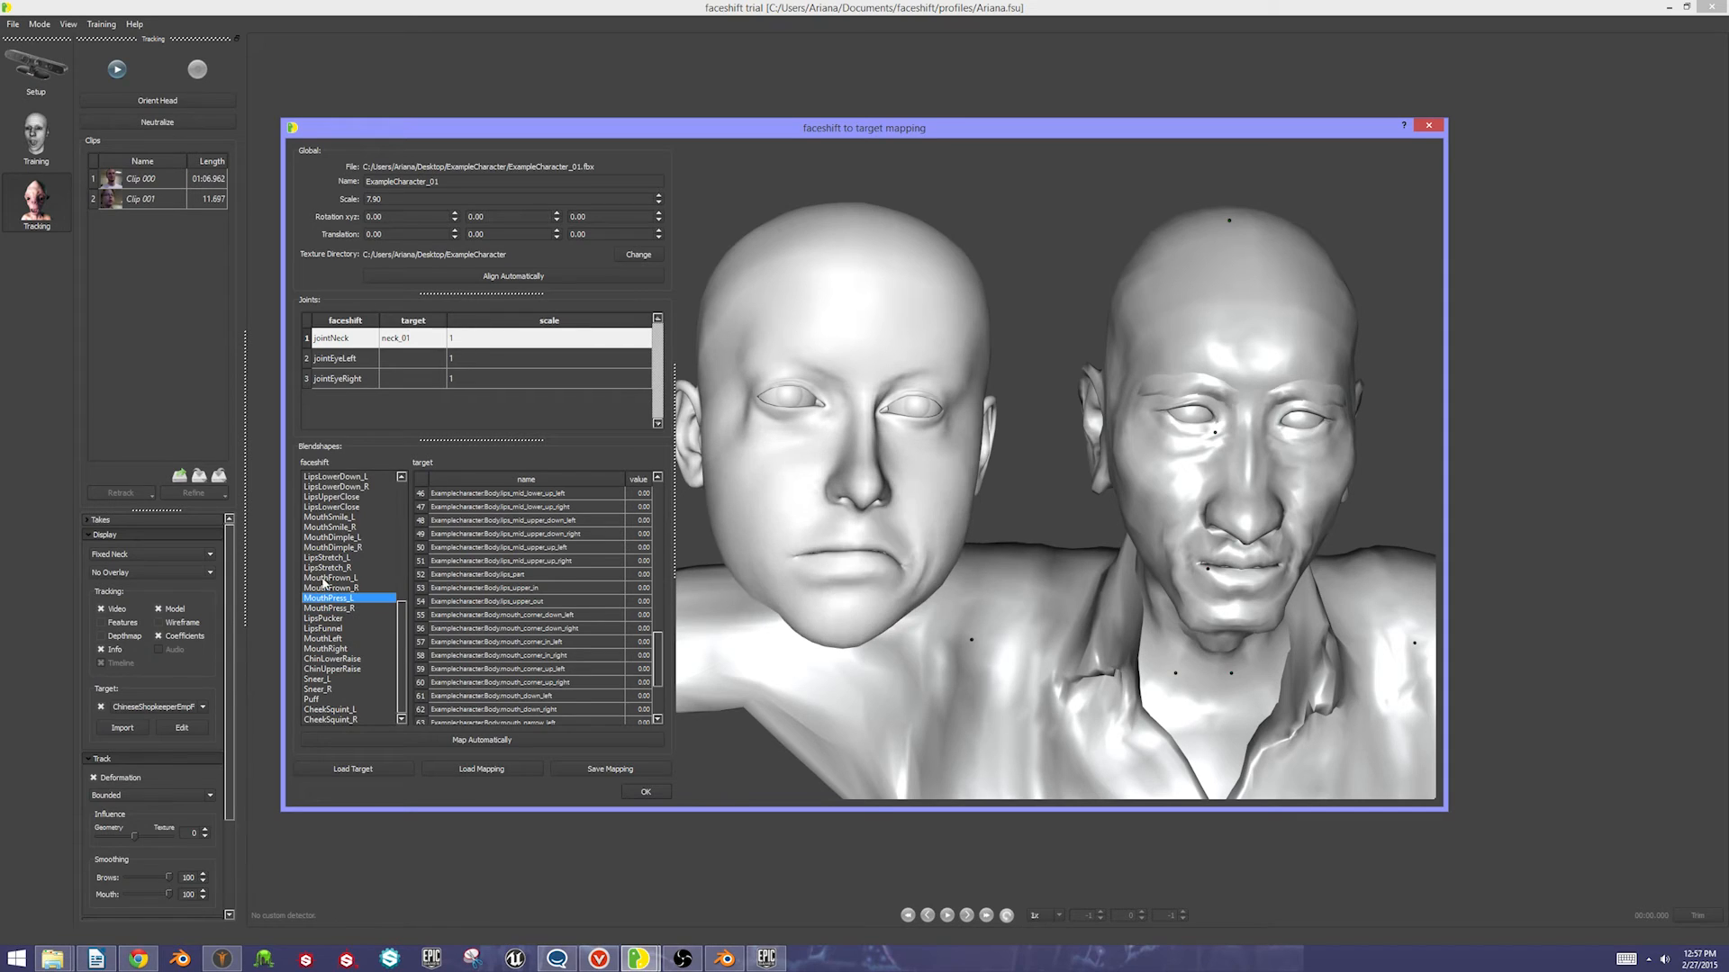
left_click(328, 557)
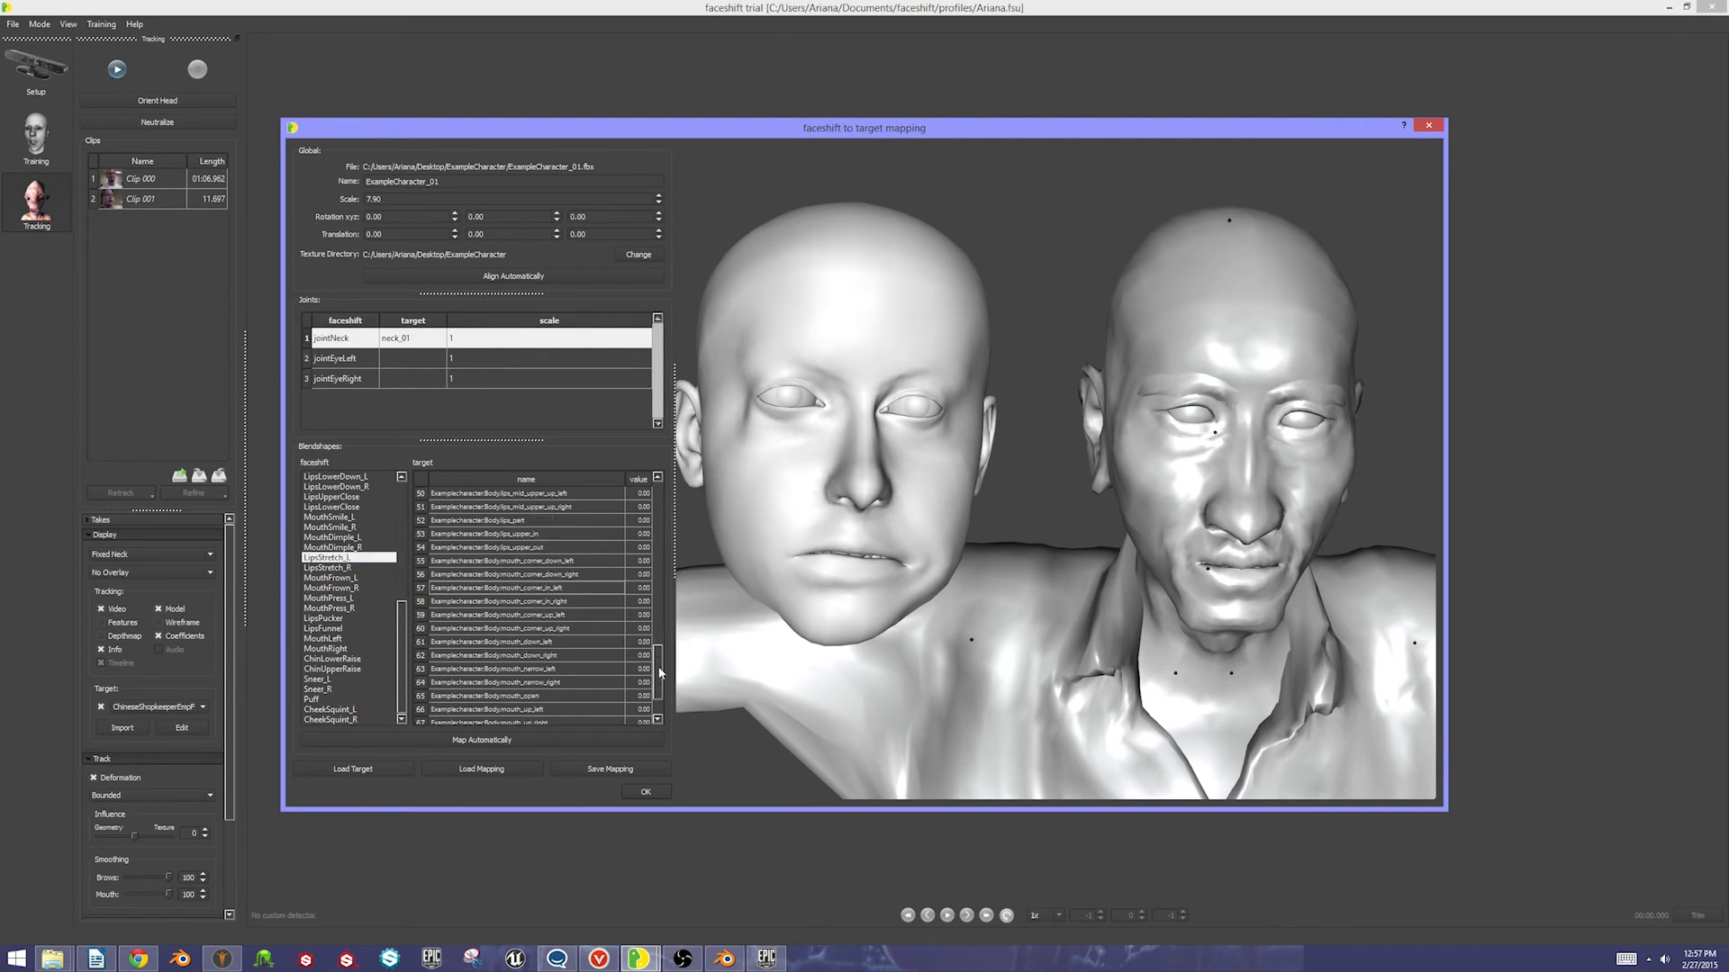
scroll("down", 3)
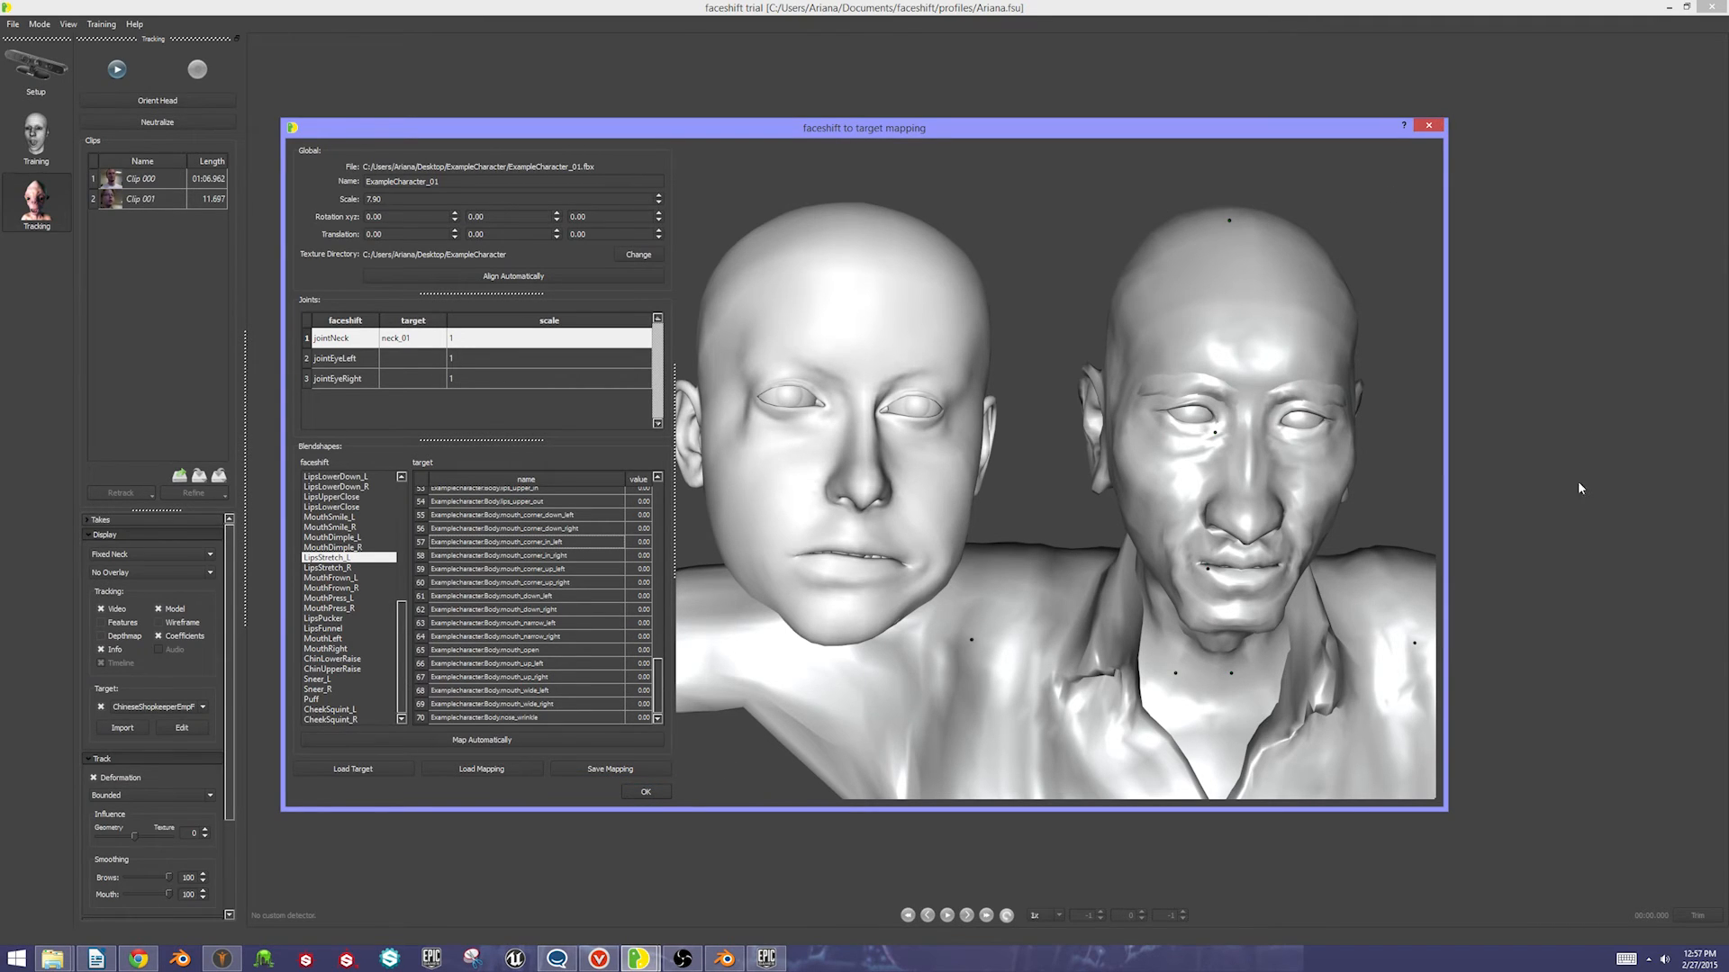
mouse_move(621, 828)
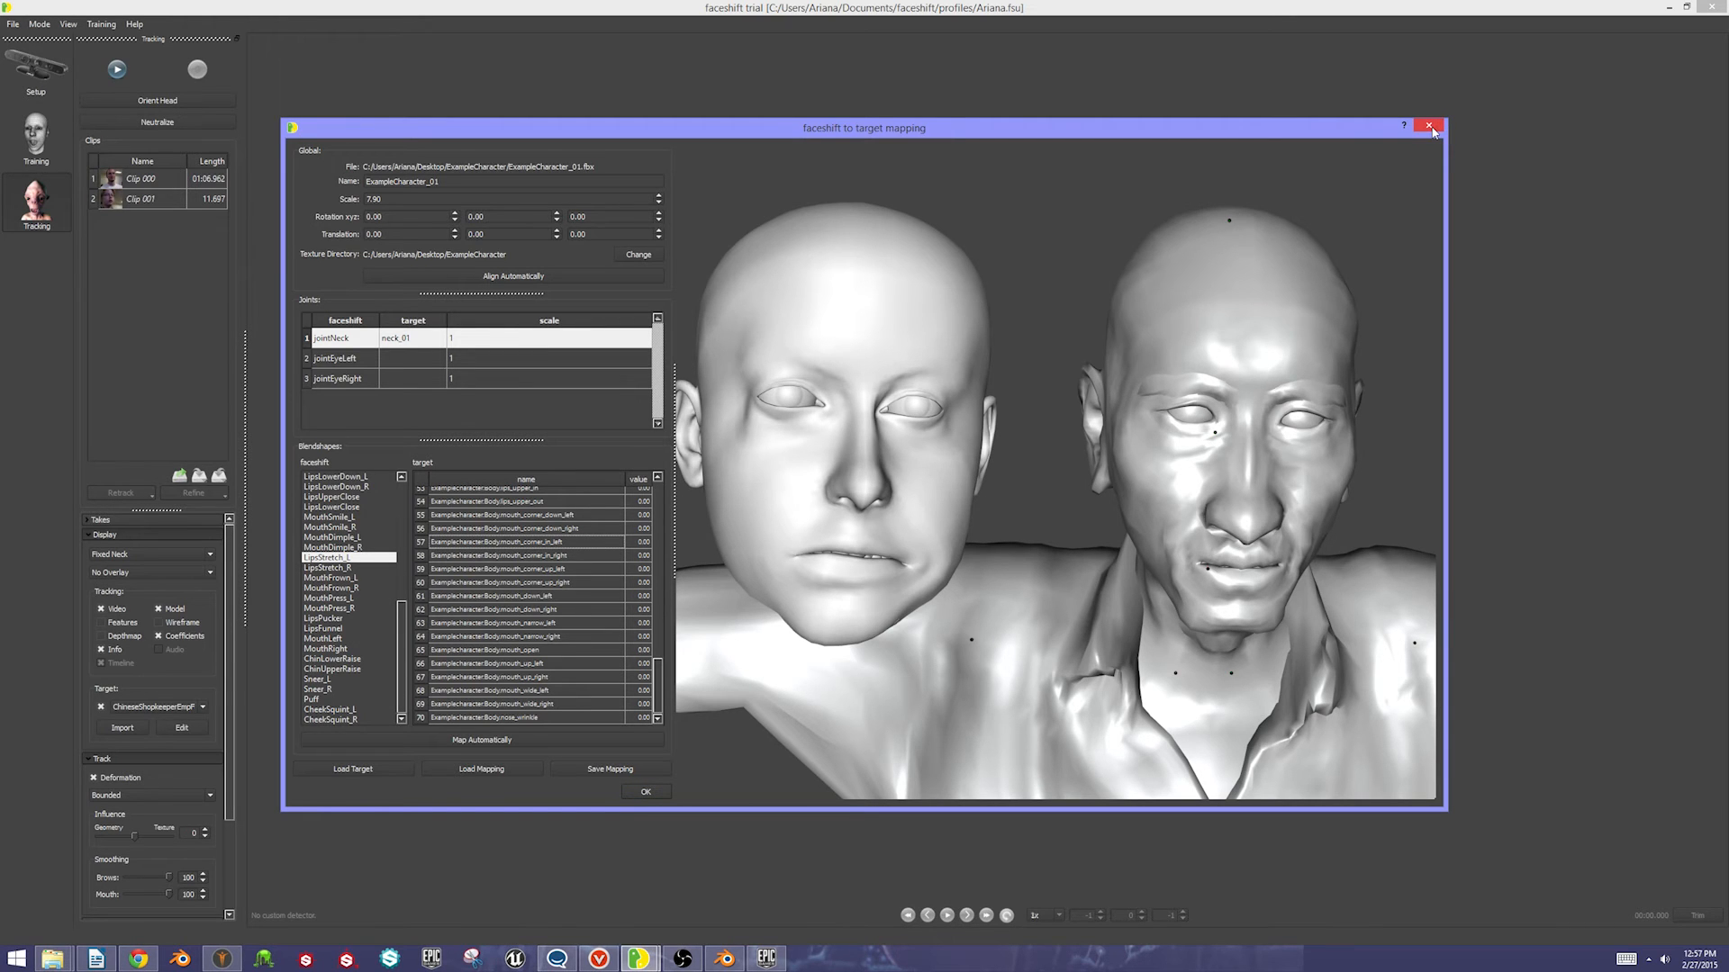
Dismiss the mapping dialog so live tracking drives the preview head and the loaded character
left_click(1429, 126)
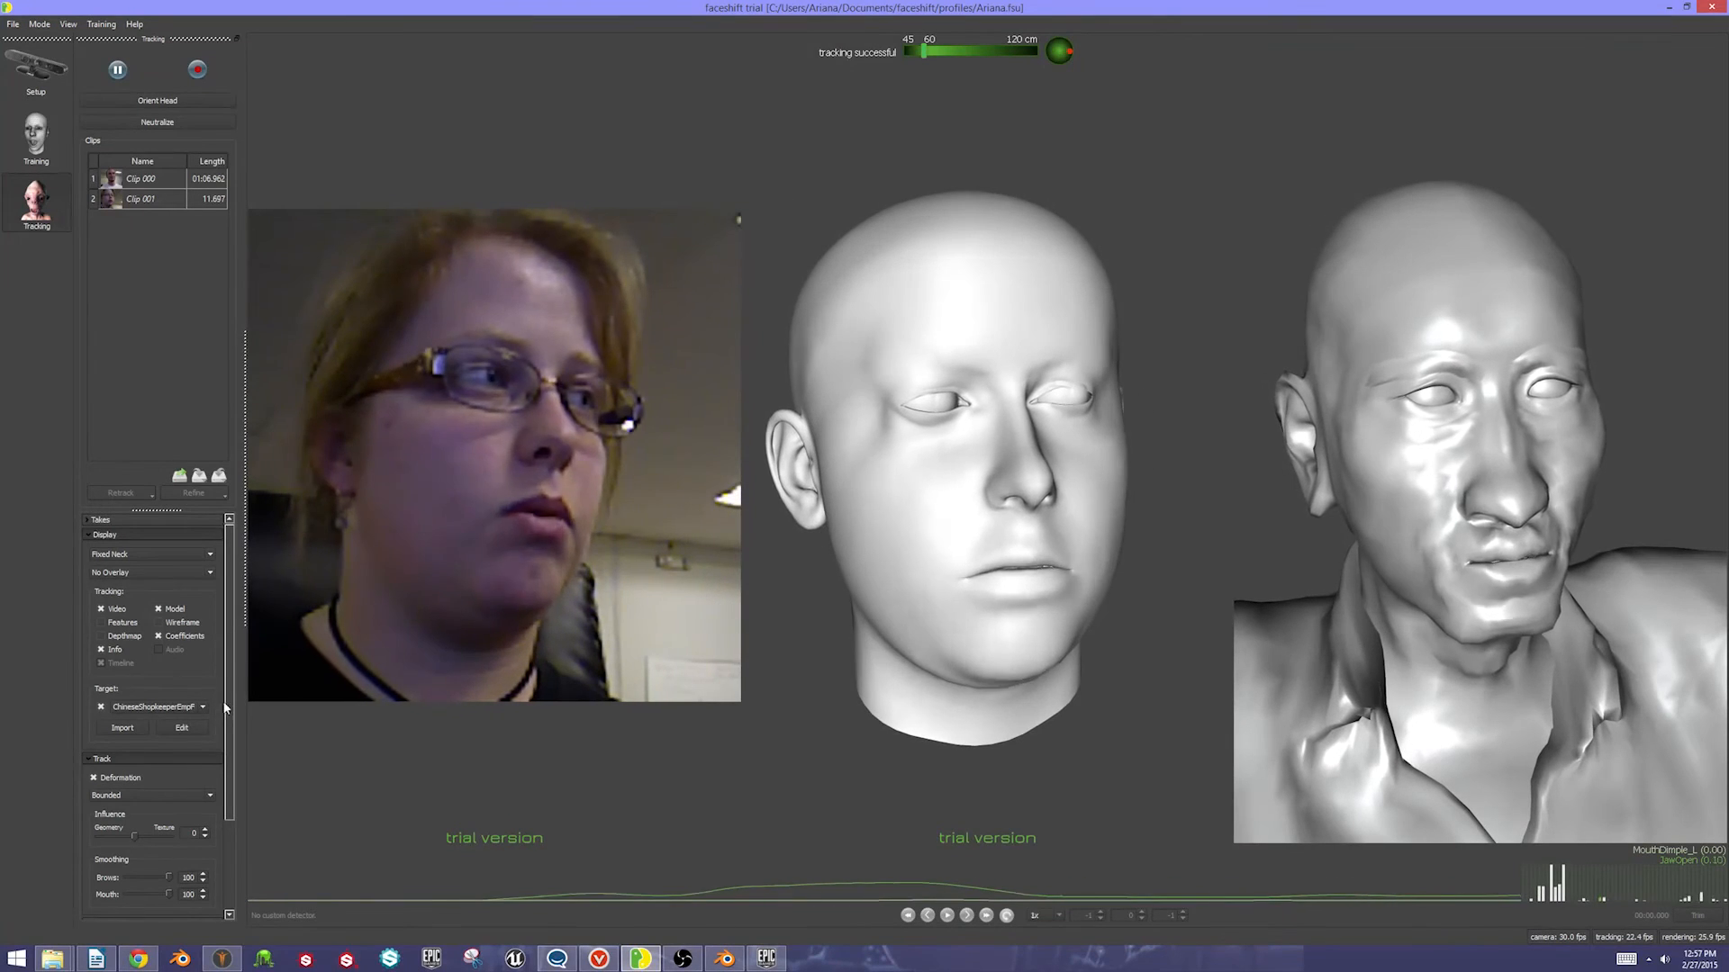
left_click(182, 727)
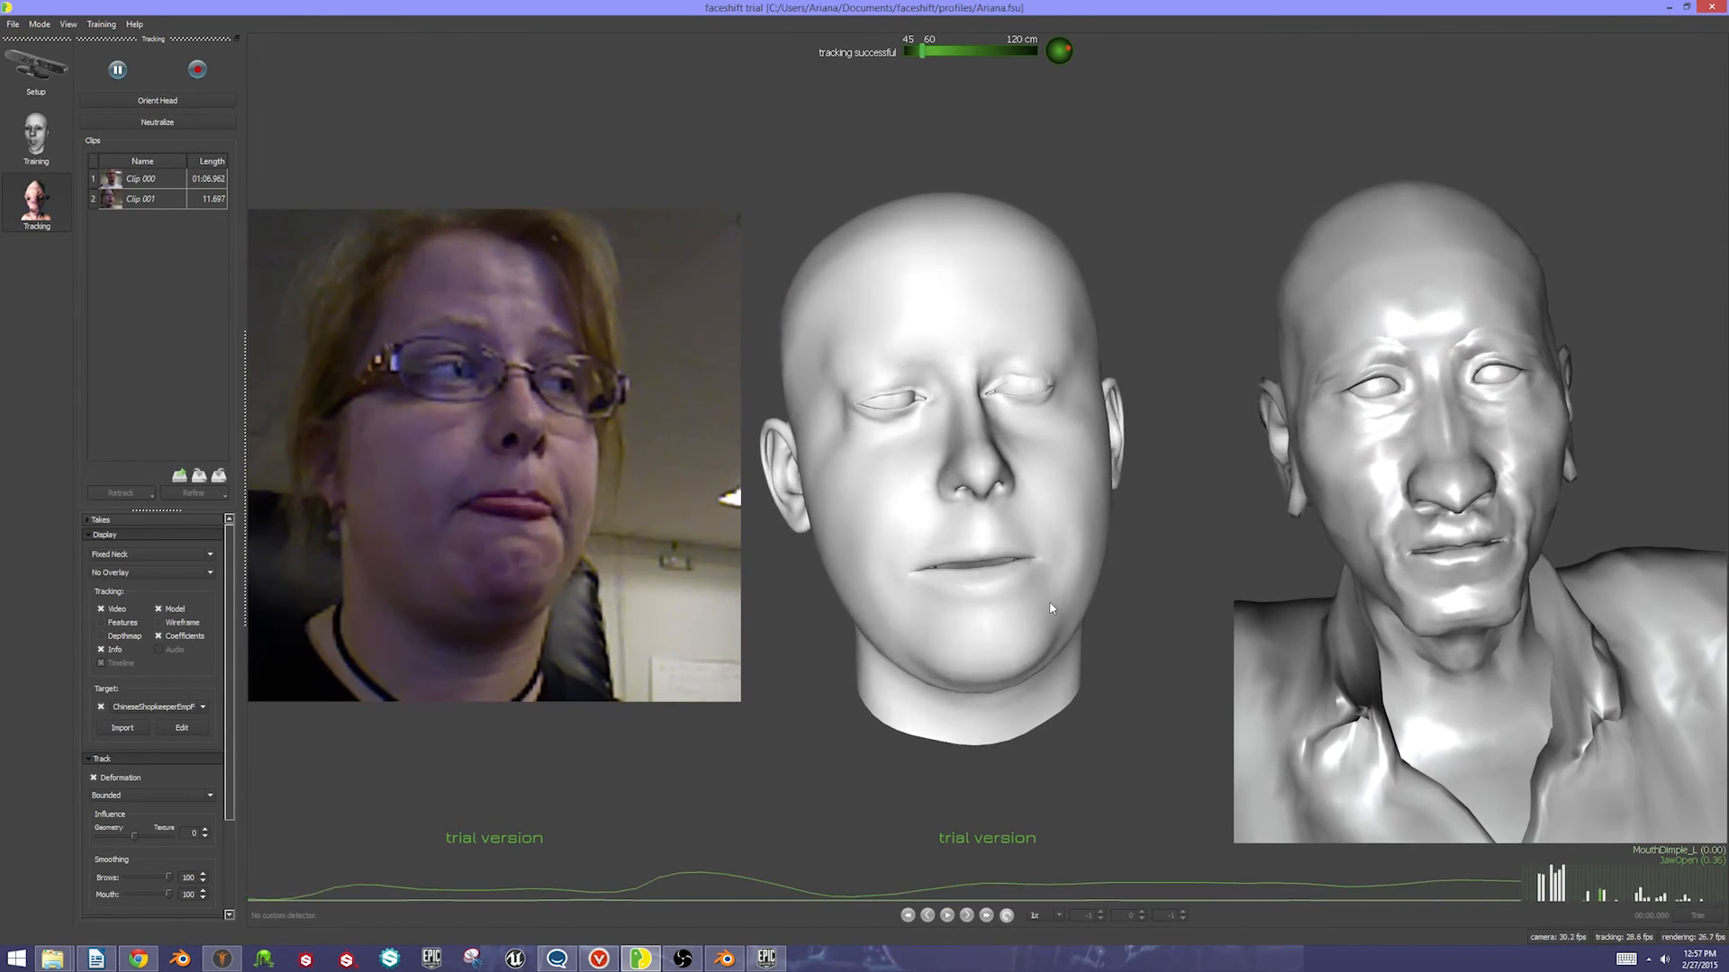
left_click(180, 728)
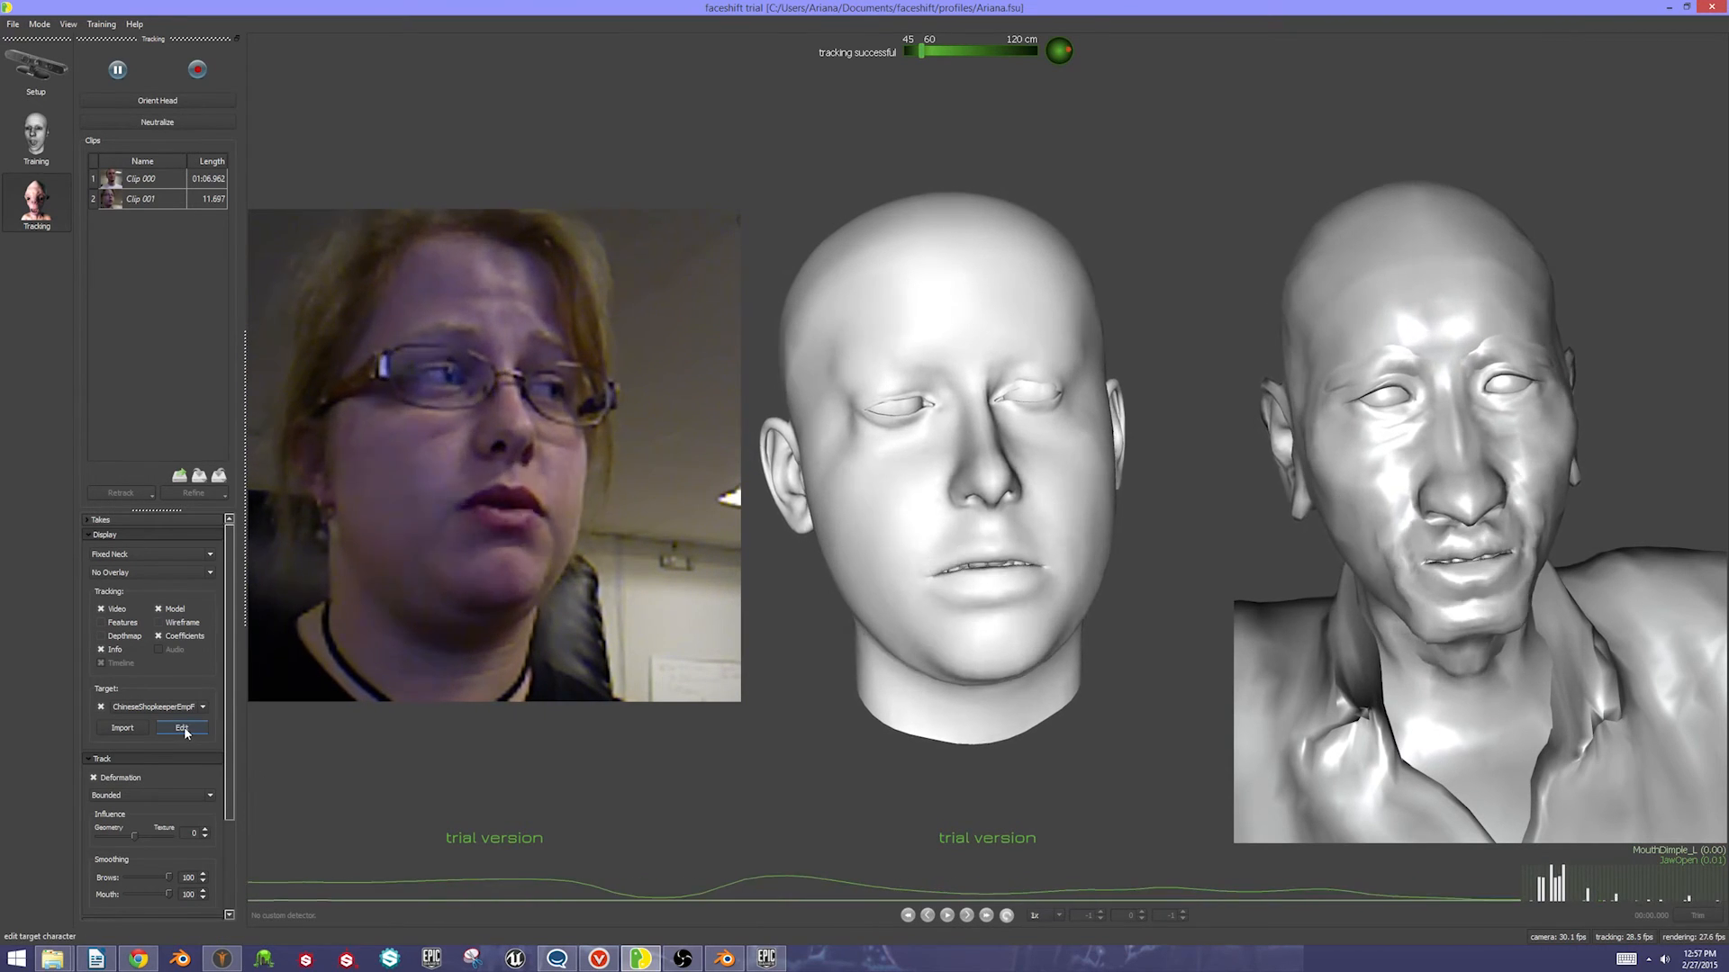
Reopen the target mapping, preview MouthLeft among the lower blendshapes, and confirm the mapping with OK
left_click(182, 729)
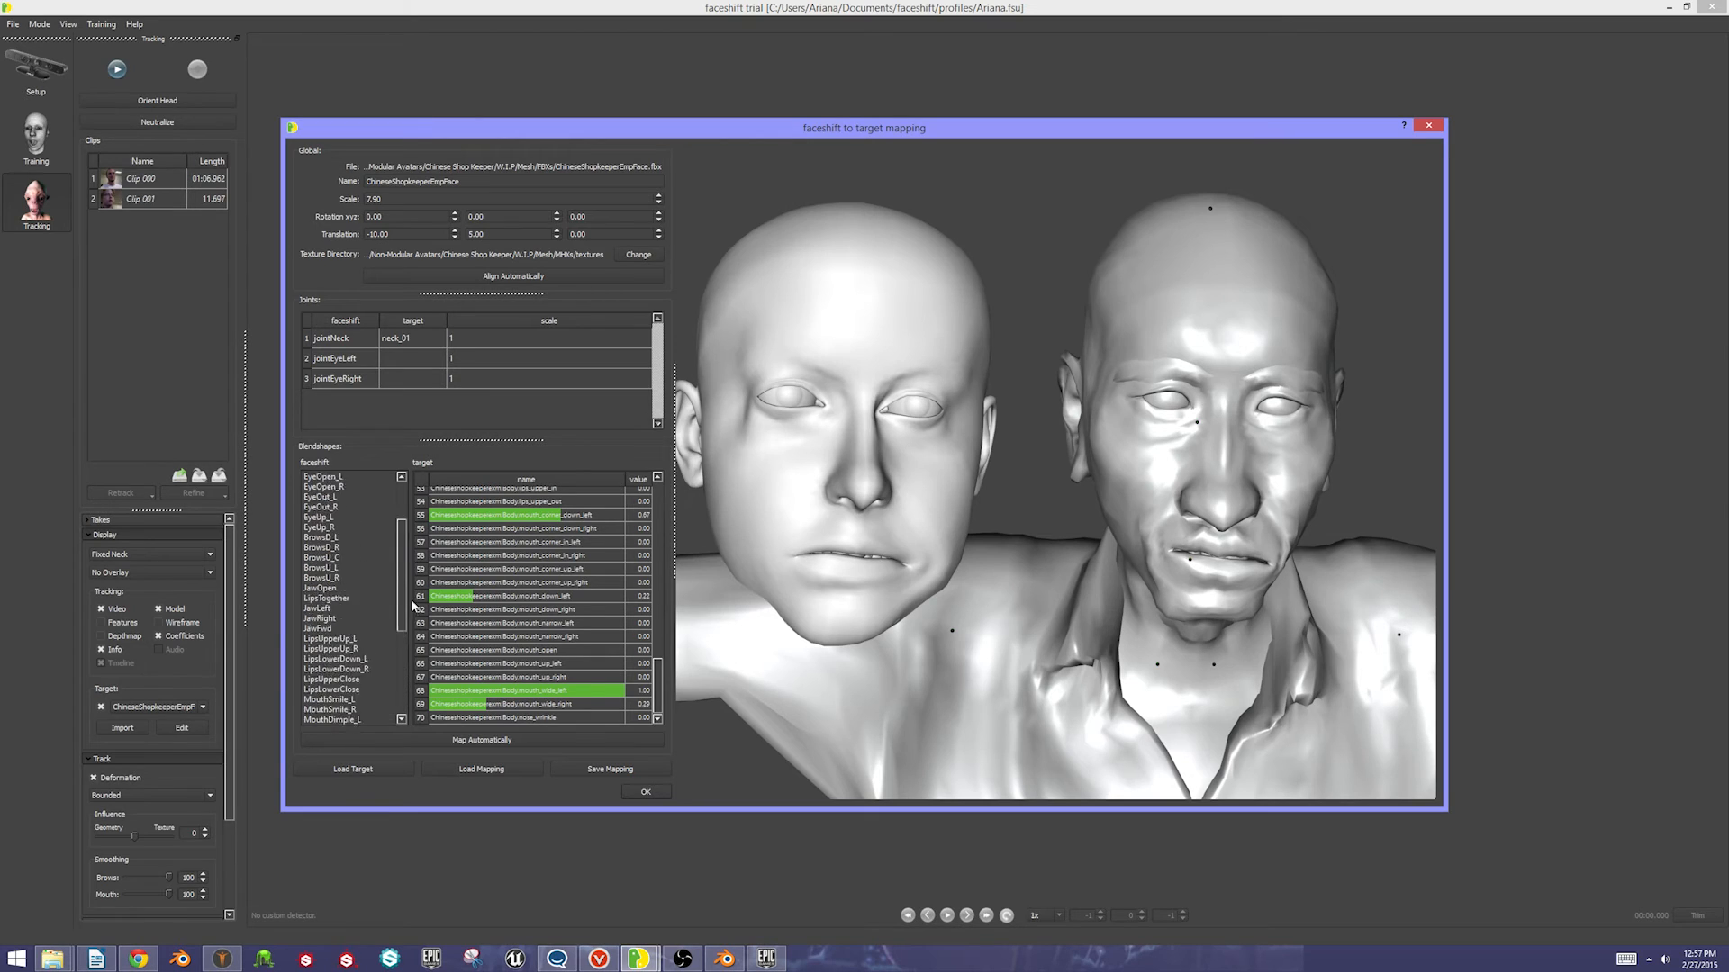
scroll("down", 3)
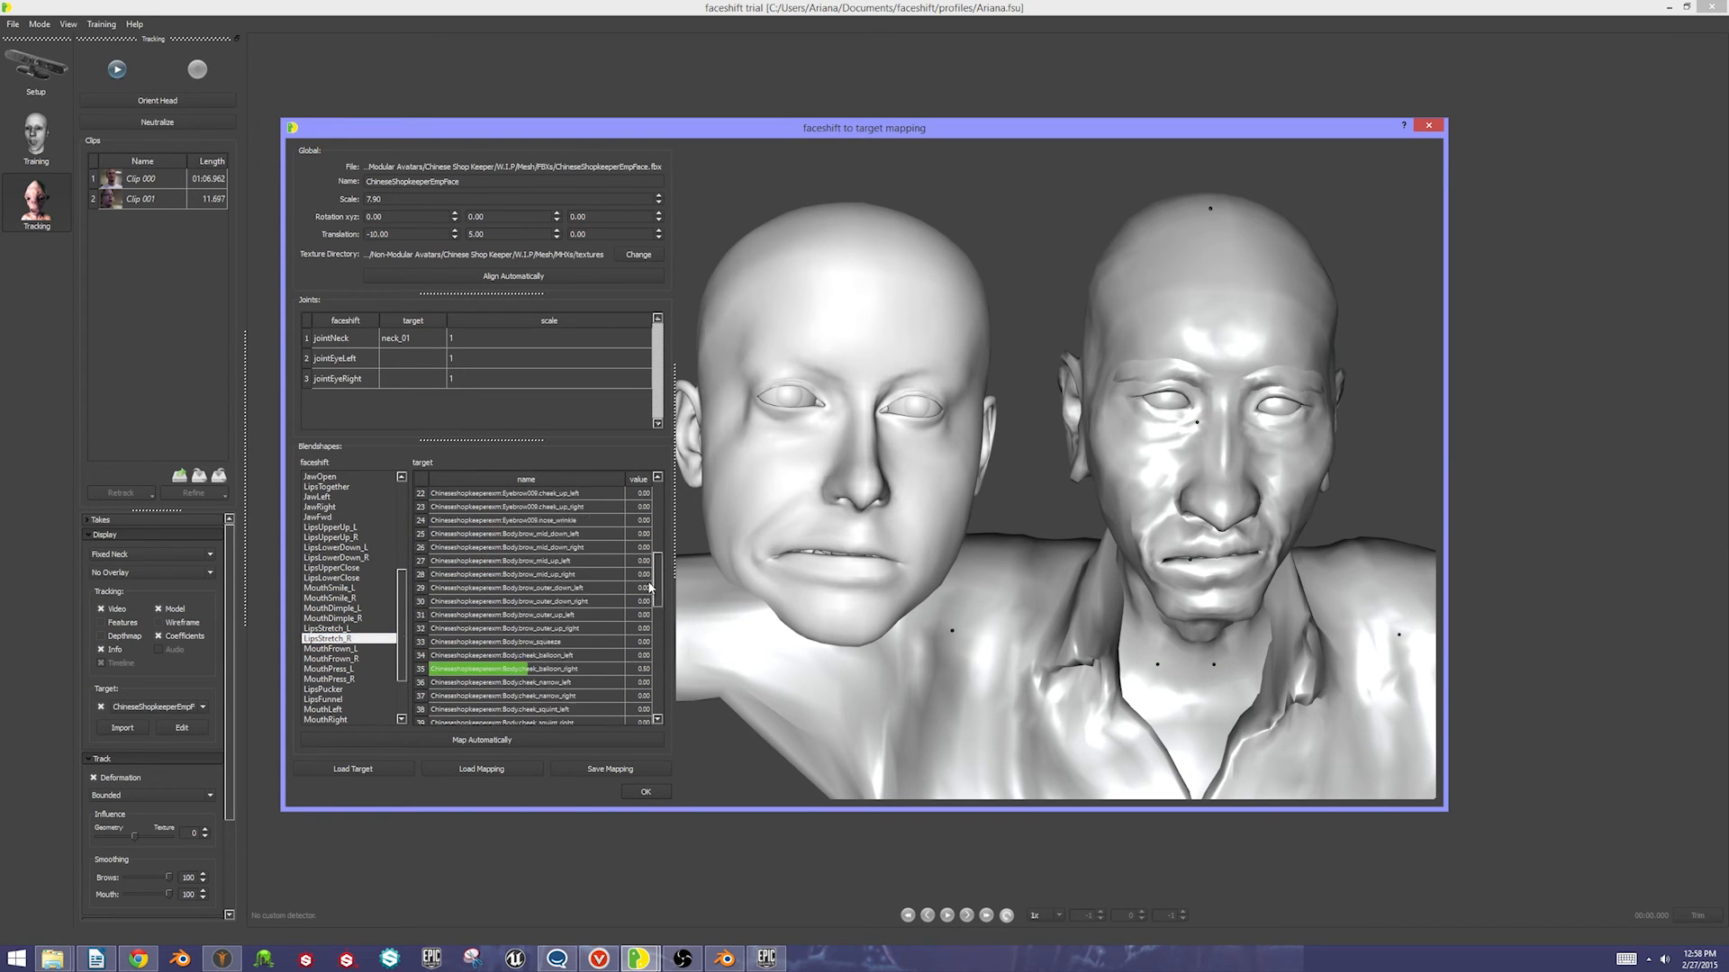
scroll("down", 3)
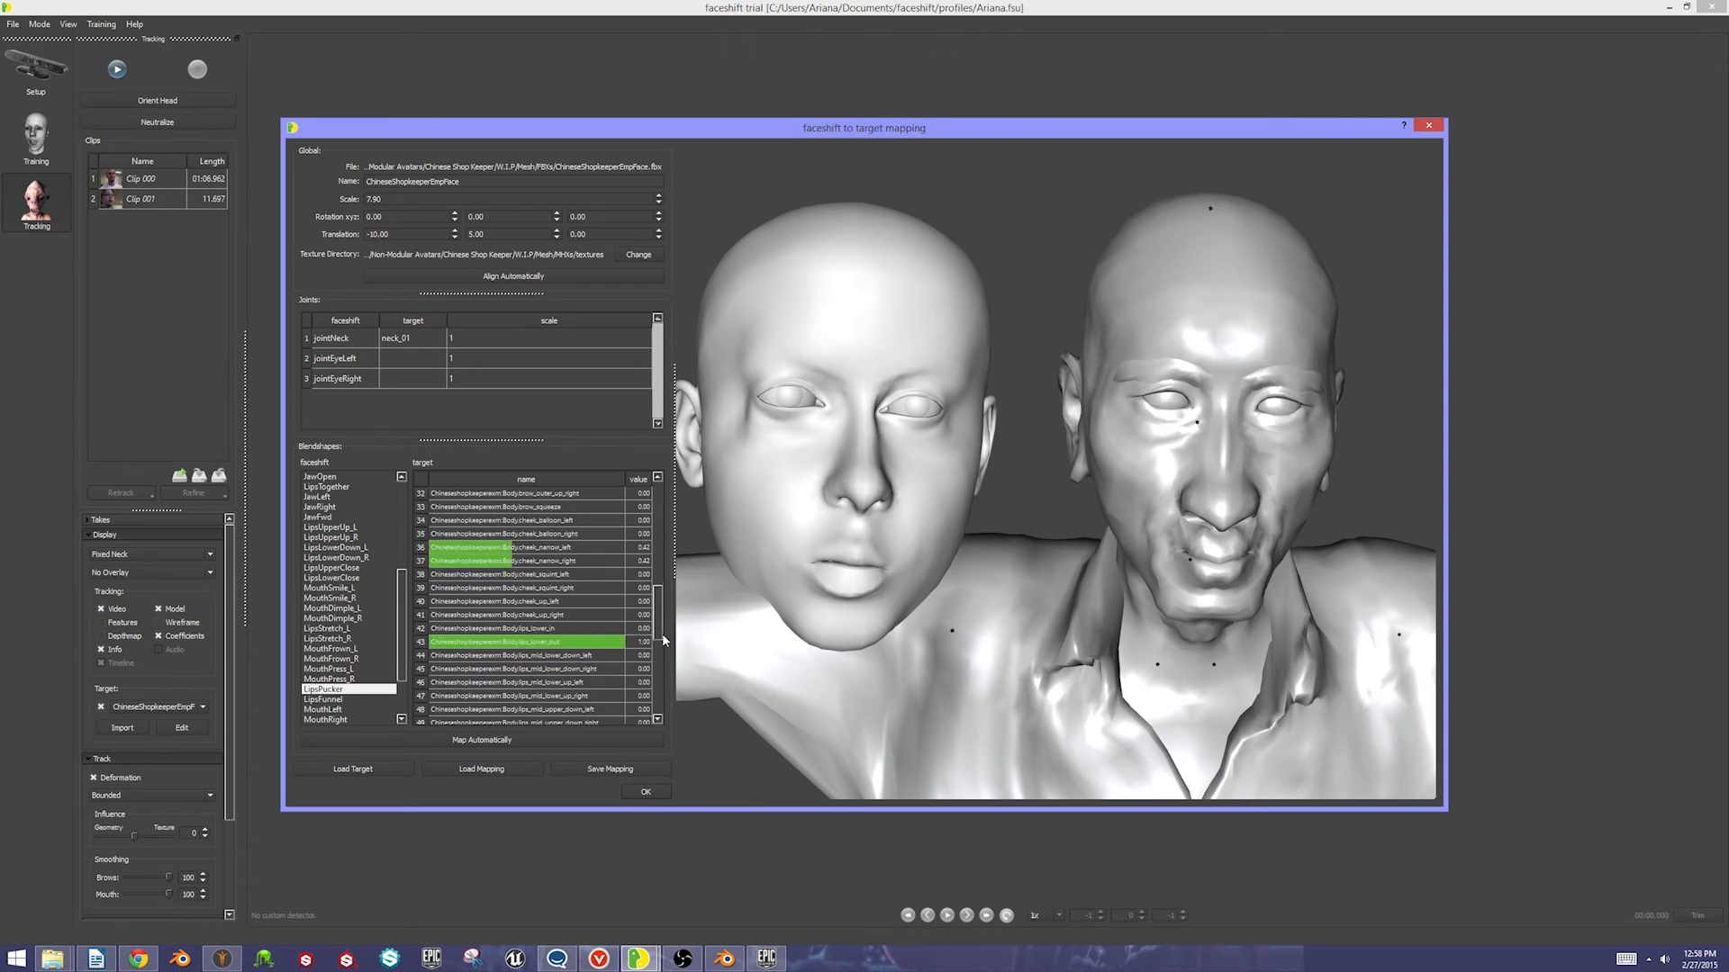
left_click(323, 709)
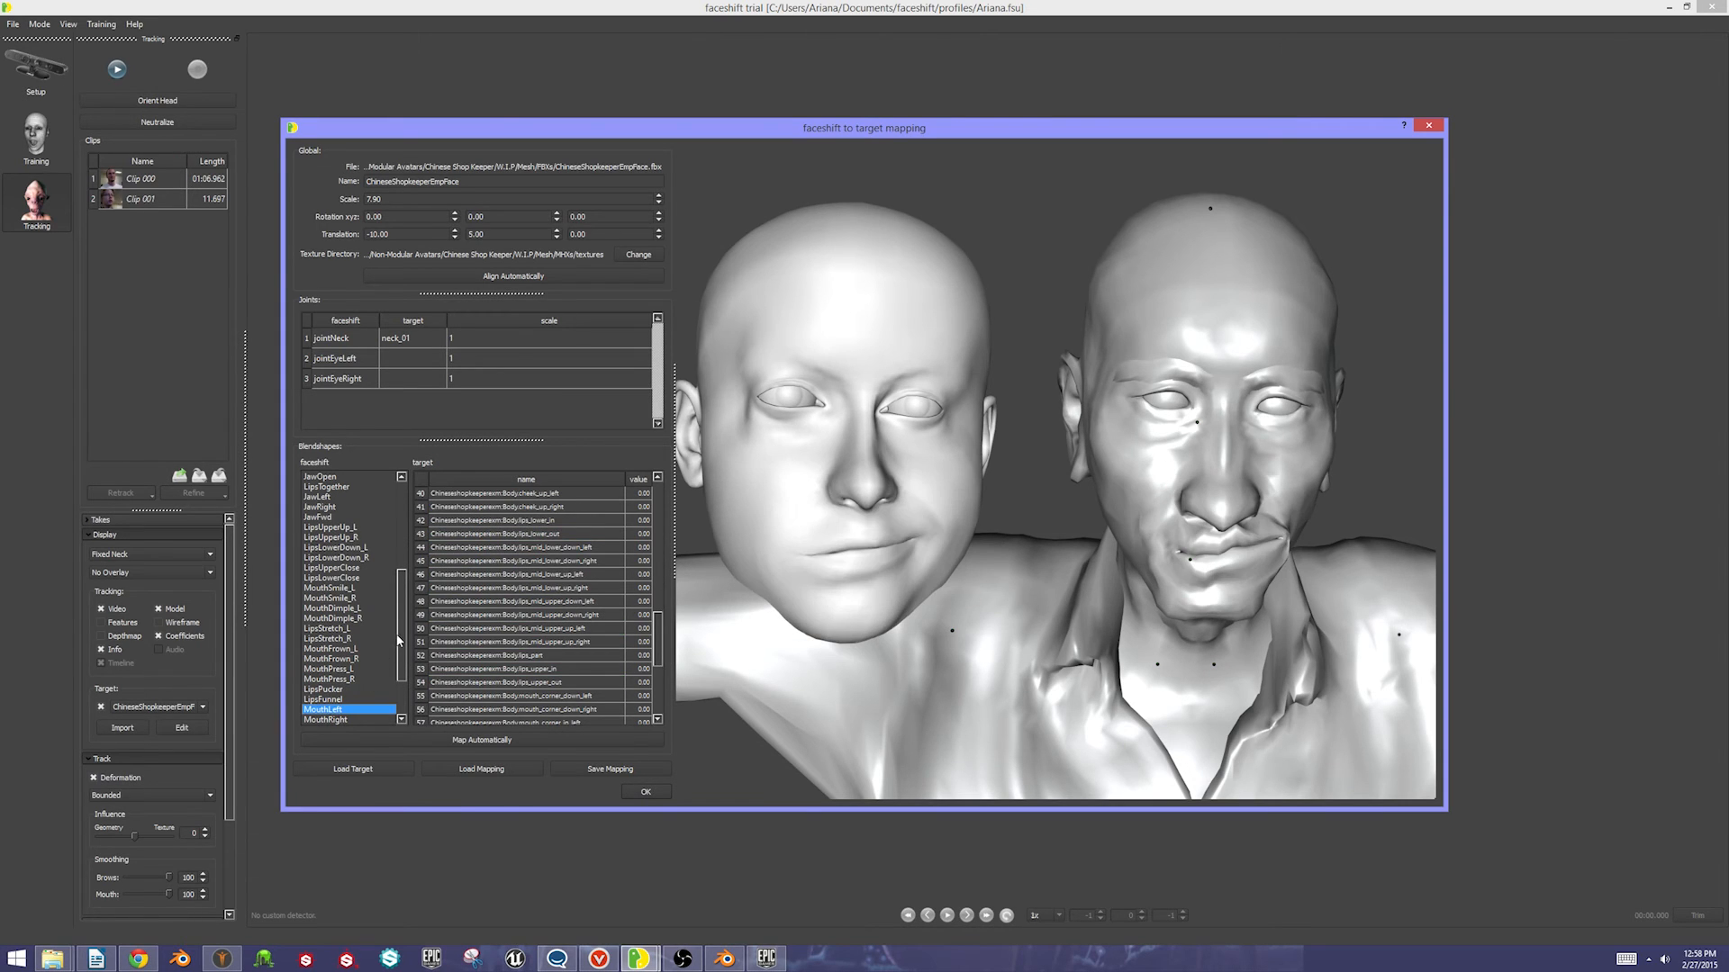
scroll("down", 3)
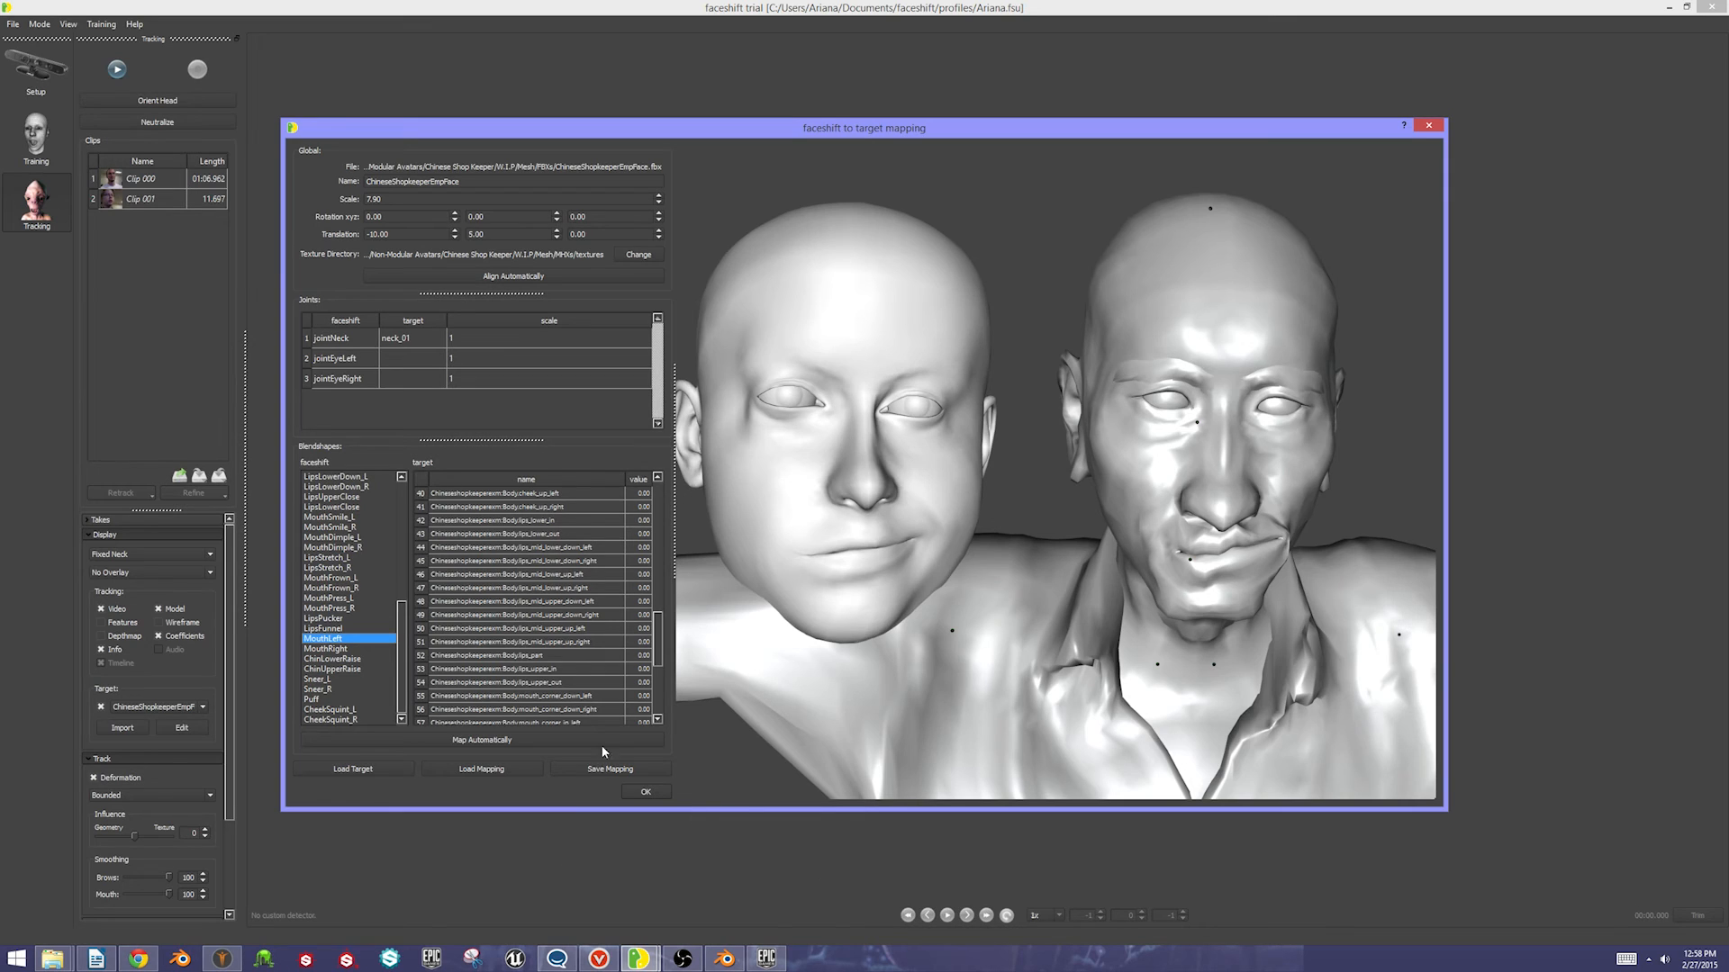
mouse_move(684, 773)
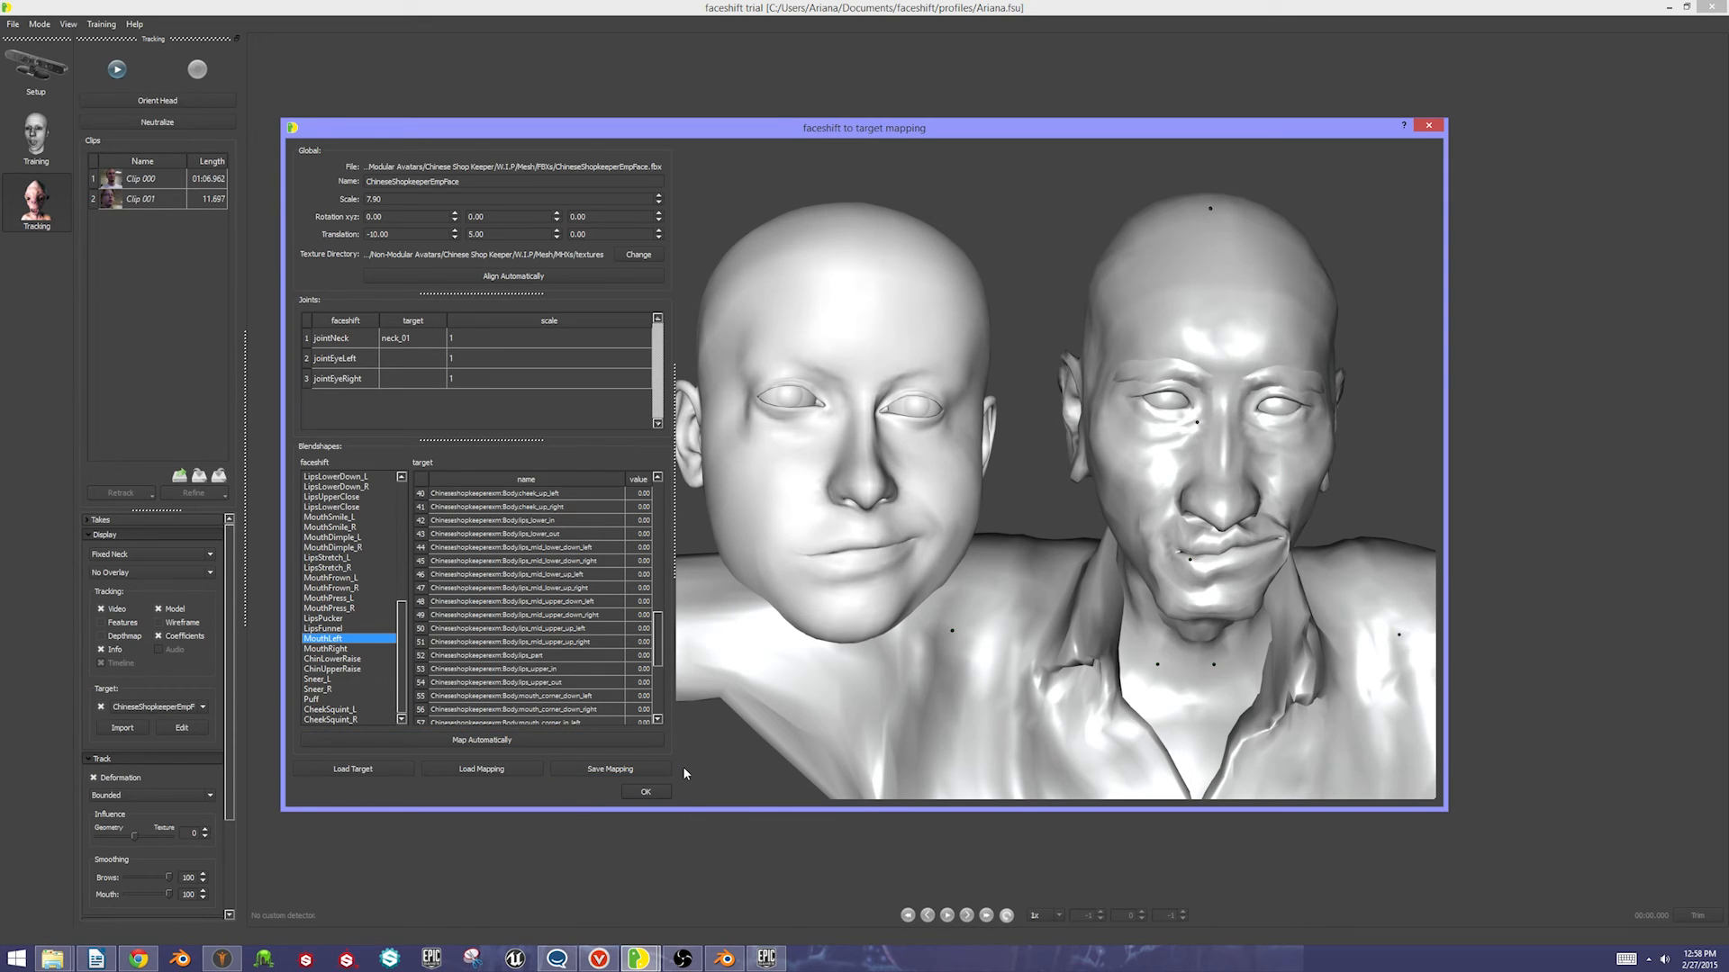
mouse_move(1158, 538)
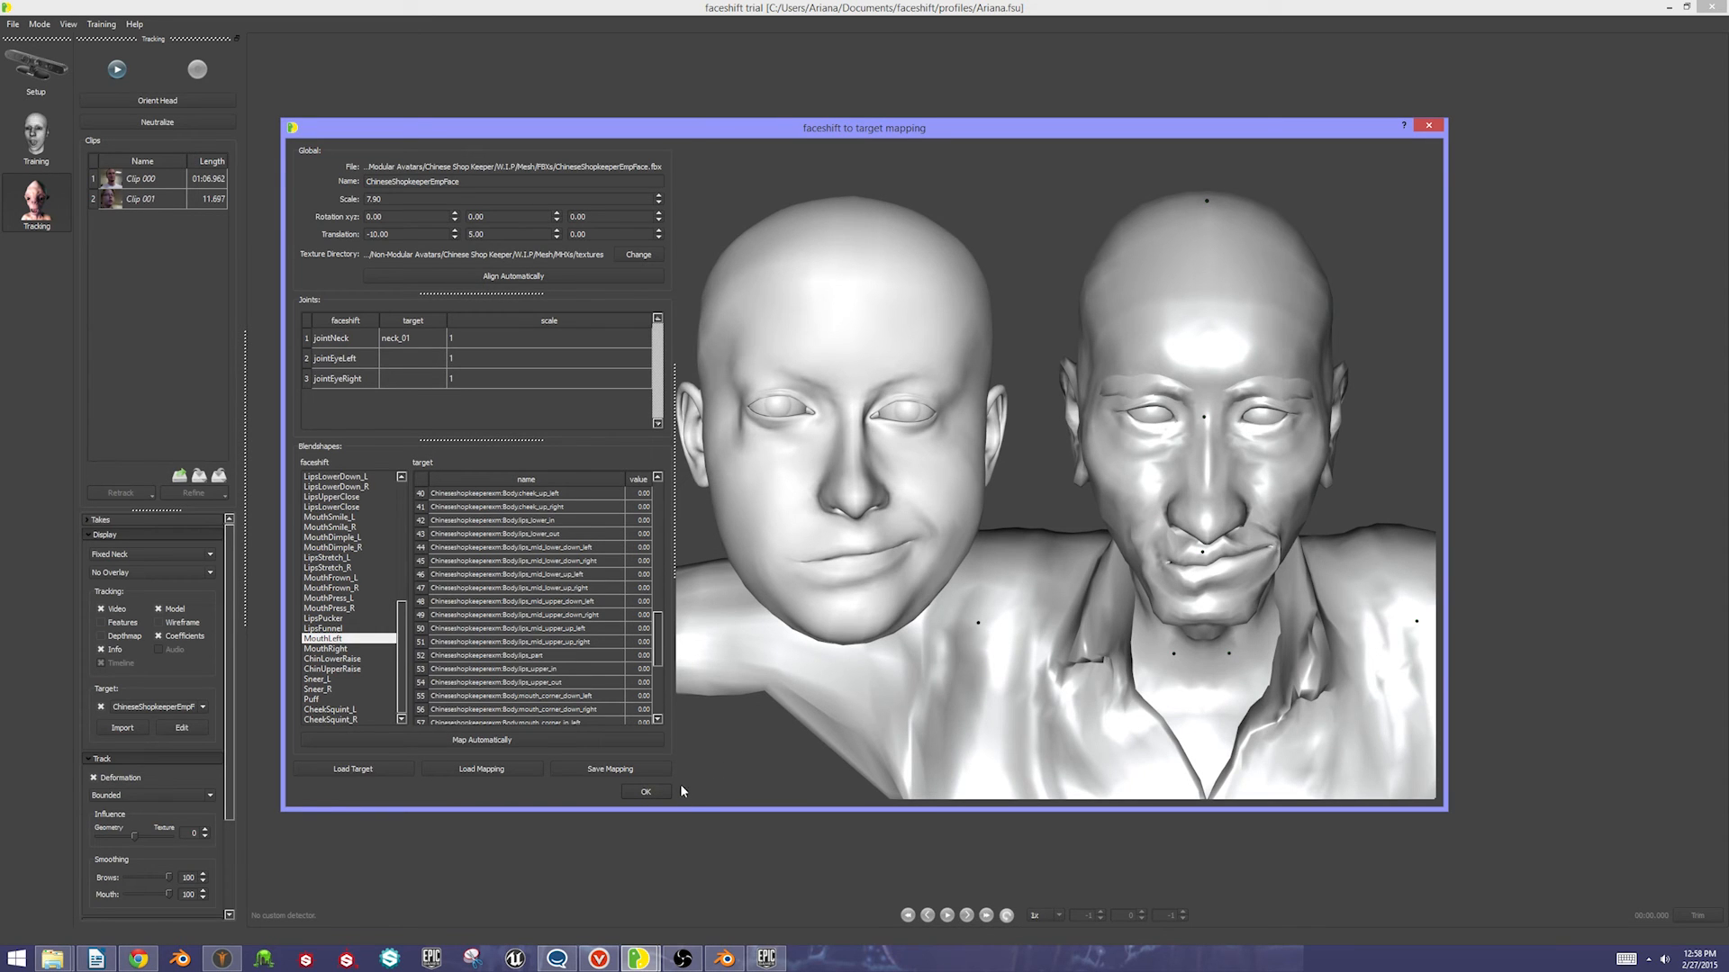
left_click(647, 792)
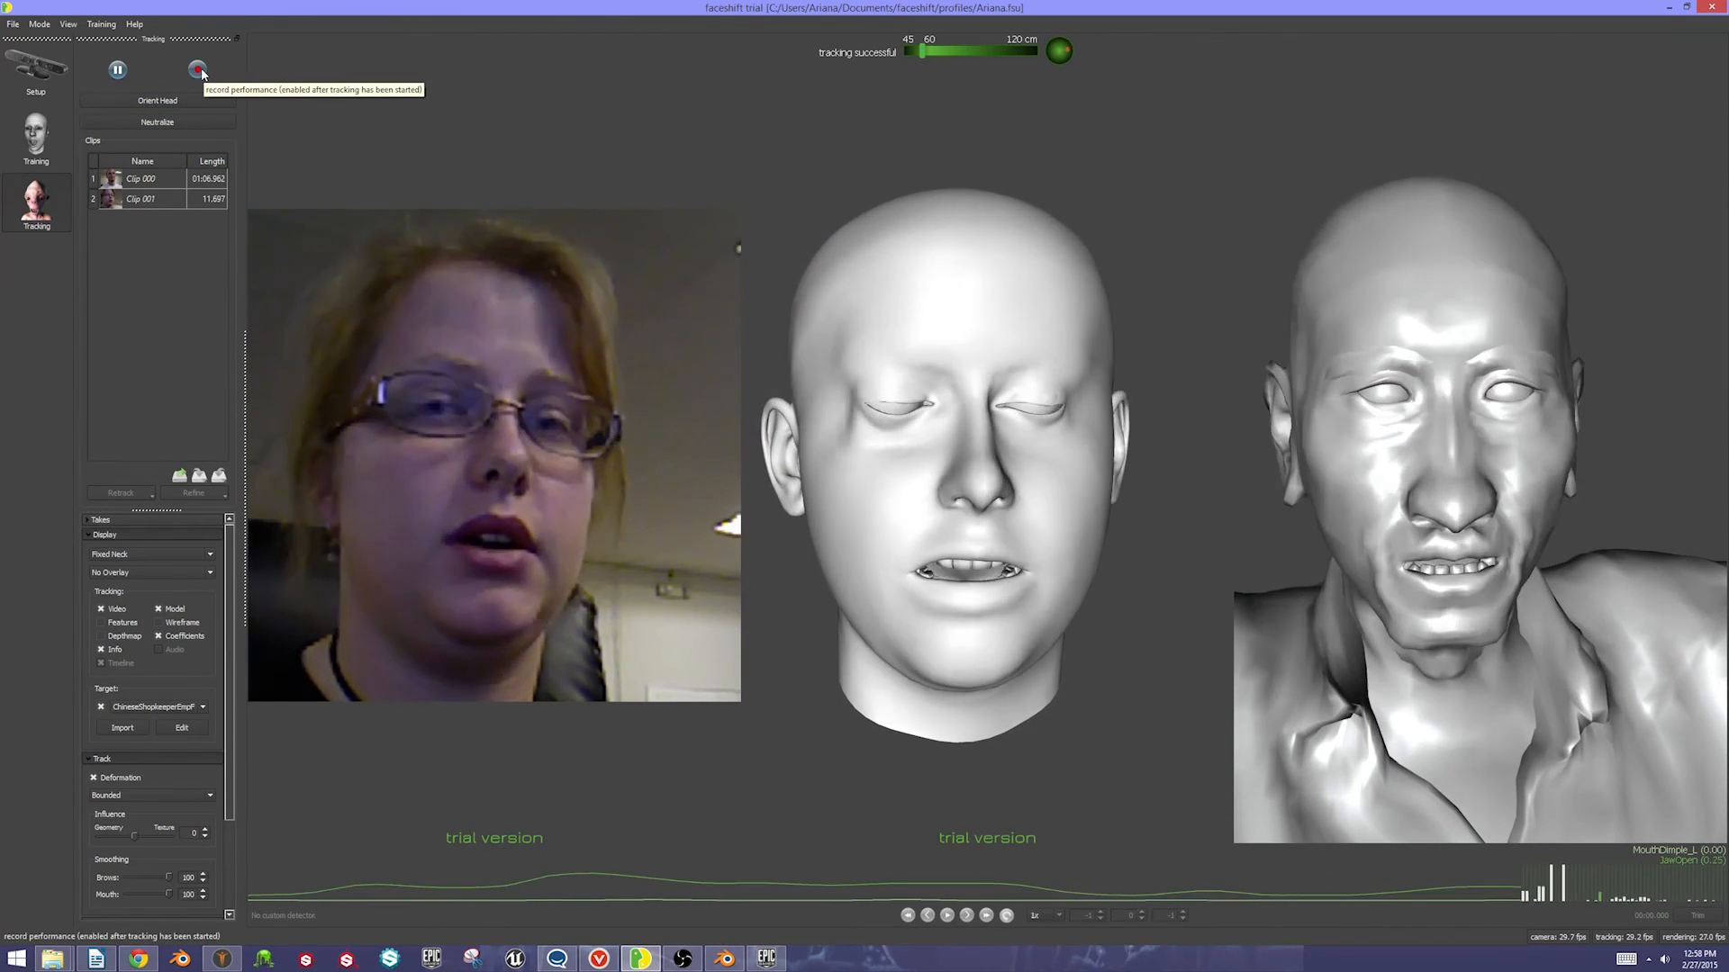
Record a roughly ten-second performance take, adding Clip 002 to the clips list
left_click(198, 71)
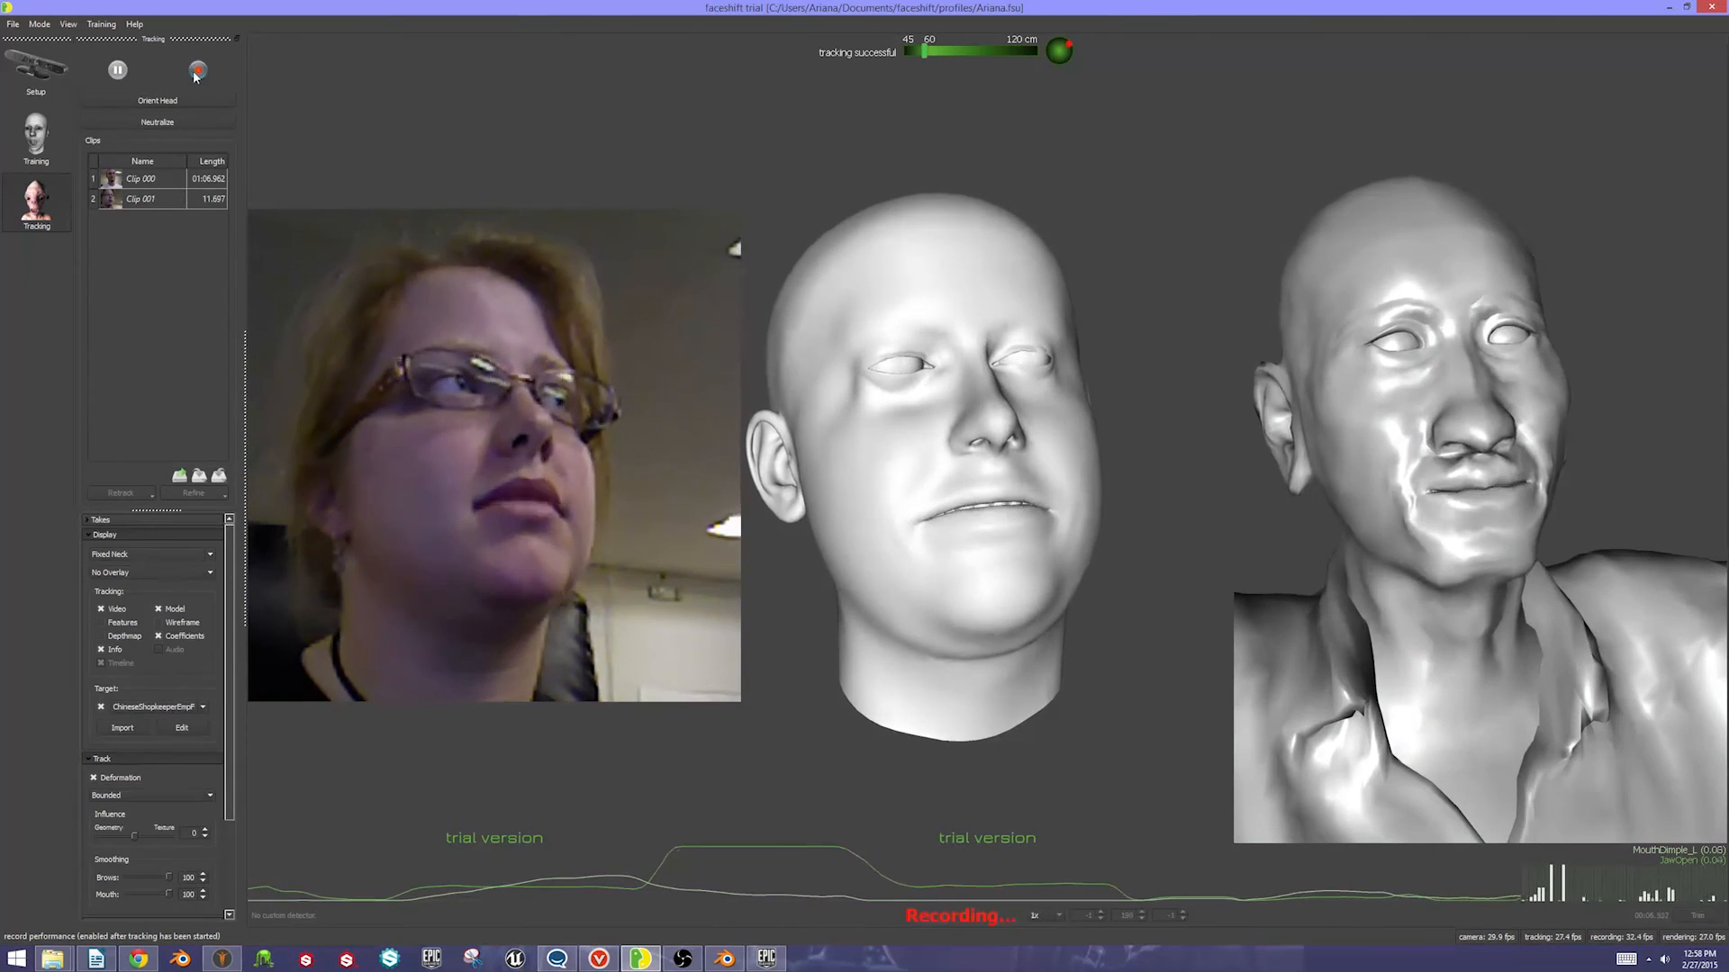
mouse_move(198, 70)
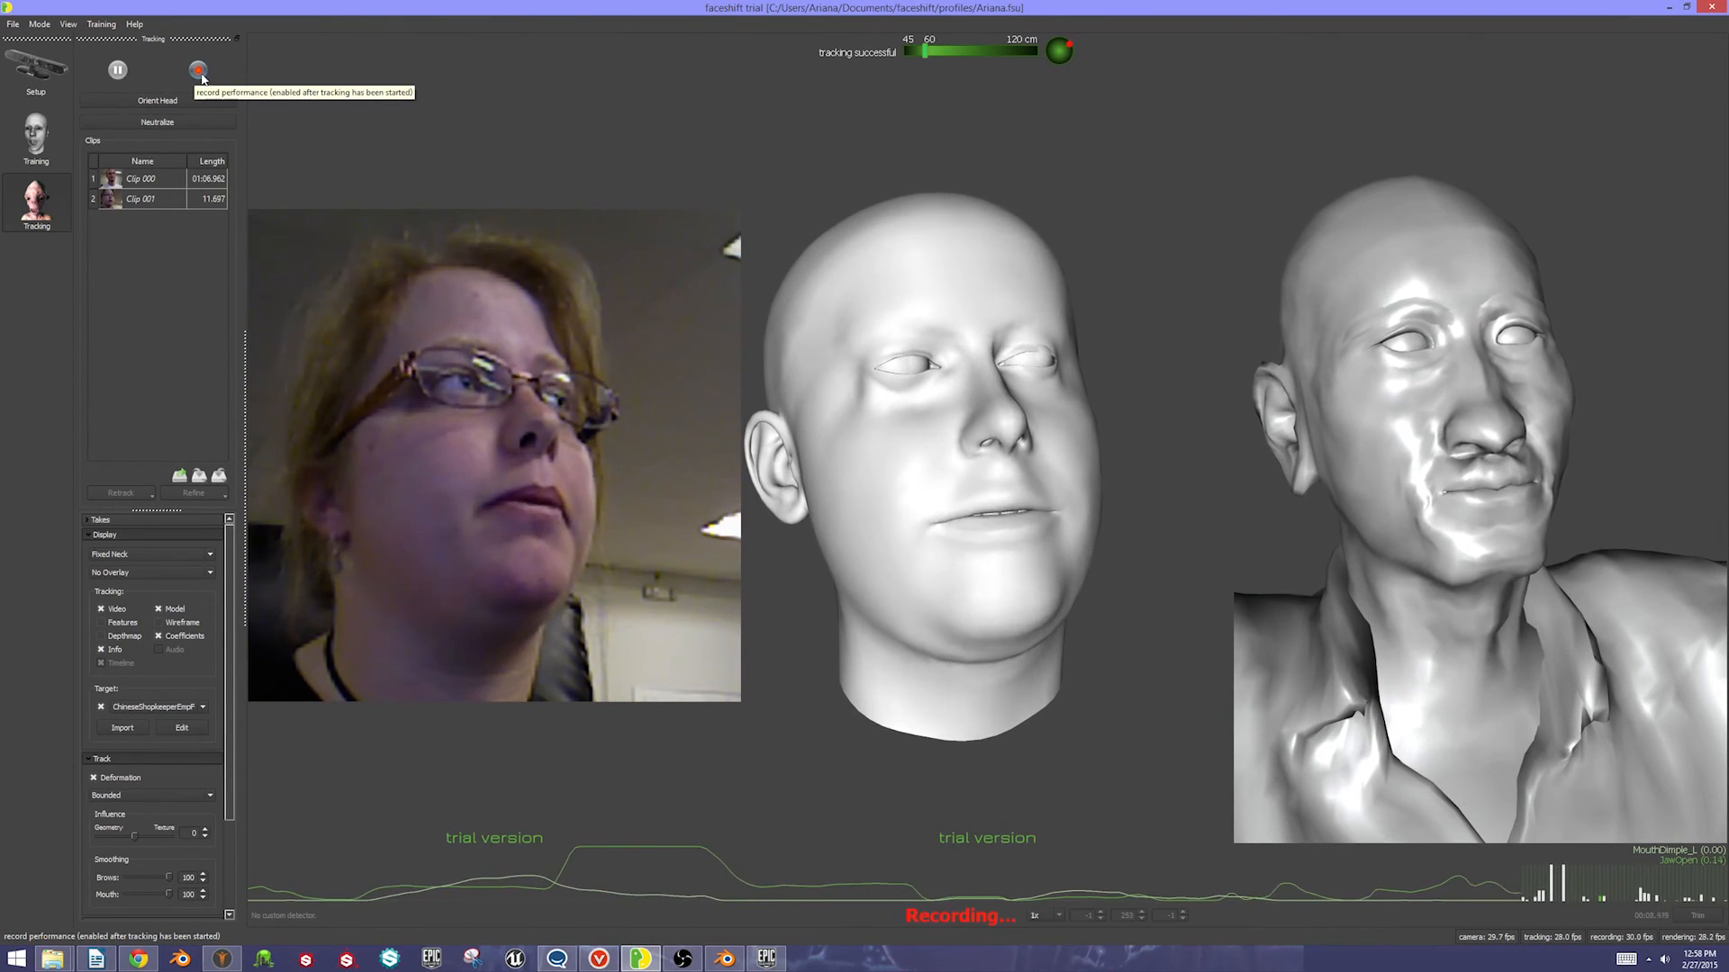
left_click(198, 70)
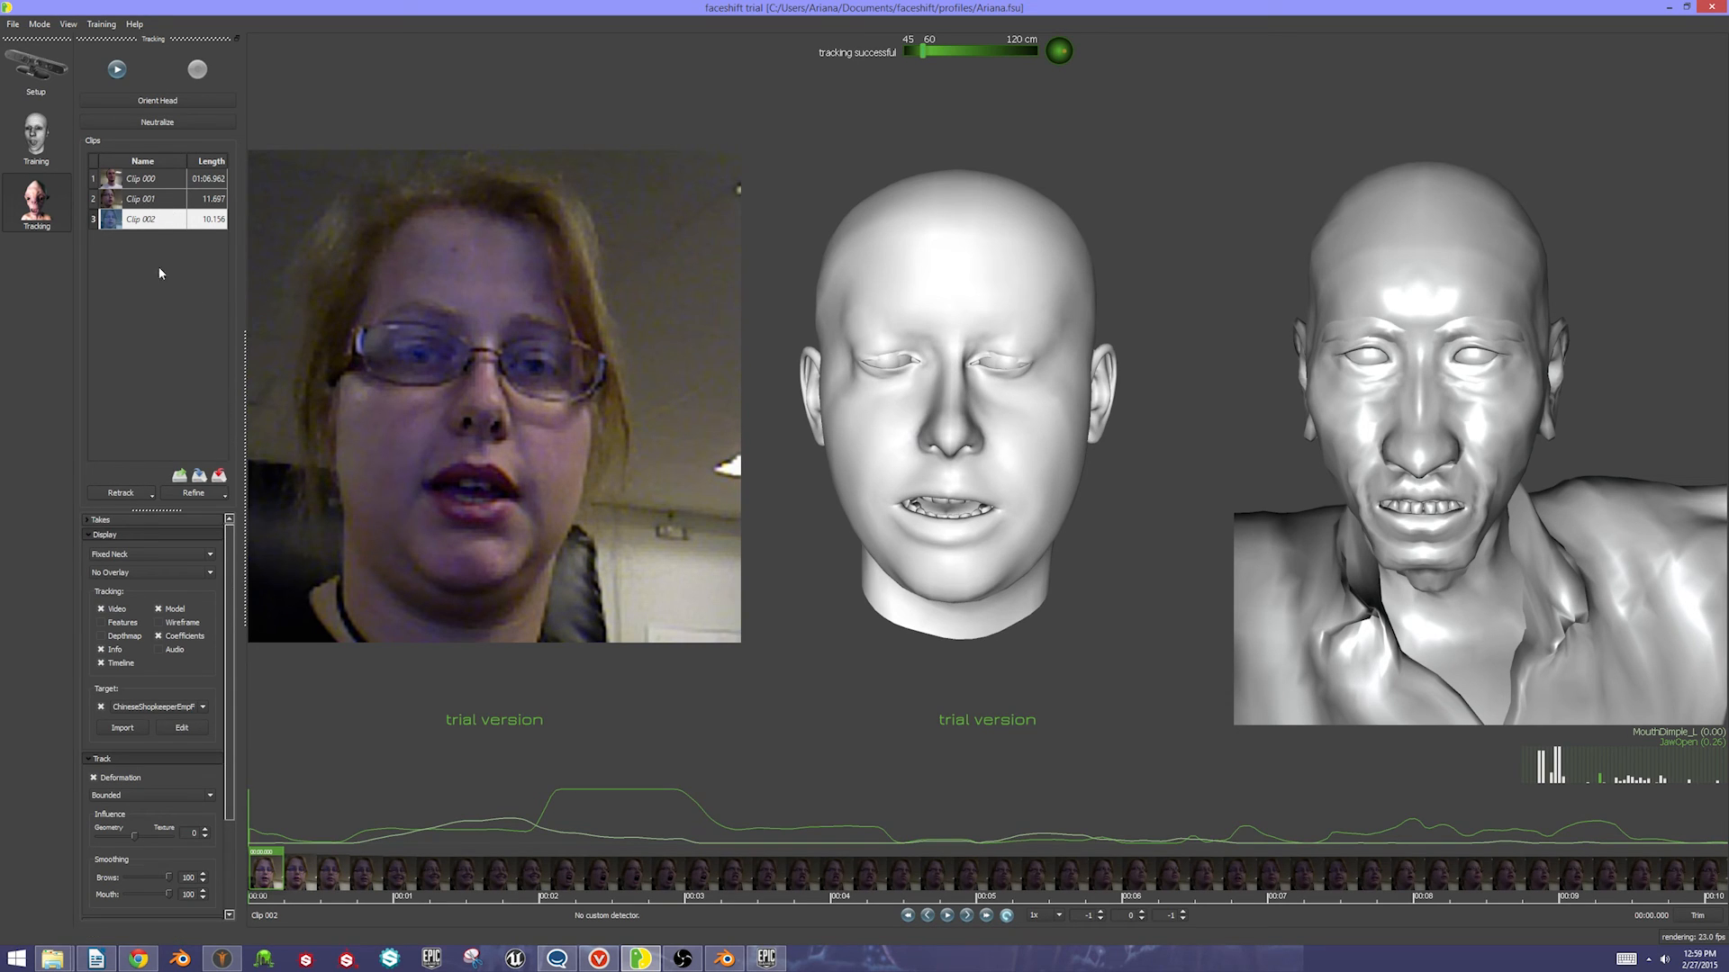
Choose Export FBX for the clip and browse to Desktop\ExampleCharacter
right_click(140, 218)
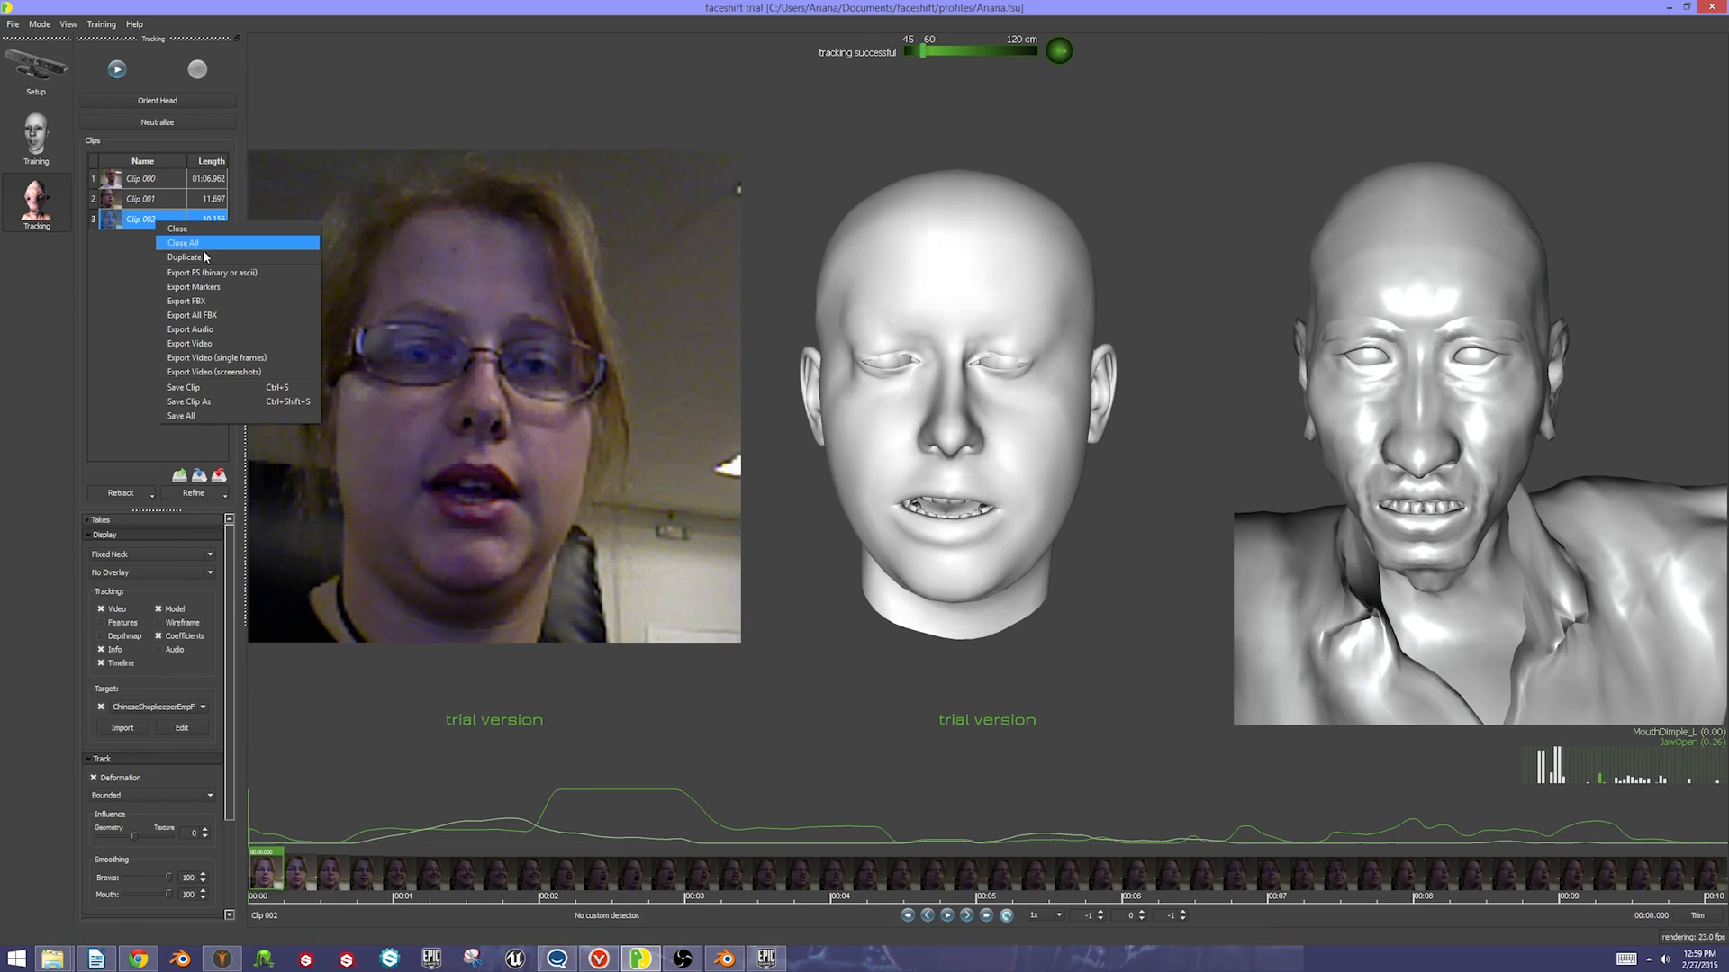
mouse_move(209, 301)
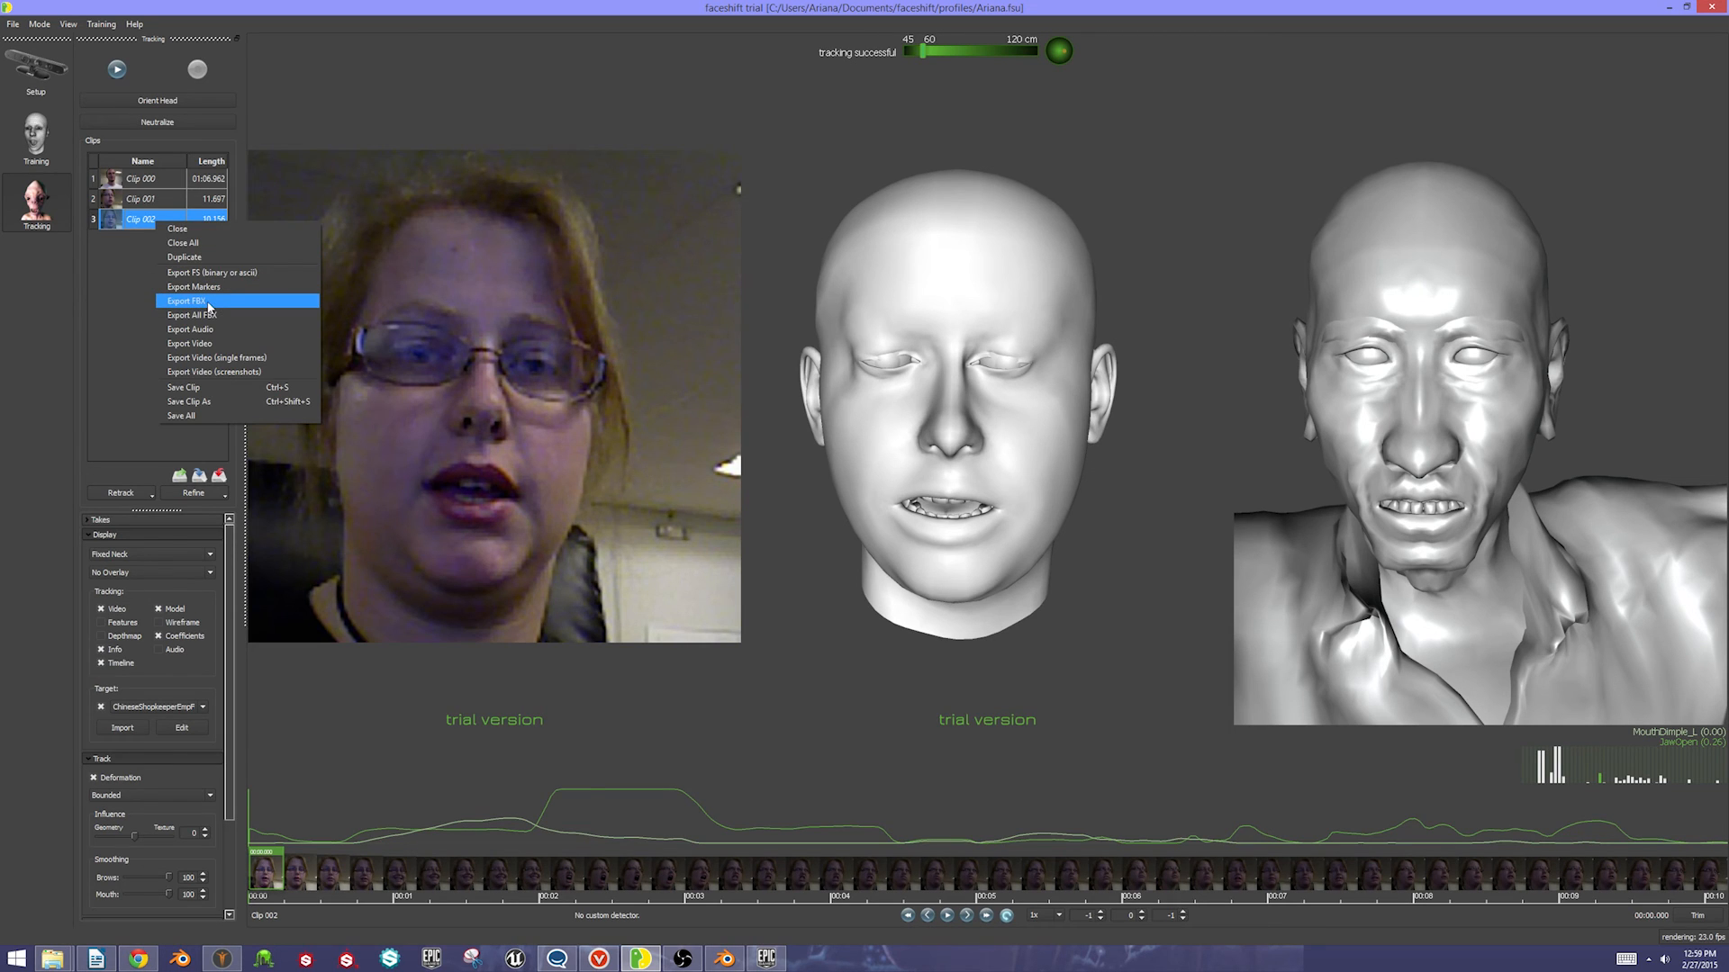
left_click(207, 308)
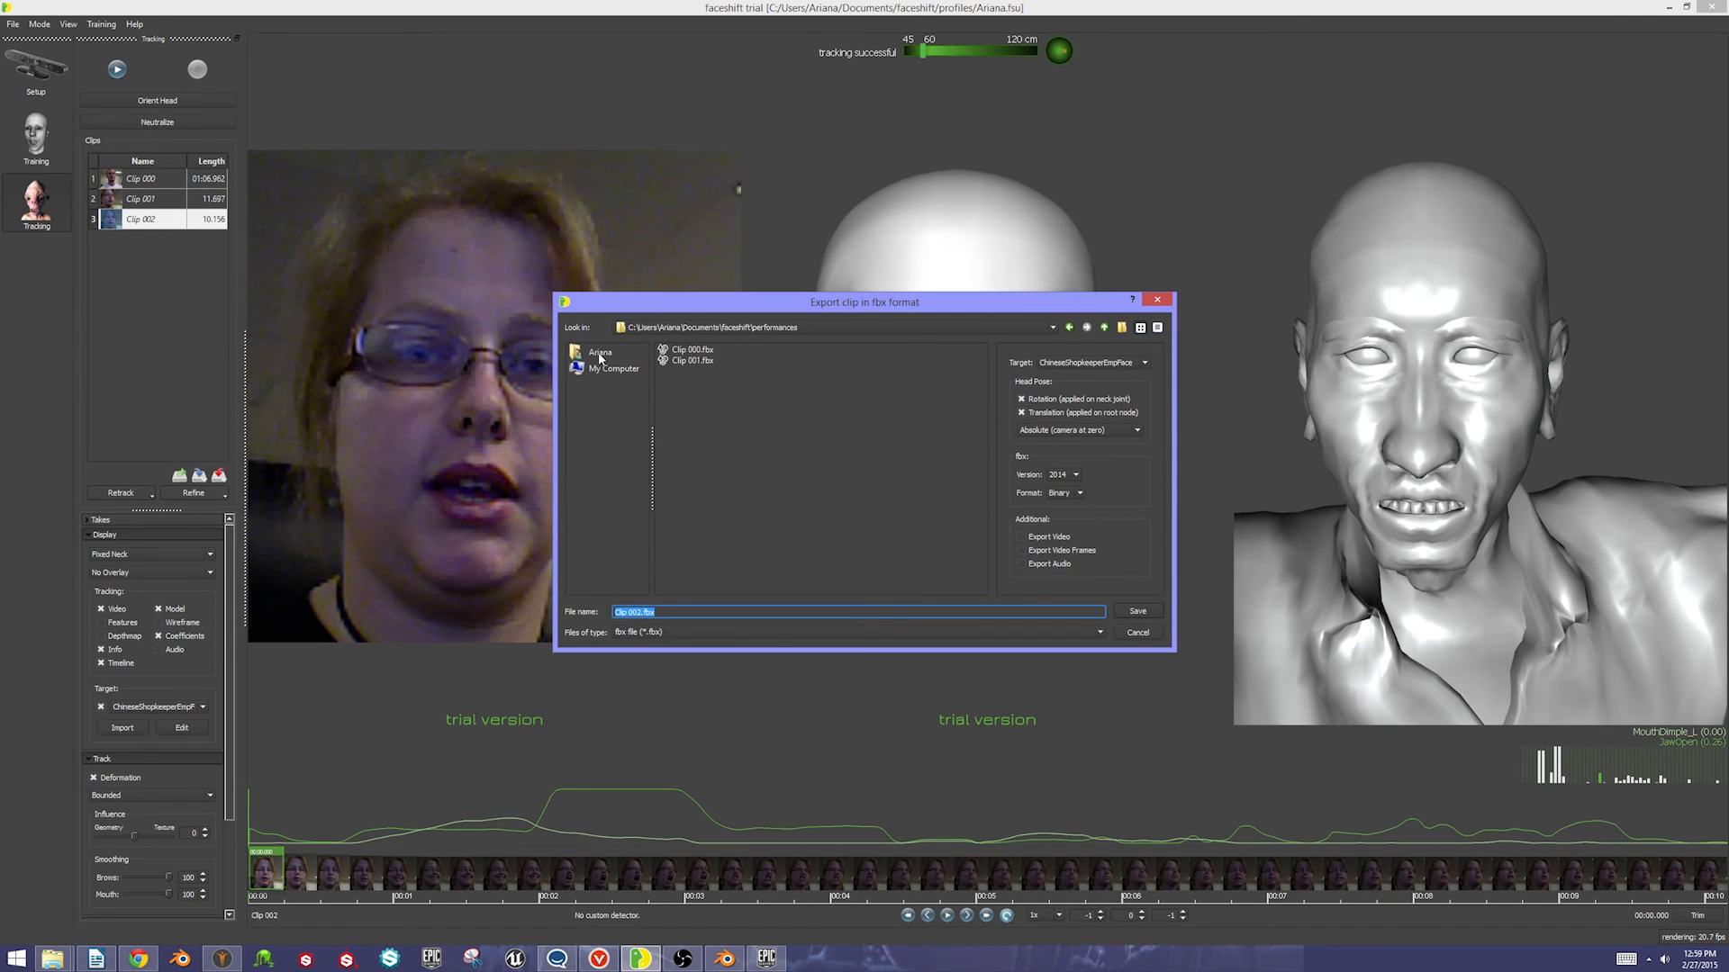
left_click(600, 352)
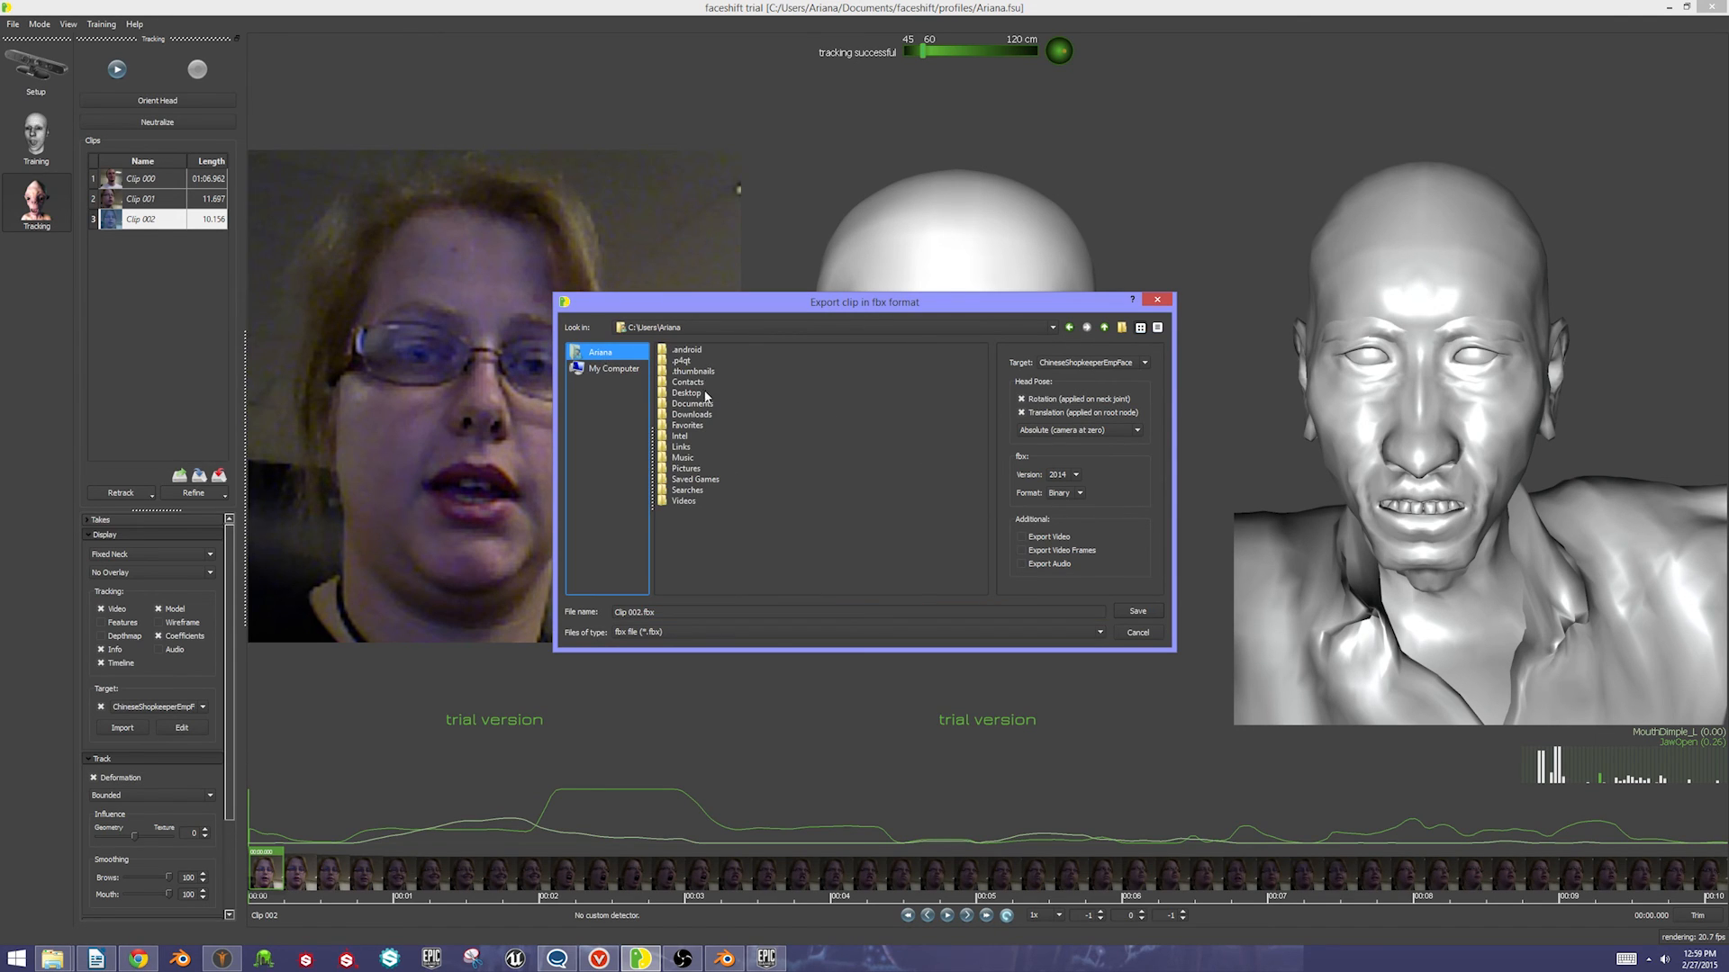
double_click(686, 392)
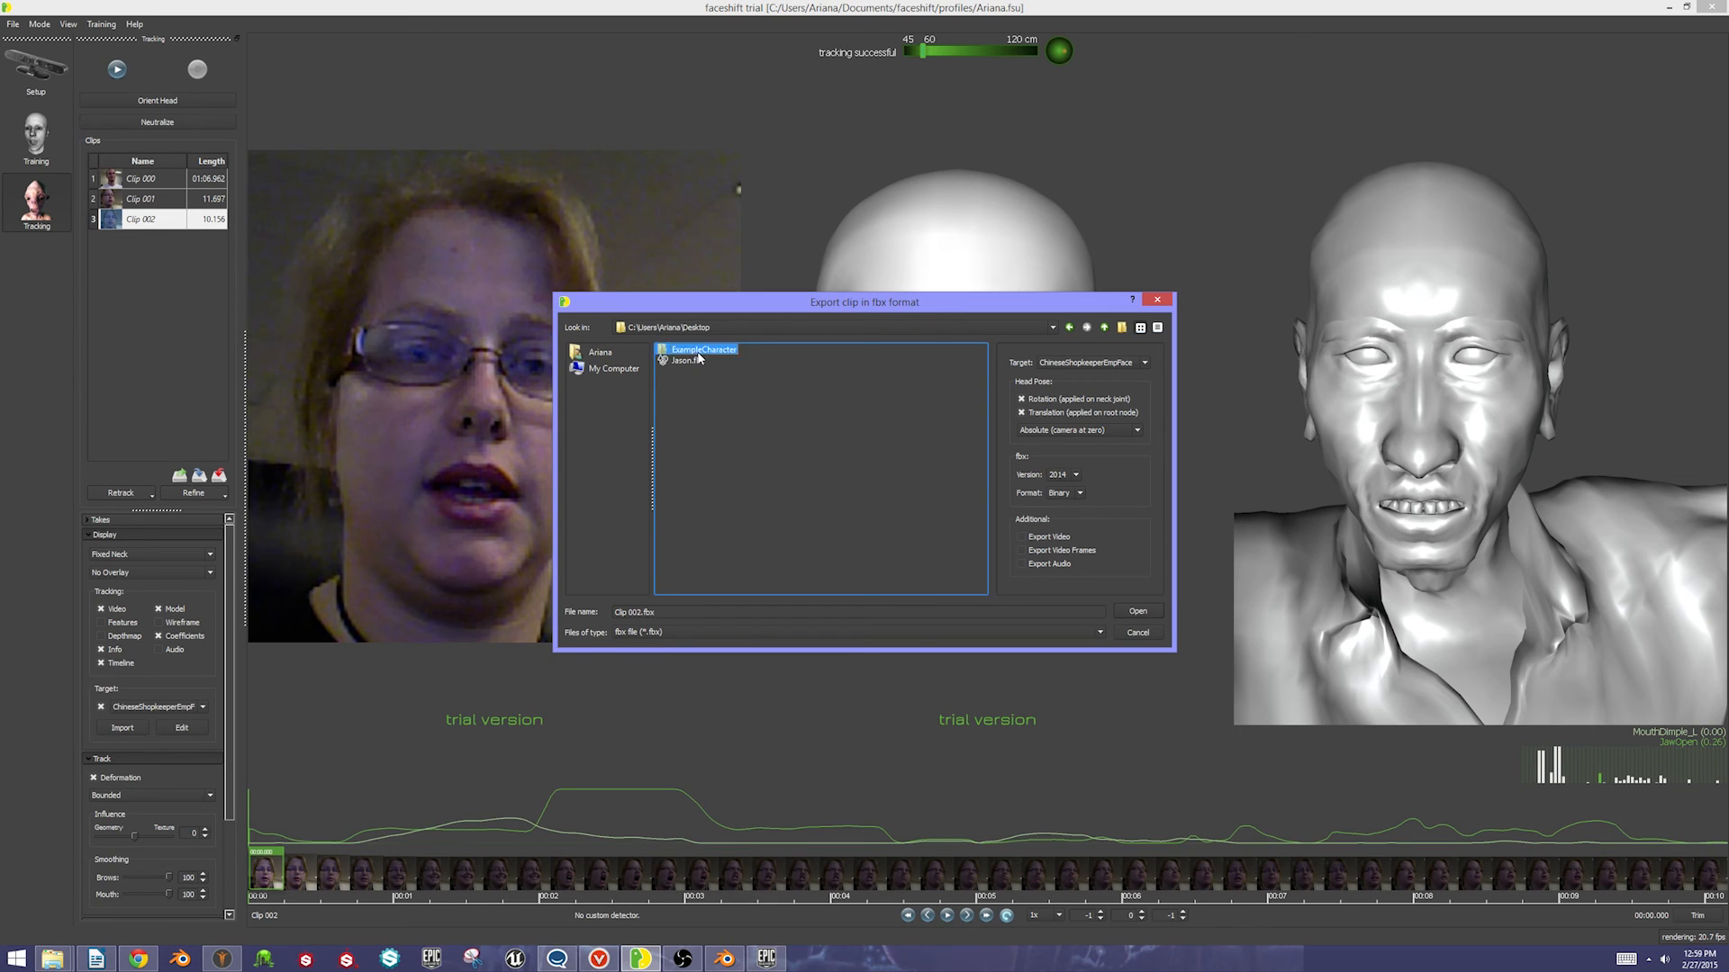
double_click(704, 349)
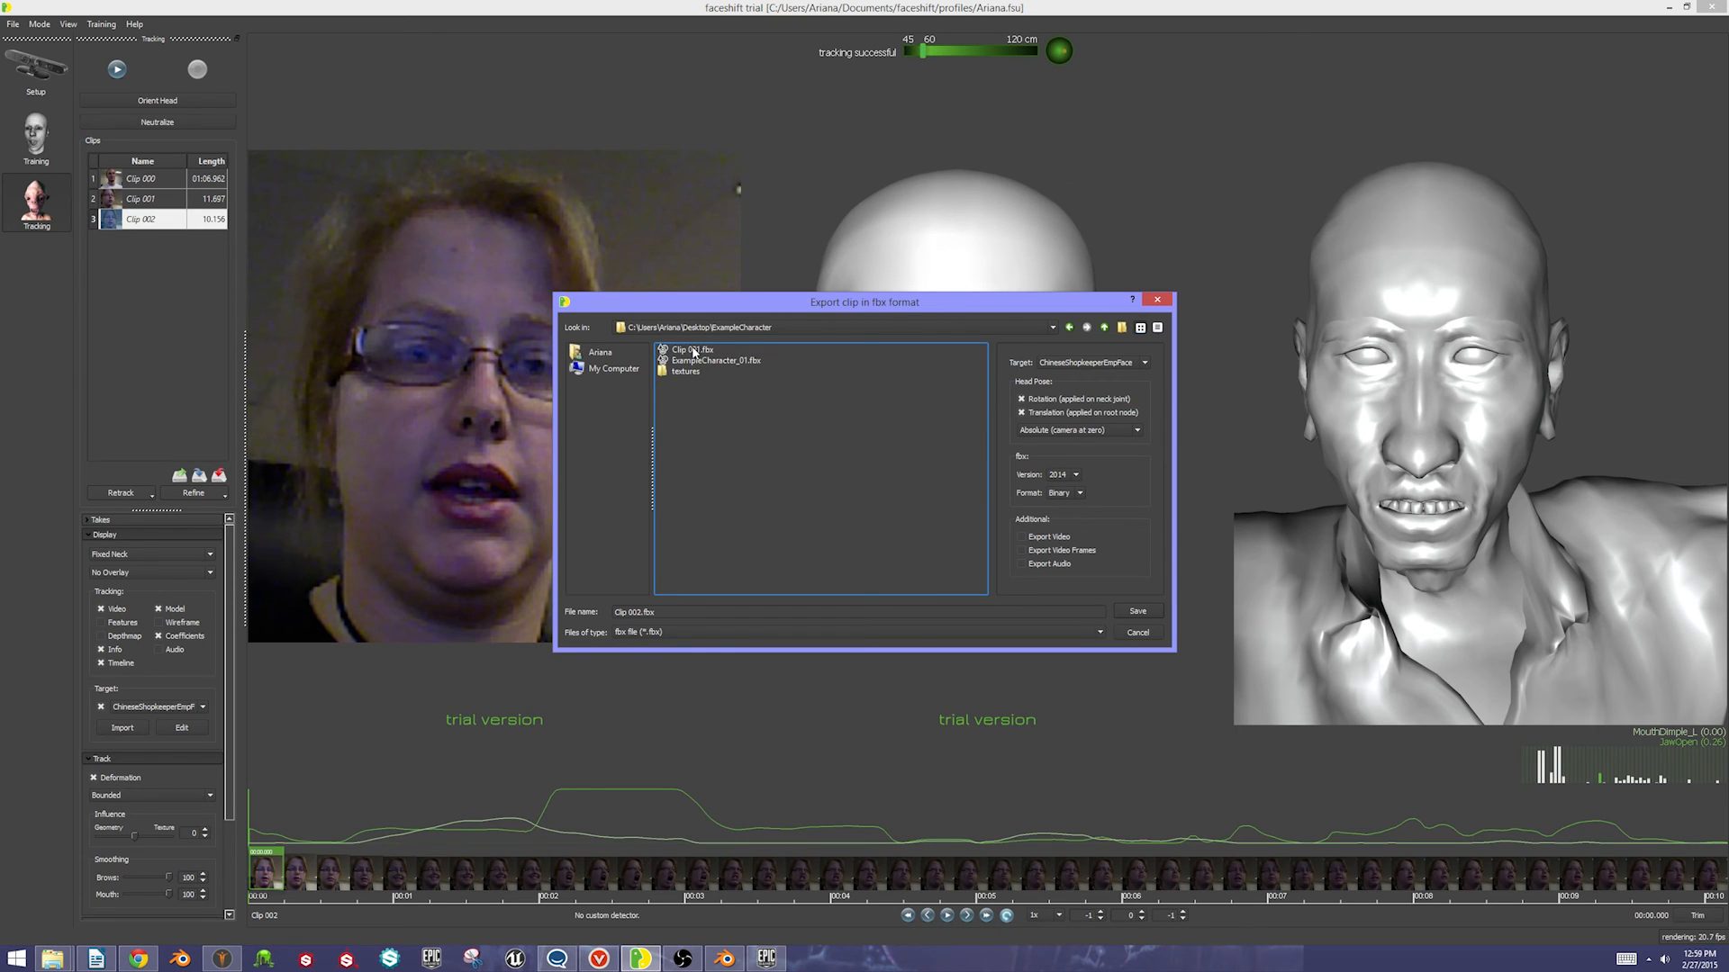
Save the export as Clip 001.fbx in the ExampleCharacter folder
left_click(692, 349)
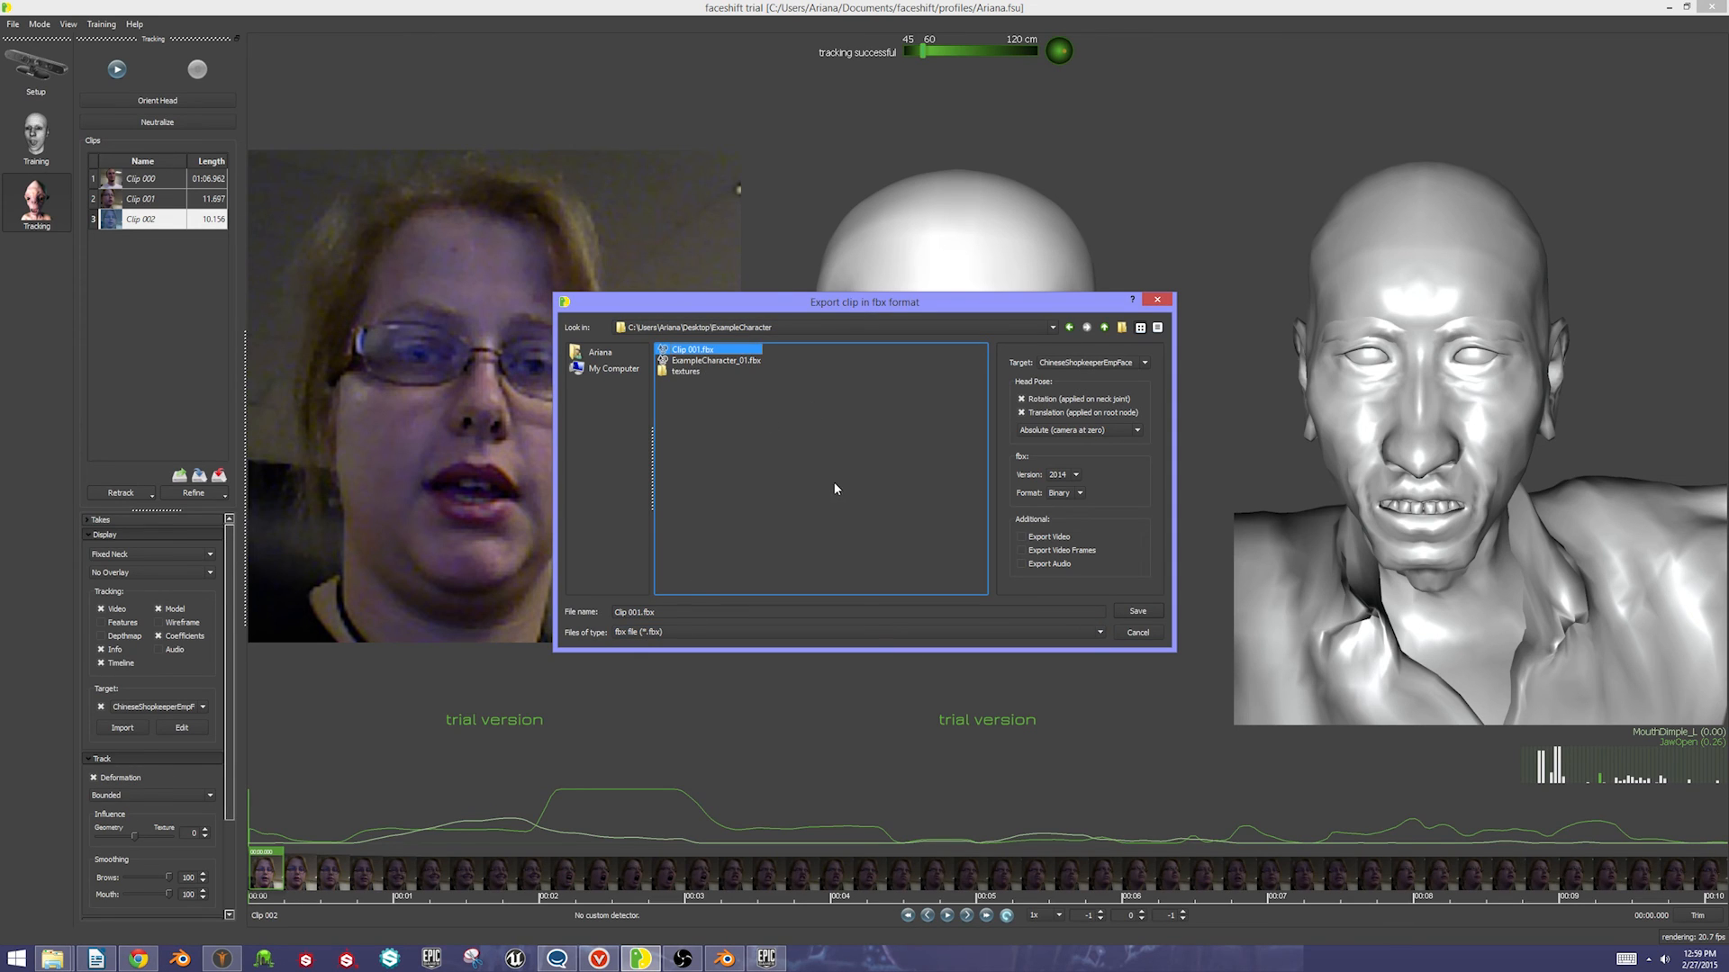
left_click(1145, 362)
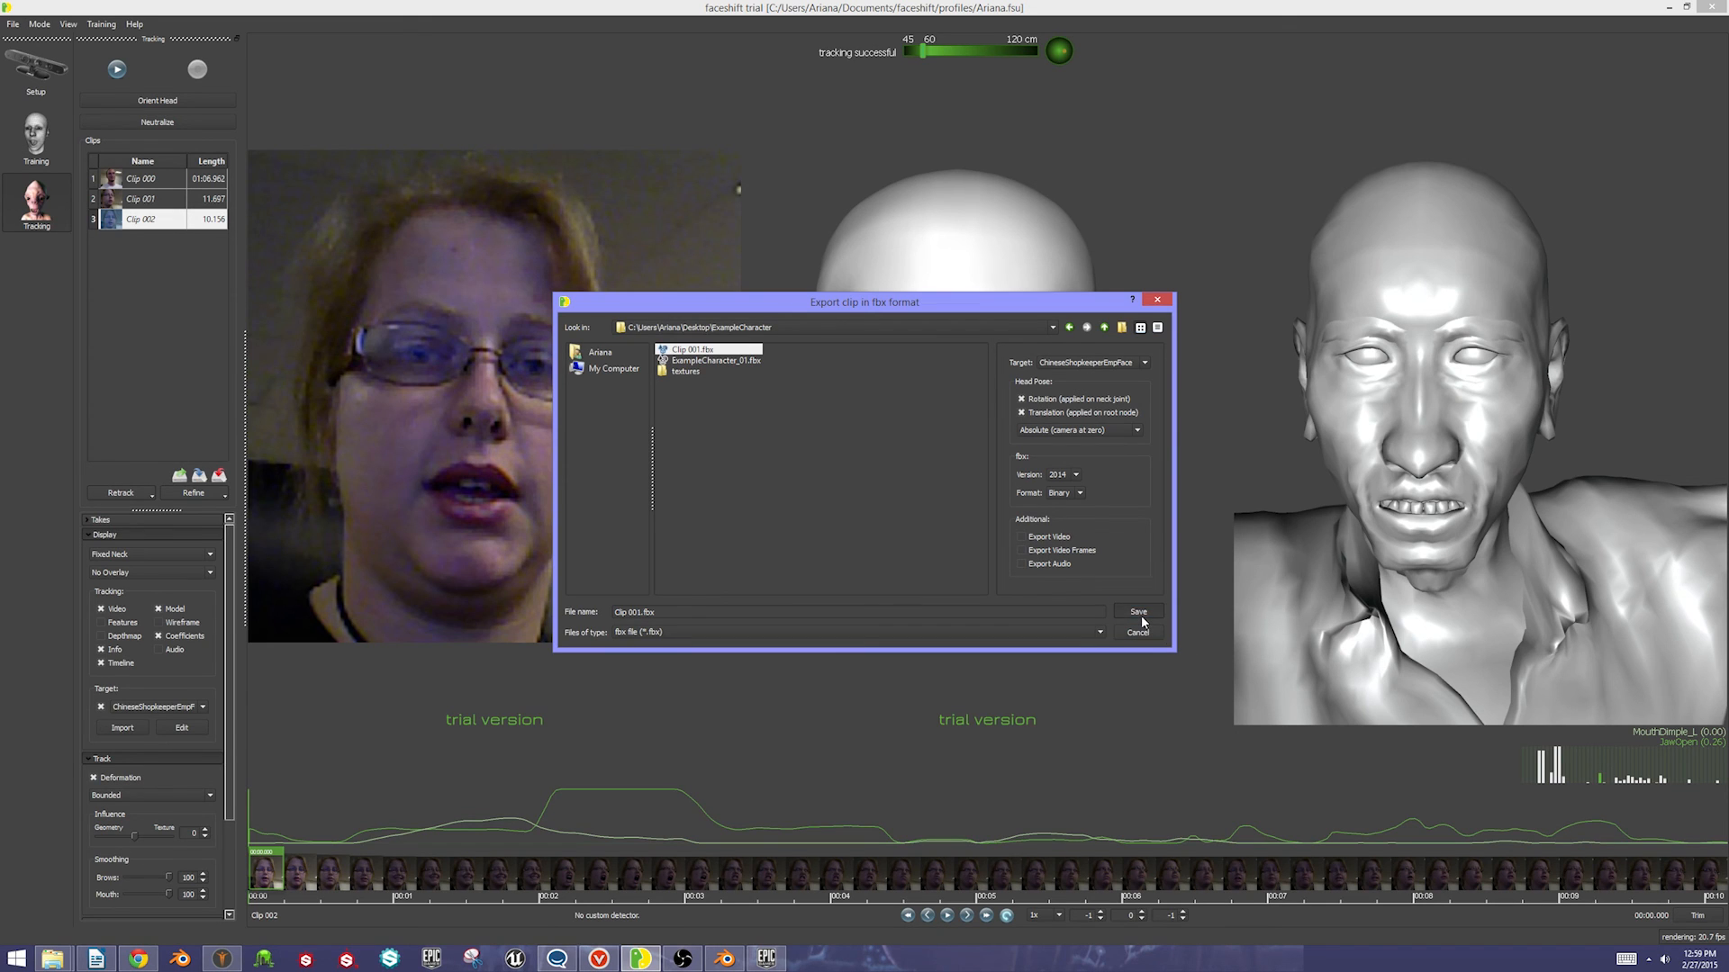
left_click(1138, 613)
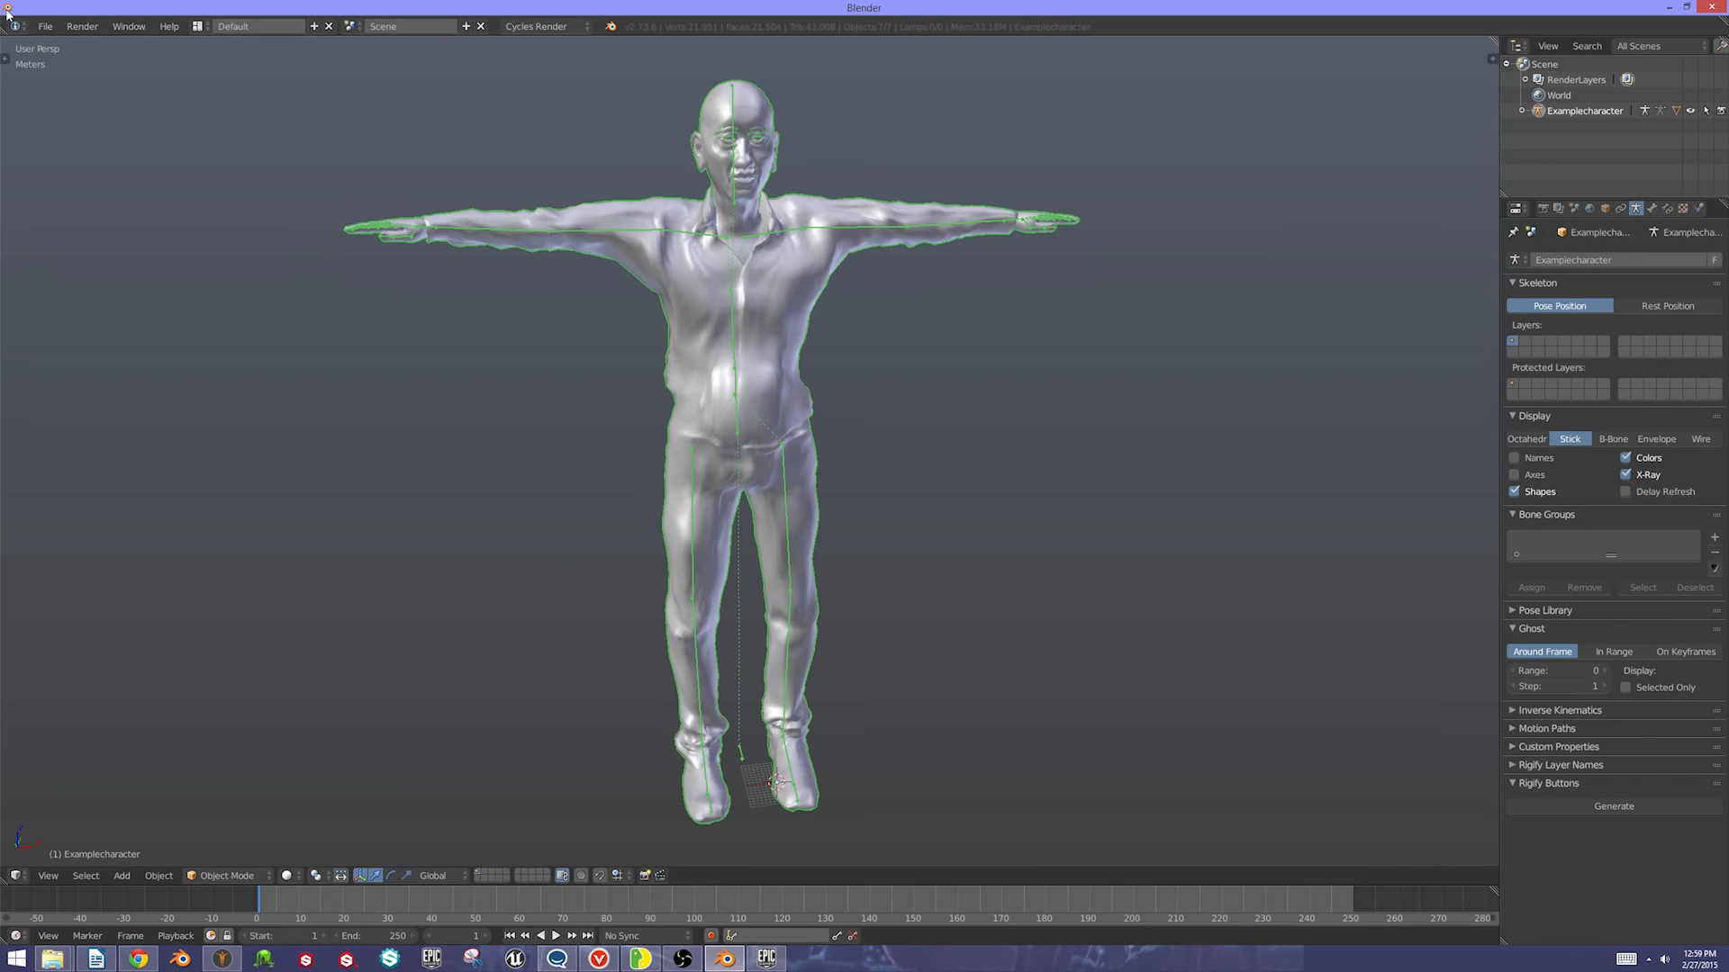
Reload the start-up file for an empty scene and start an FBX import
left_click(45, 25)
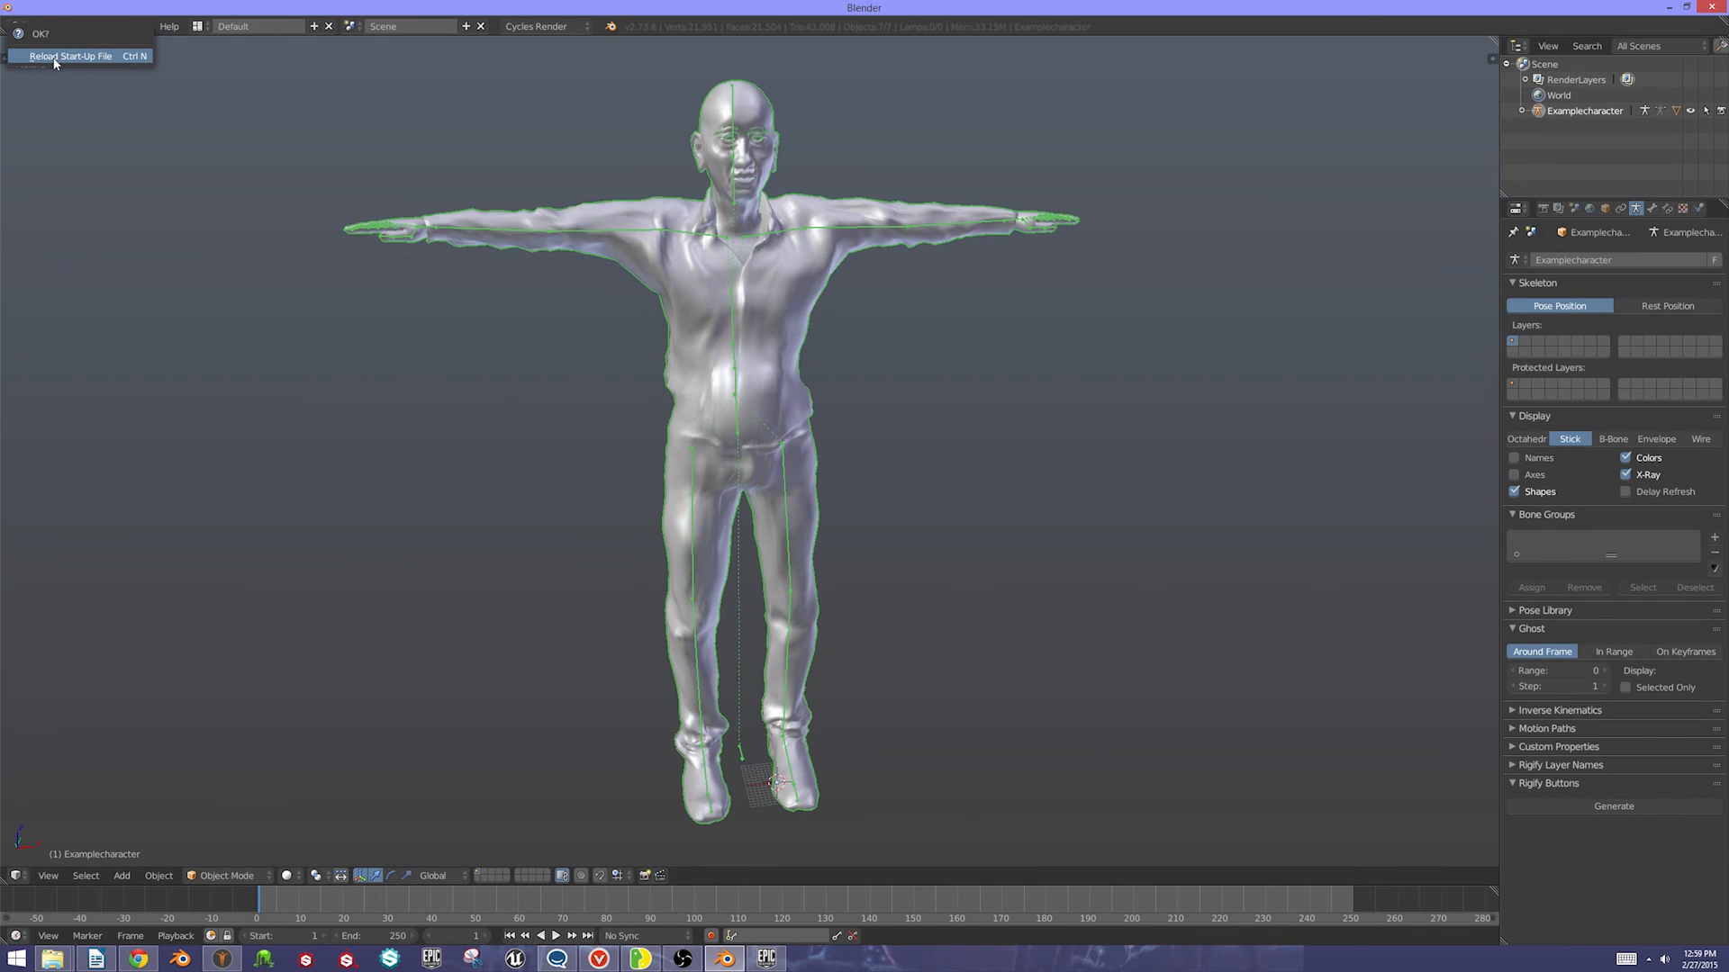
left_click(72, 55)
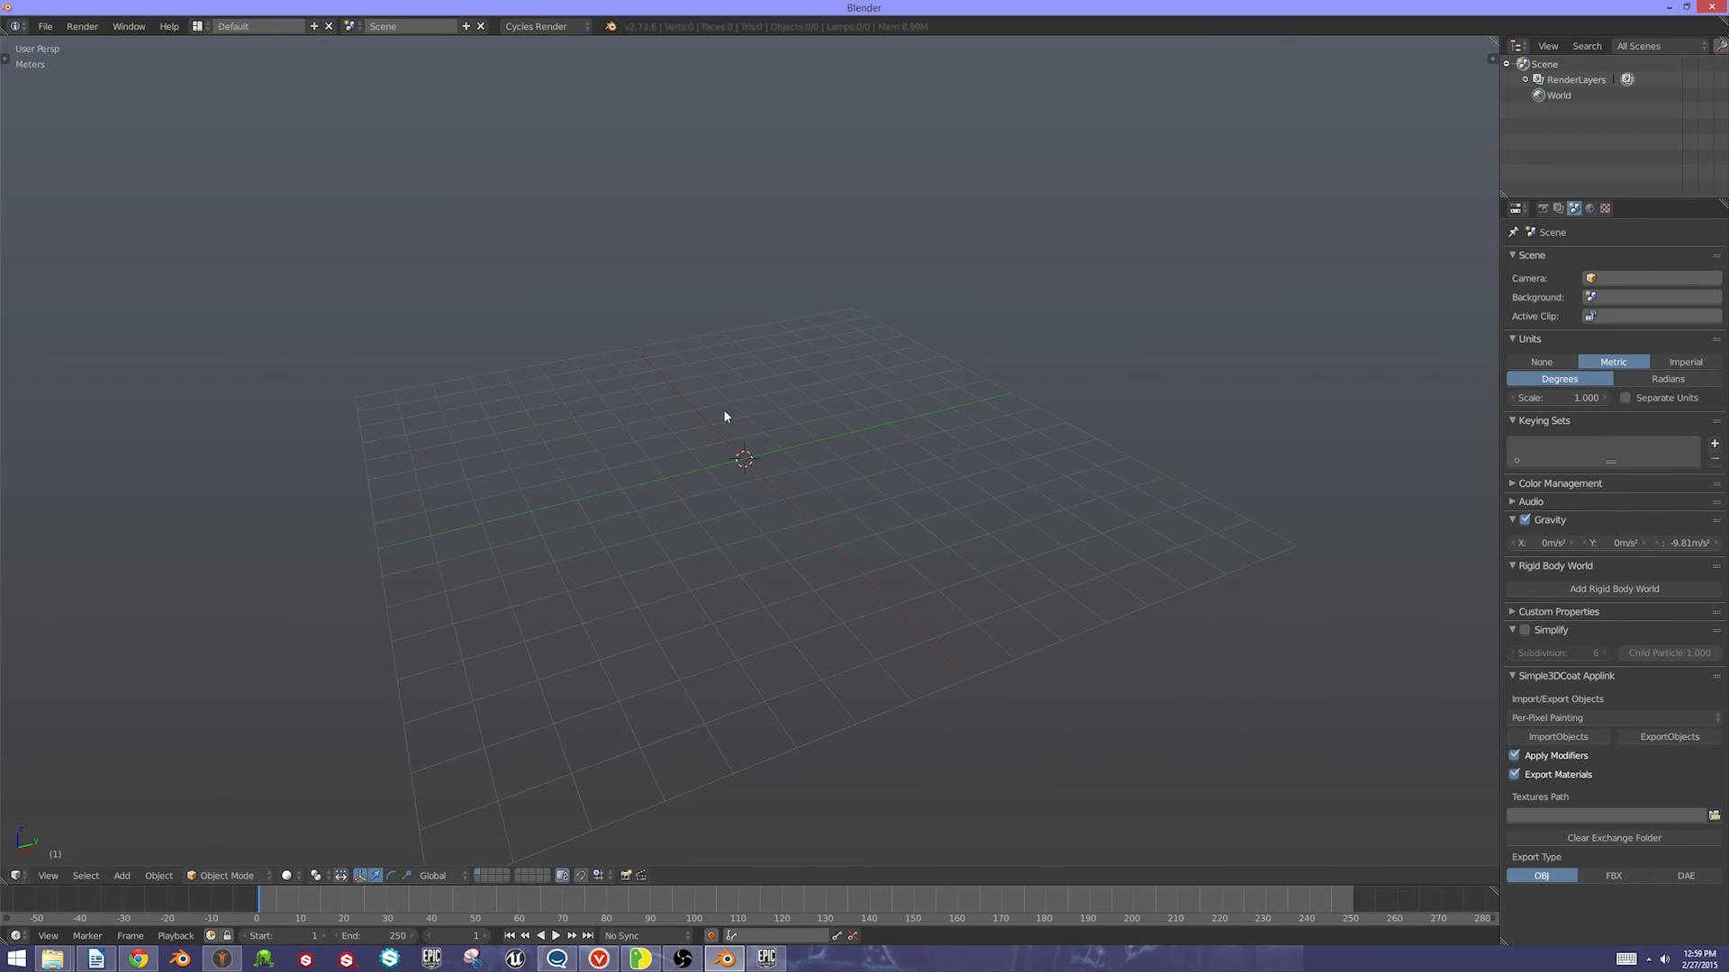
left_click(45, 25)
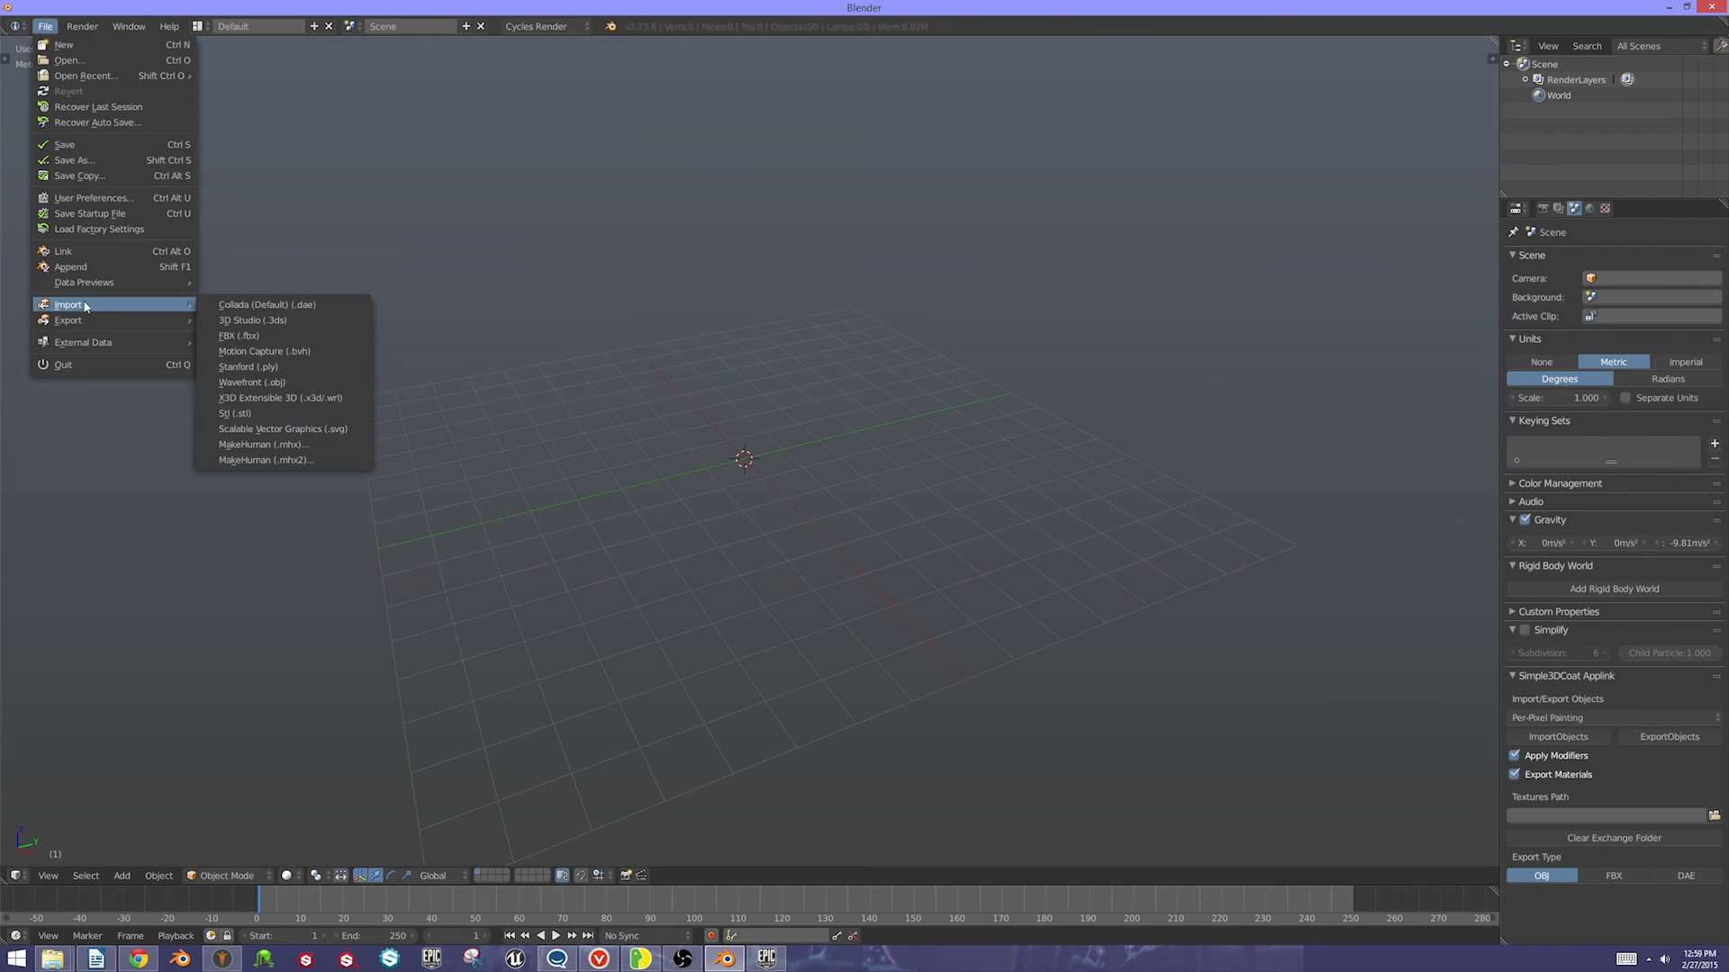
left_click(240, 334)
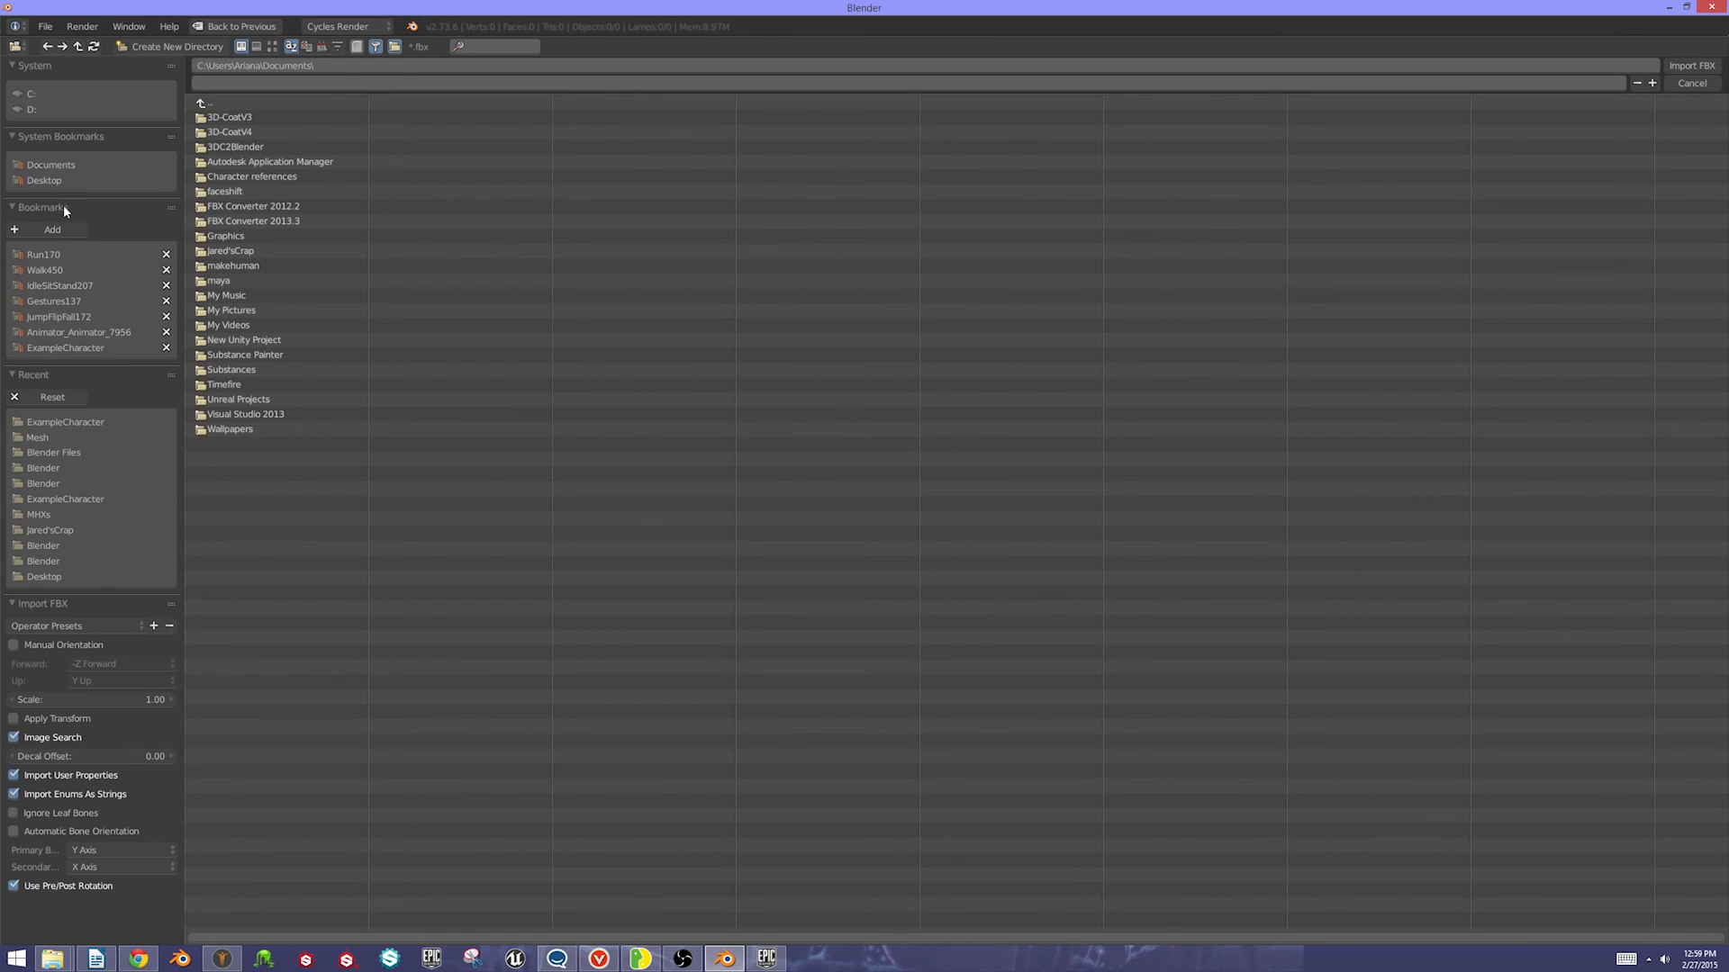
Import Clip 001.fbx from the ExampleCharacter folder, bringing in the animated shopkeeper
double_click(65, 421)
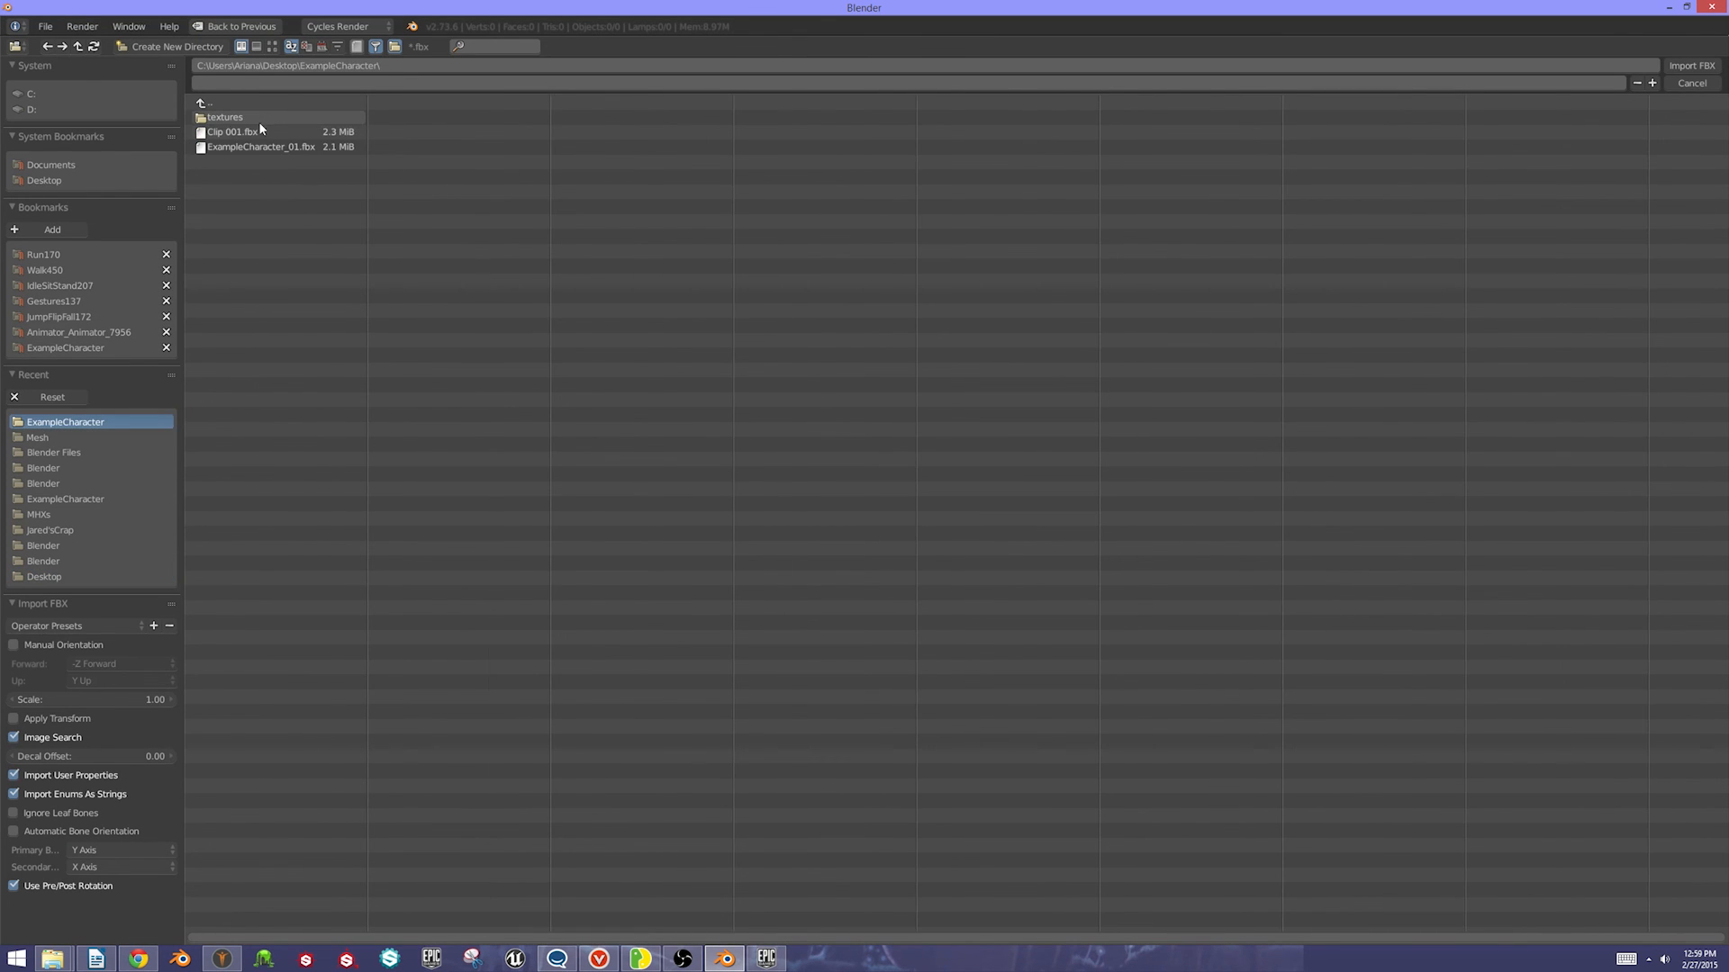
left_click(232, 131)
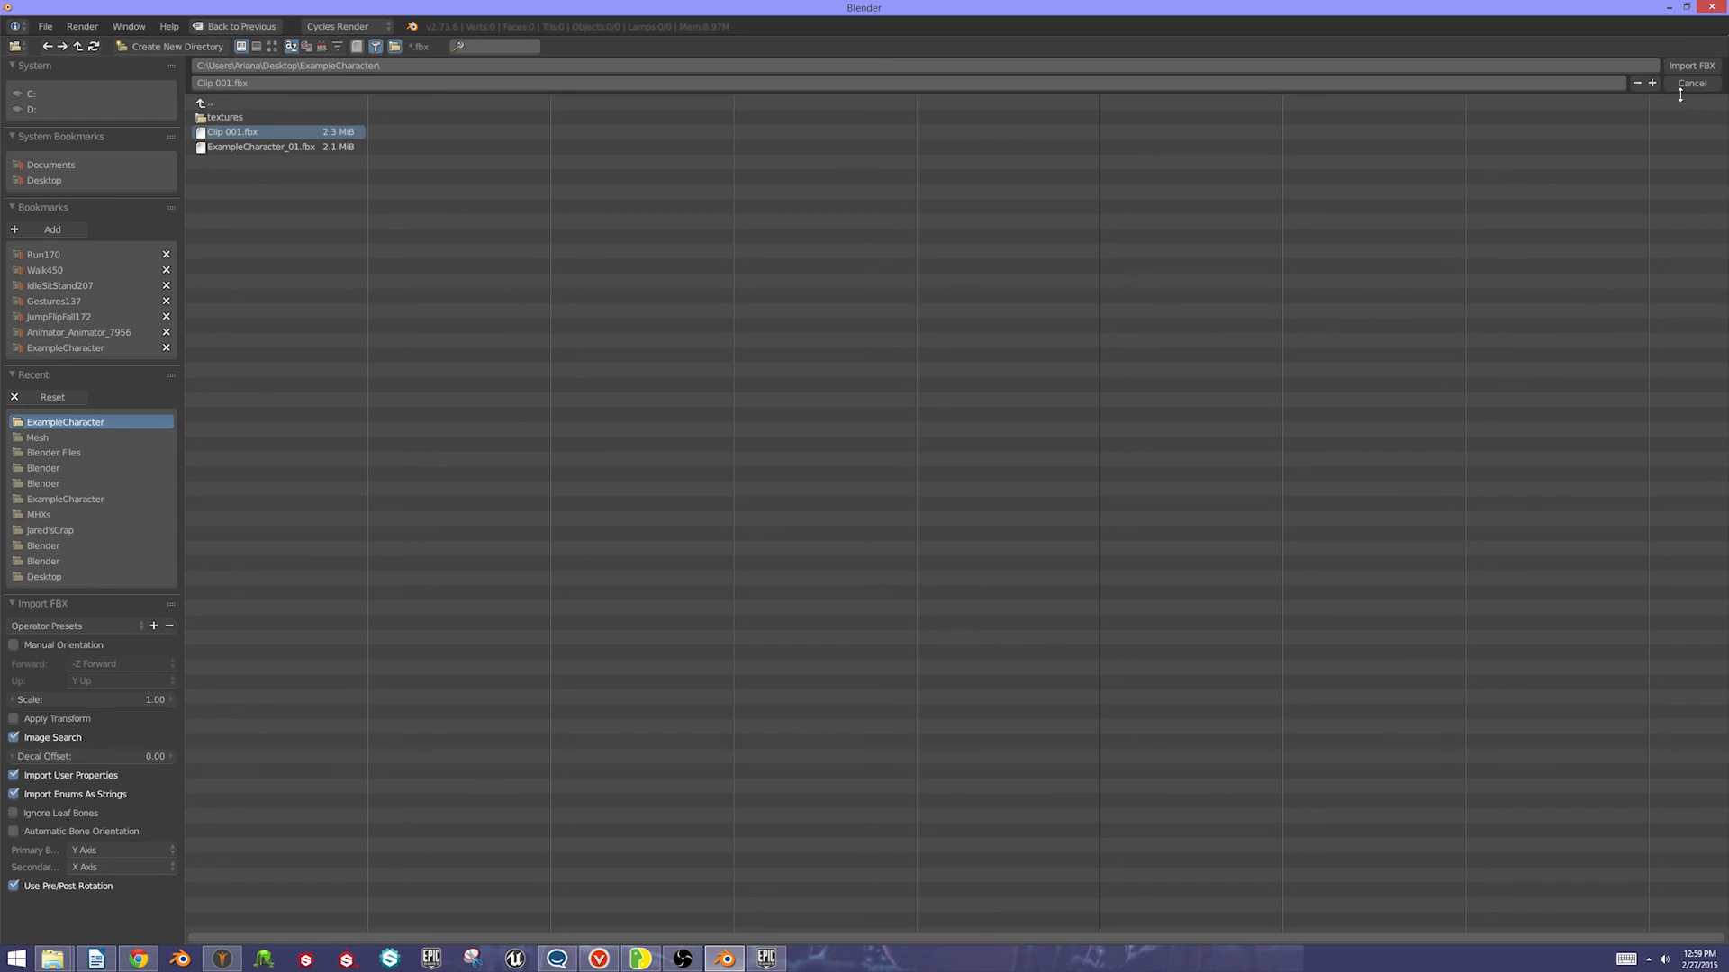
left_click(1691, 65)
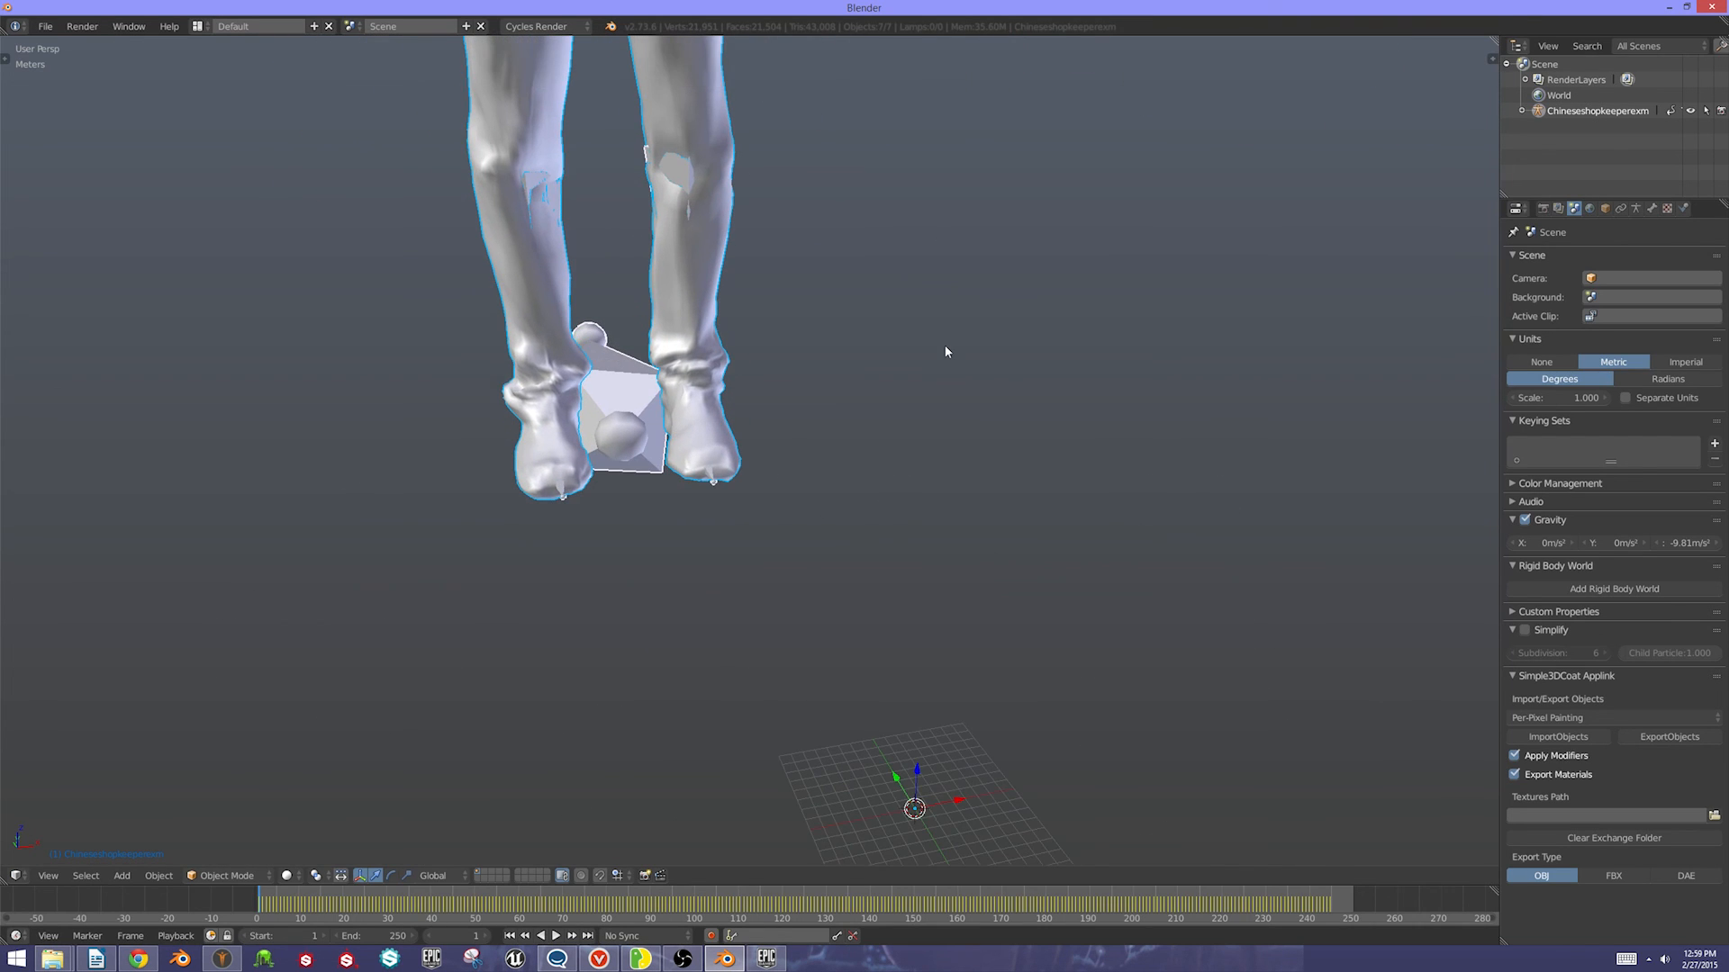
mouse_move(841, 349)
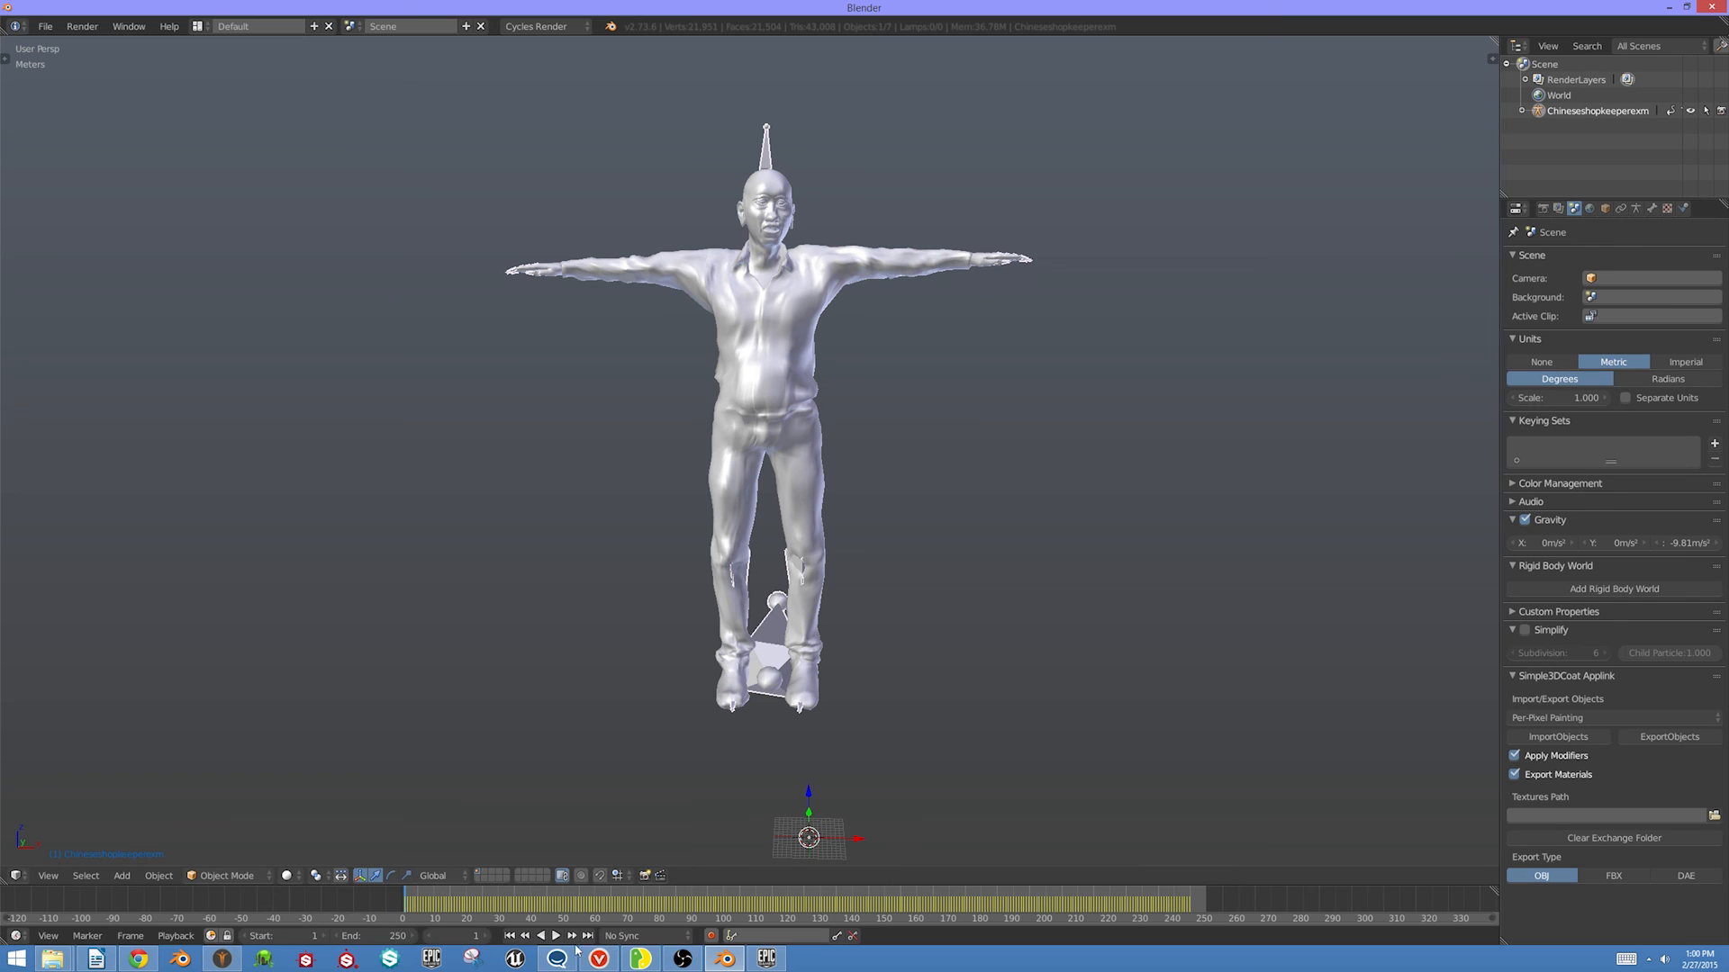
Play back the Clip 001 animation in the timeline, watching the shopkeeper's head move
left_click(556, 935)
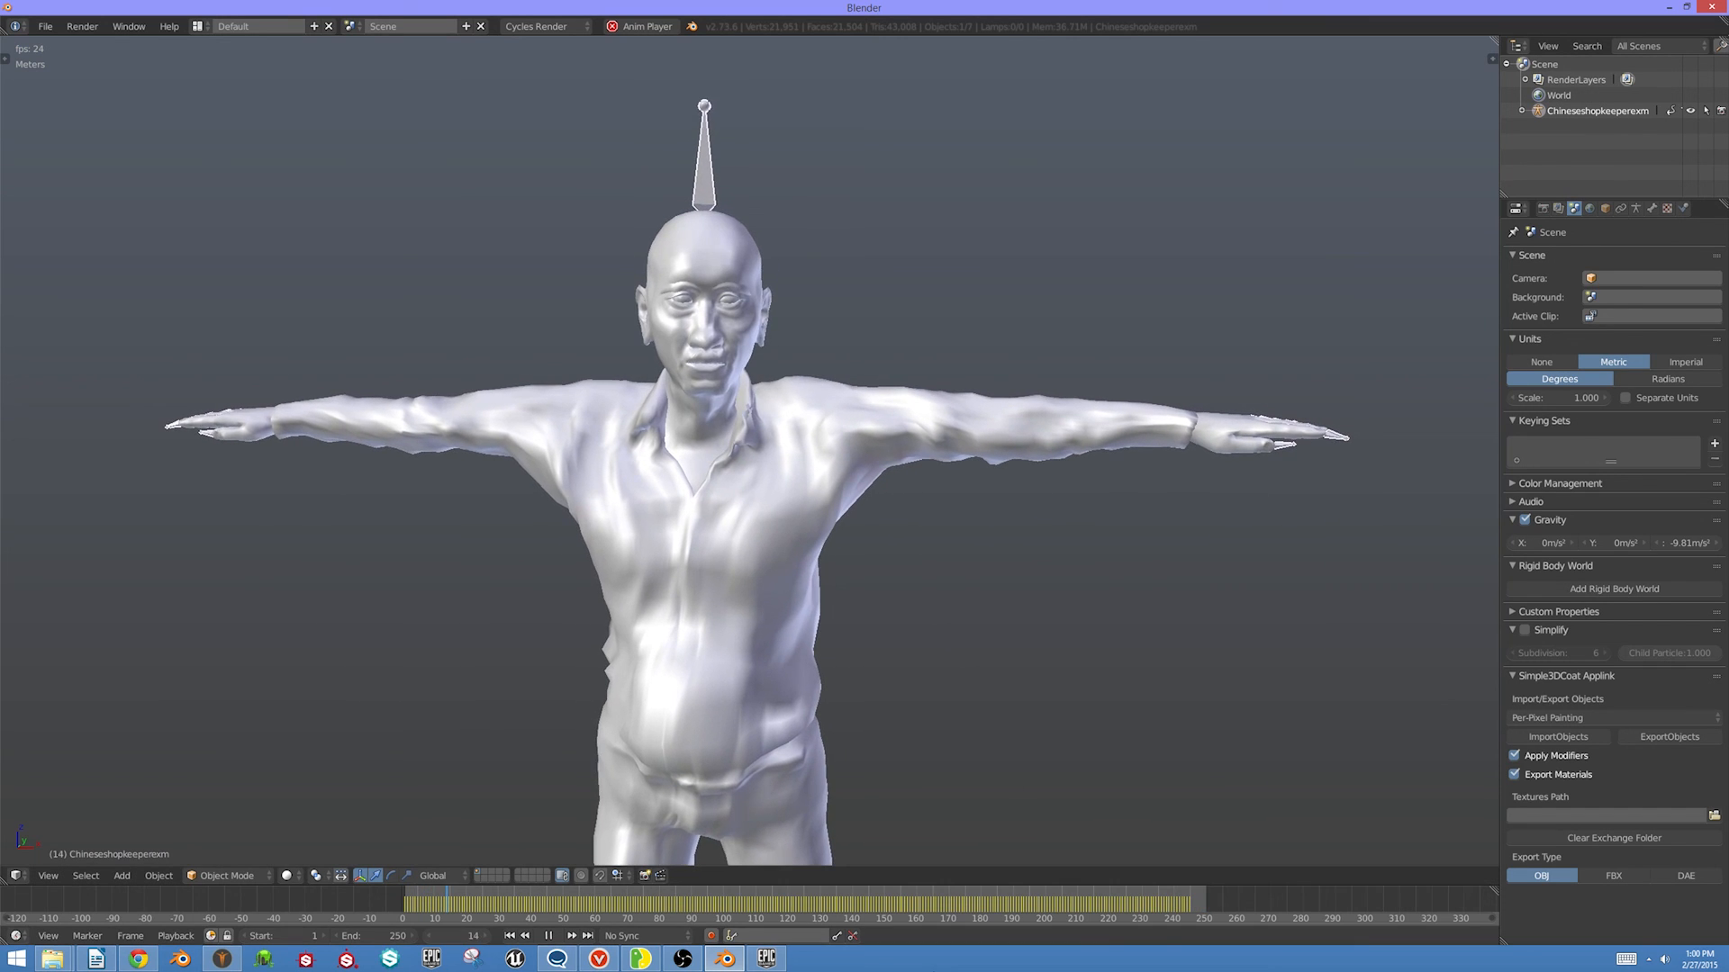
left_click(565, 935)
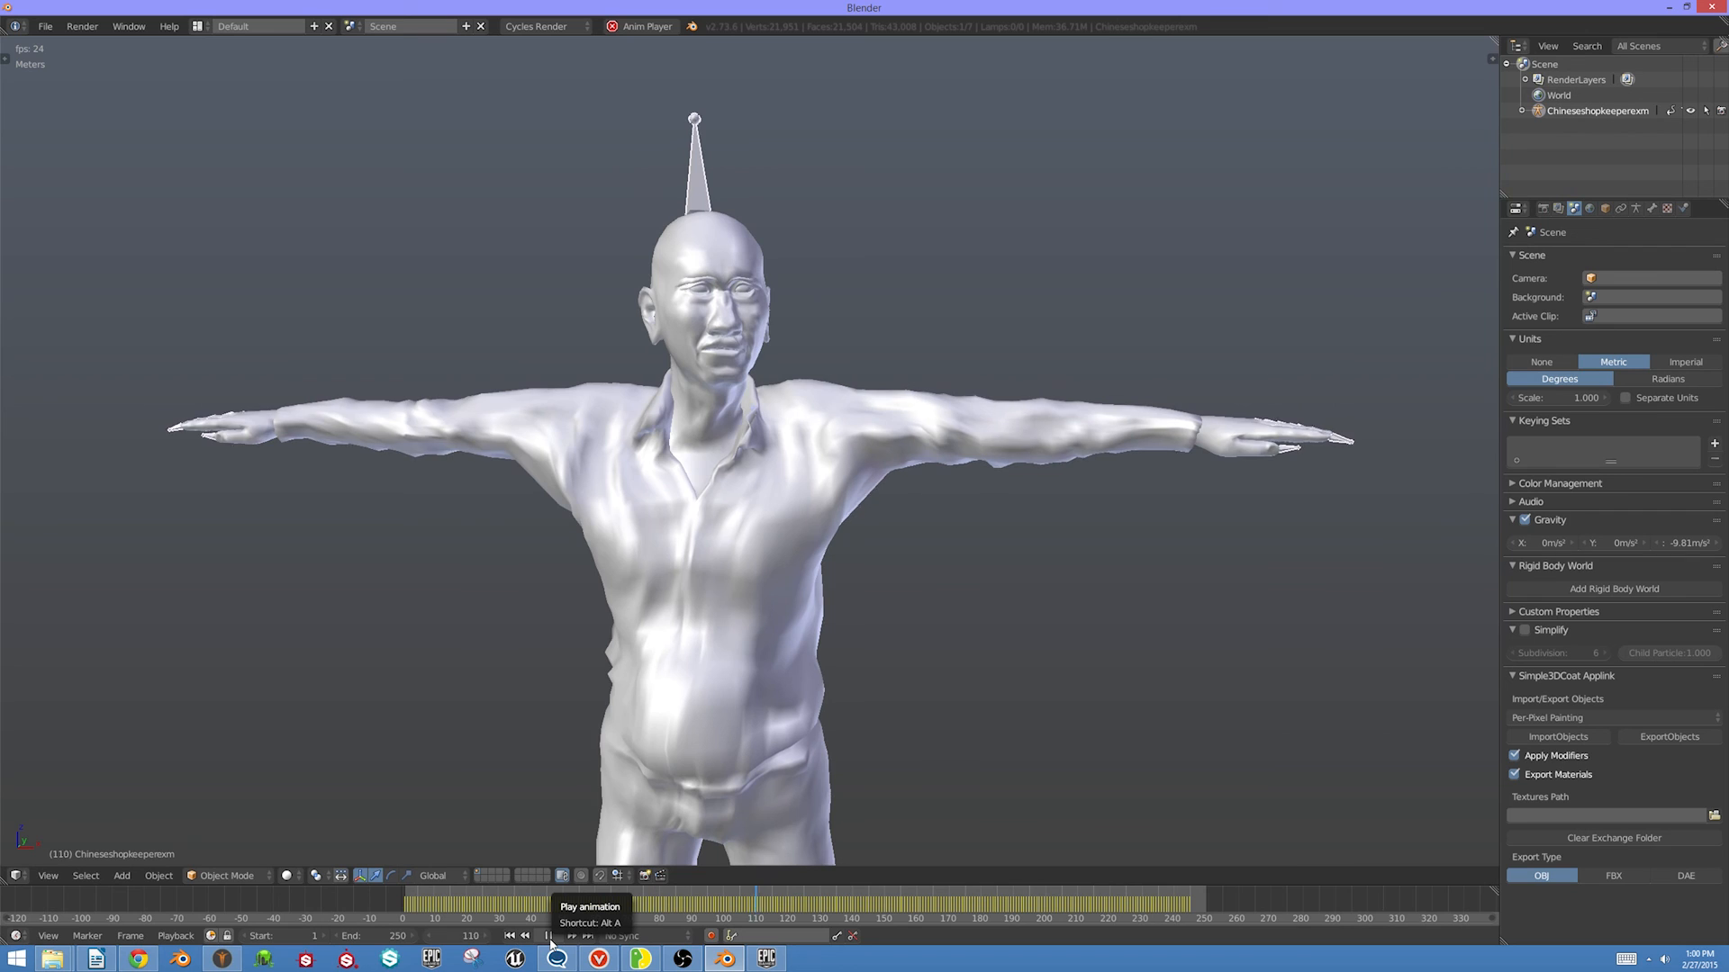
left_click(547, 936)
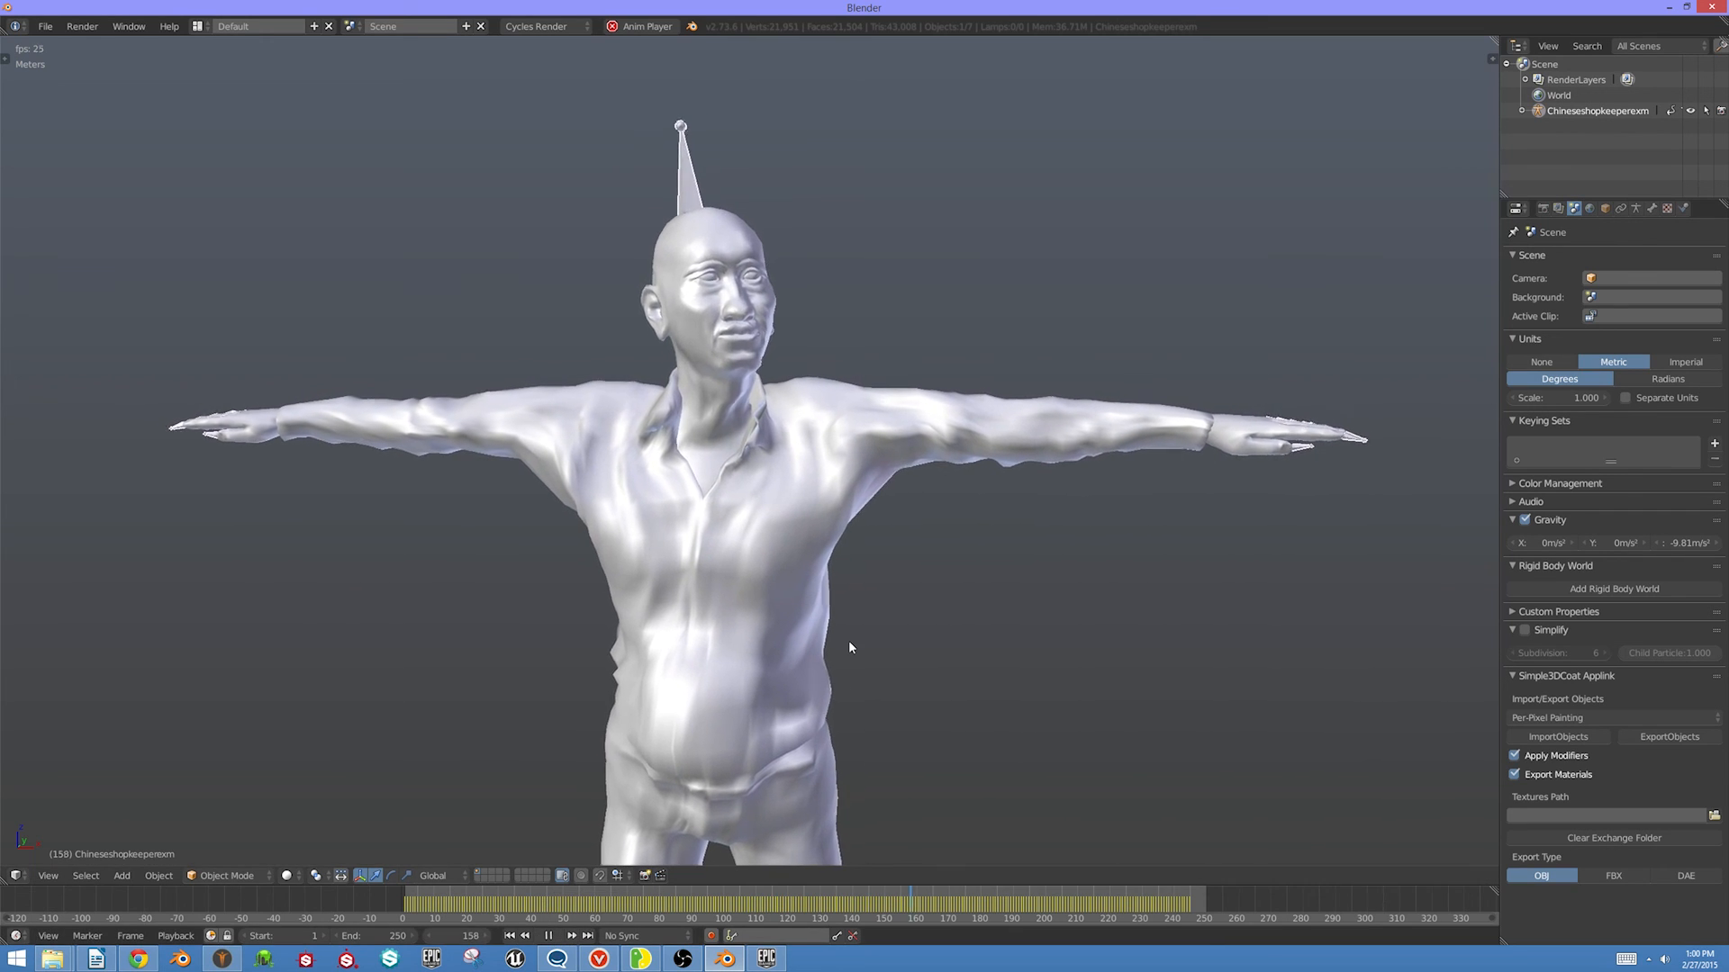